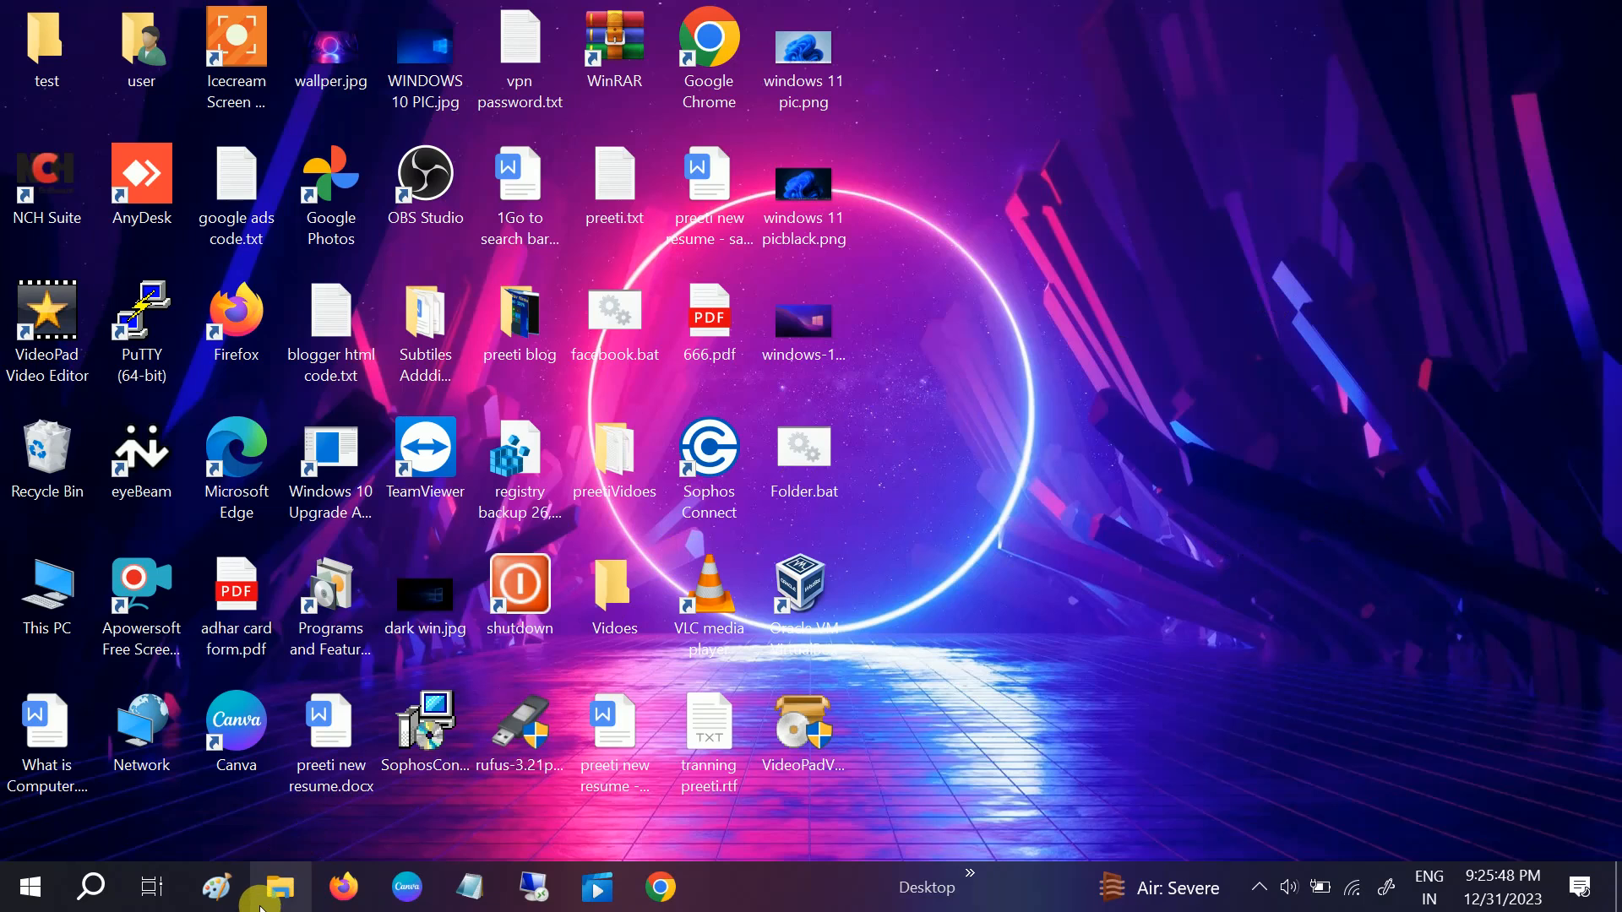
- Launch Chrome, search 'windows 10 iso', and open Microsoft's Windows 10 disc image page
click(279, 887)
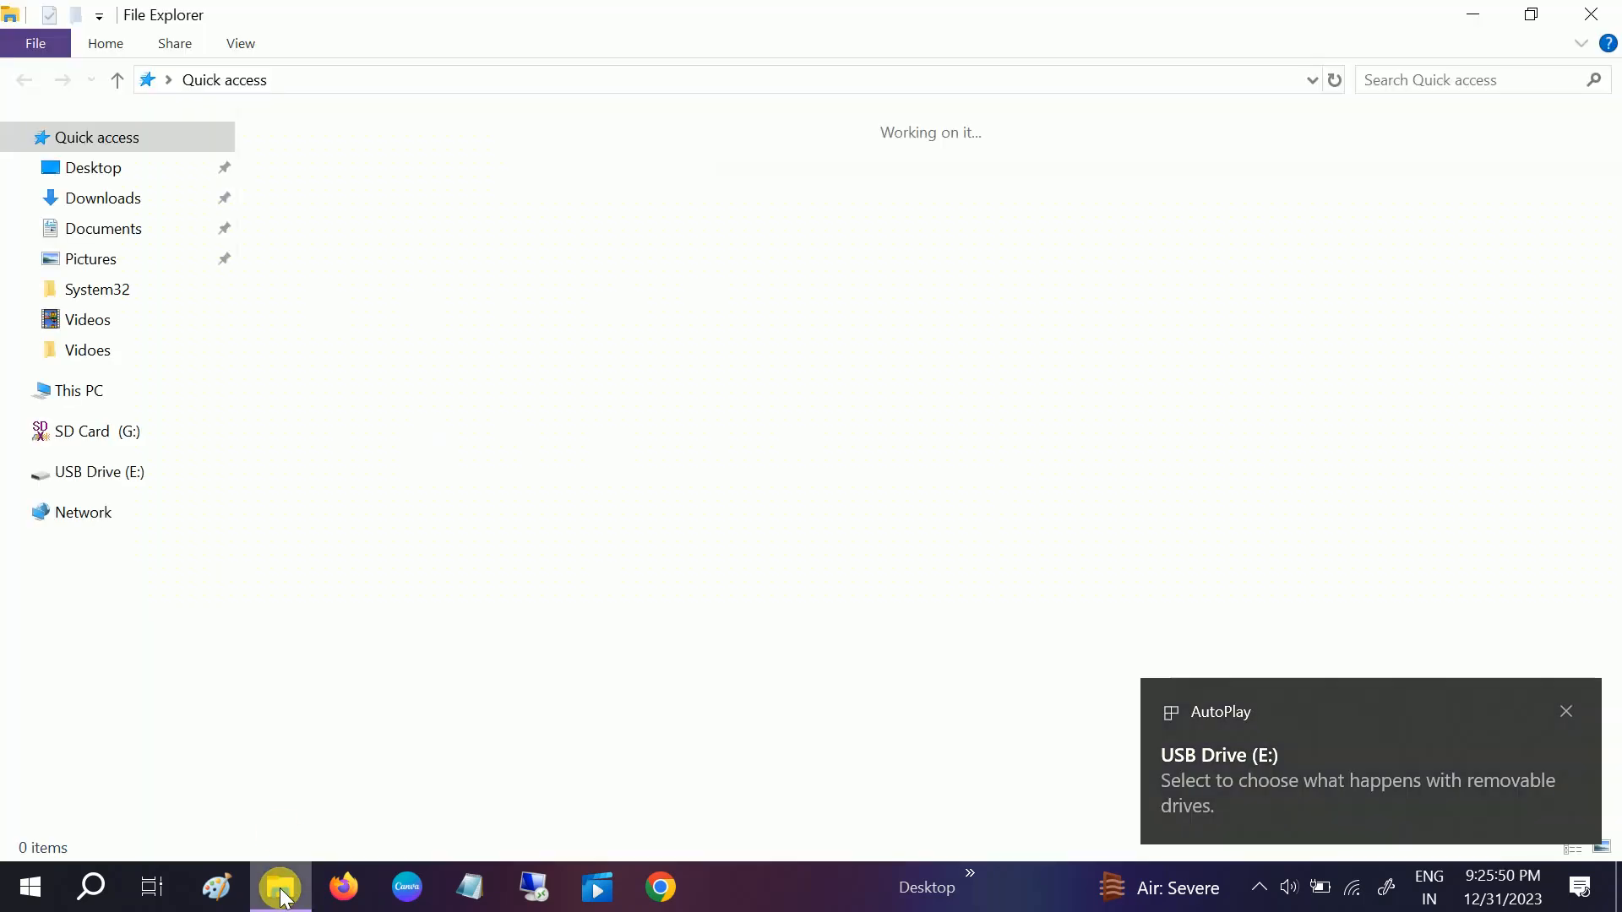
click(78, 391)
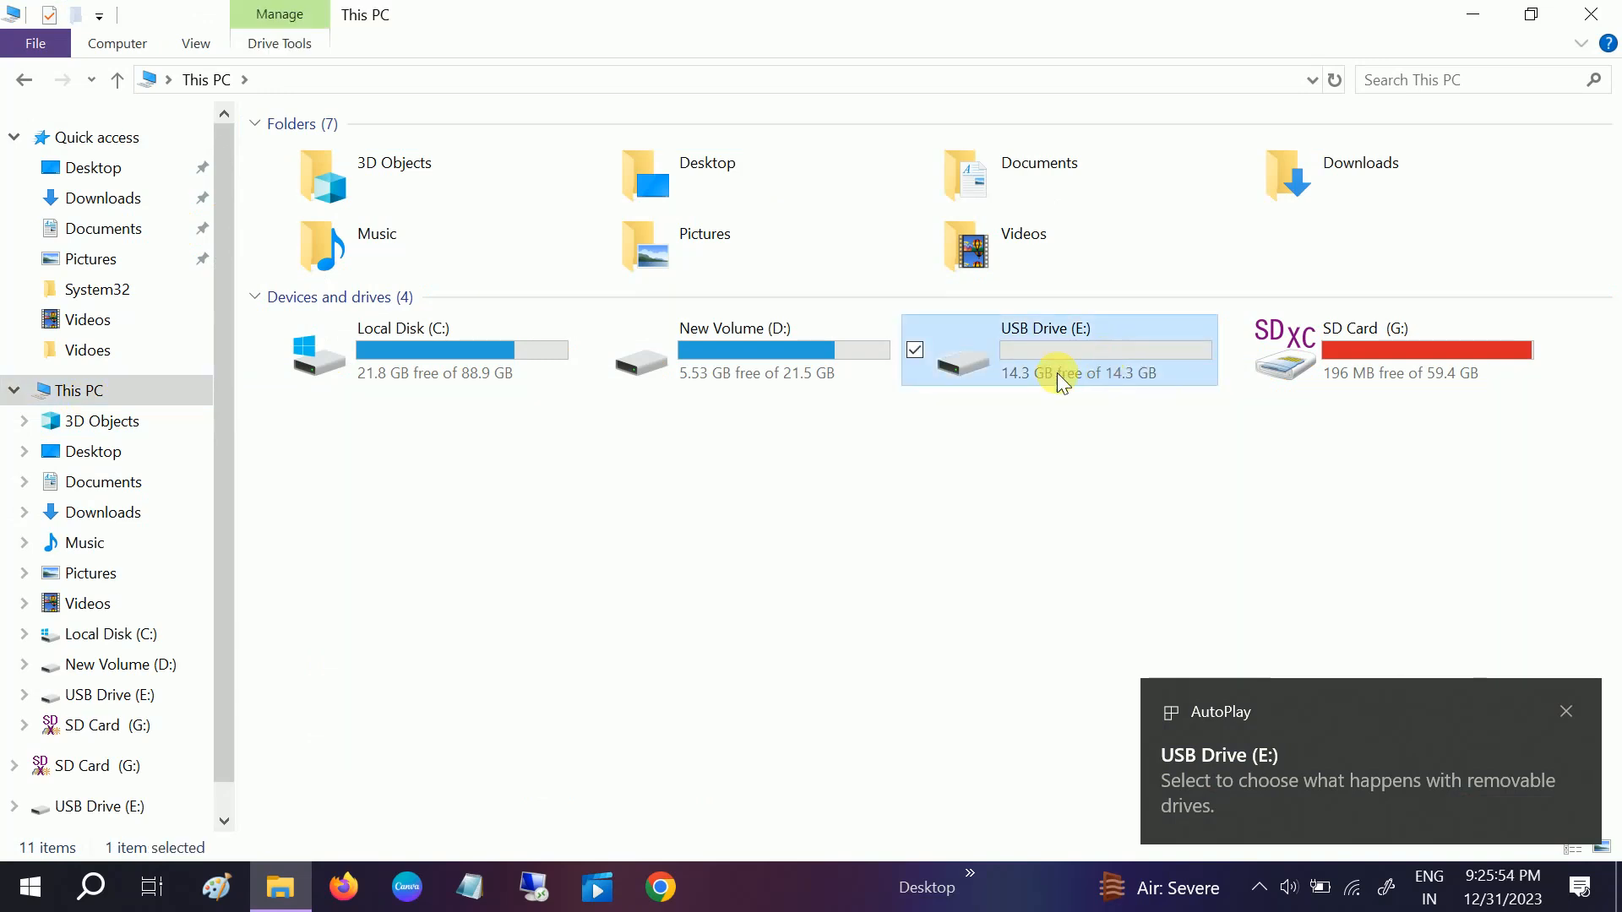
mouse_move(1050, 363)
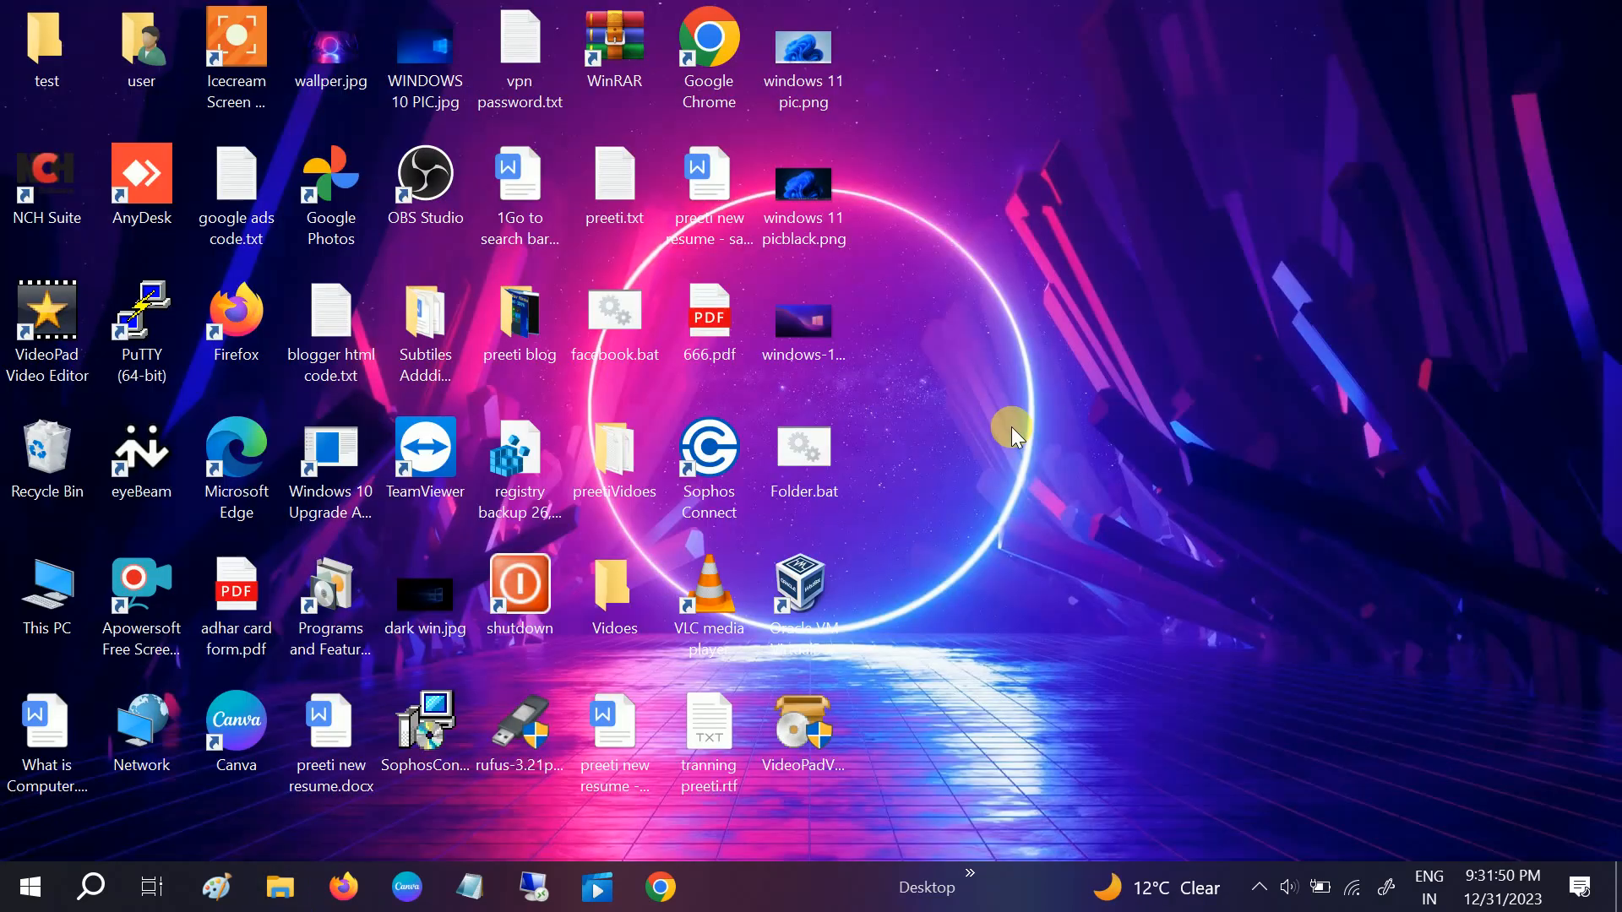
click(708, 52)
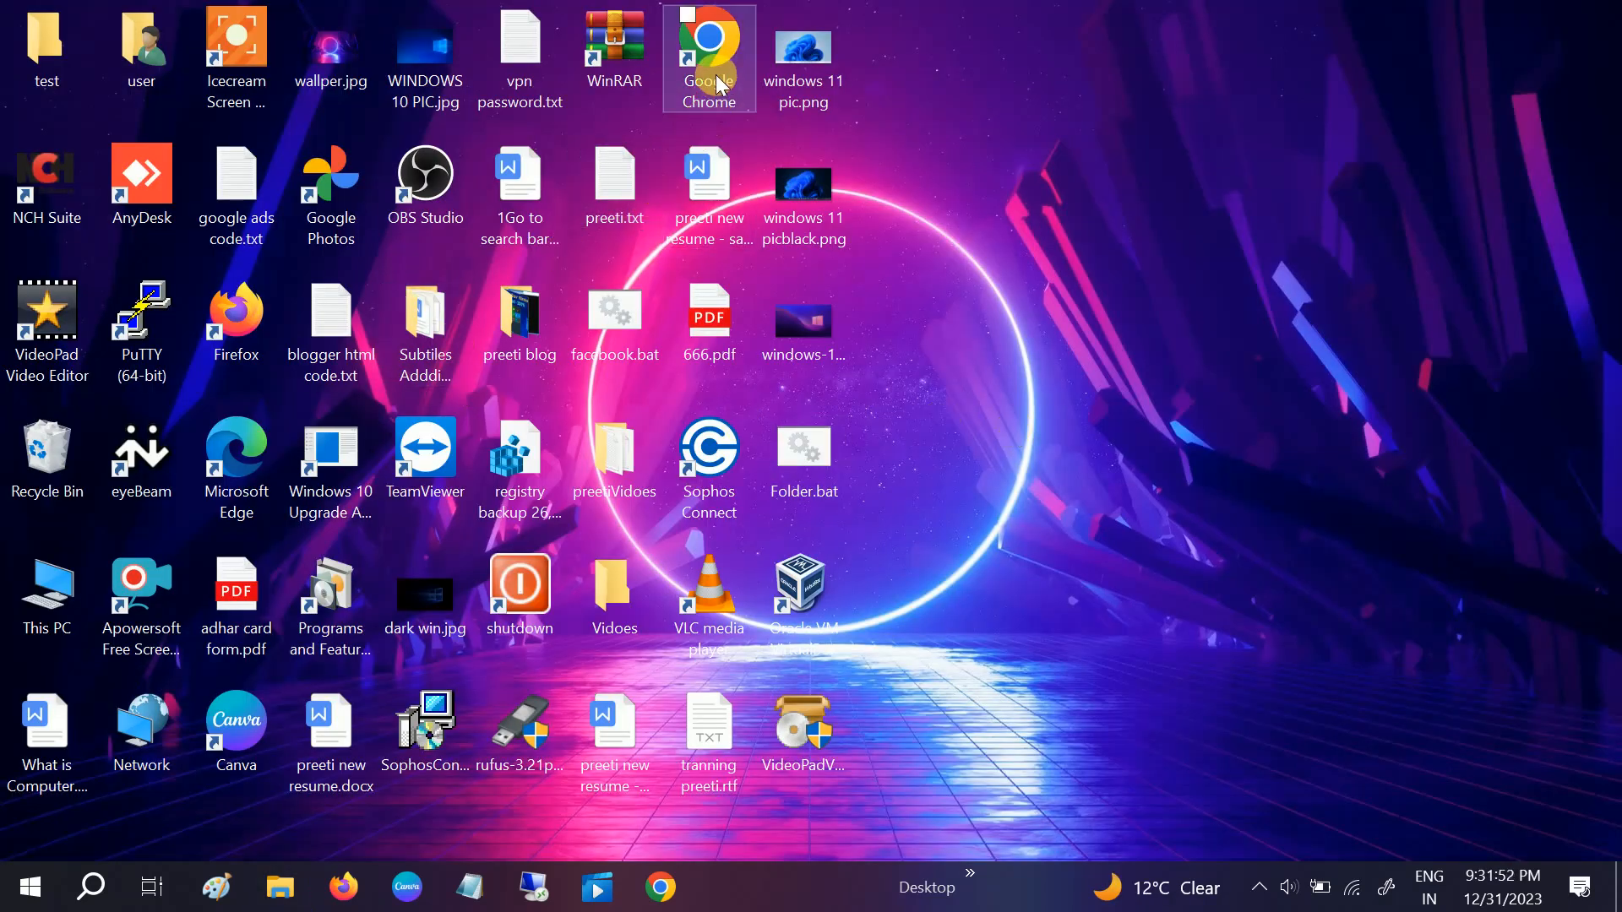
mouse_move(709, 58)
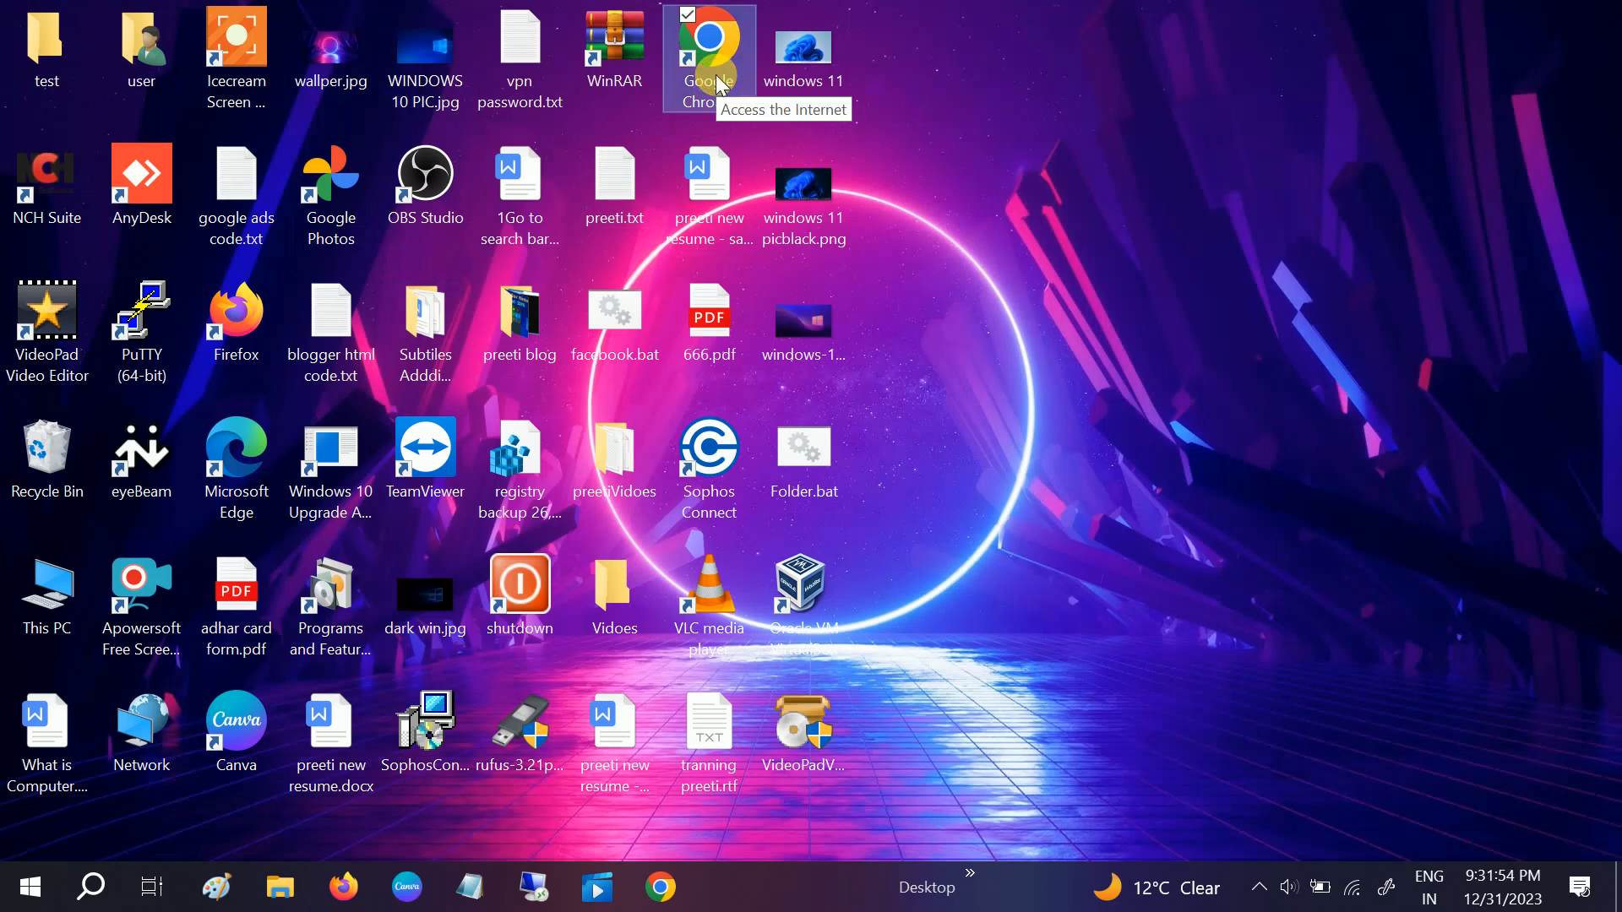
double_click(710, 49)
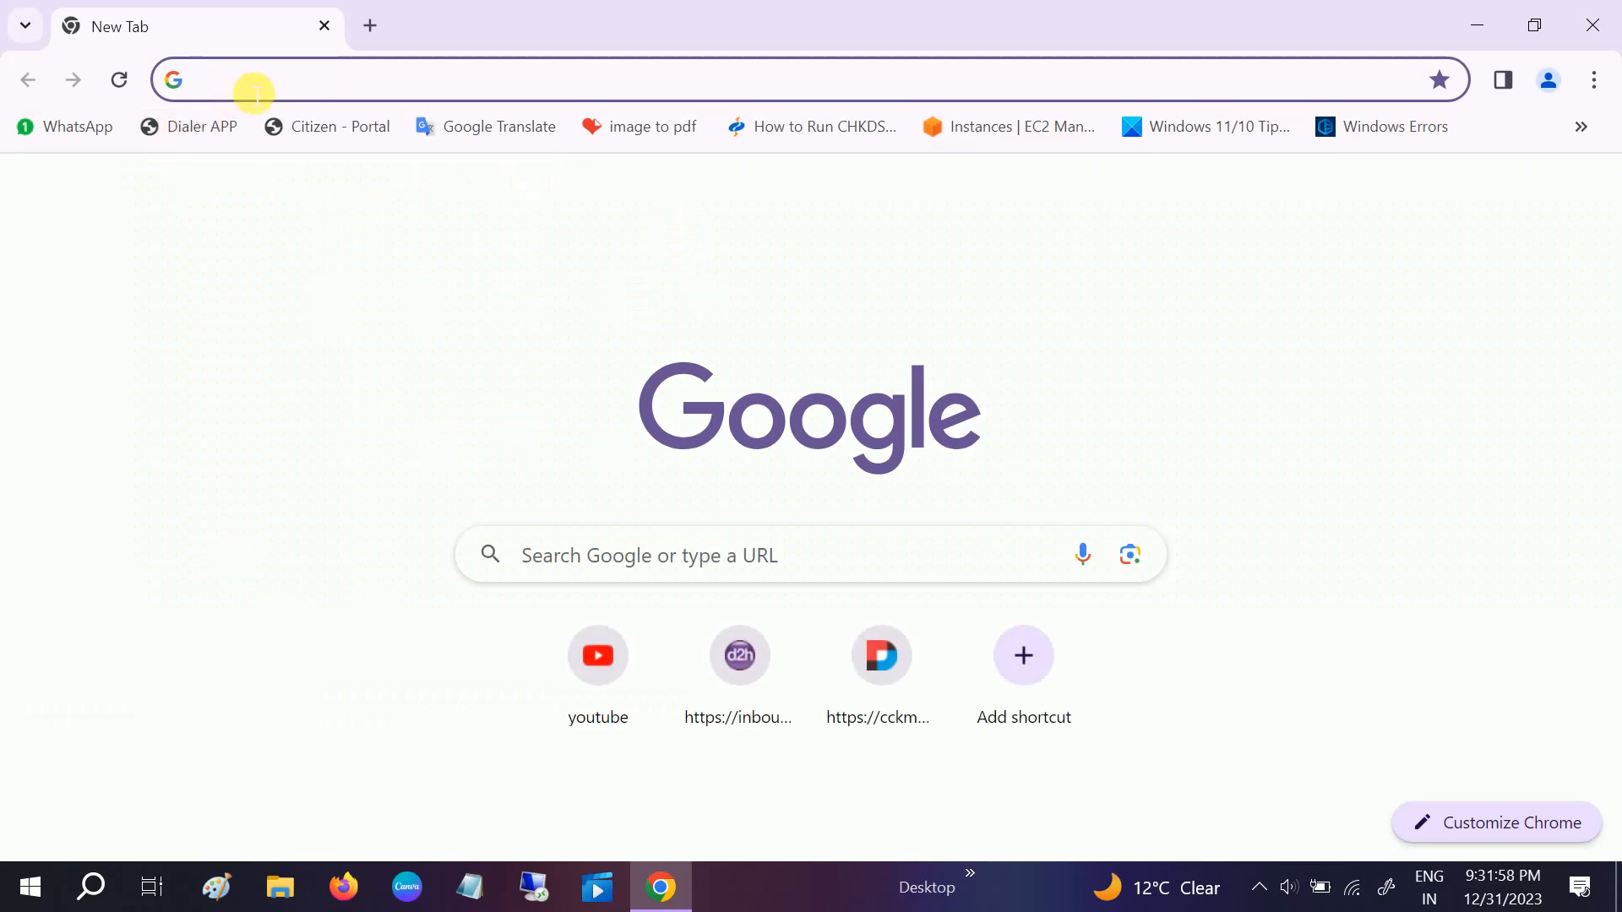
click(254, 80)
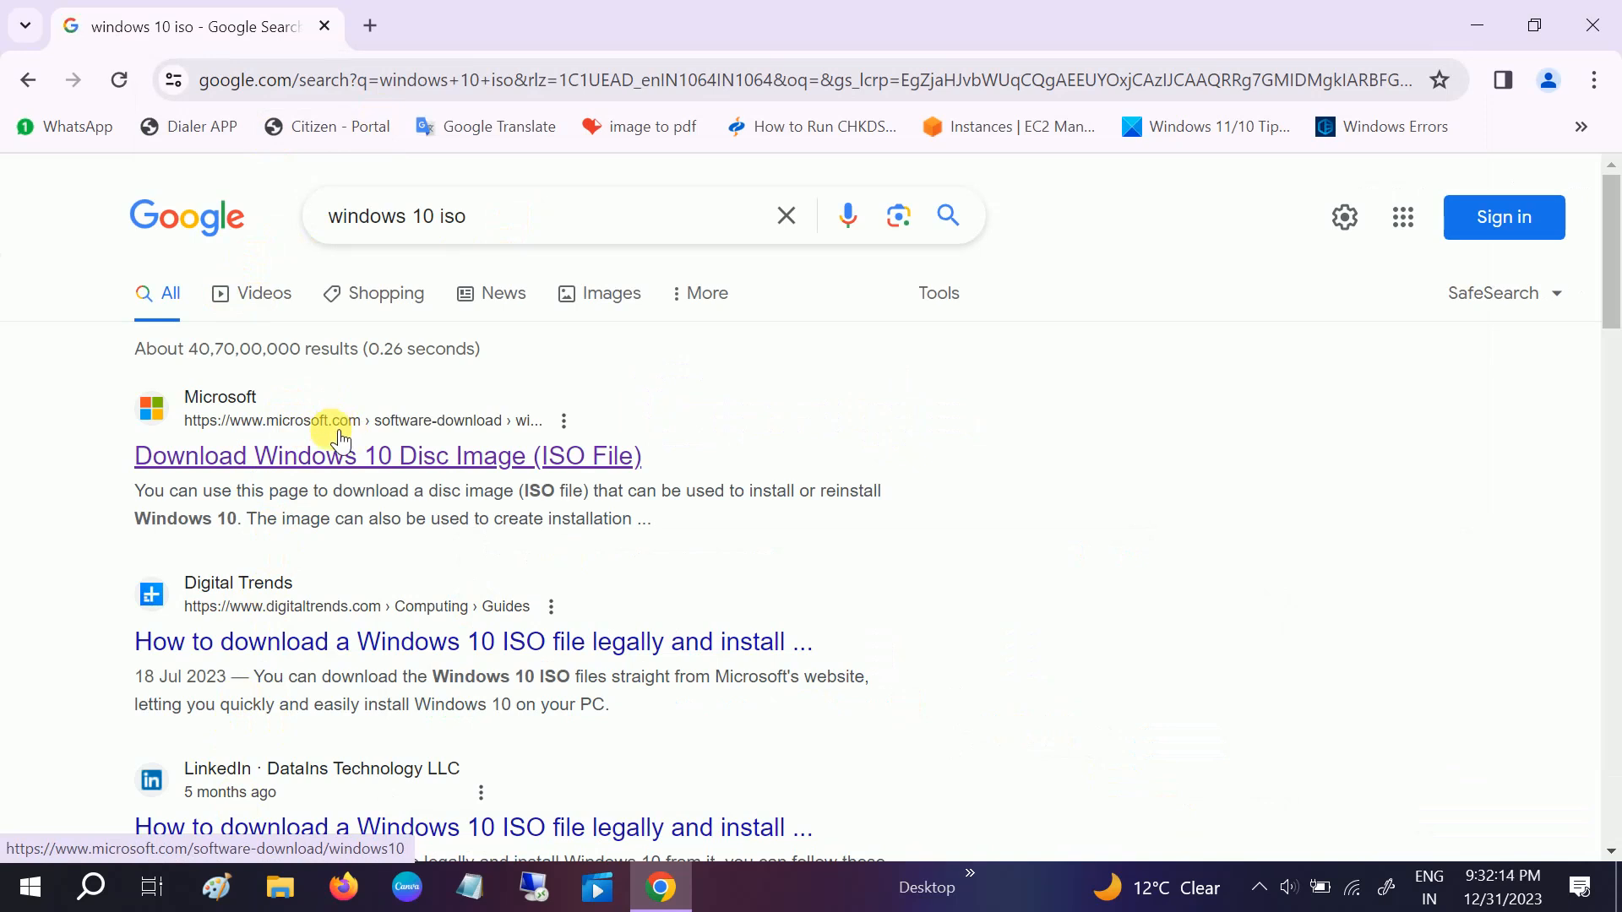
click(387, 455)
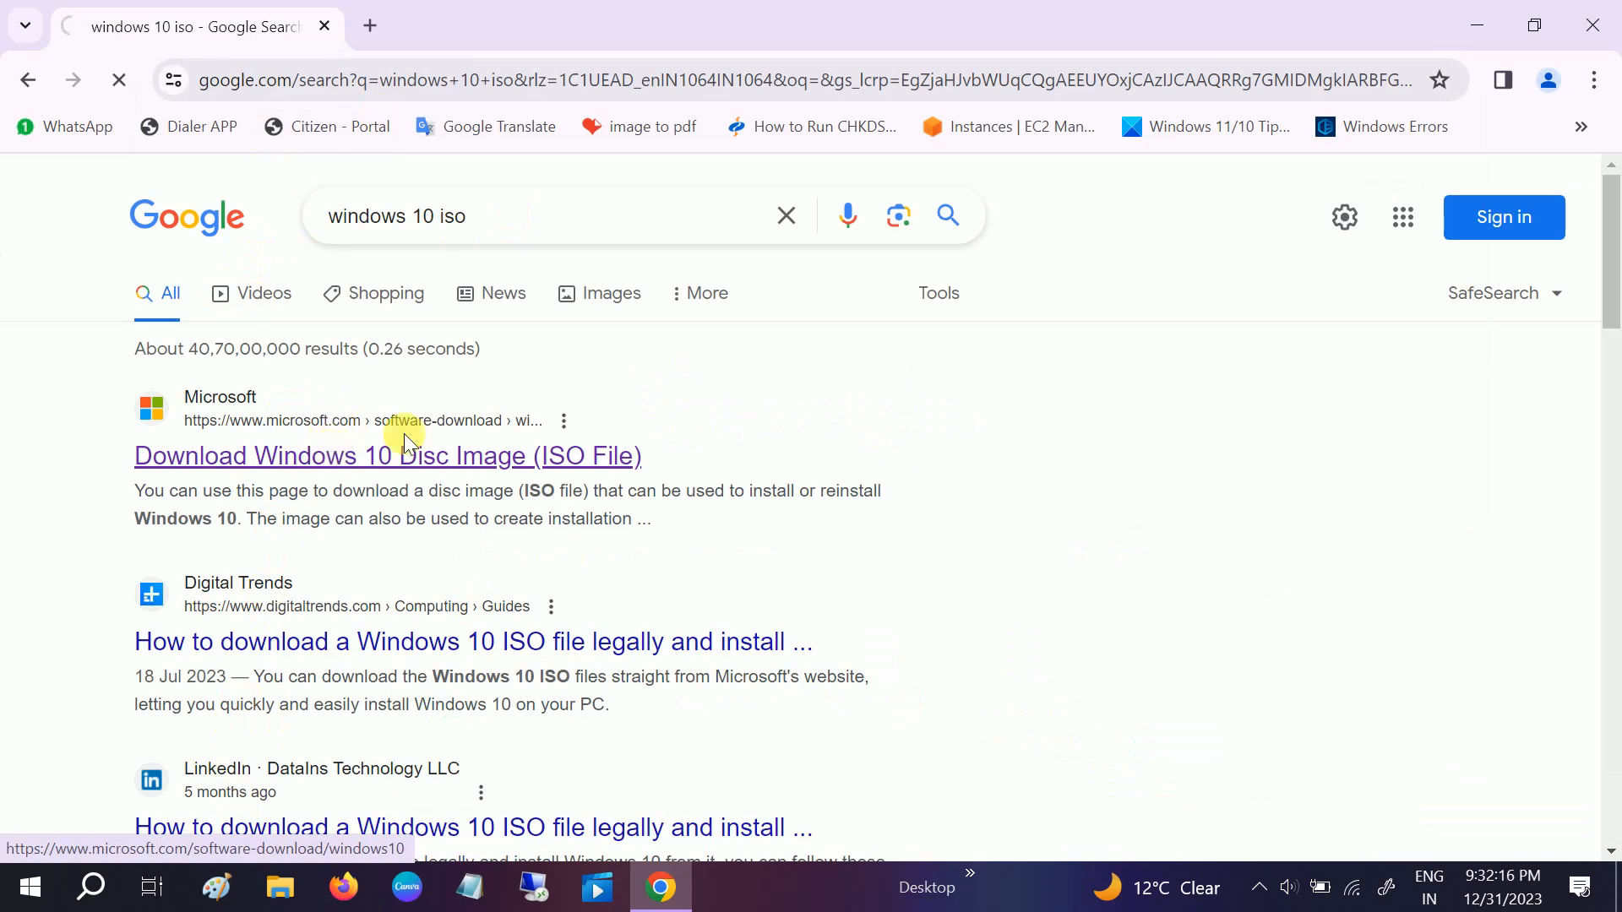
- Scroll to 'Create Windows 10 installation media' and start the media creation tool download
click(387, 456)
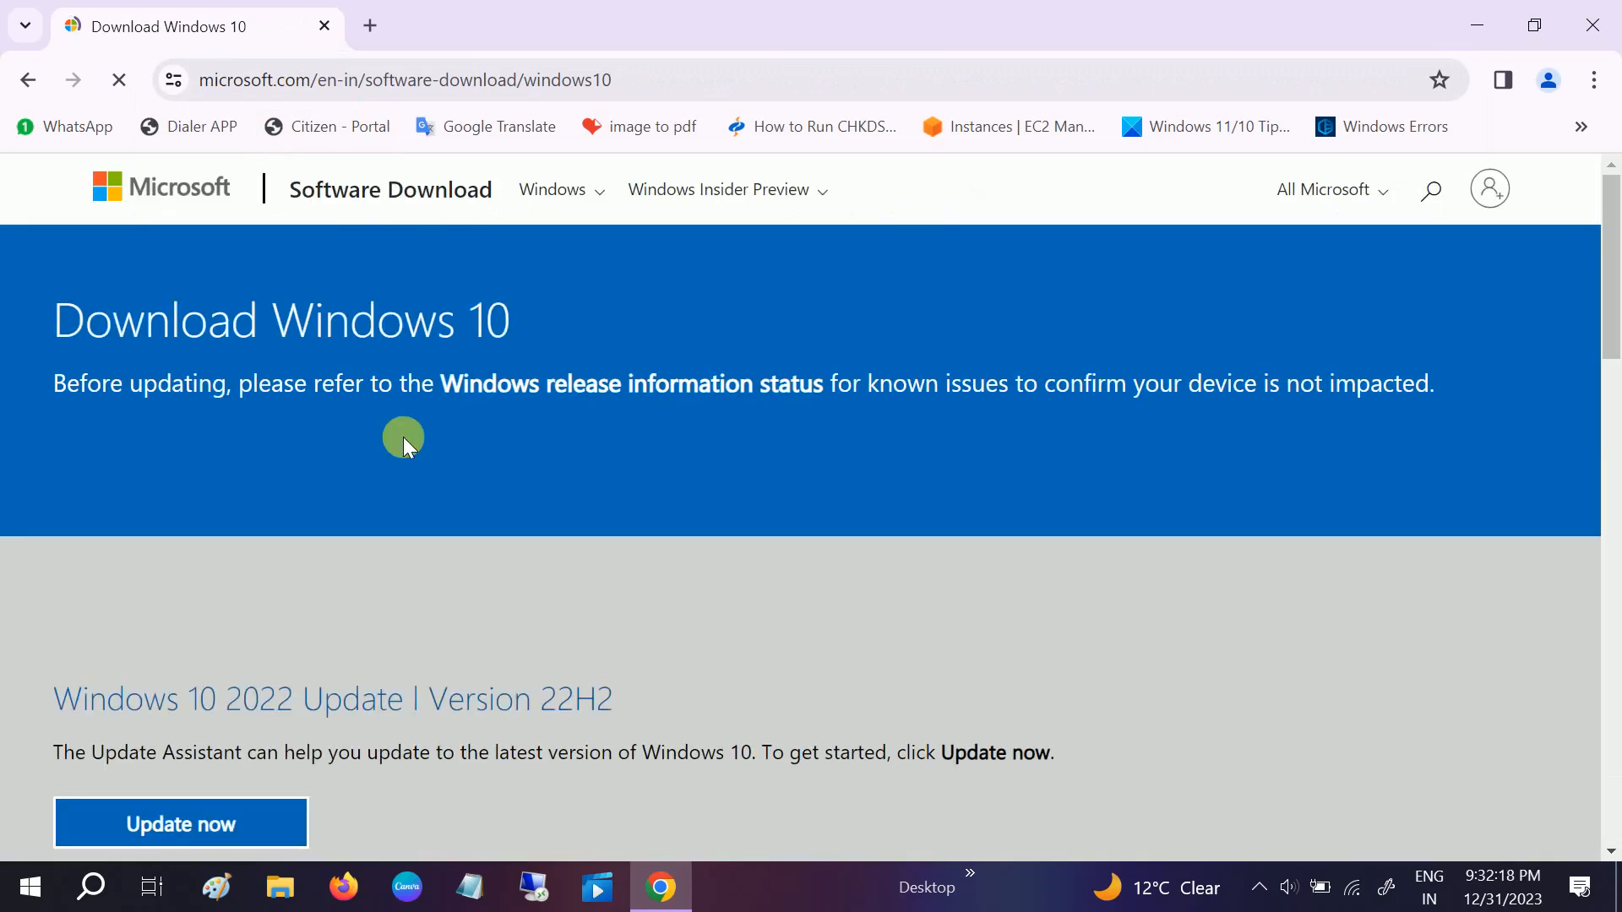
scroll(down, 3)
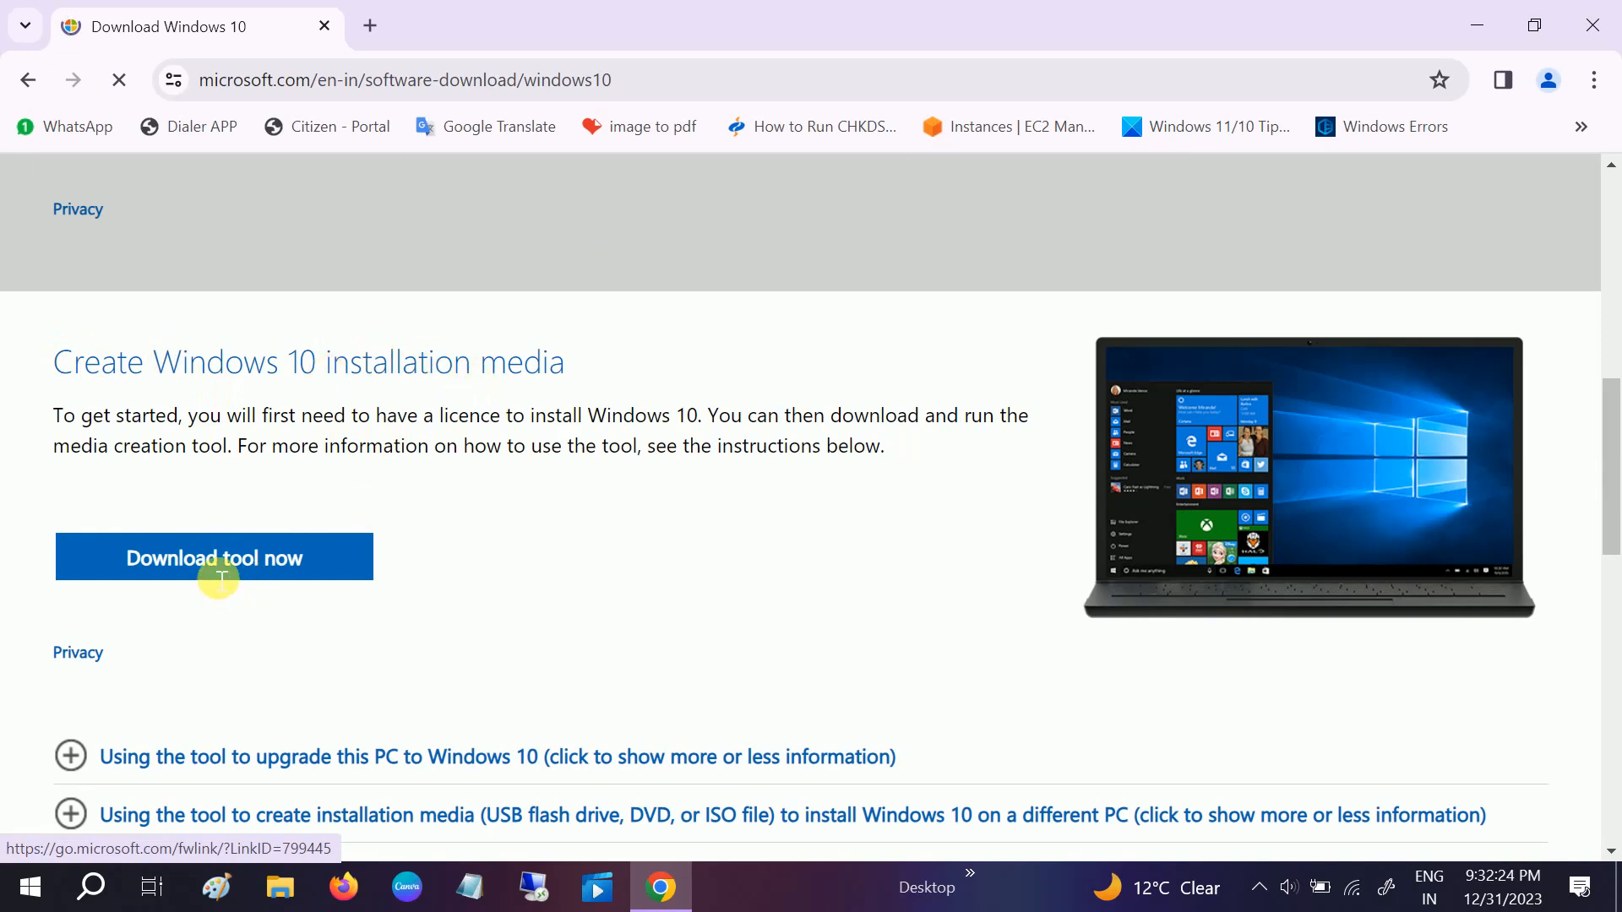
click(214, 558)
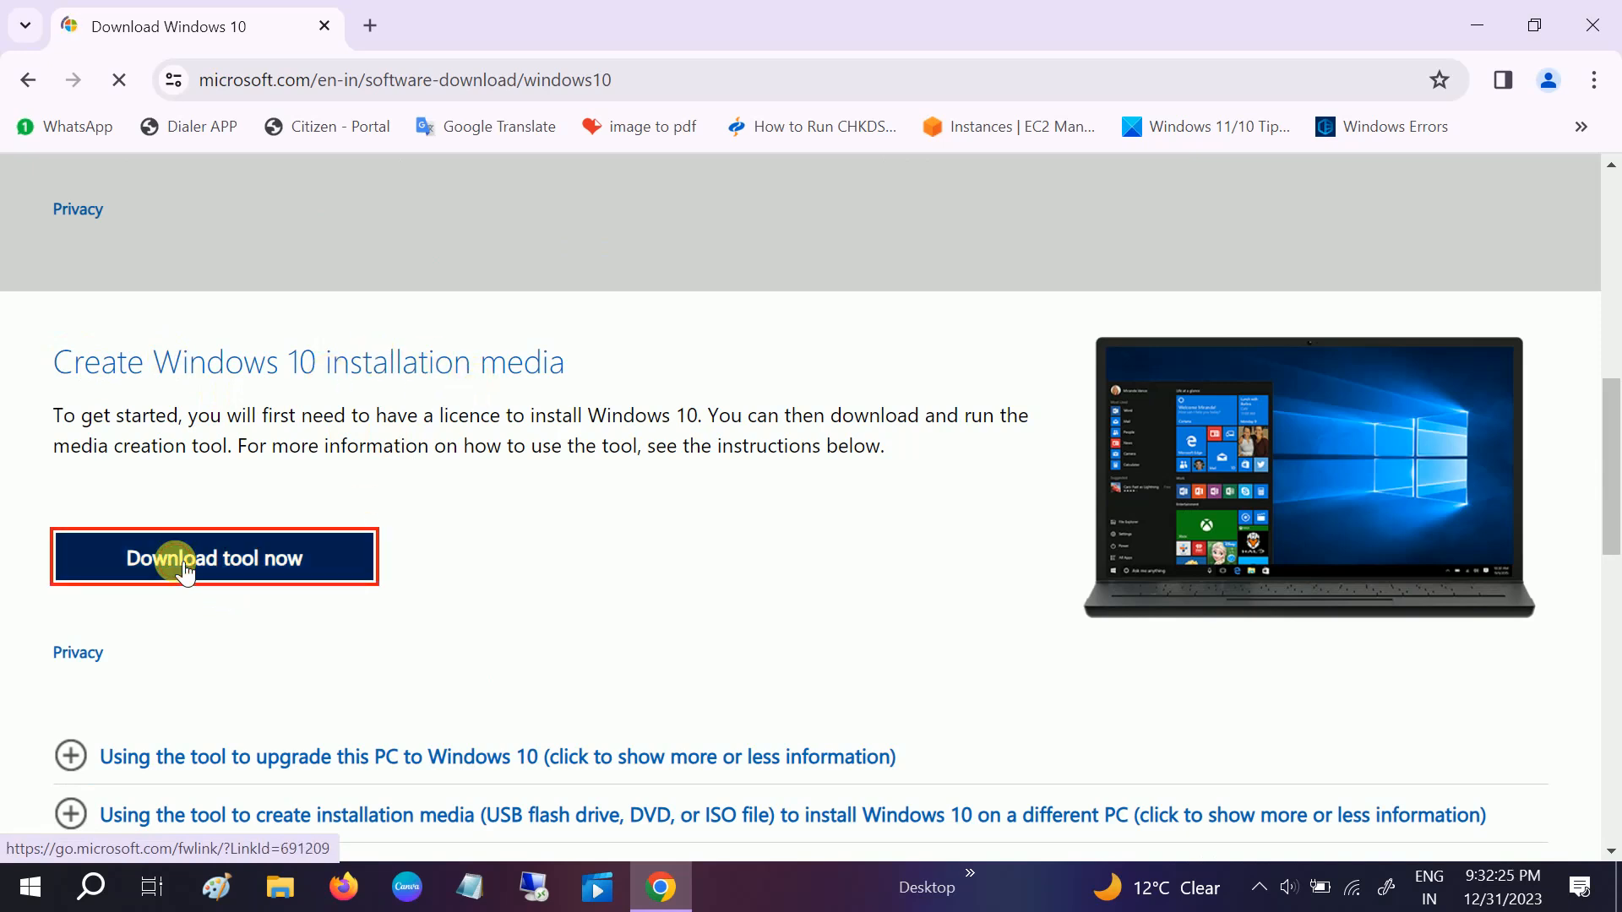
click(213, 559)
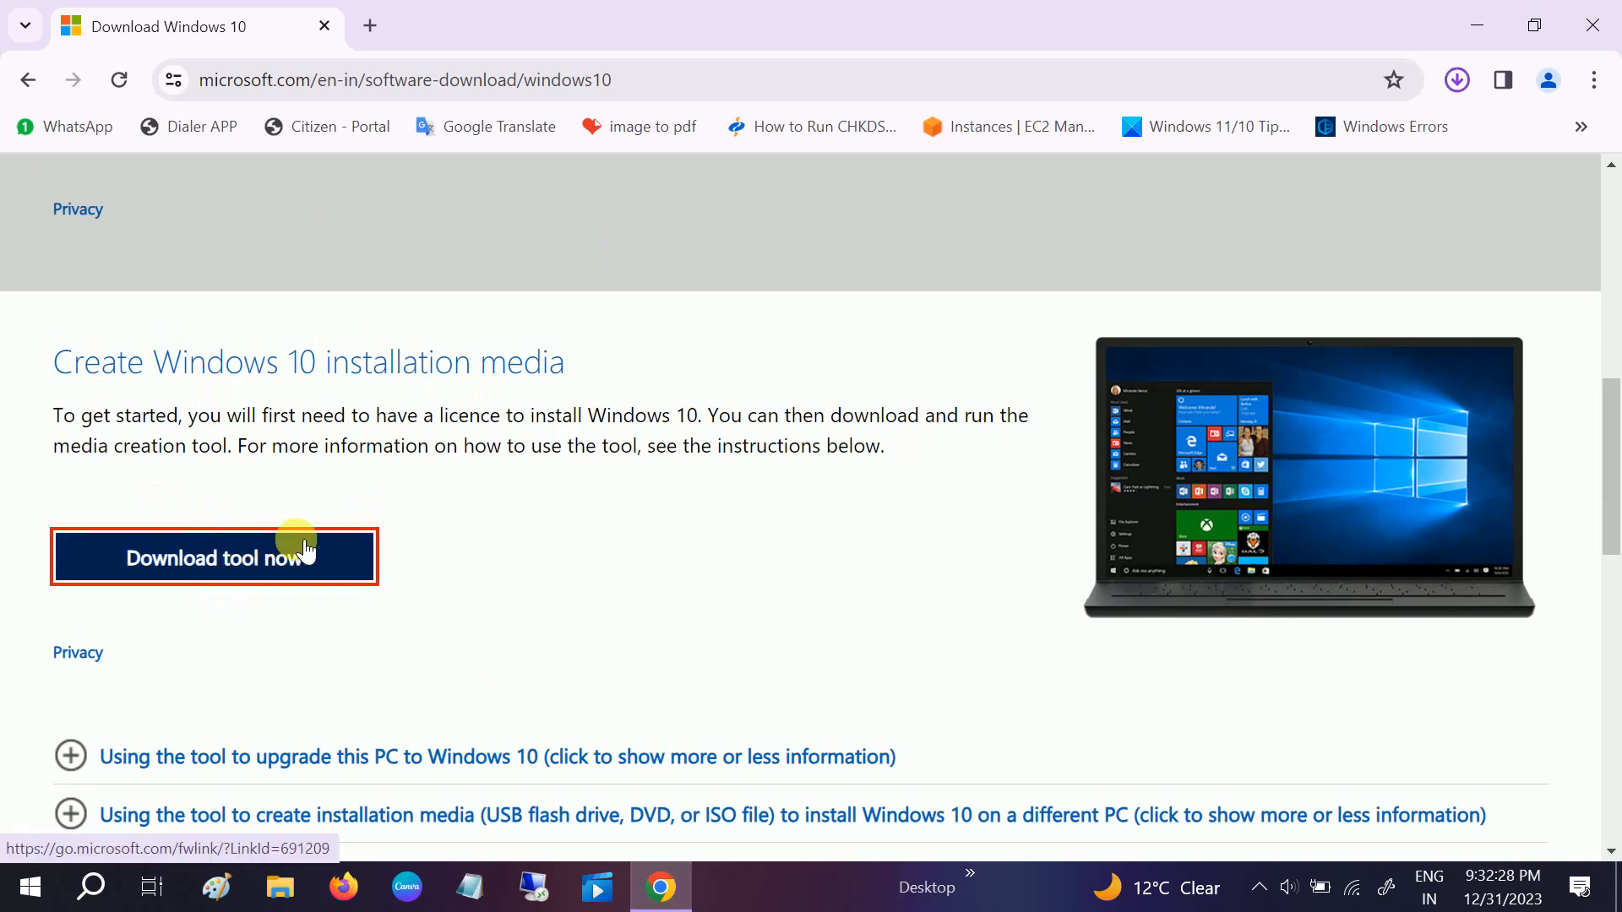
click(213, 558)
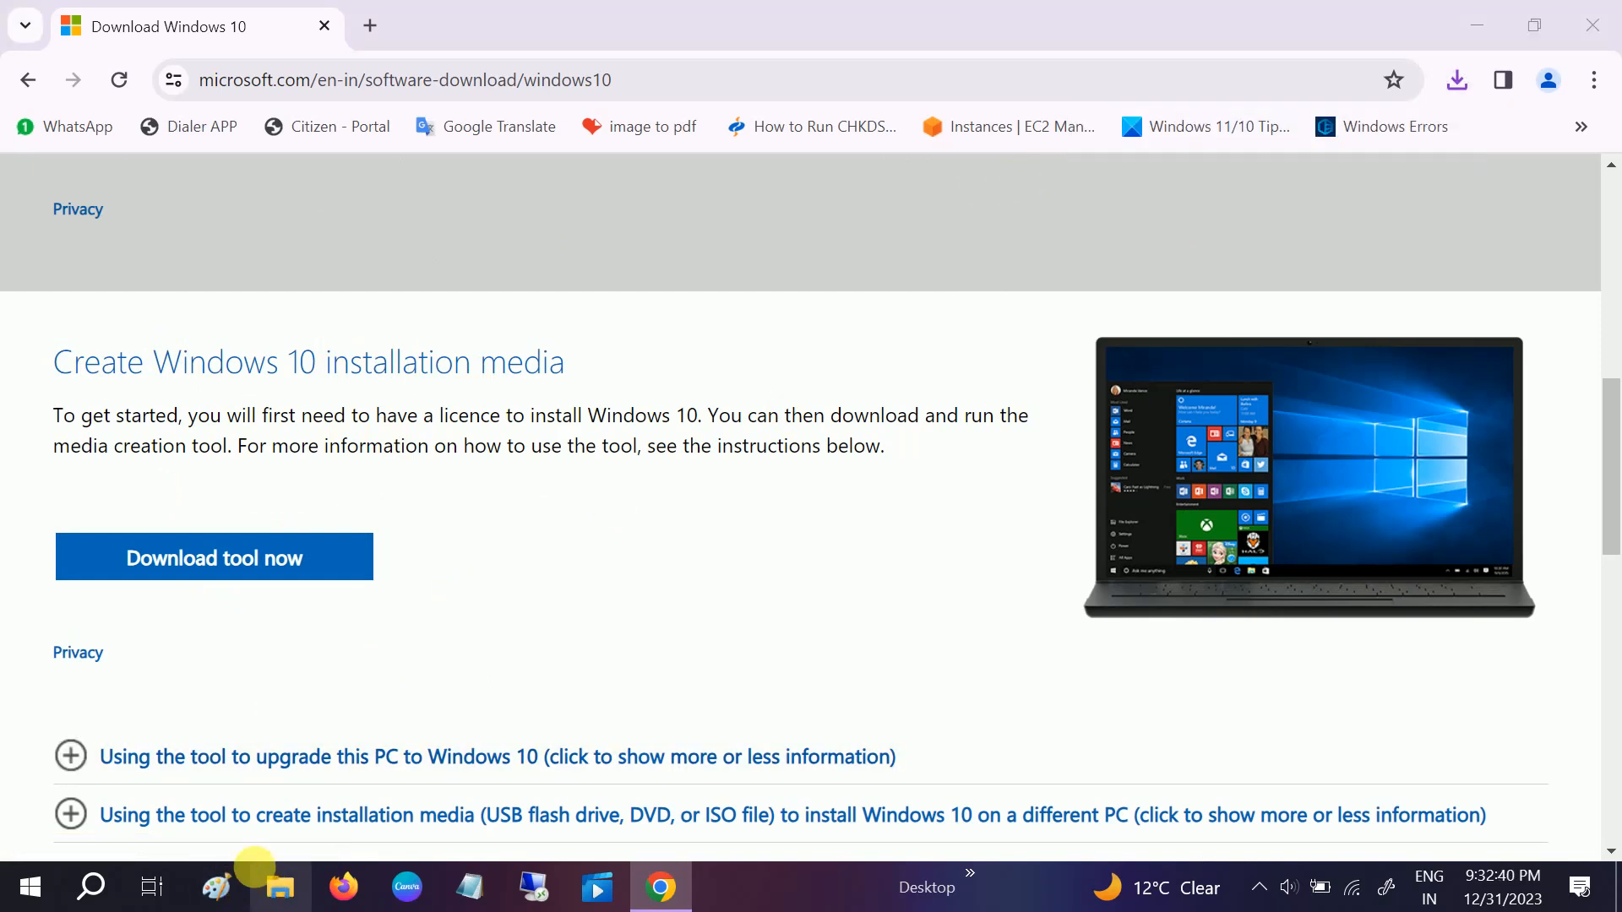
- View the drives under This PC in File Explorer, then minimize the window
click(277, 888)
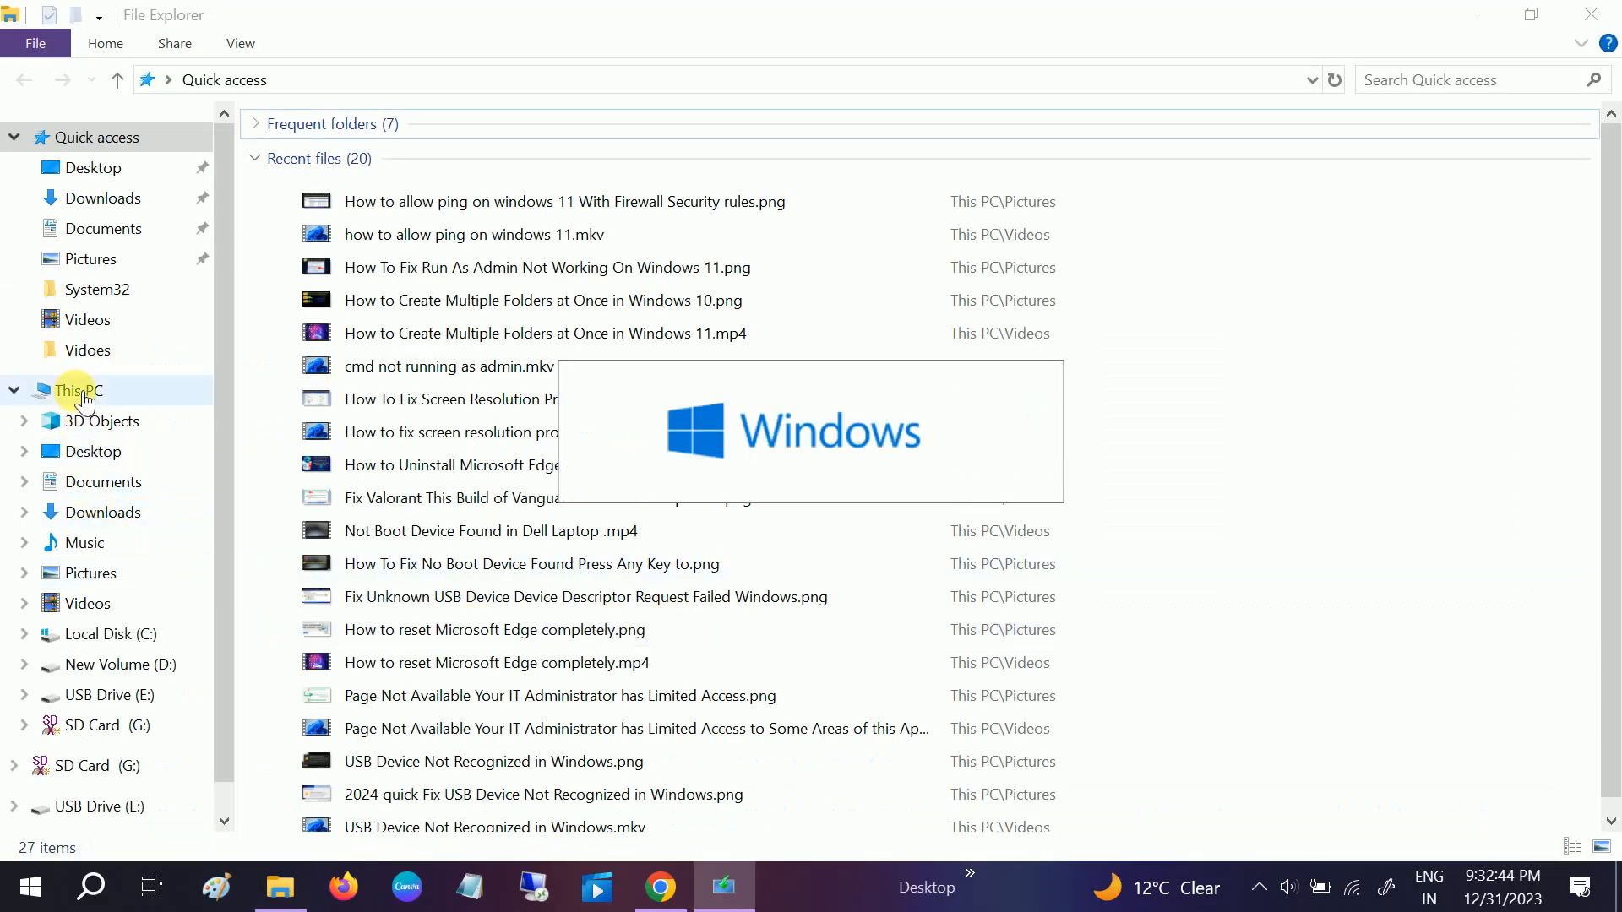
click(74, 391)
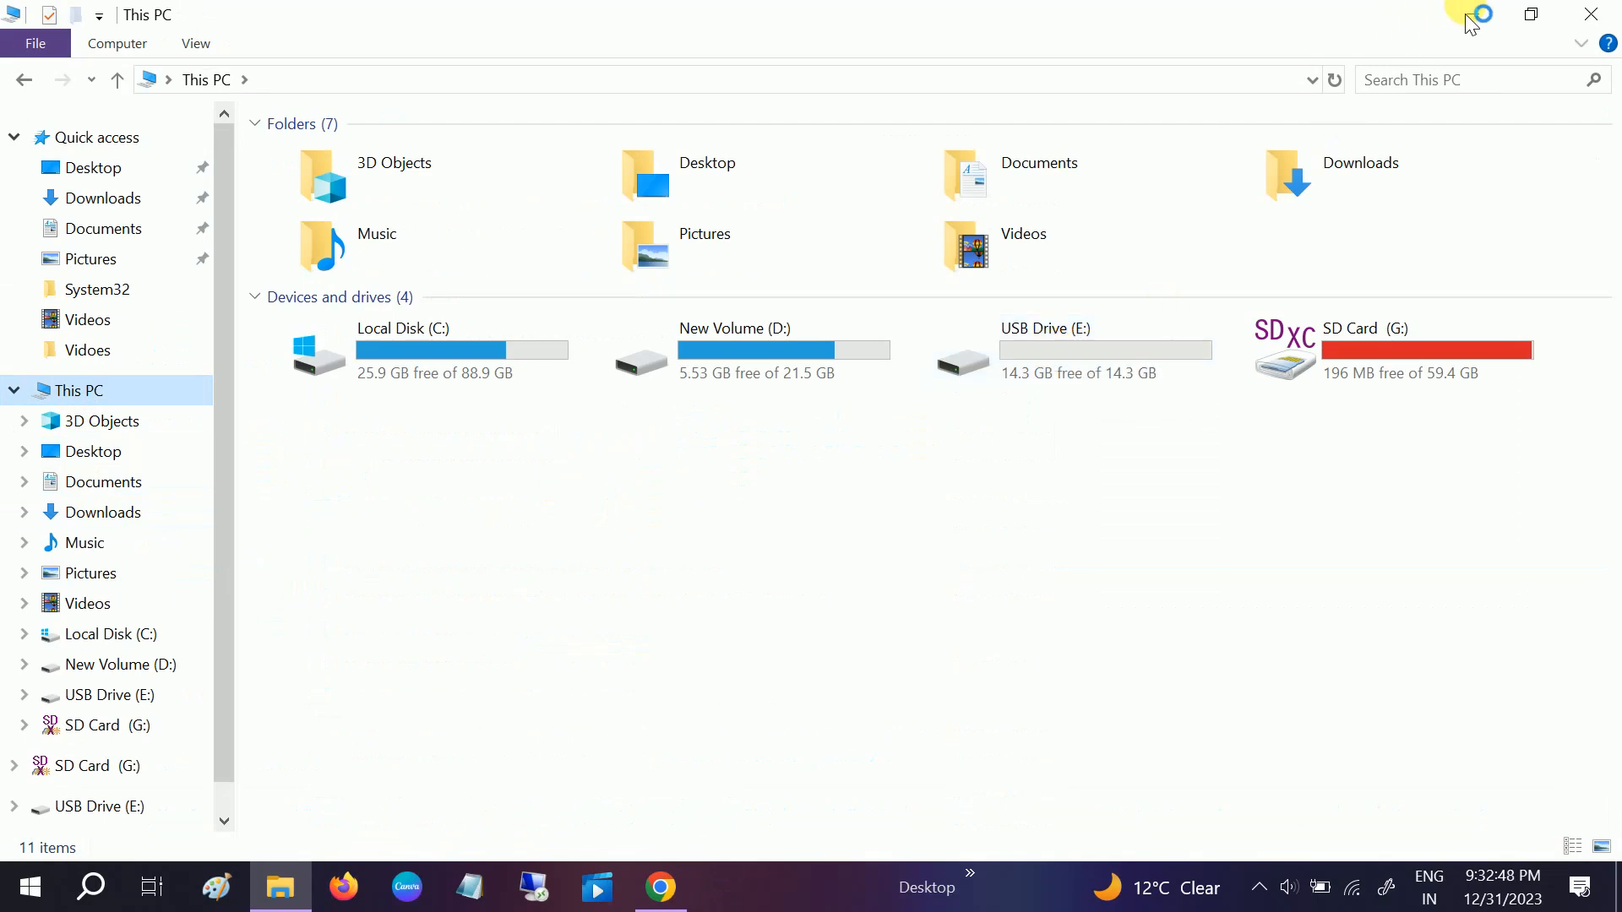
click(659, 888)
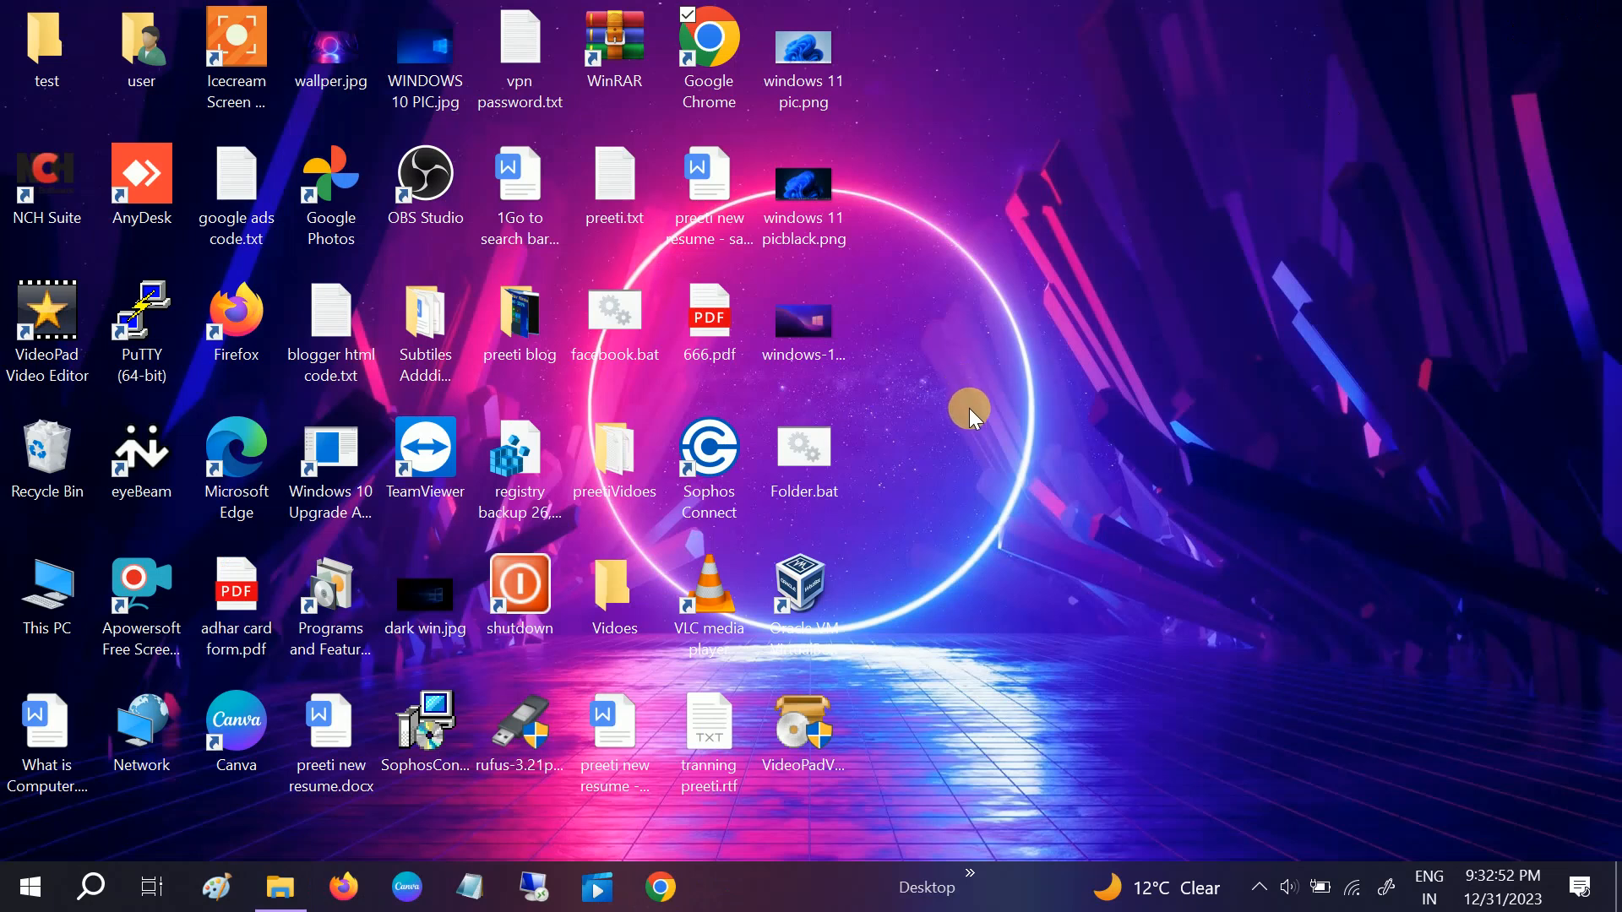
right_click(969, 406)
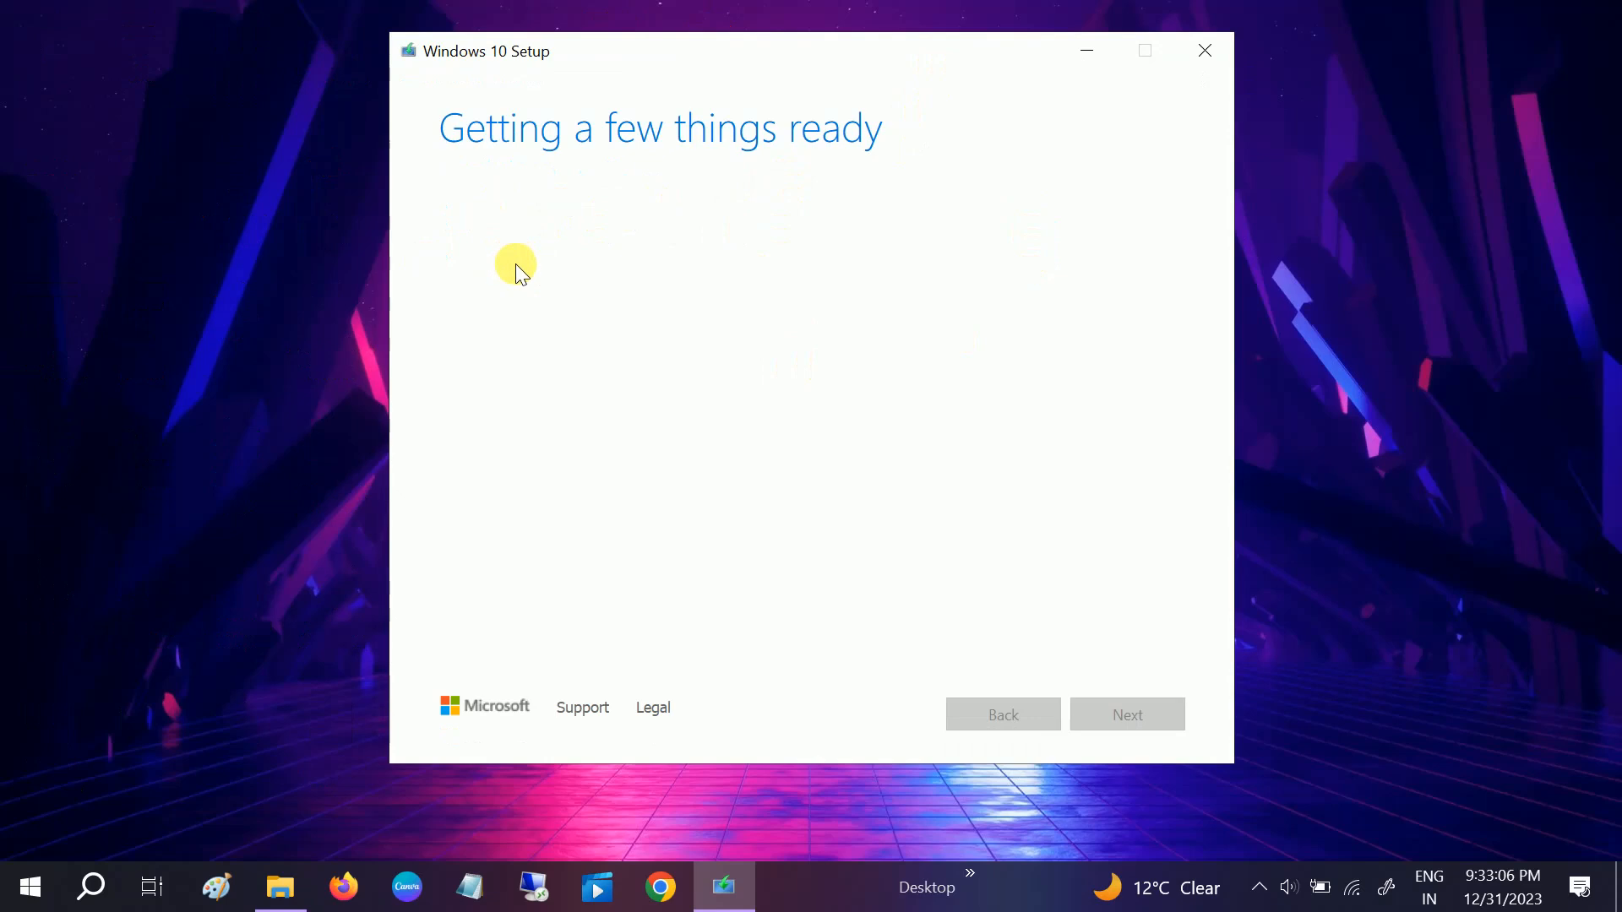
mouse_move(498, 394)
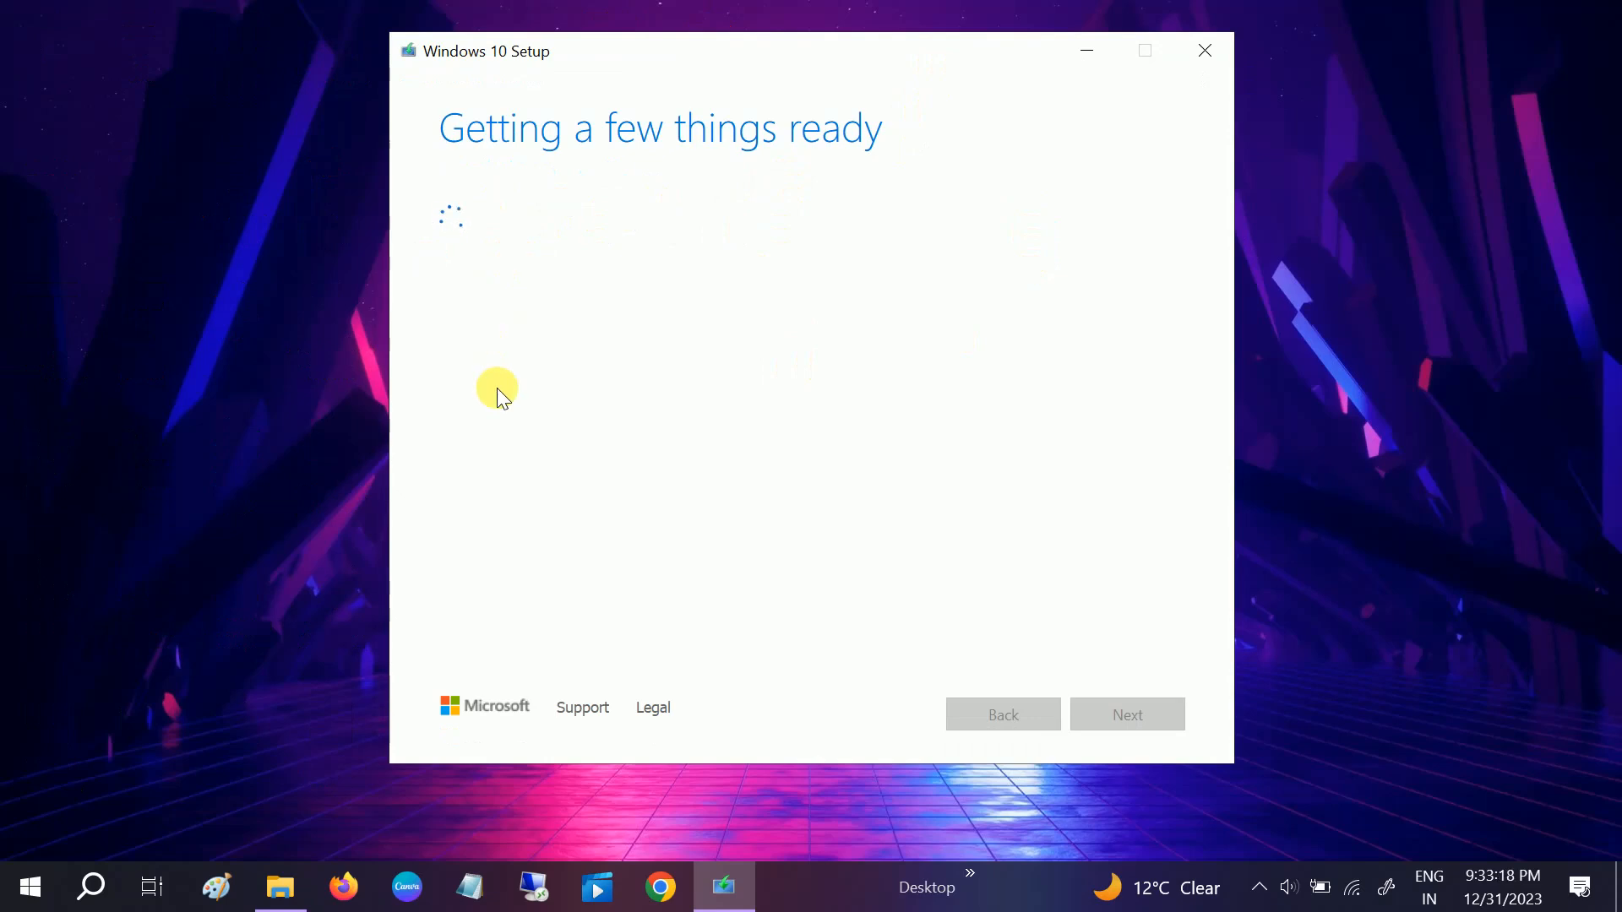
mouse_move(1358, 840)
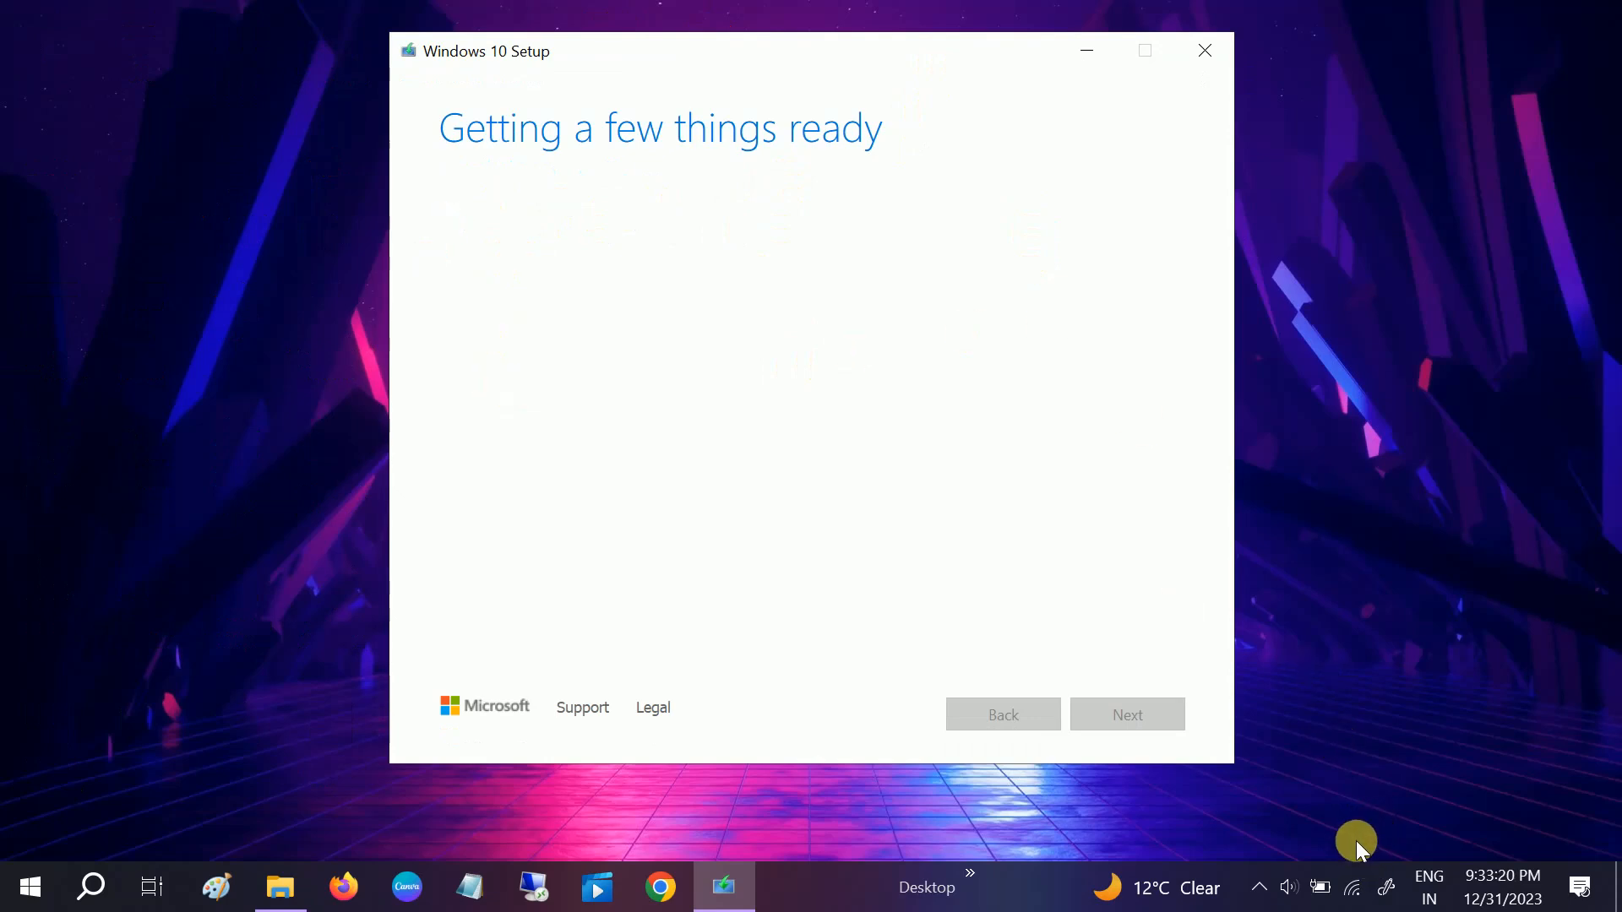
mouse_move(1301, 786)
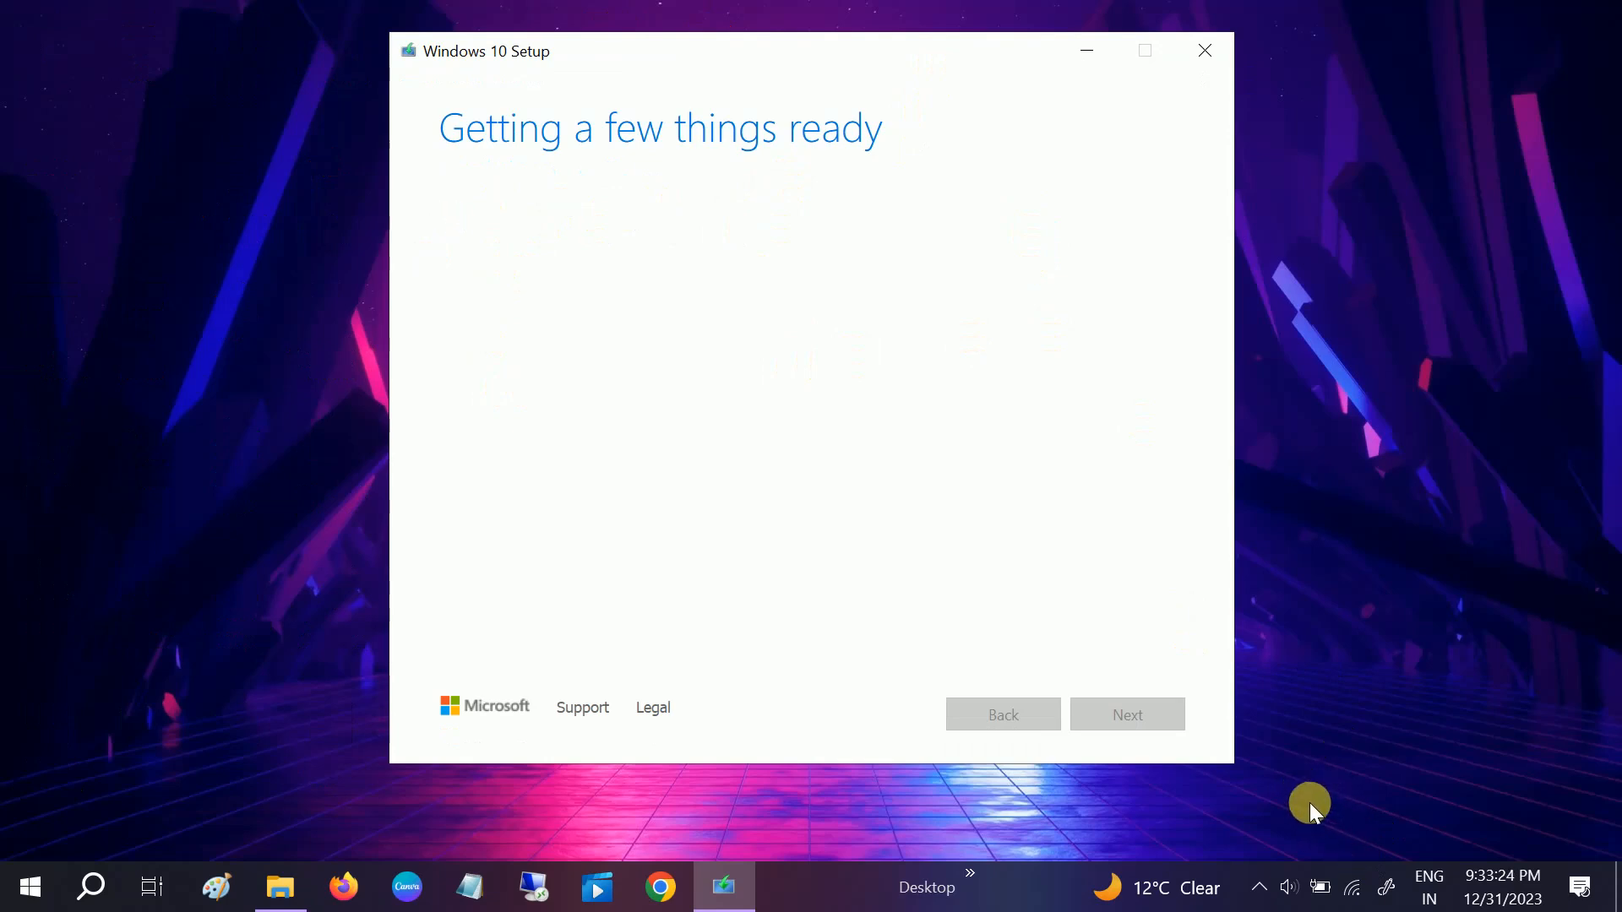
mouse_move(914, 682)
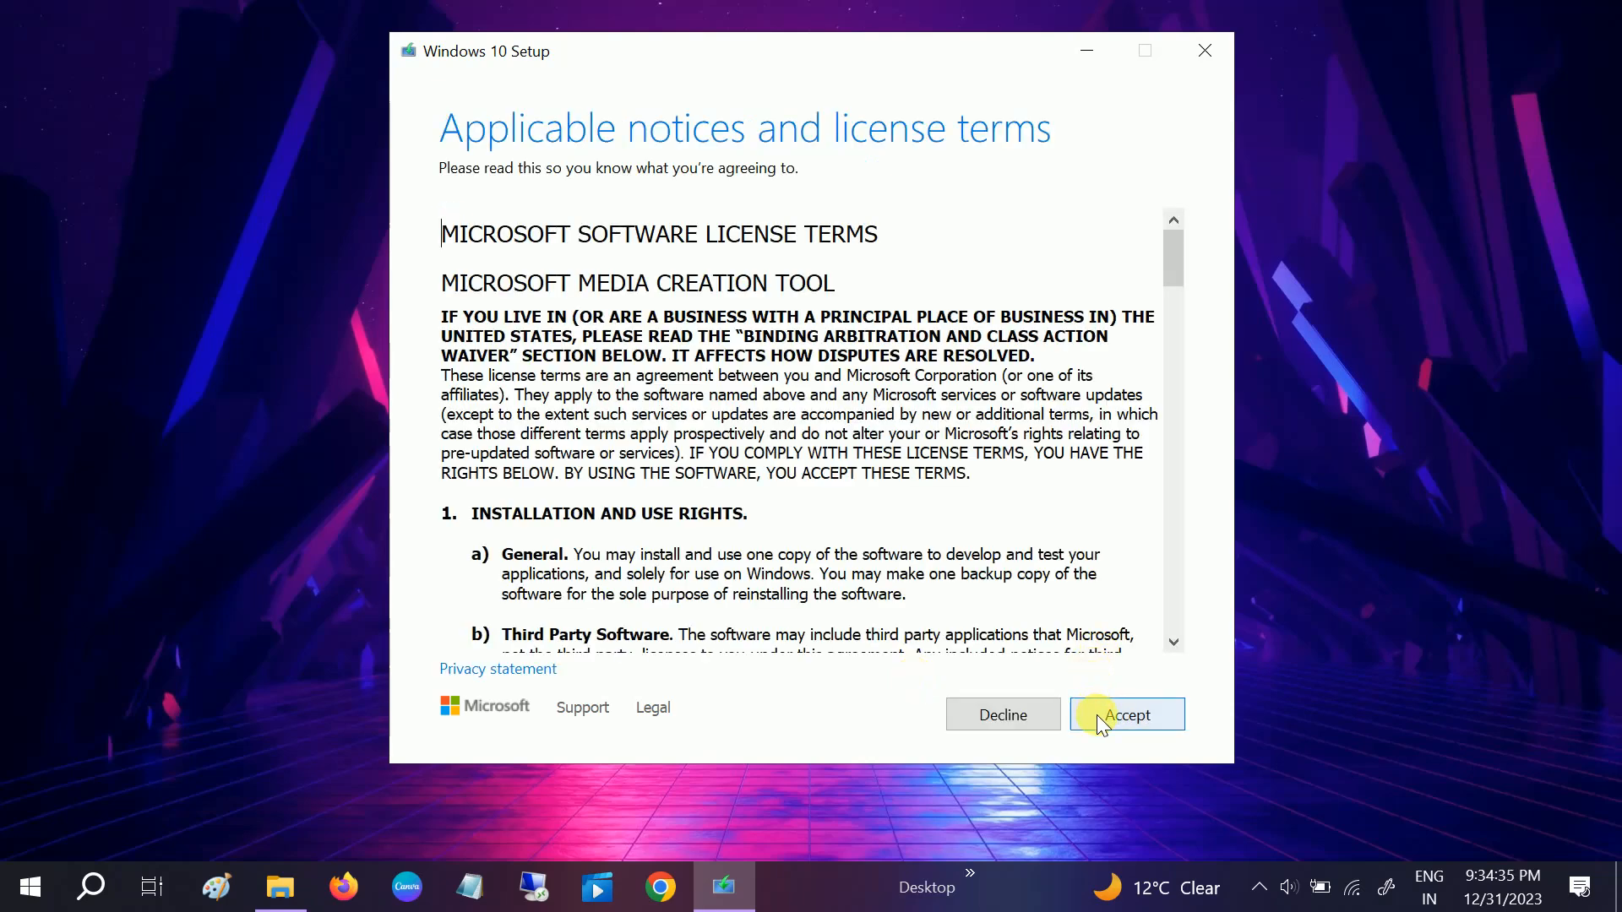
- Accept the Windows 10 Media Creation Tool license terms
click(1126, 715)
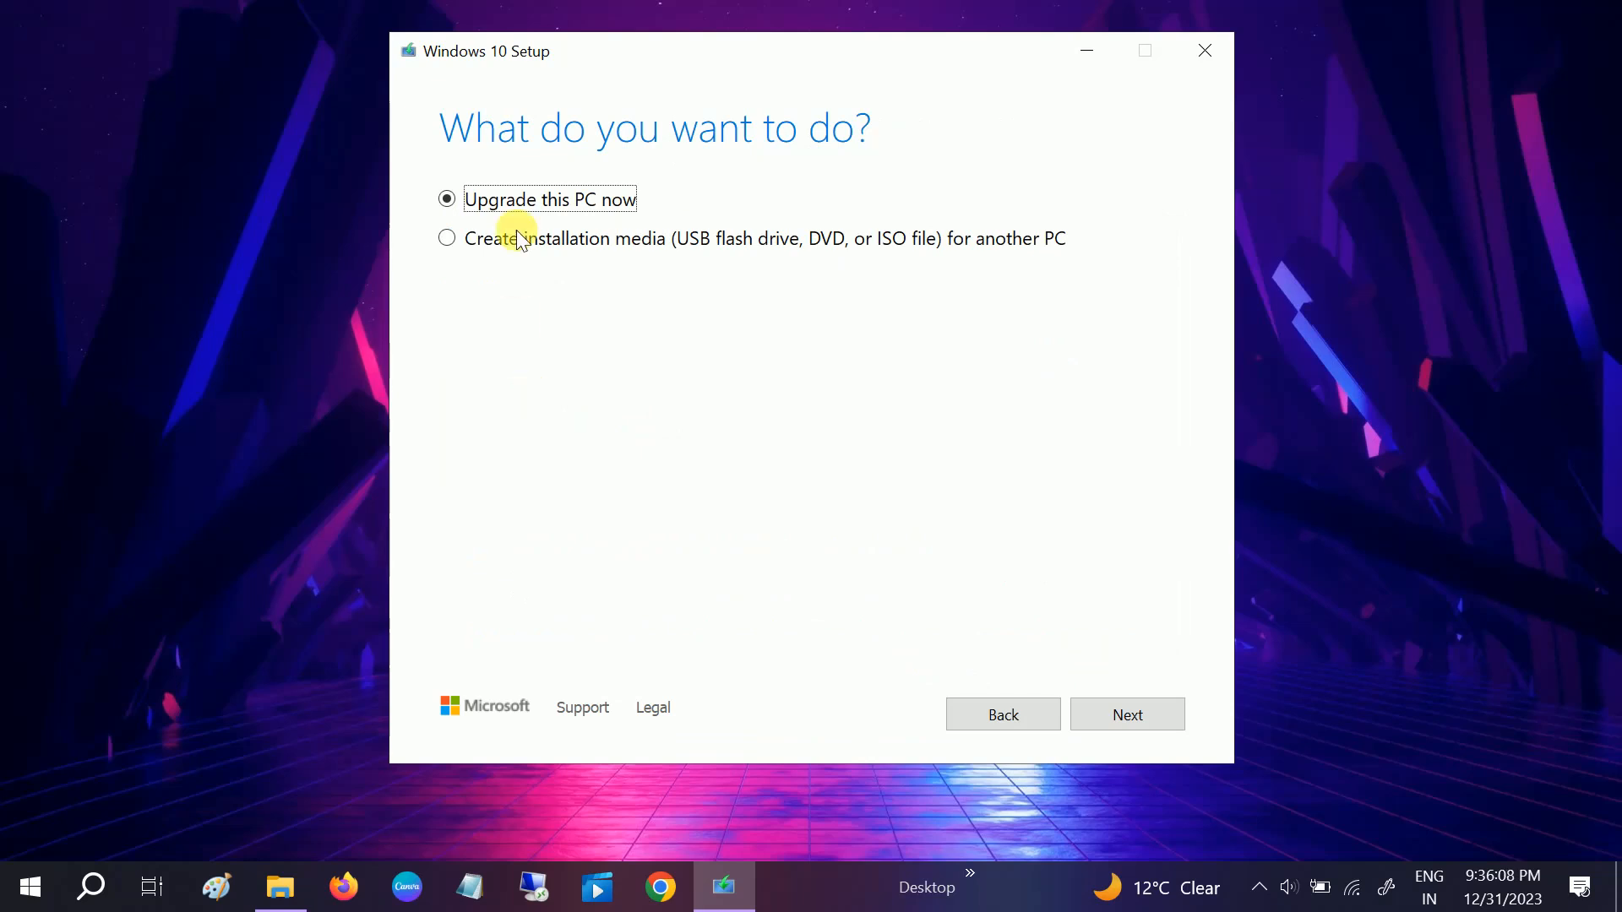
mouse_move(522, 253)
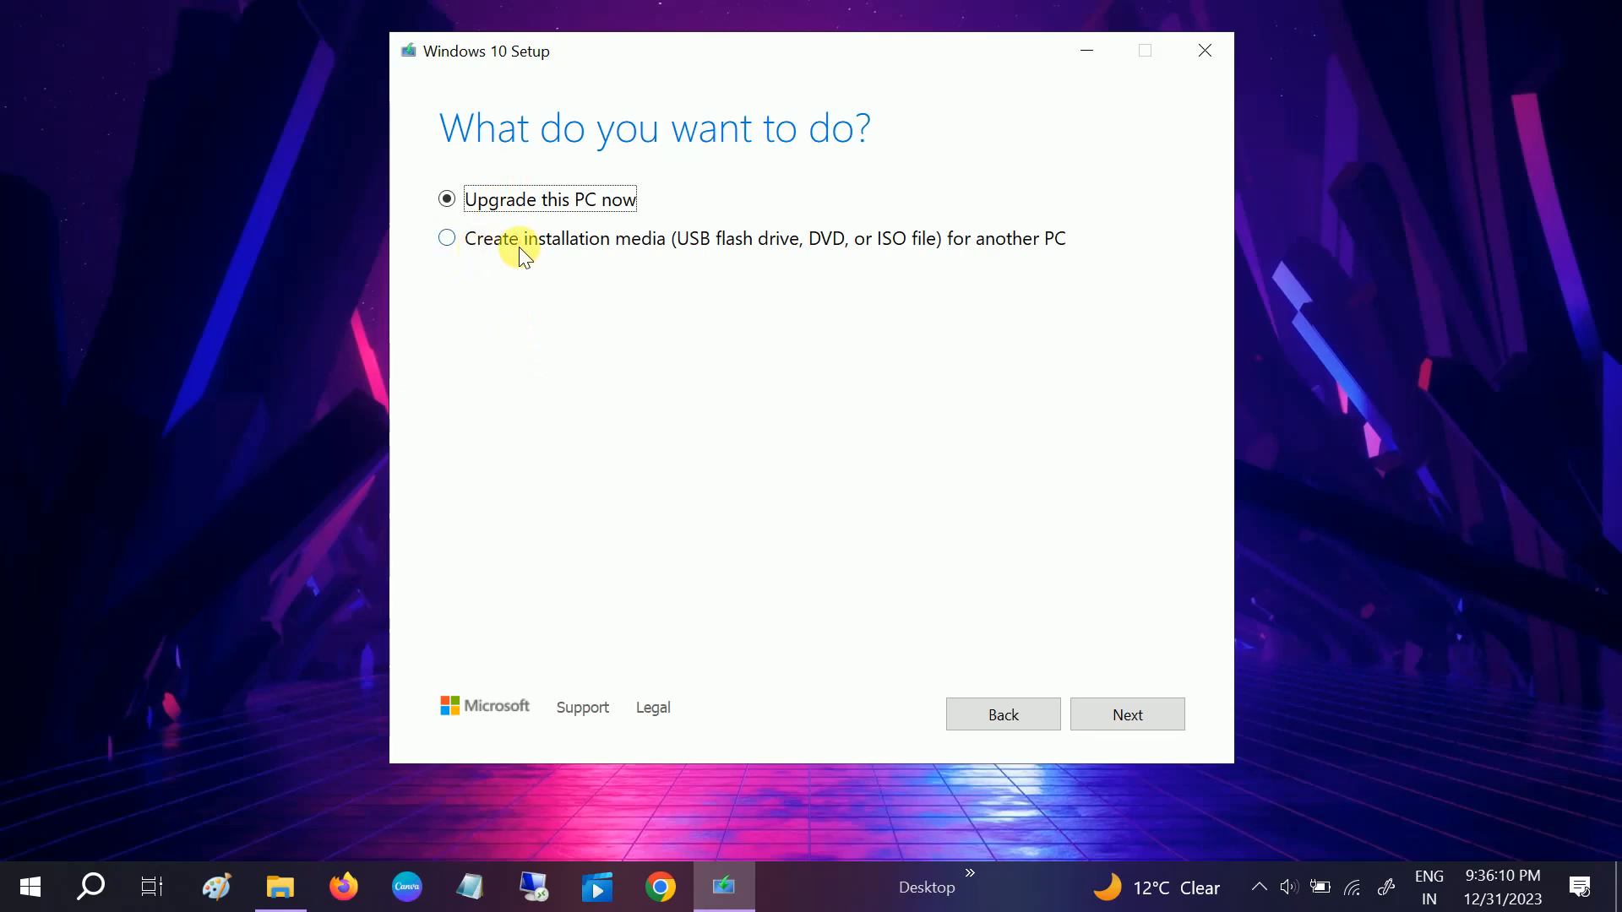
mouse_move(600, 254)
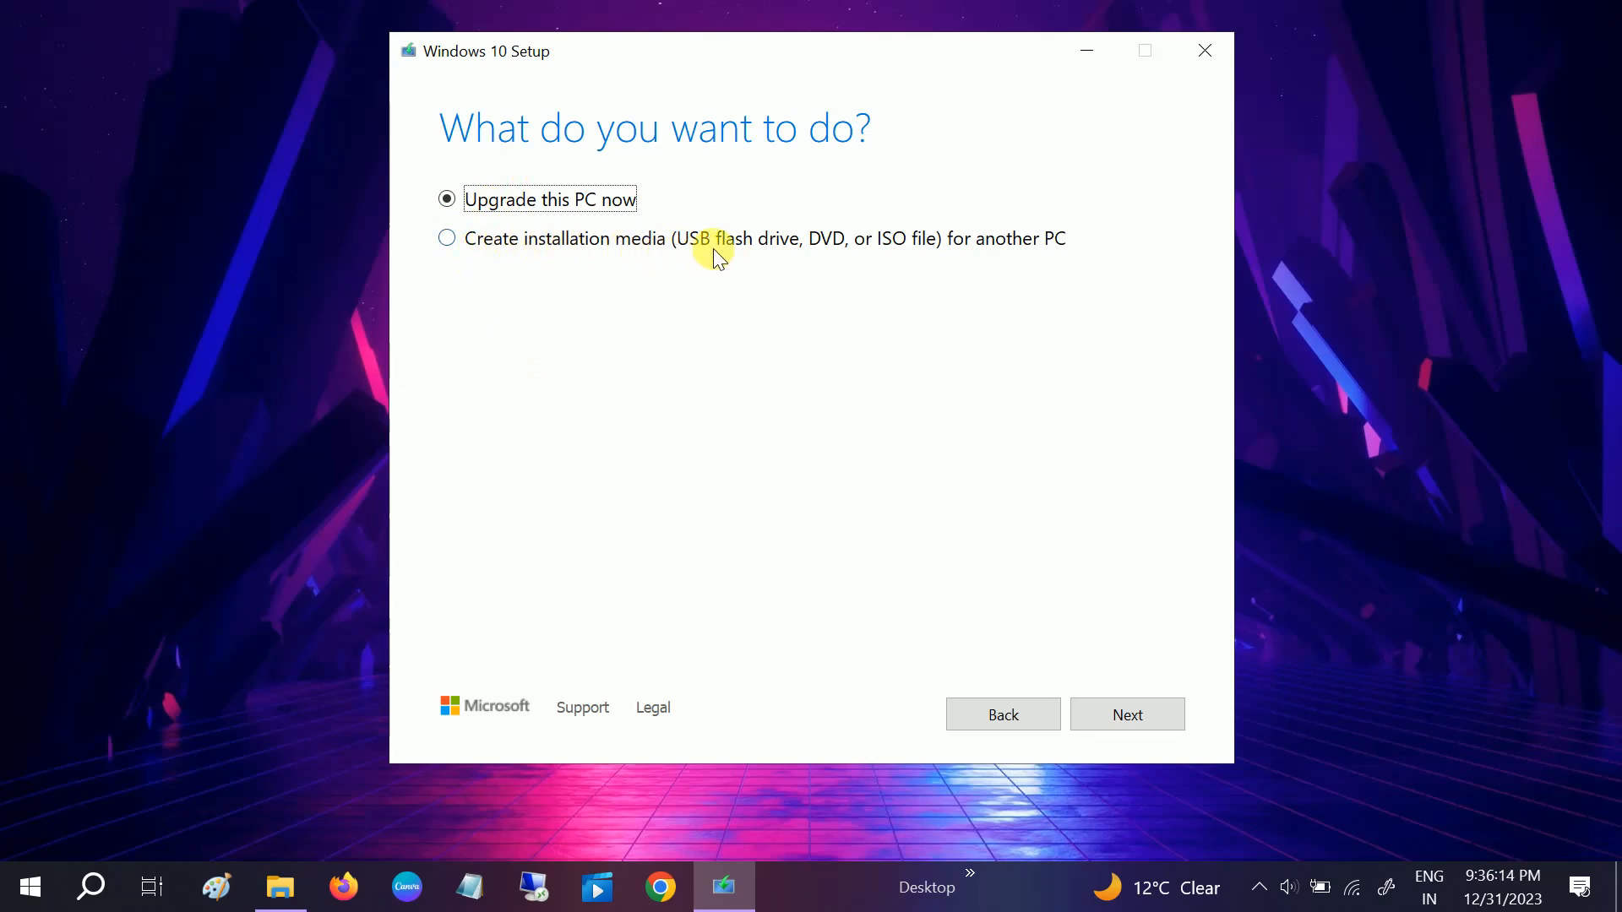
click(447, 239)
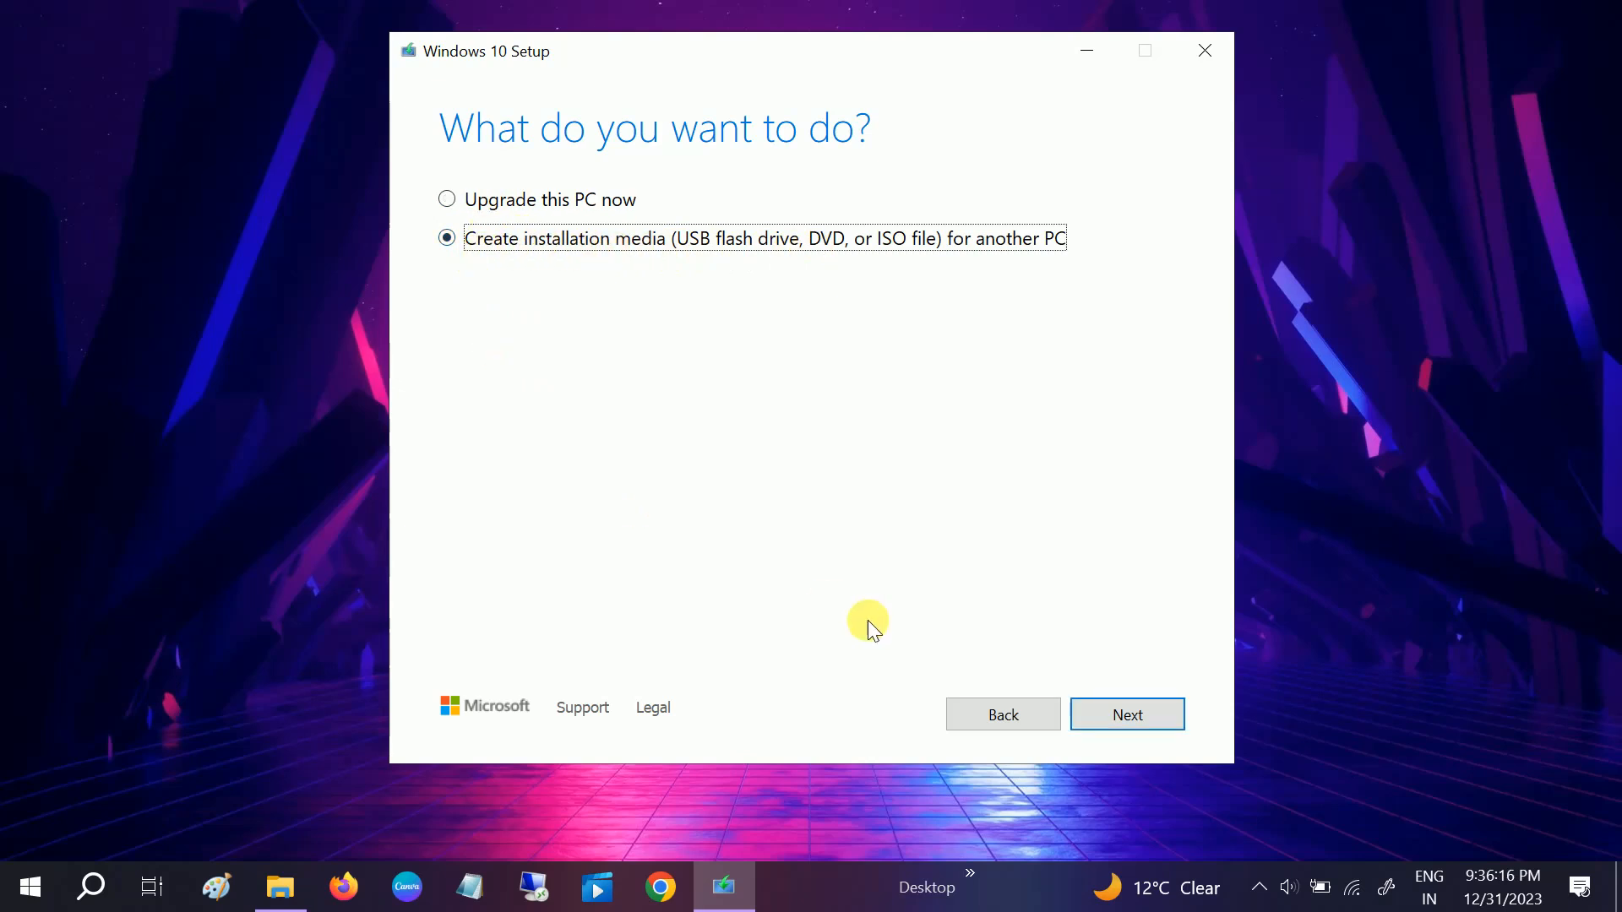
click(1126, 714)
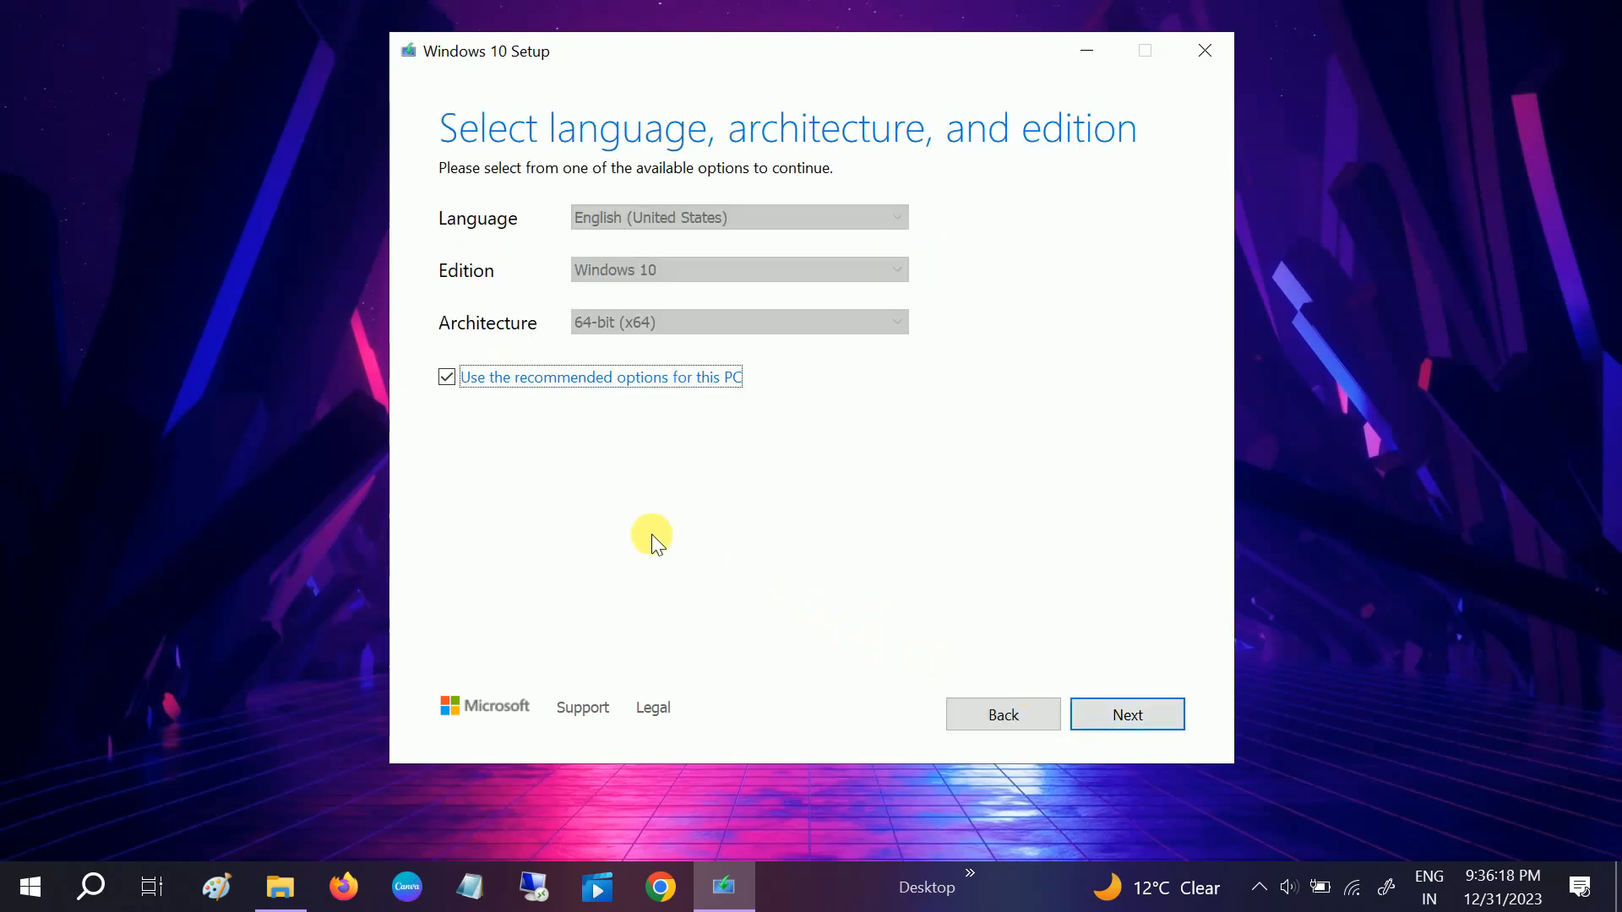
click(447, 377)
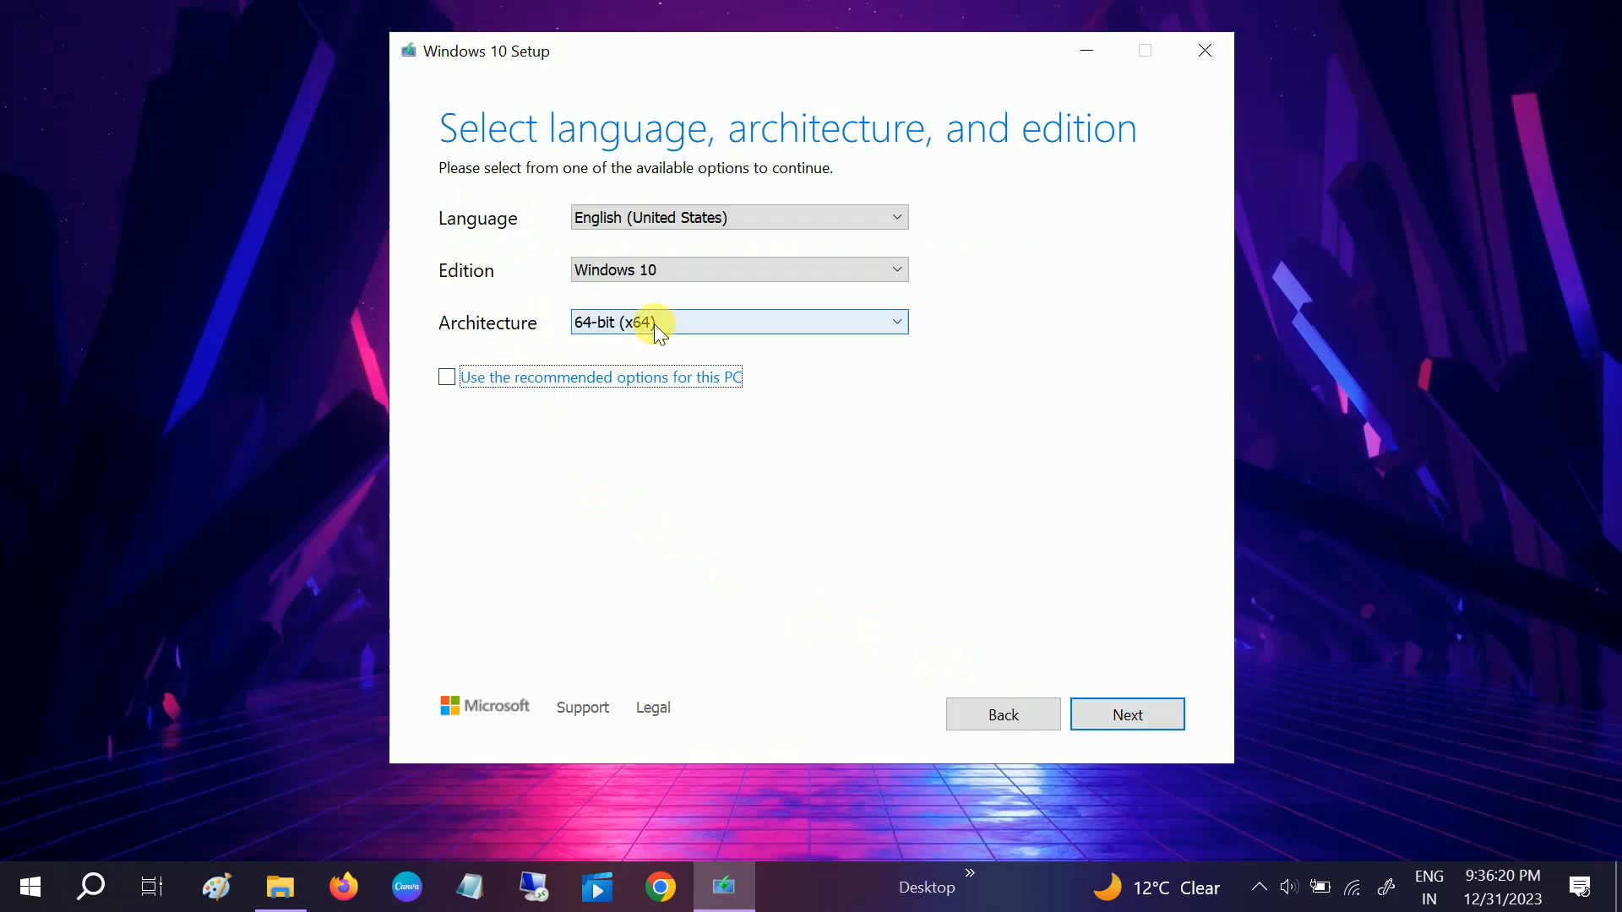
click(738, 322)
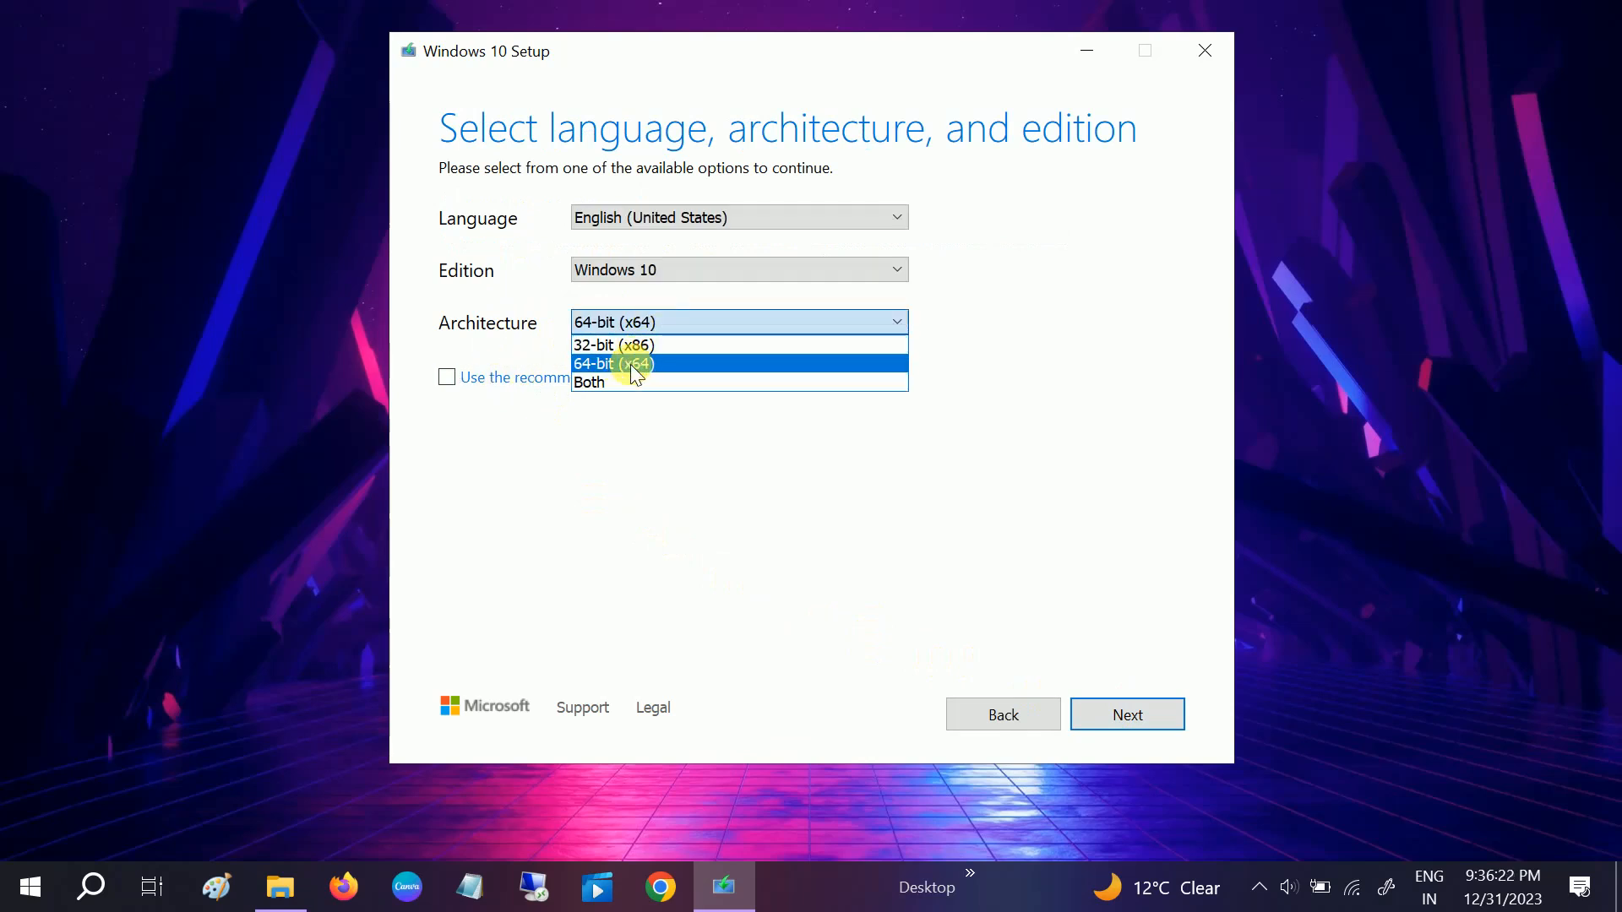
click(613, 364)
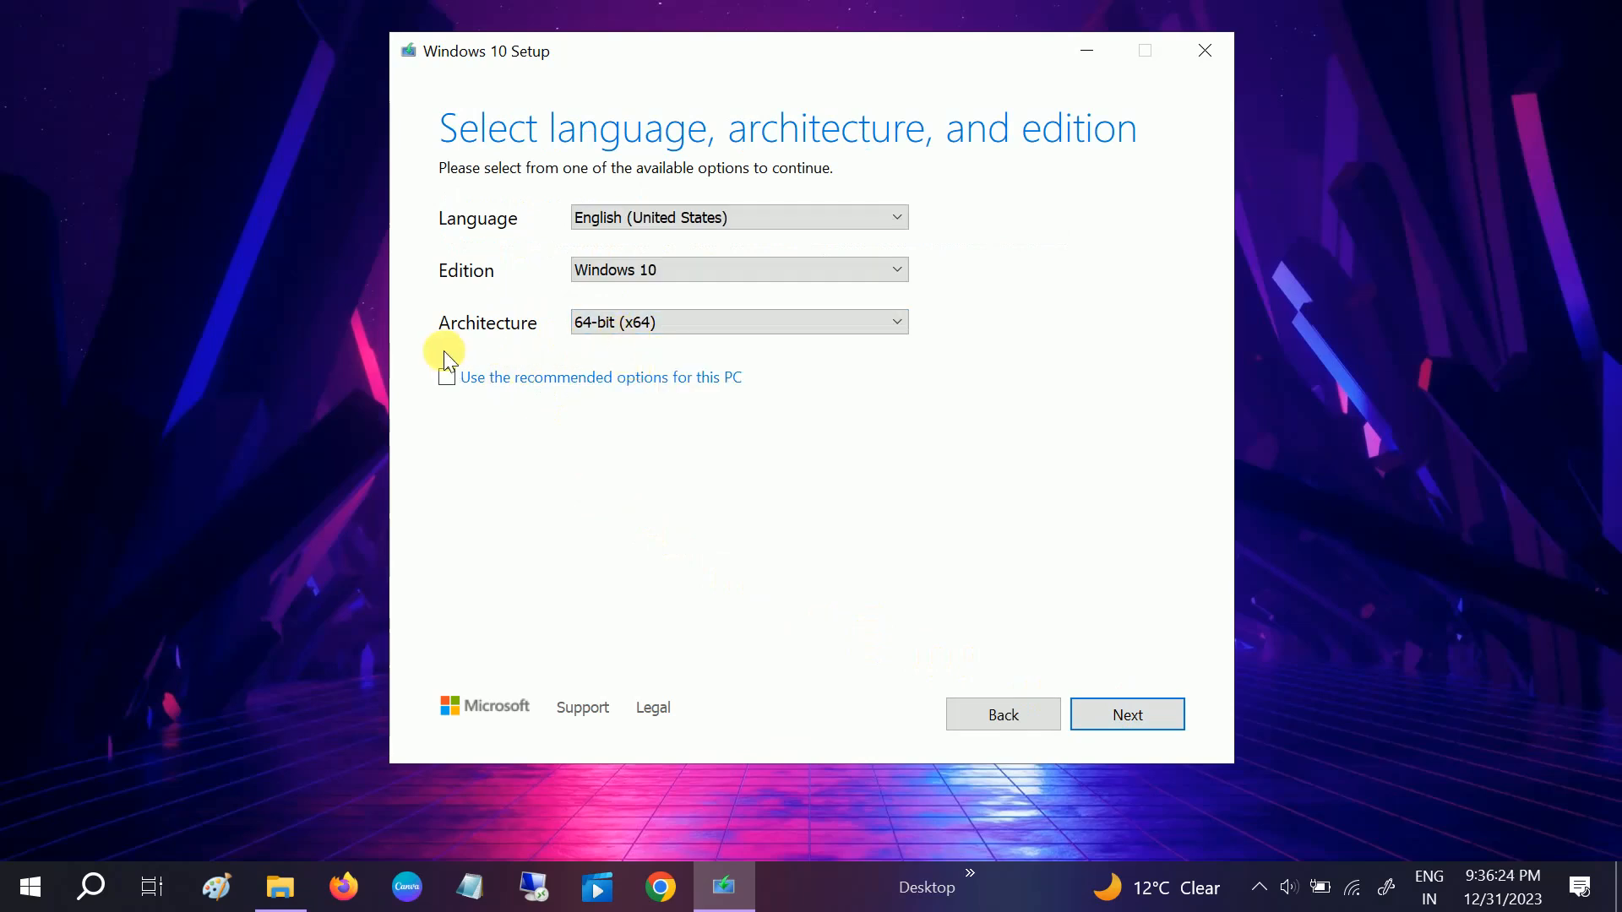
click(446, 376)
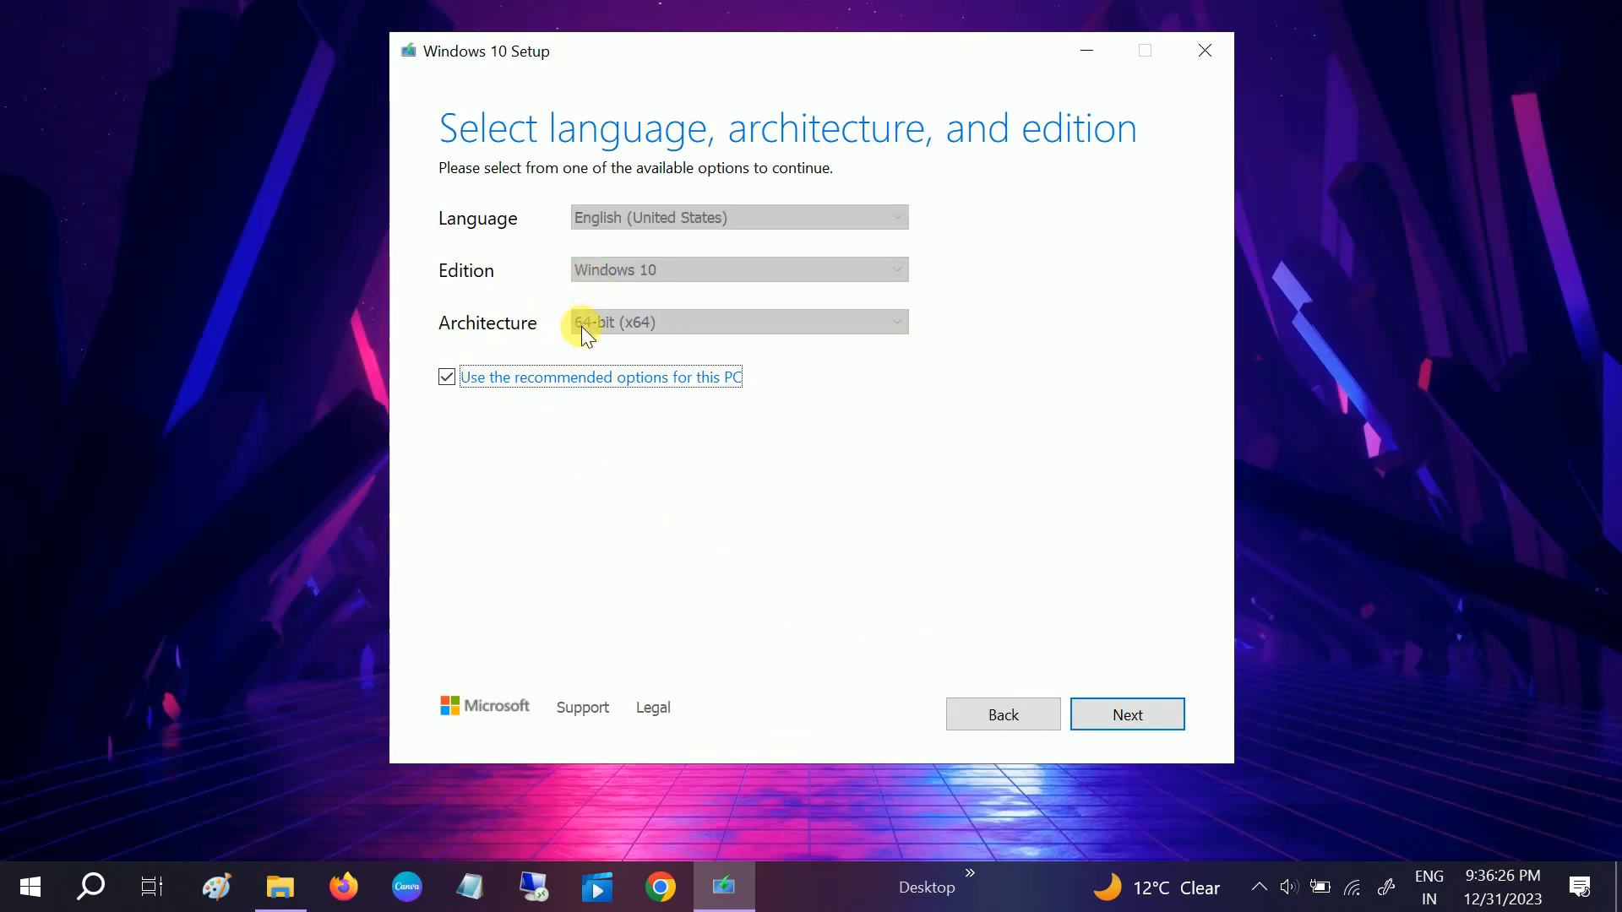
click(1126, 714)
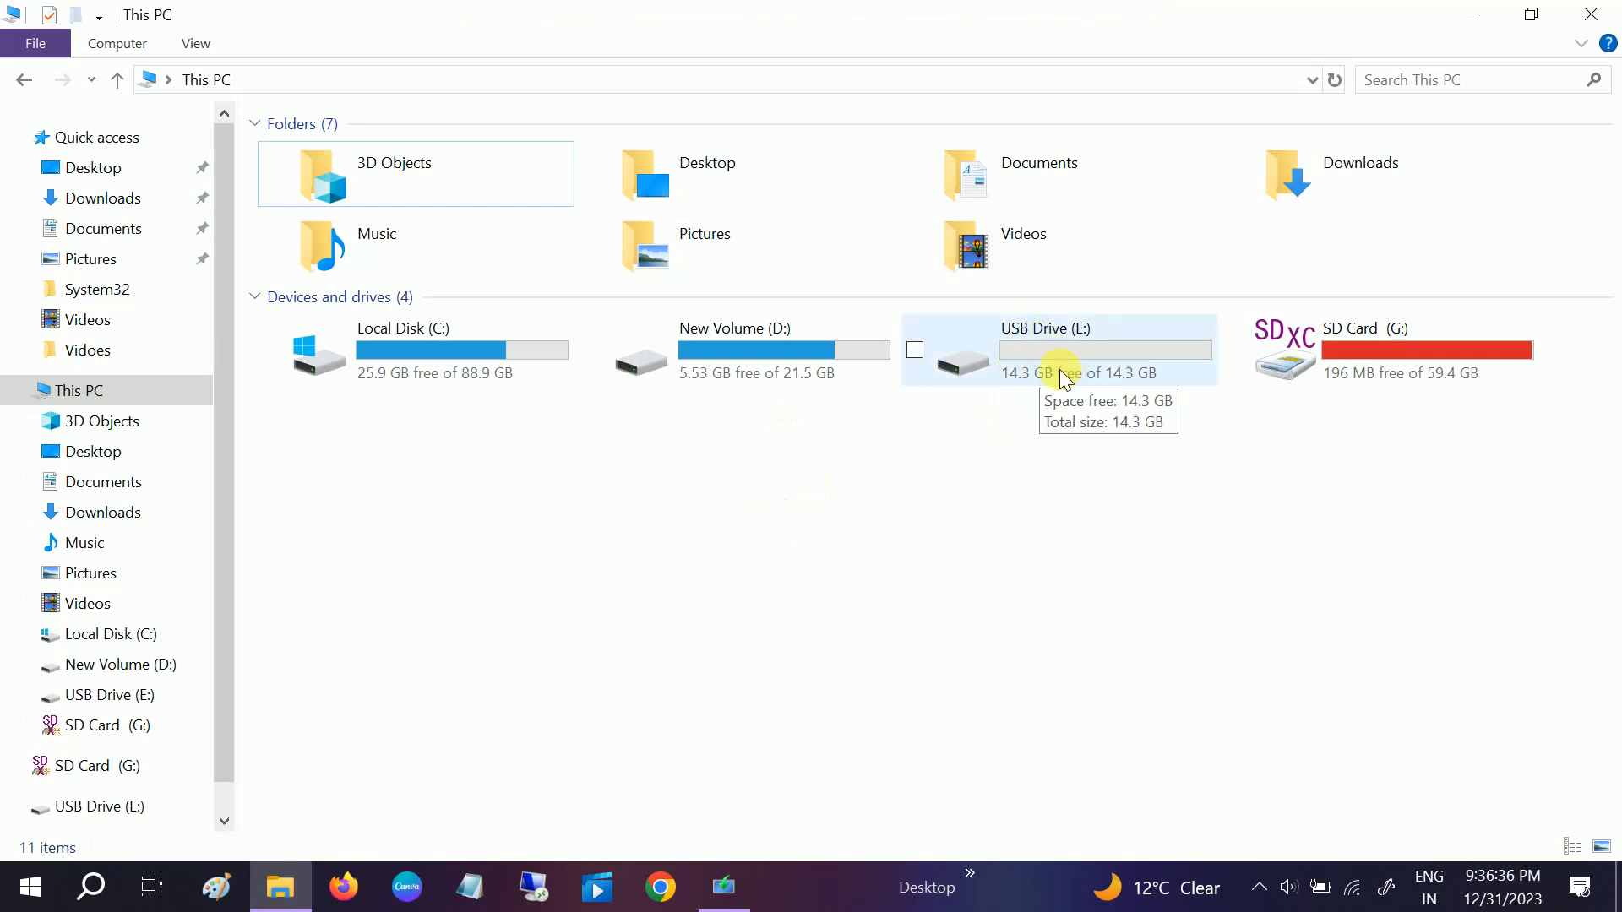
mouse_move(1040, 409)
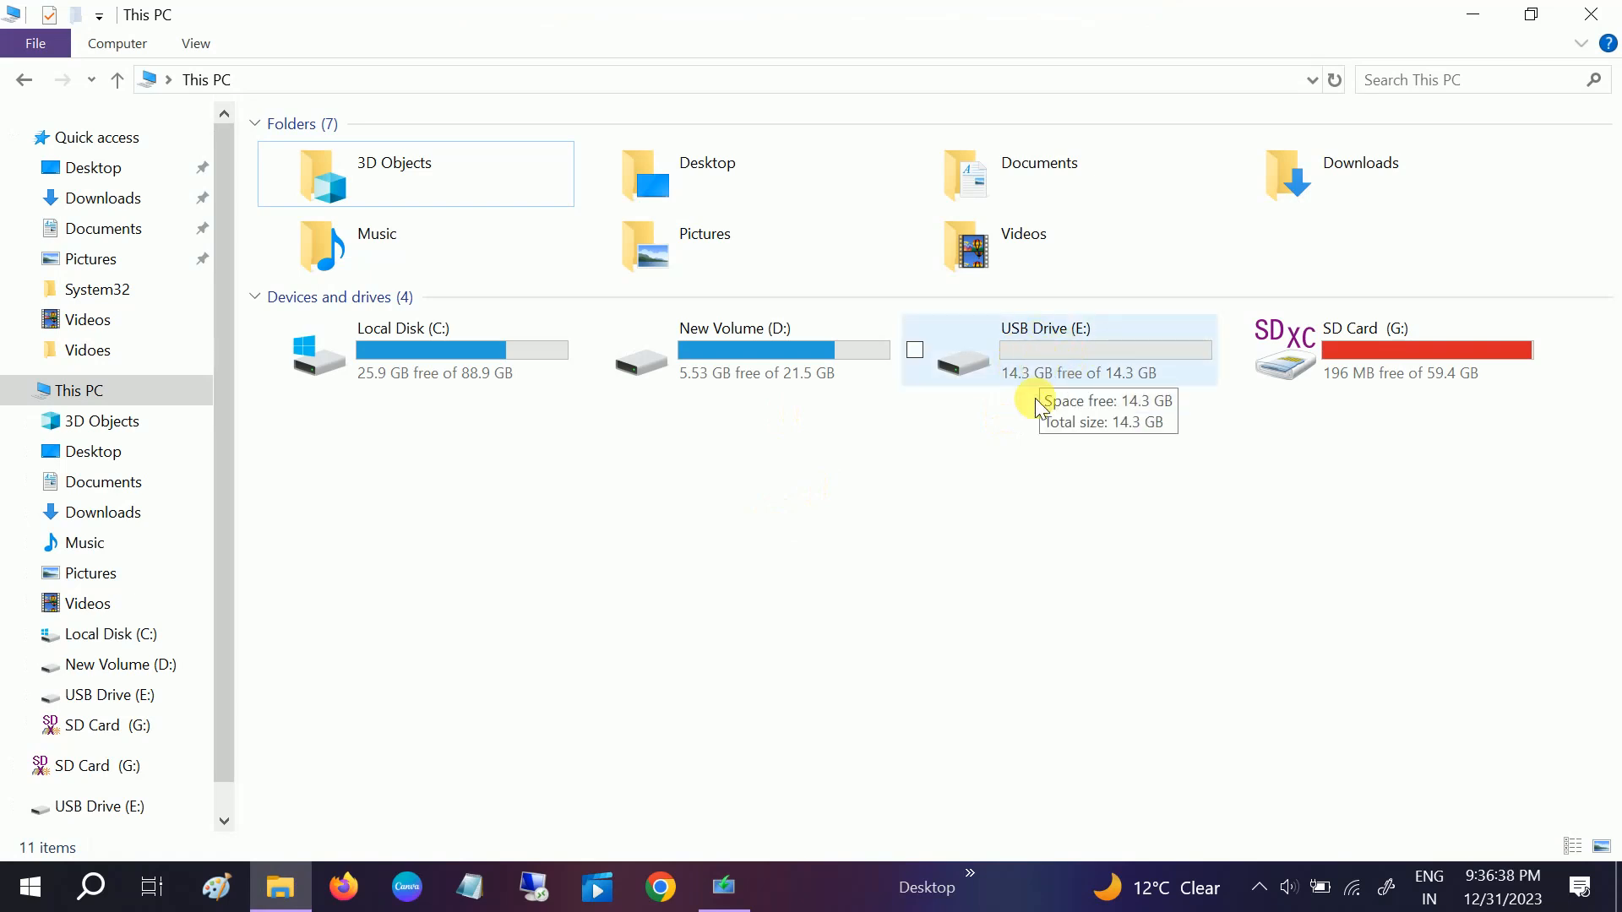
mouse_move(1060, 368)
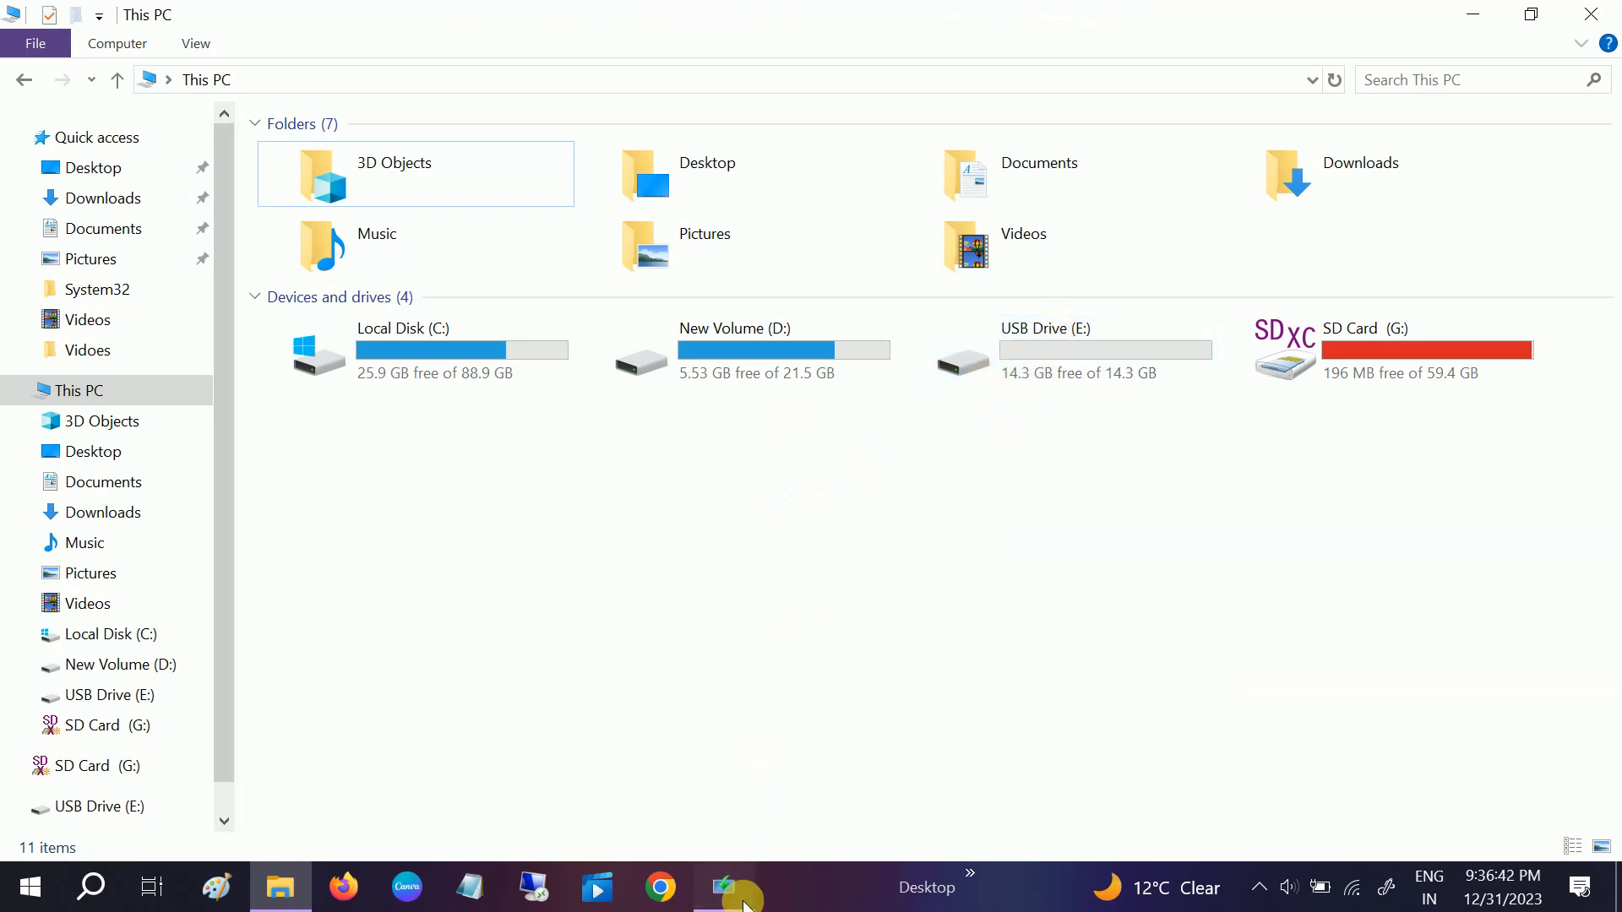
click(724, 887)
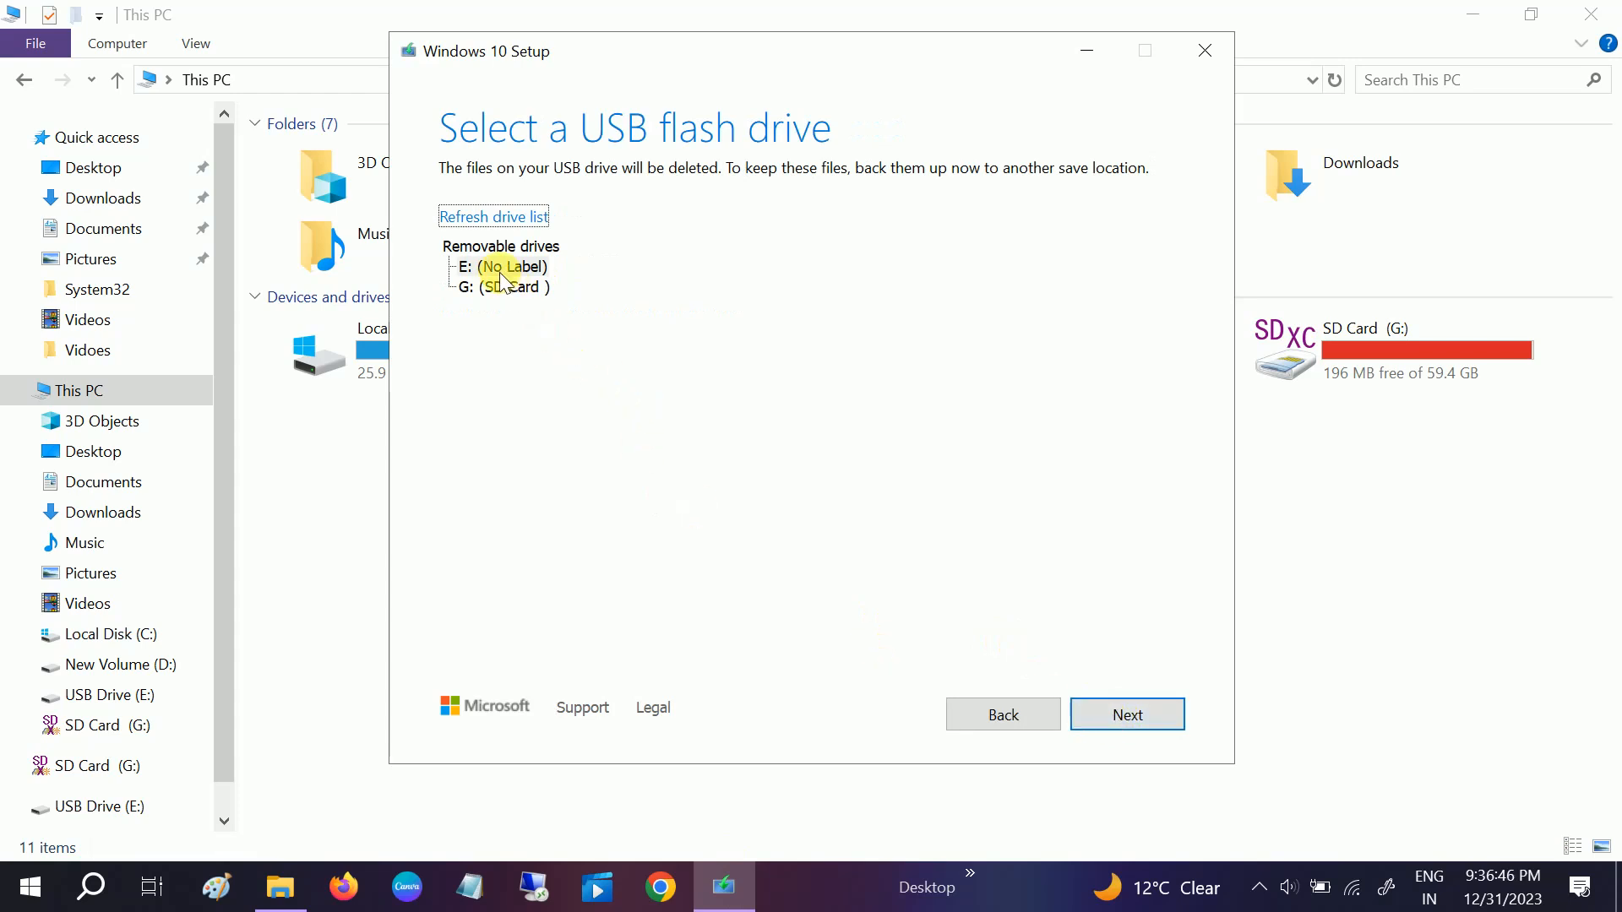
- Choose E: (No Label) as the USB target and start downloading Windows 10
click(501, 266)
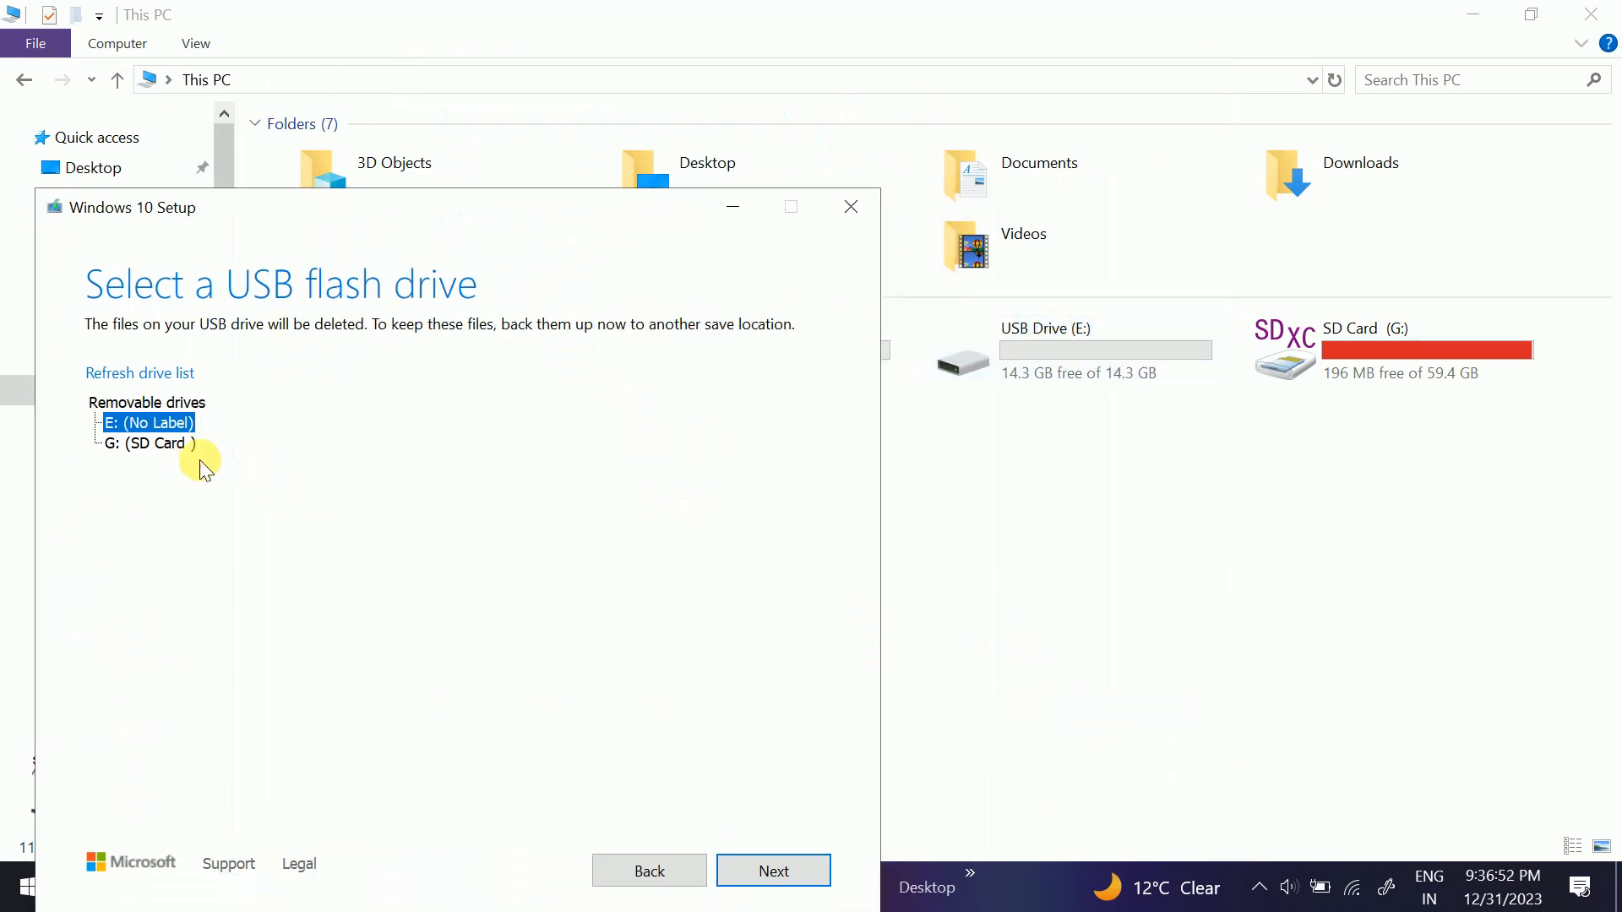
click(773, 871)
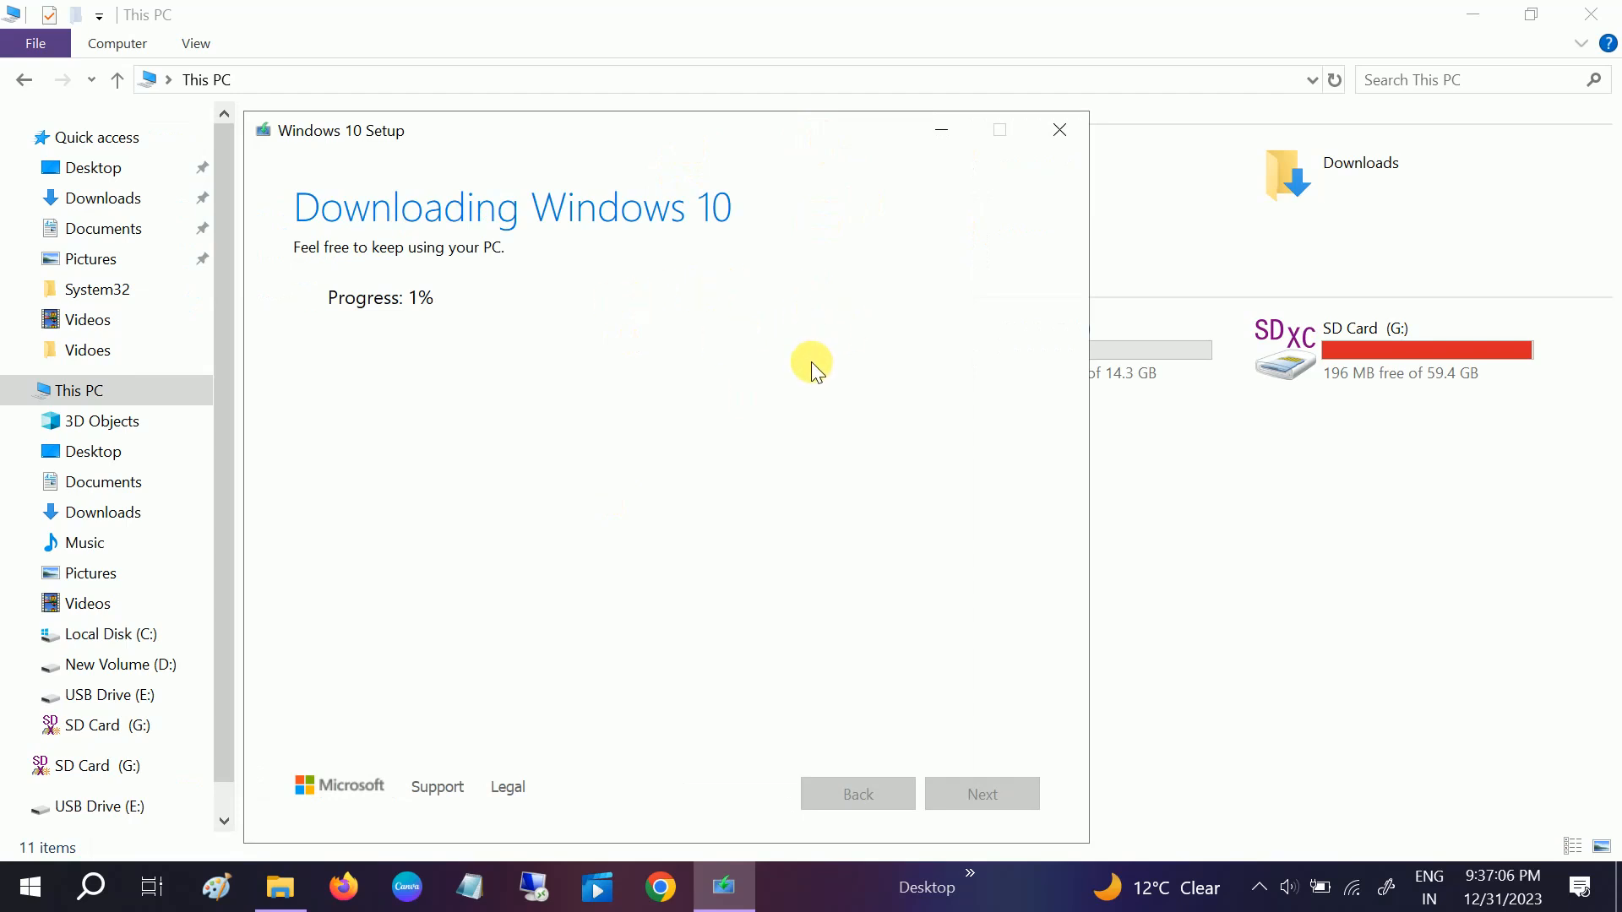
mouse_move(732, 458)
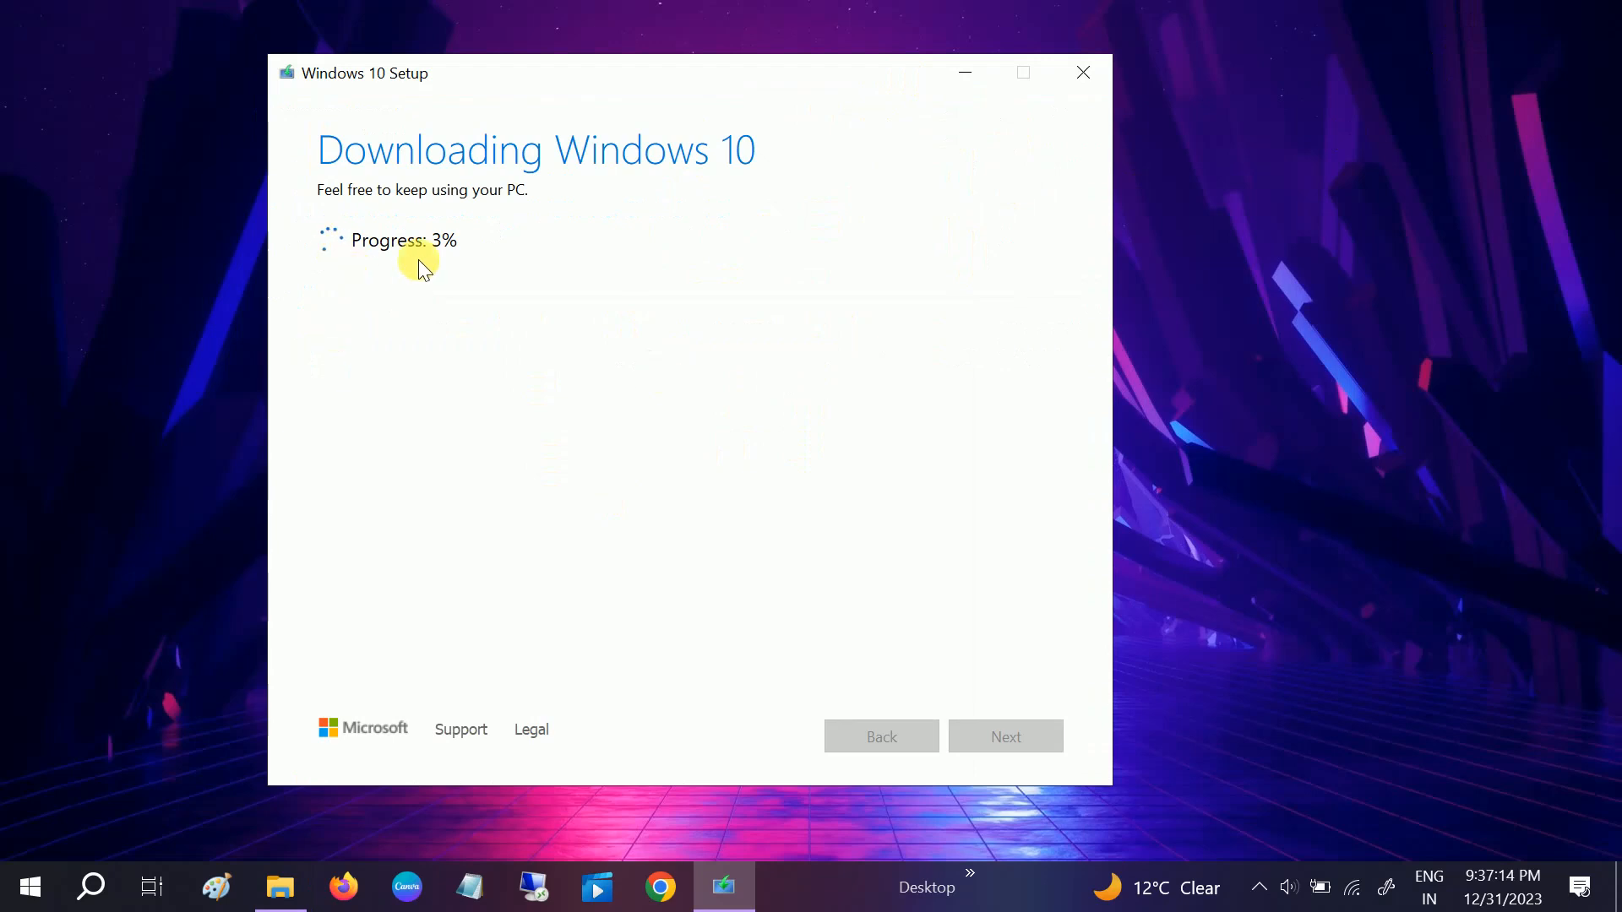
mouse_move(456, 280)
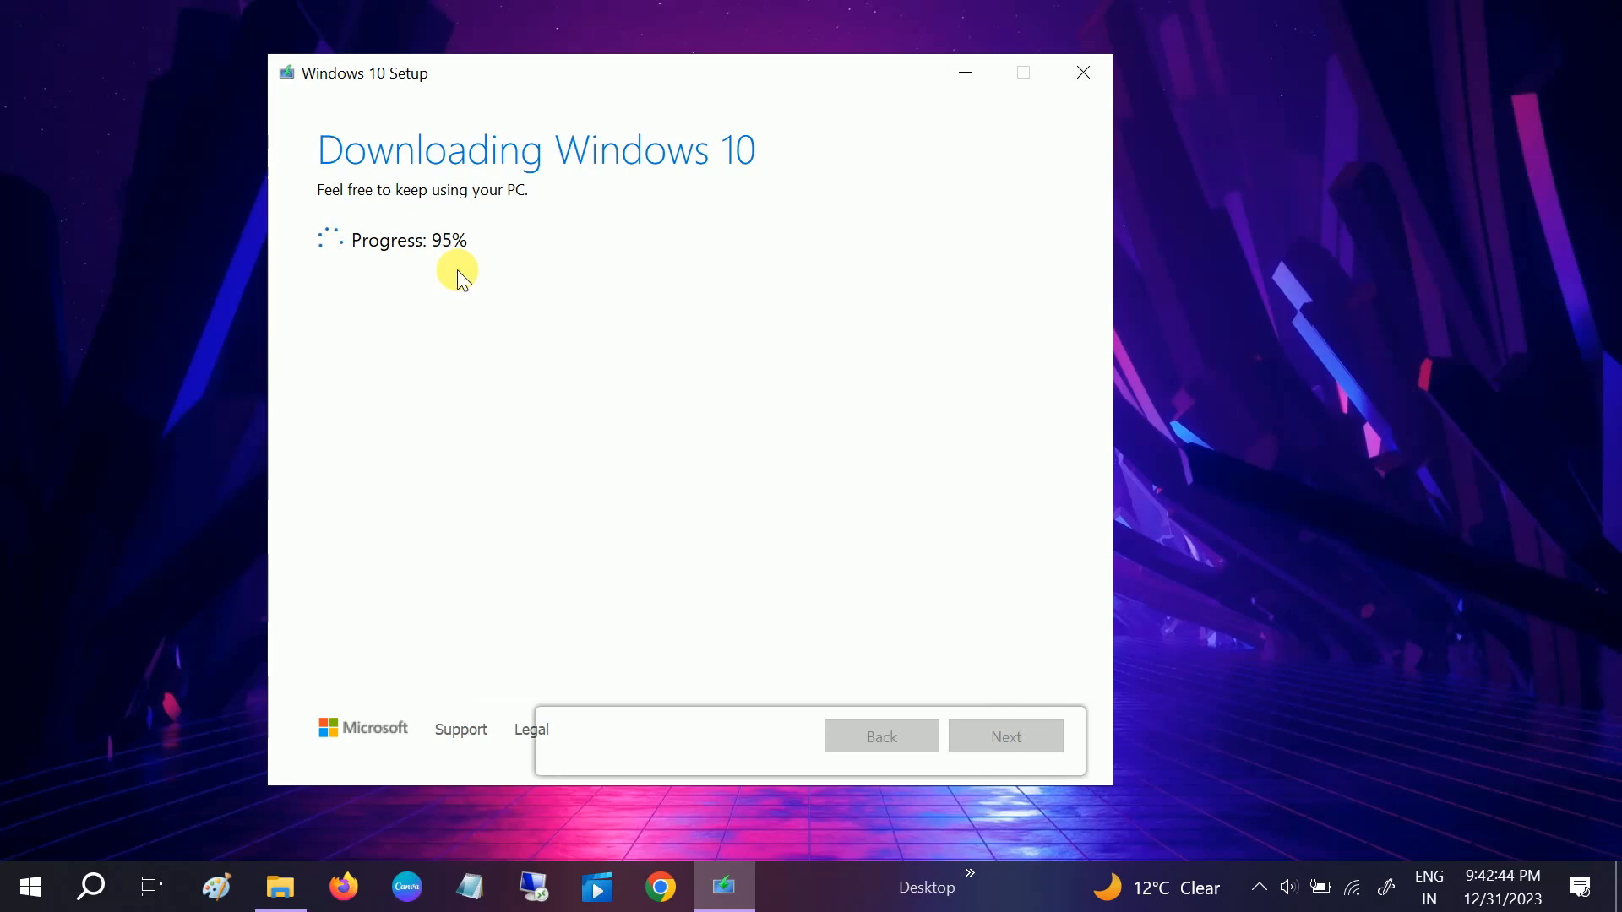
mouse_move(1079, 510)
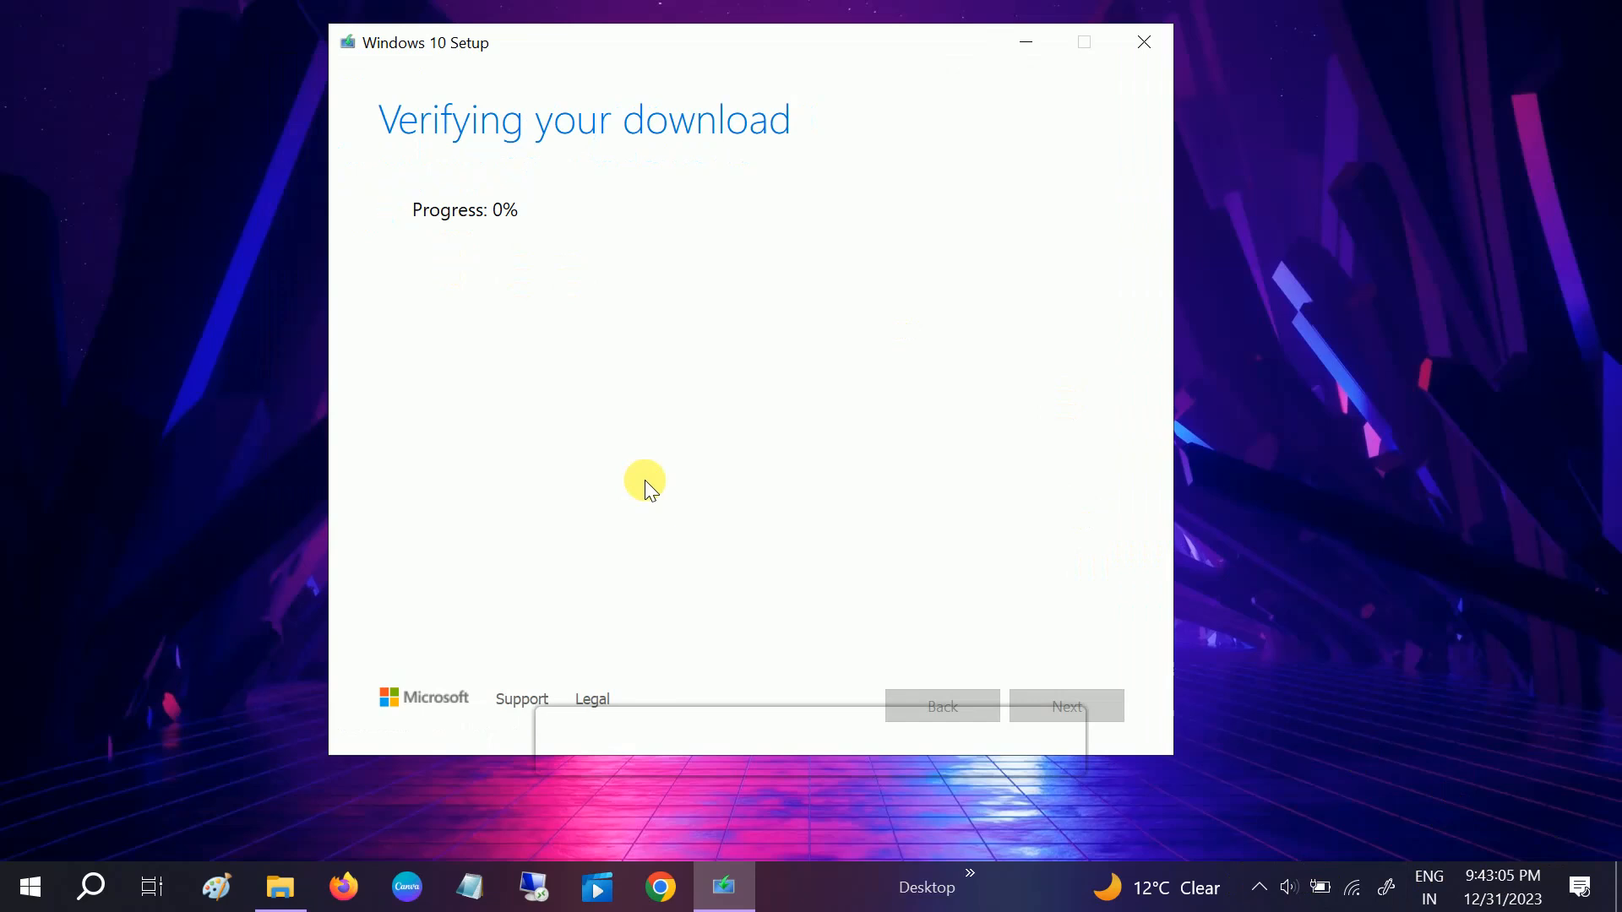
mouse_move(452, 230)
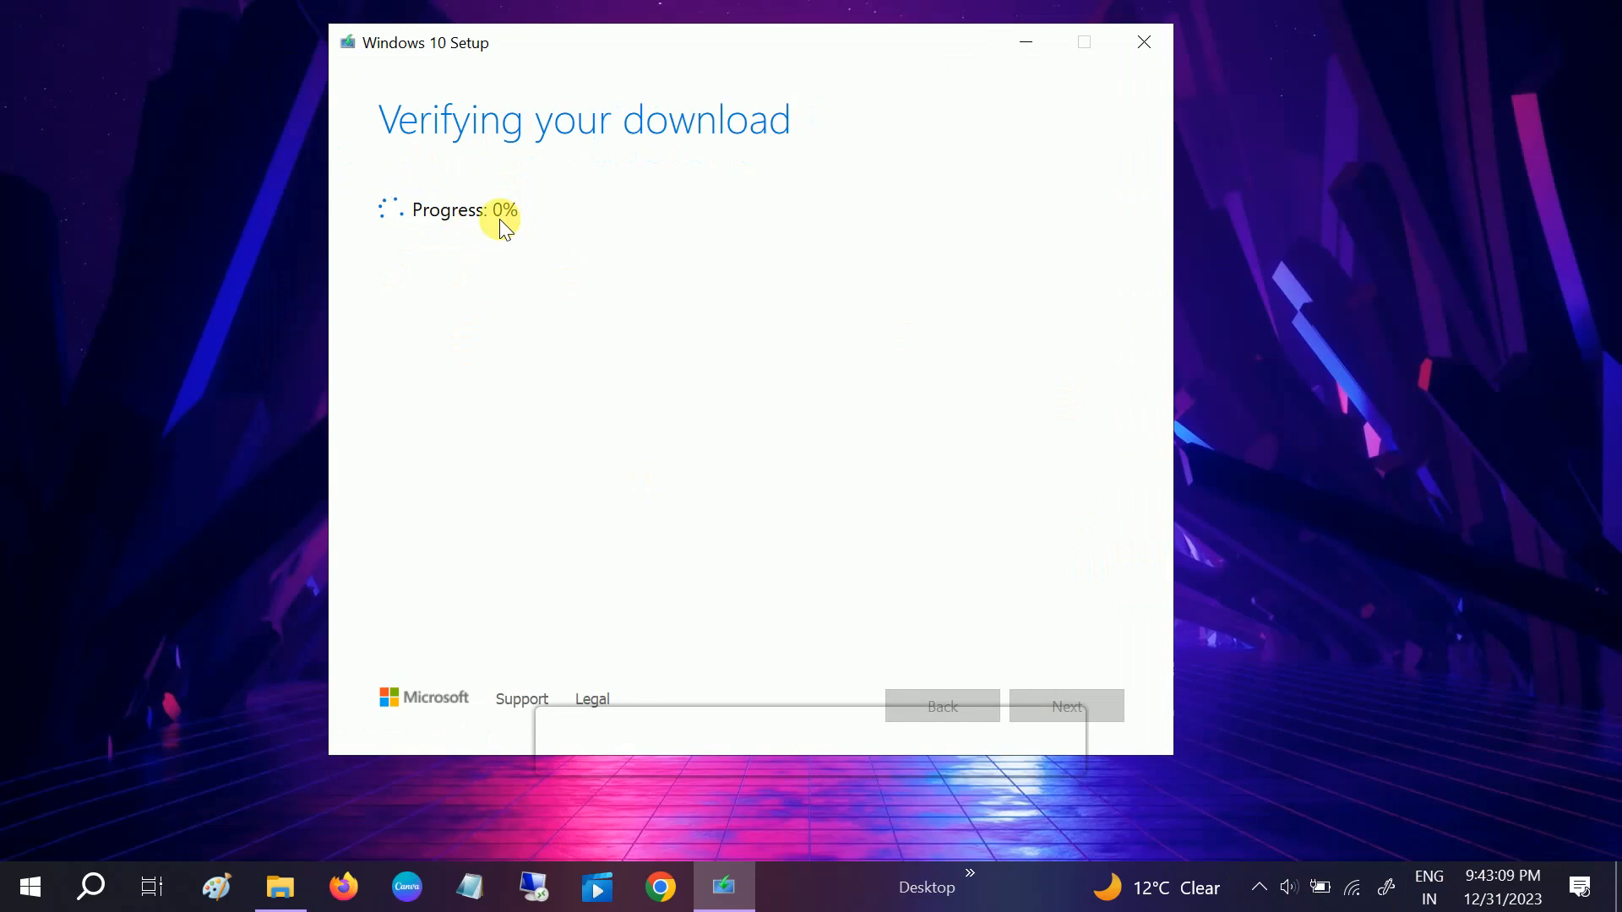
mouse_move(462, 226)
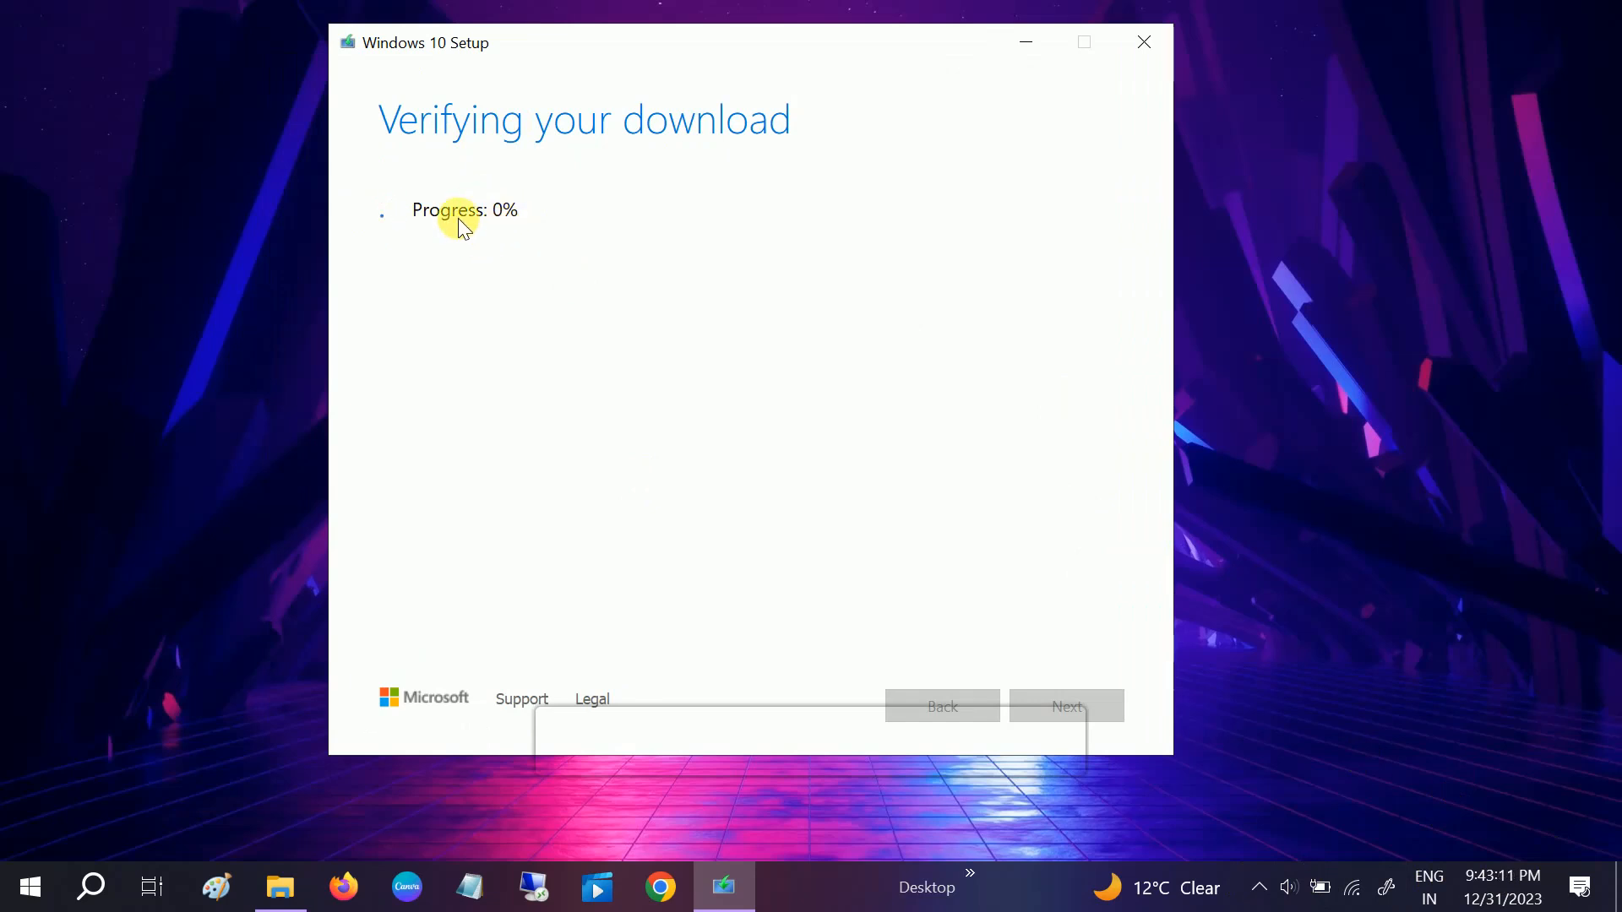
mouse_move(525, 289)
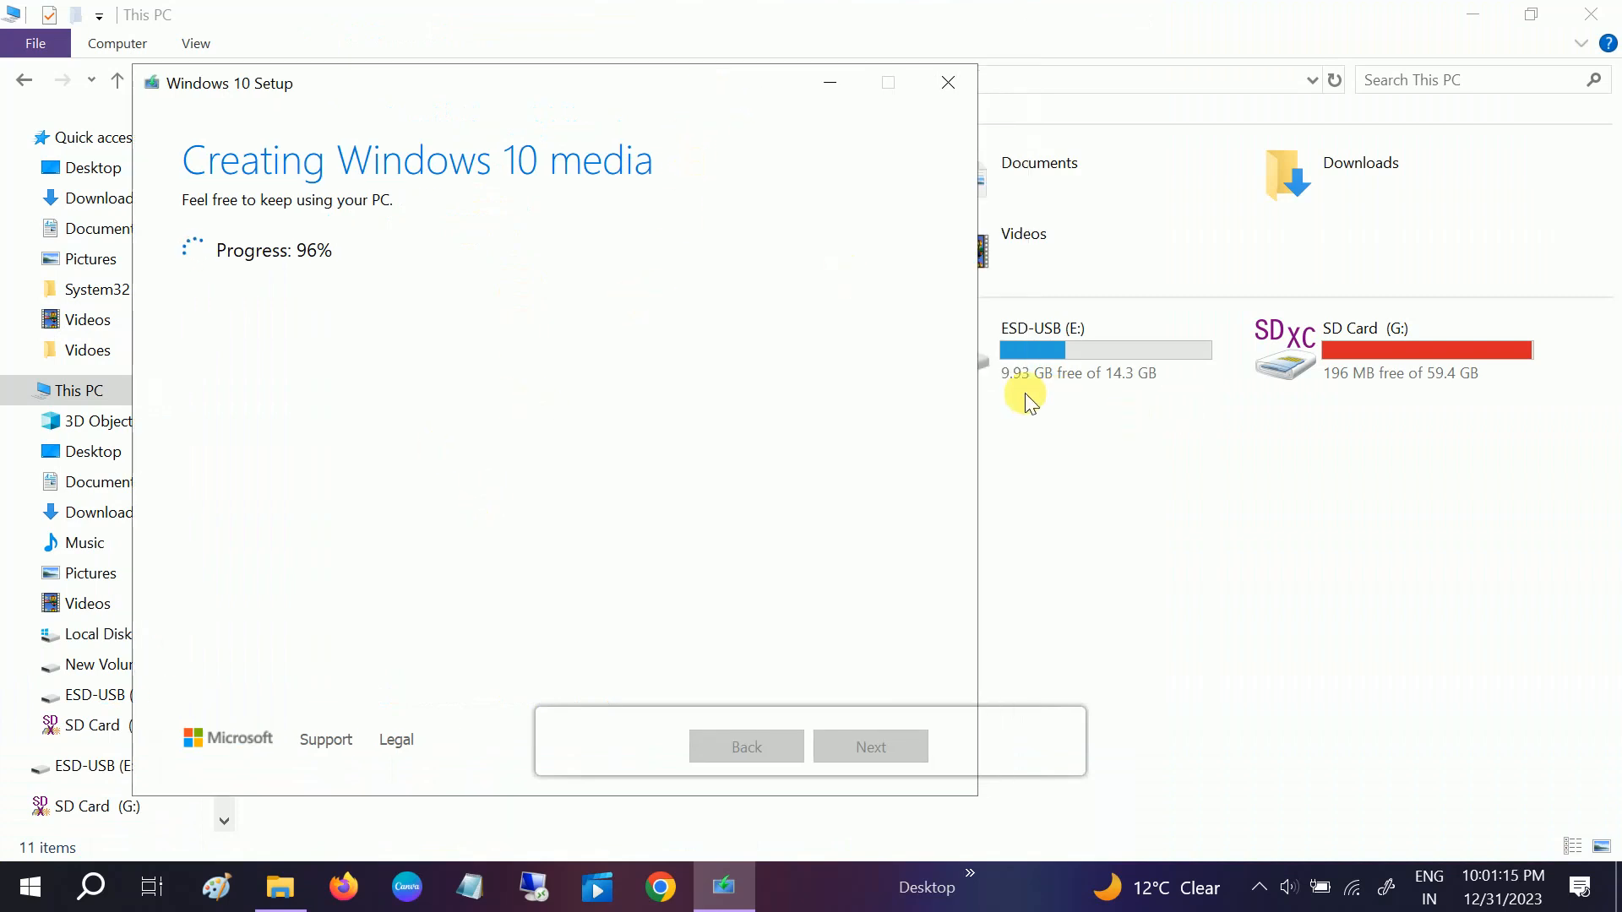
mouse_move(321, 271)
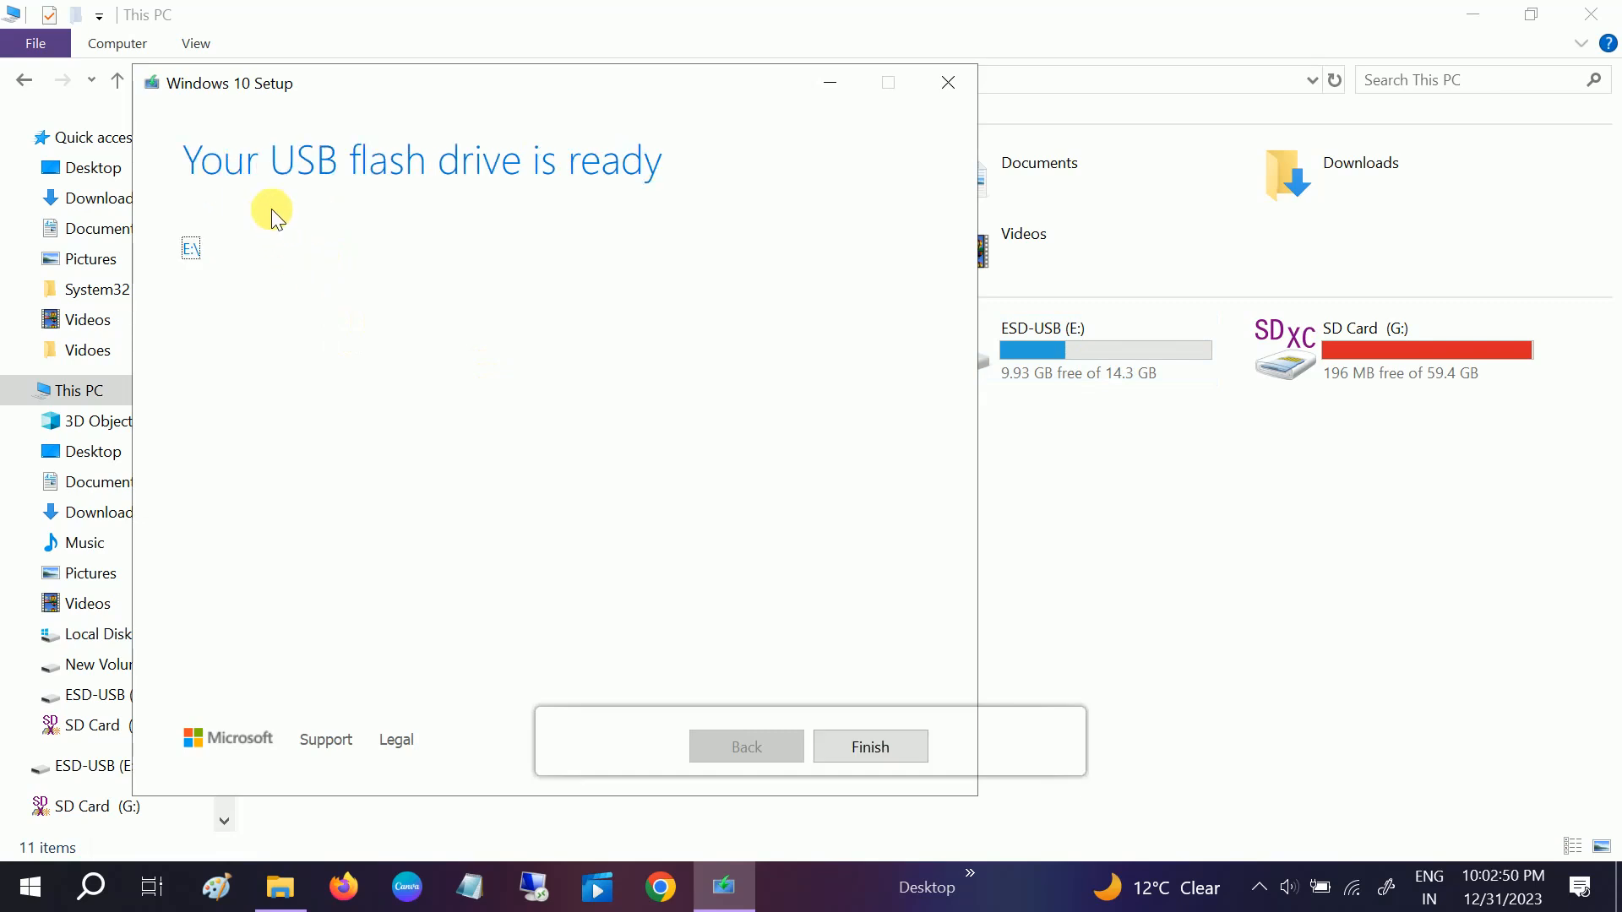
mouse_move(561, 194)
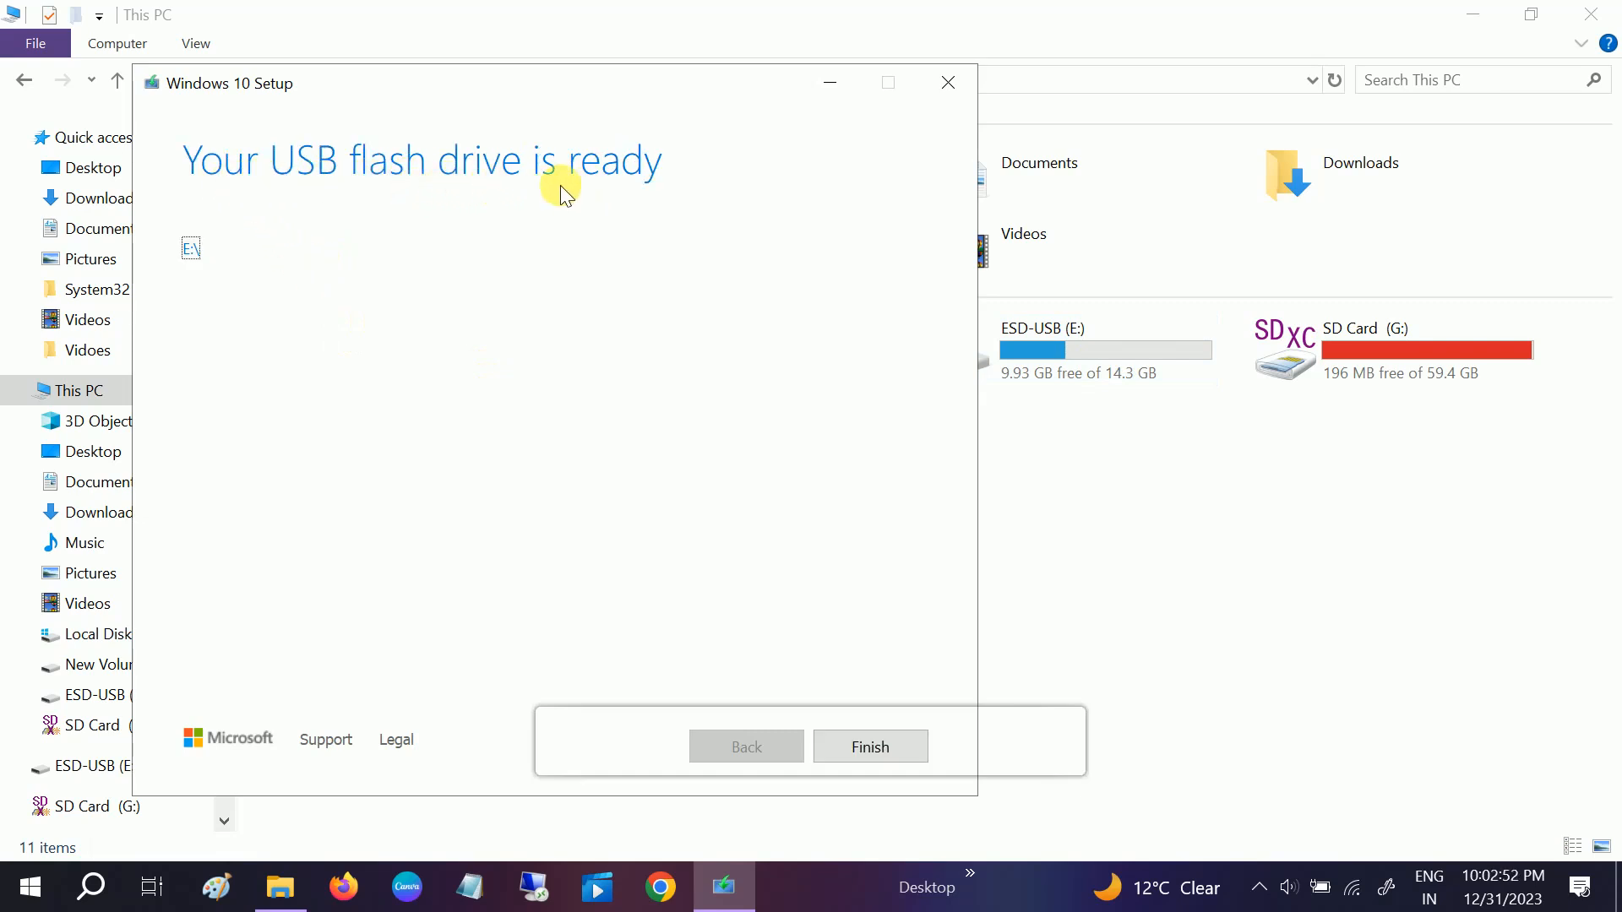
- Finish the setup tool and browse ESD-USB (E:) to see setup.exe and boot folders
click(871, 746)
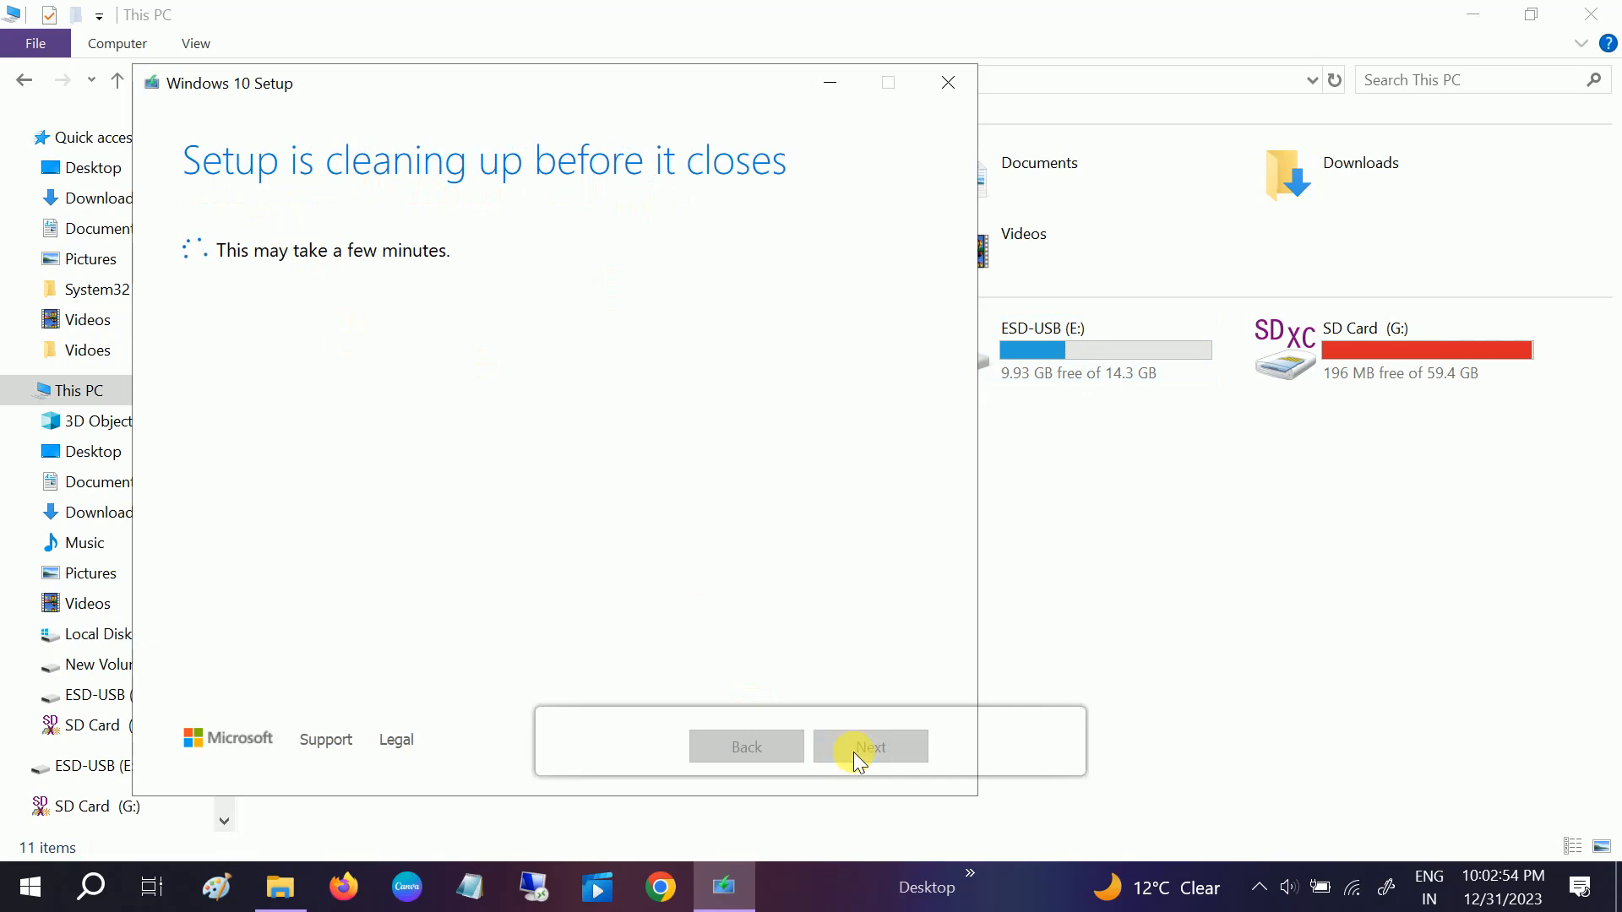
mouse_move(634, 603)
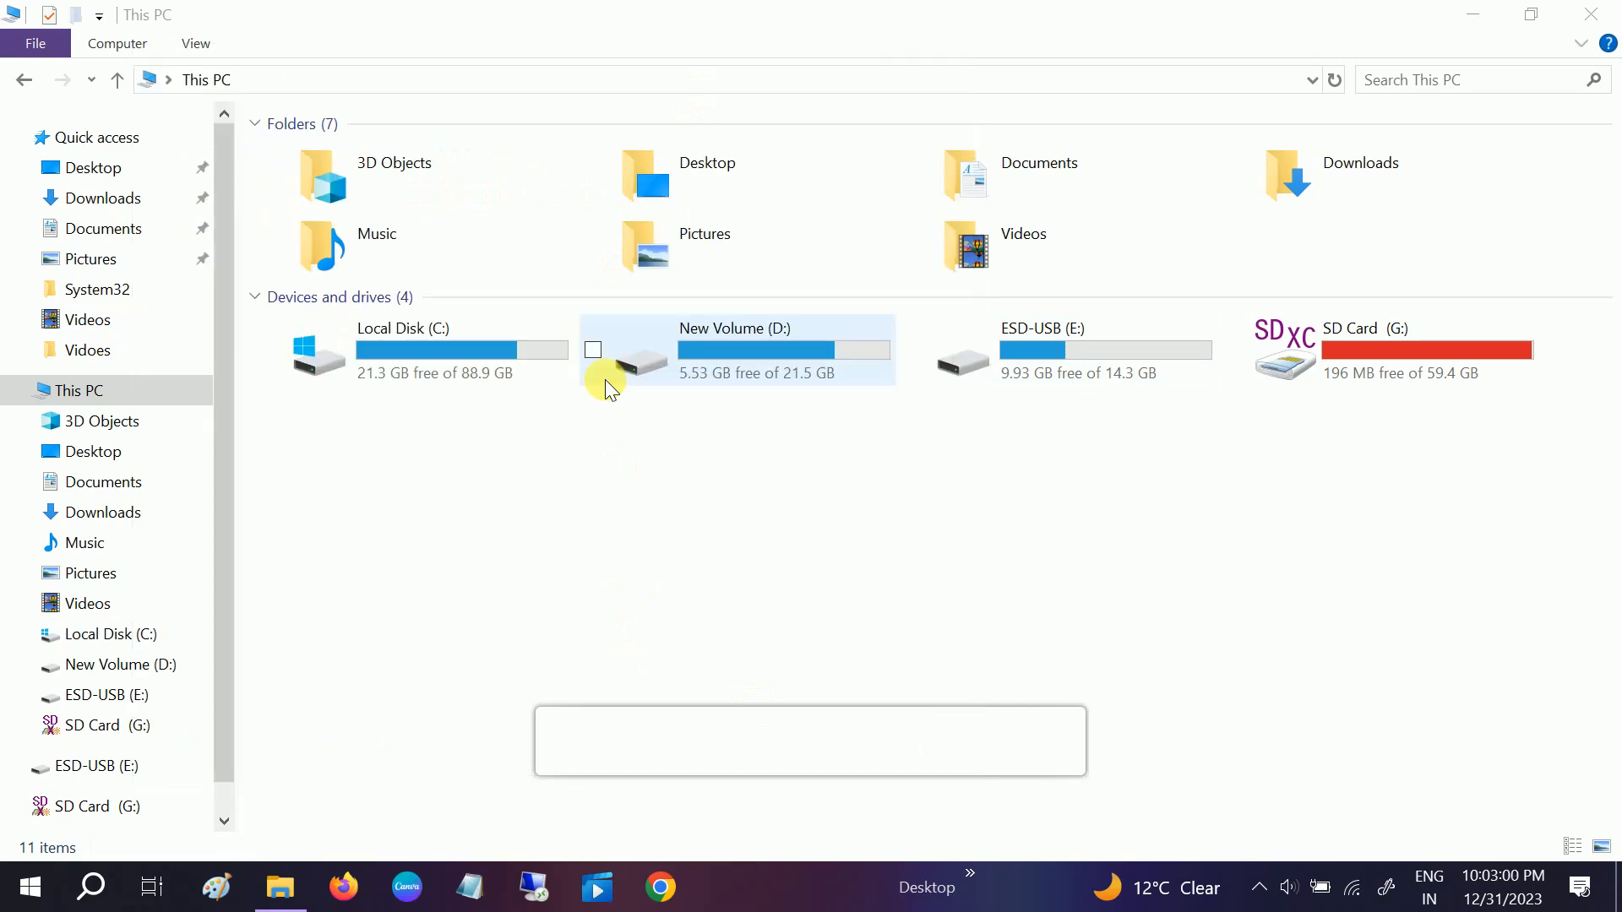
click(735, 350)
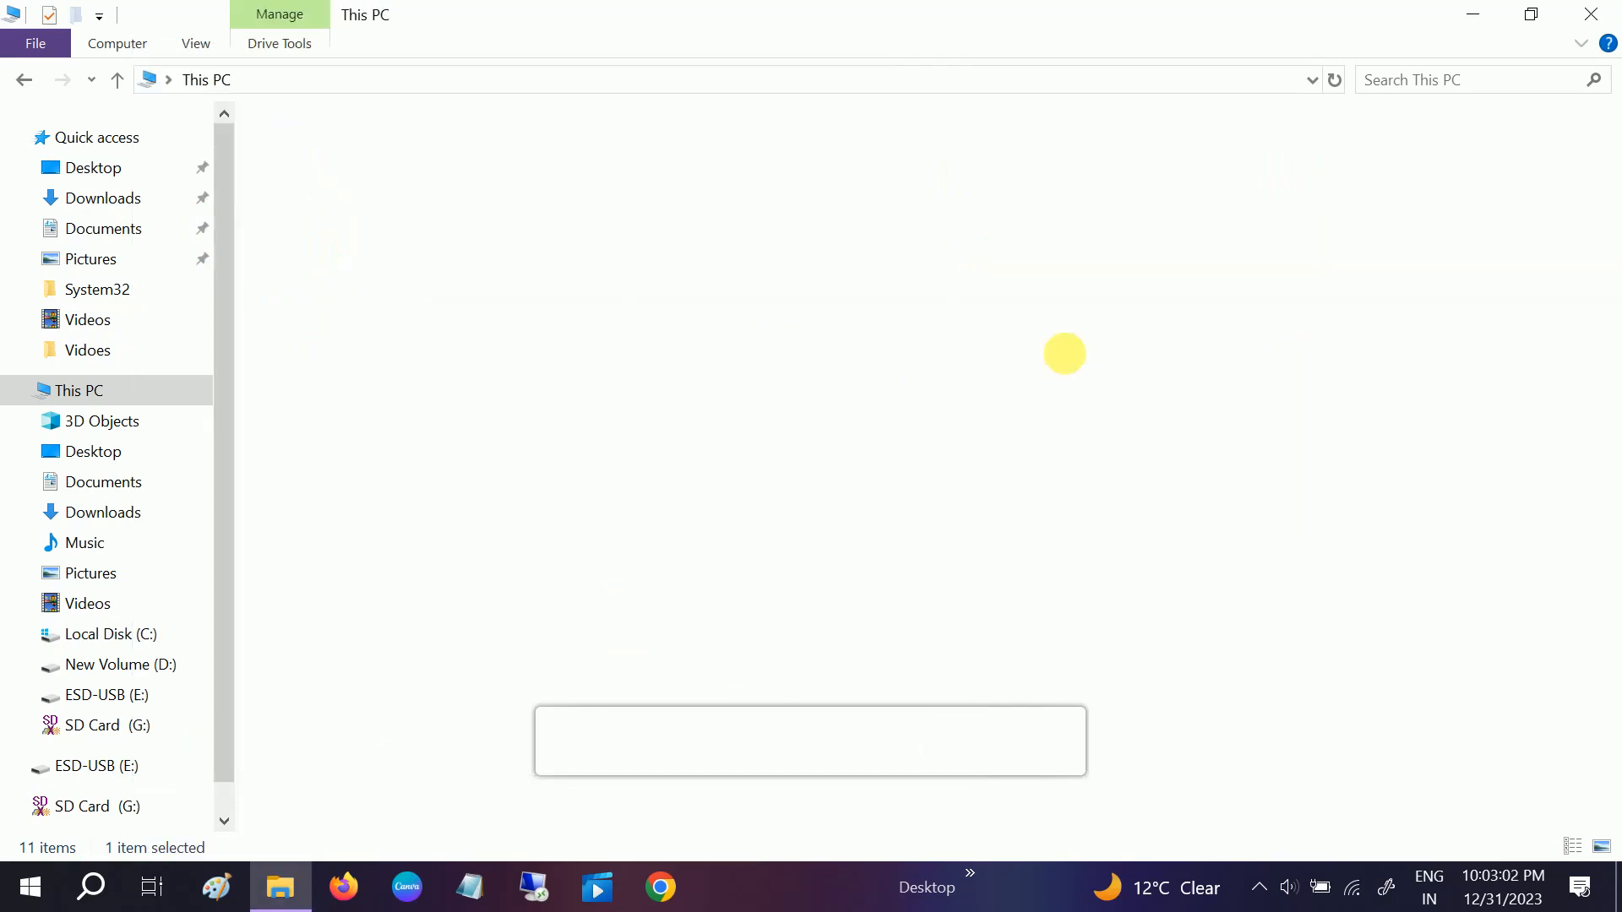
double_click(86, 695)
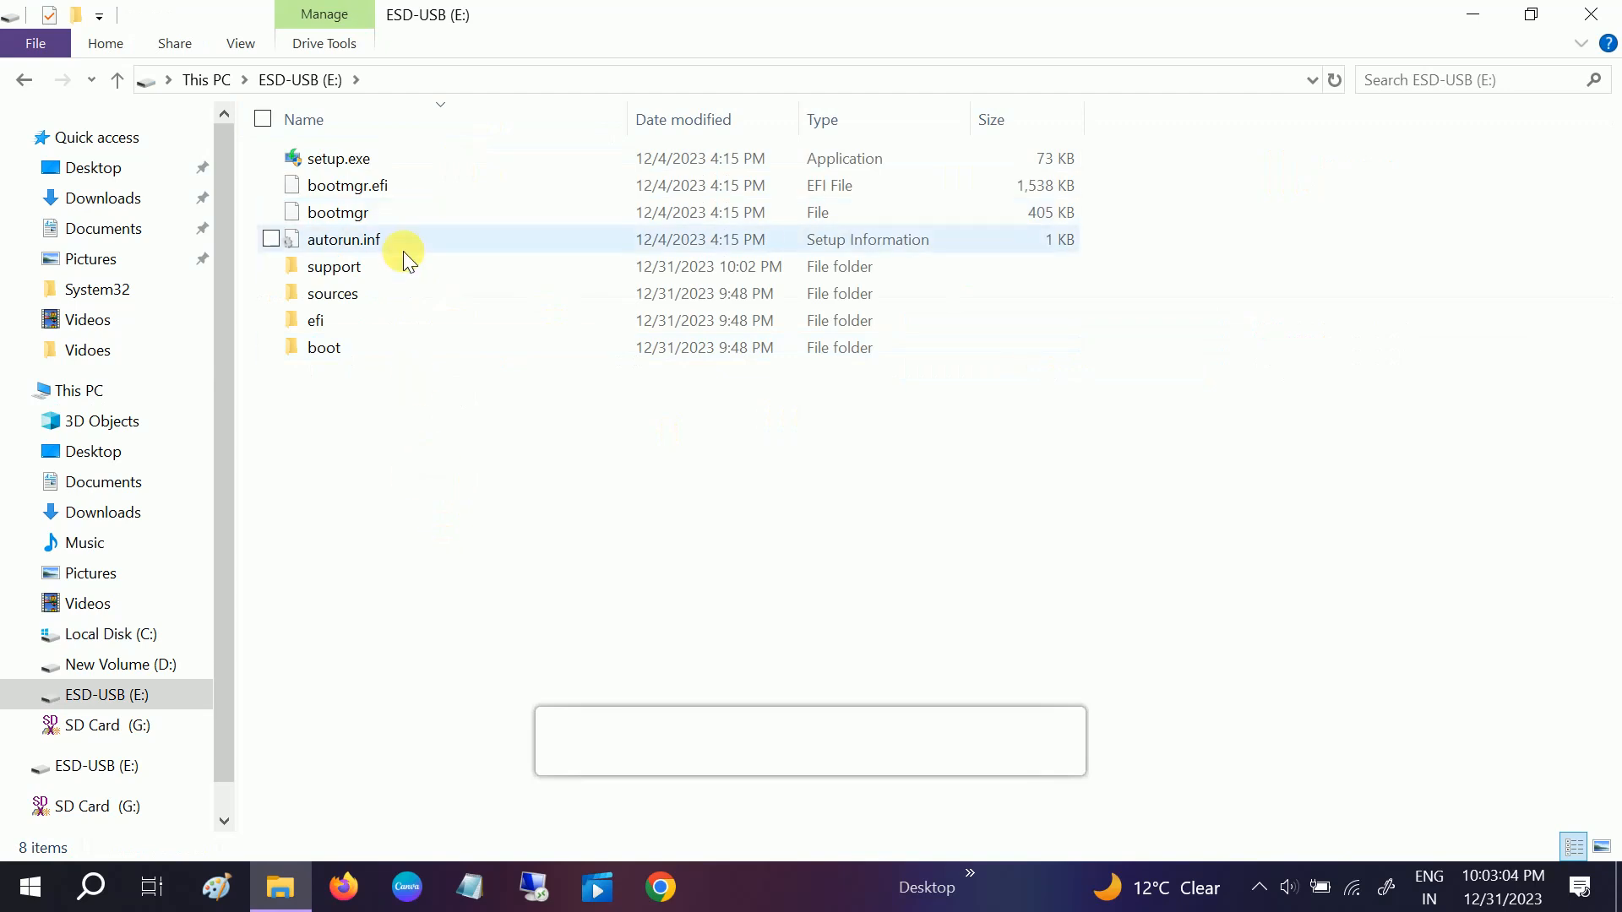
click(116, 80)
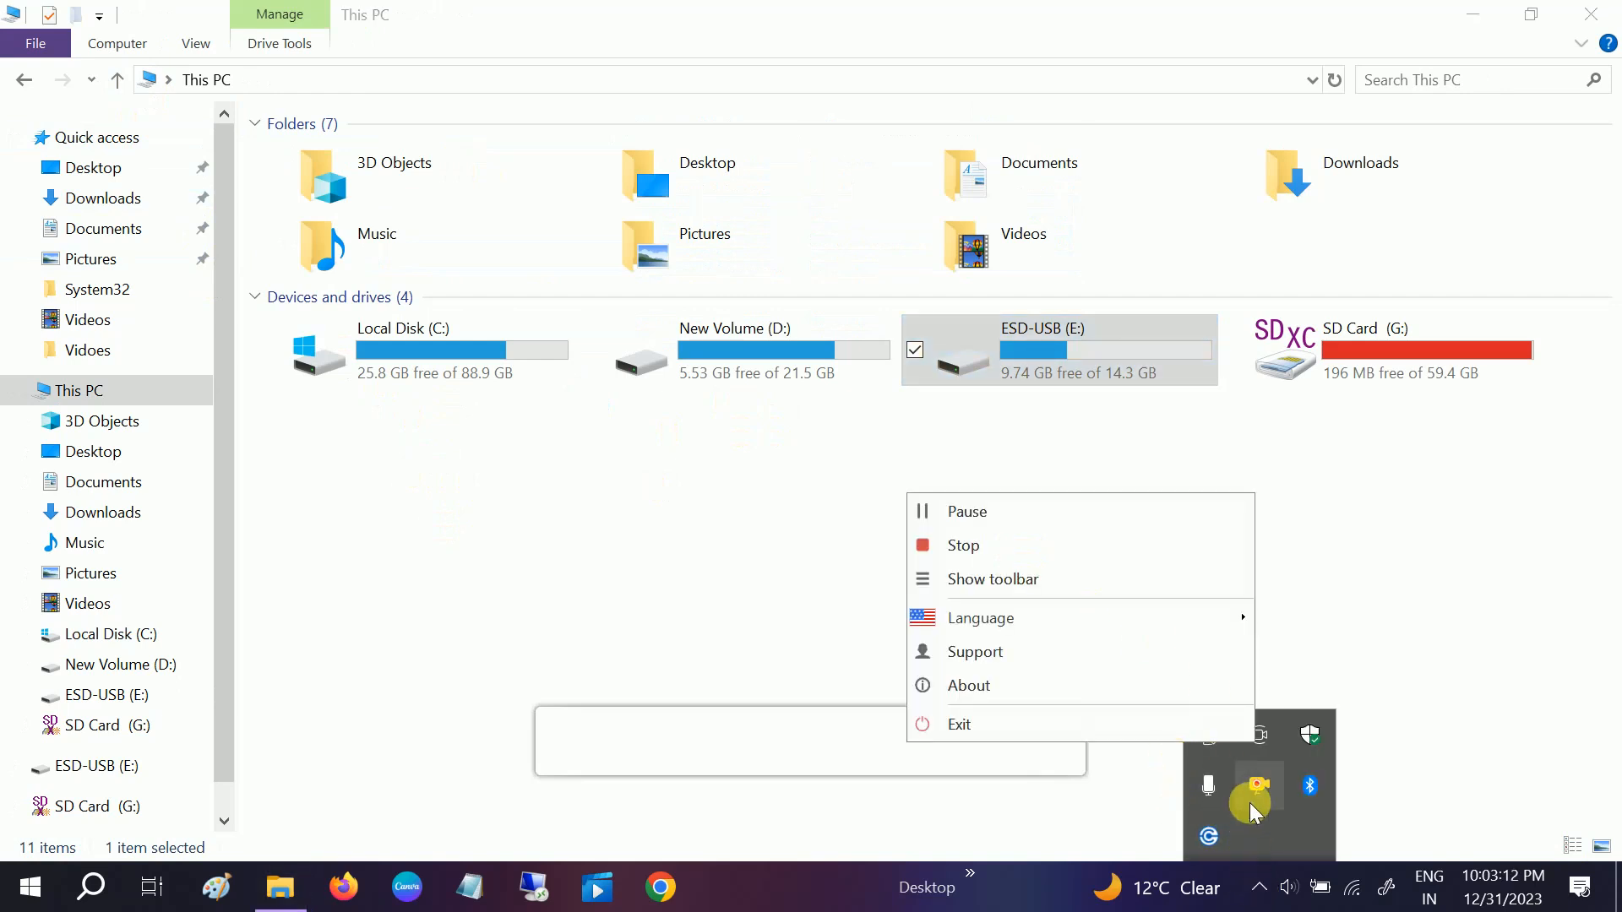
click(1210, 734)
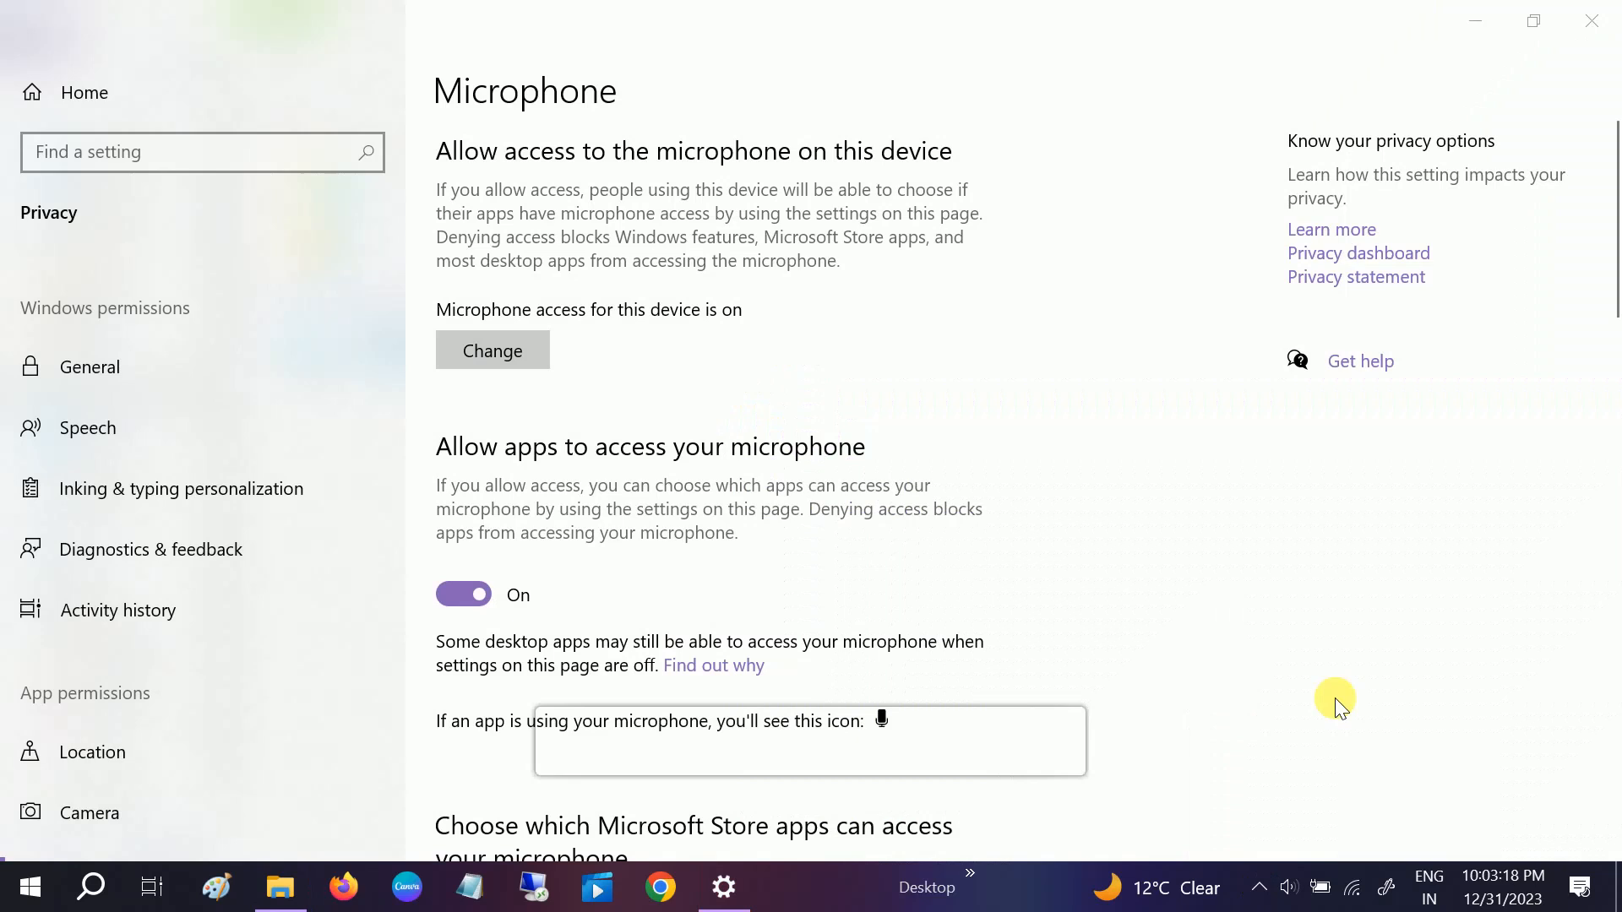
mouse_move(886, 437)
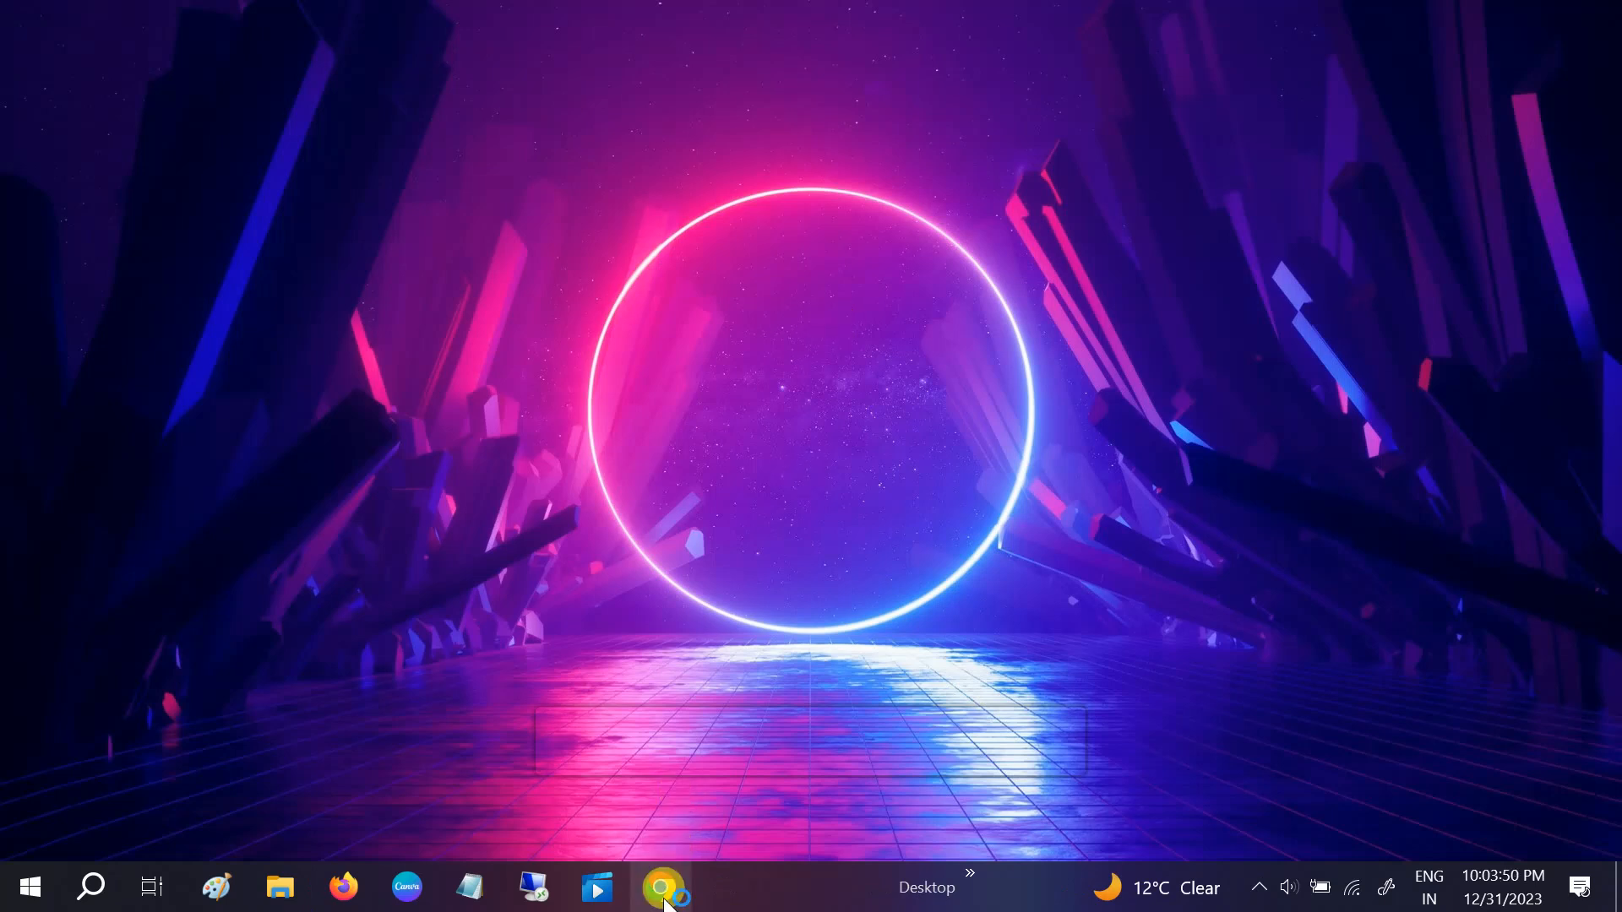
- Search Google for 'dell boot key' and highlight the Dell boot menu keys
click(660, 888)
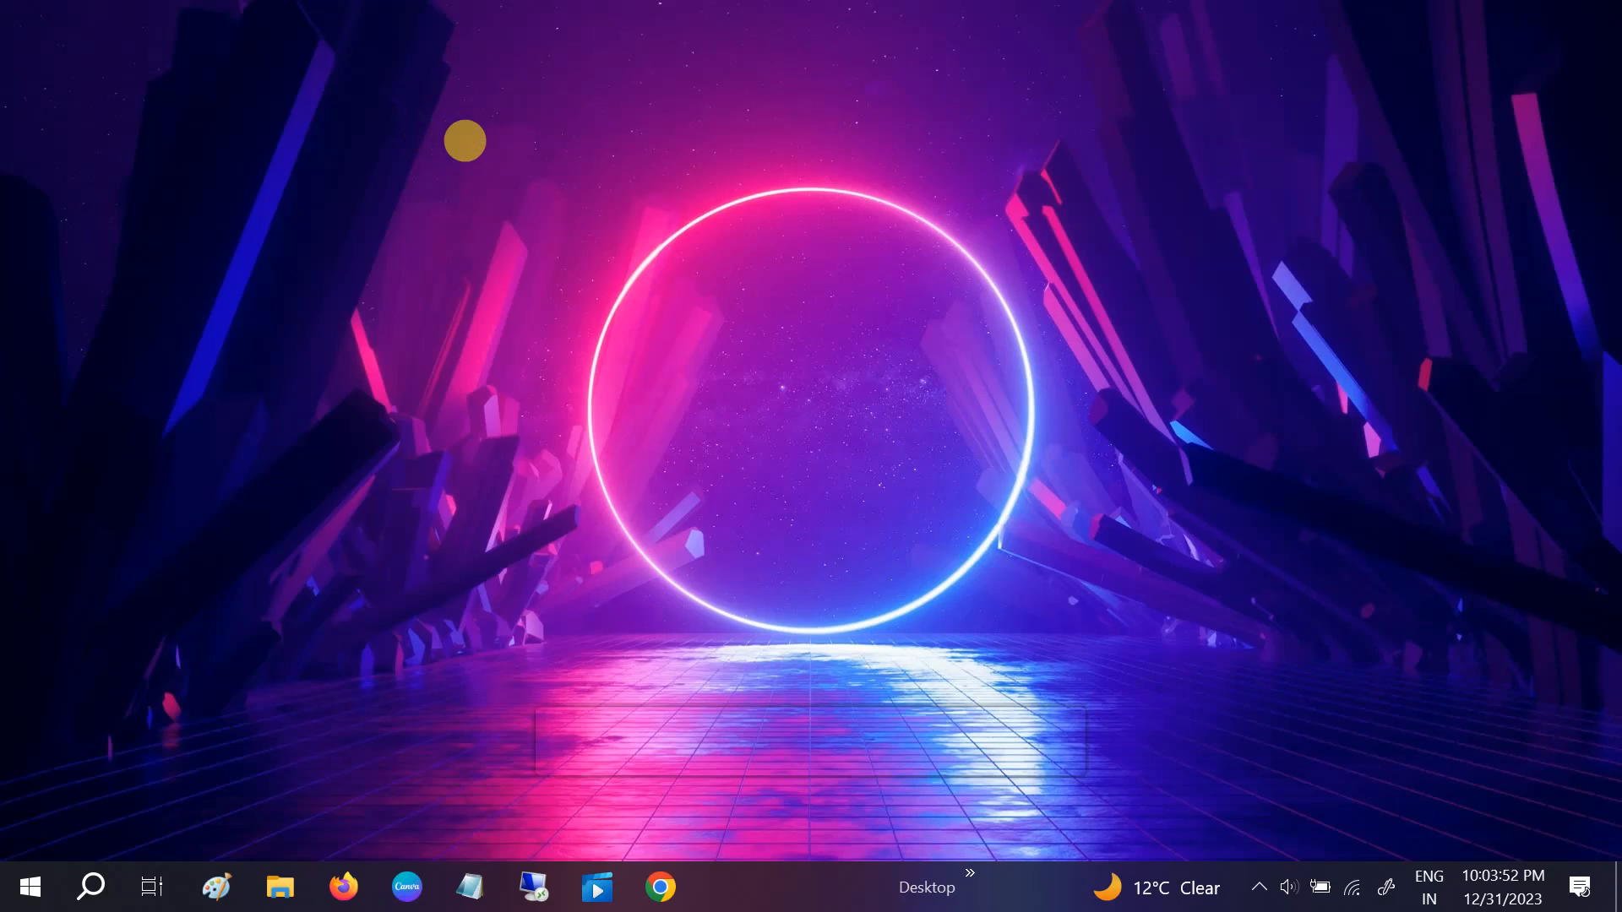
click(660, 887)
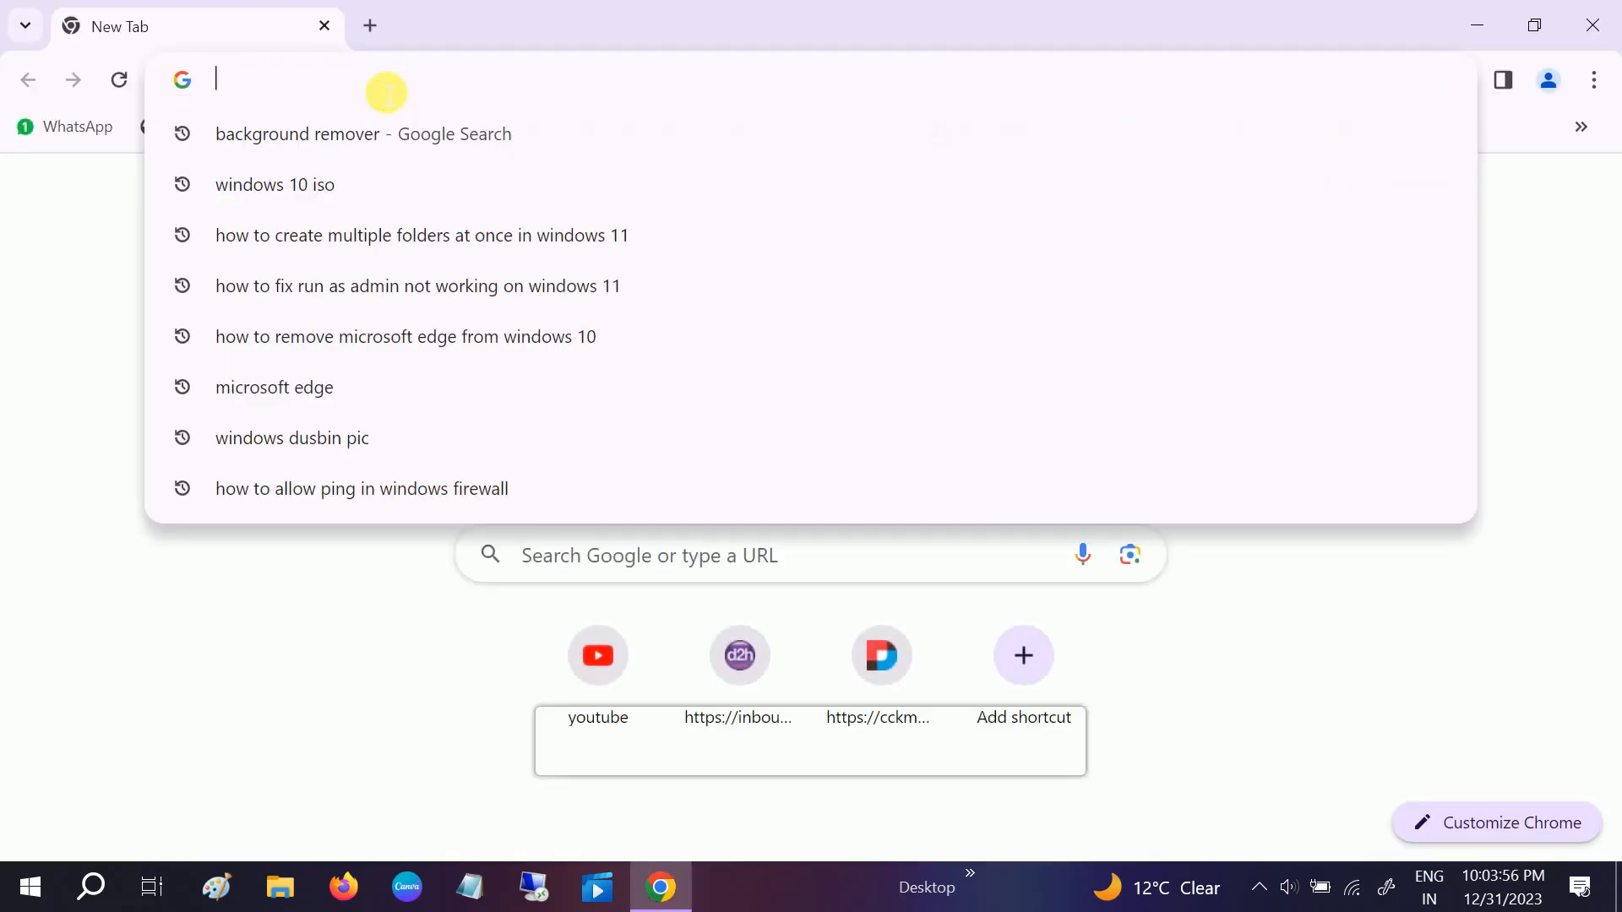
text(dell boot key)
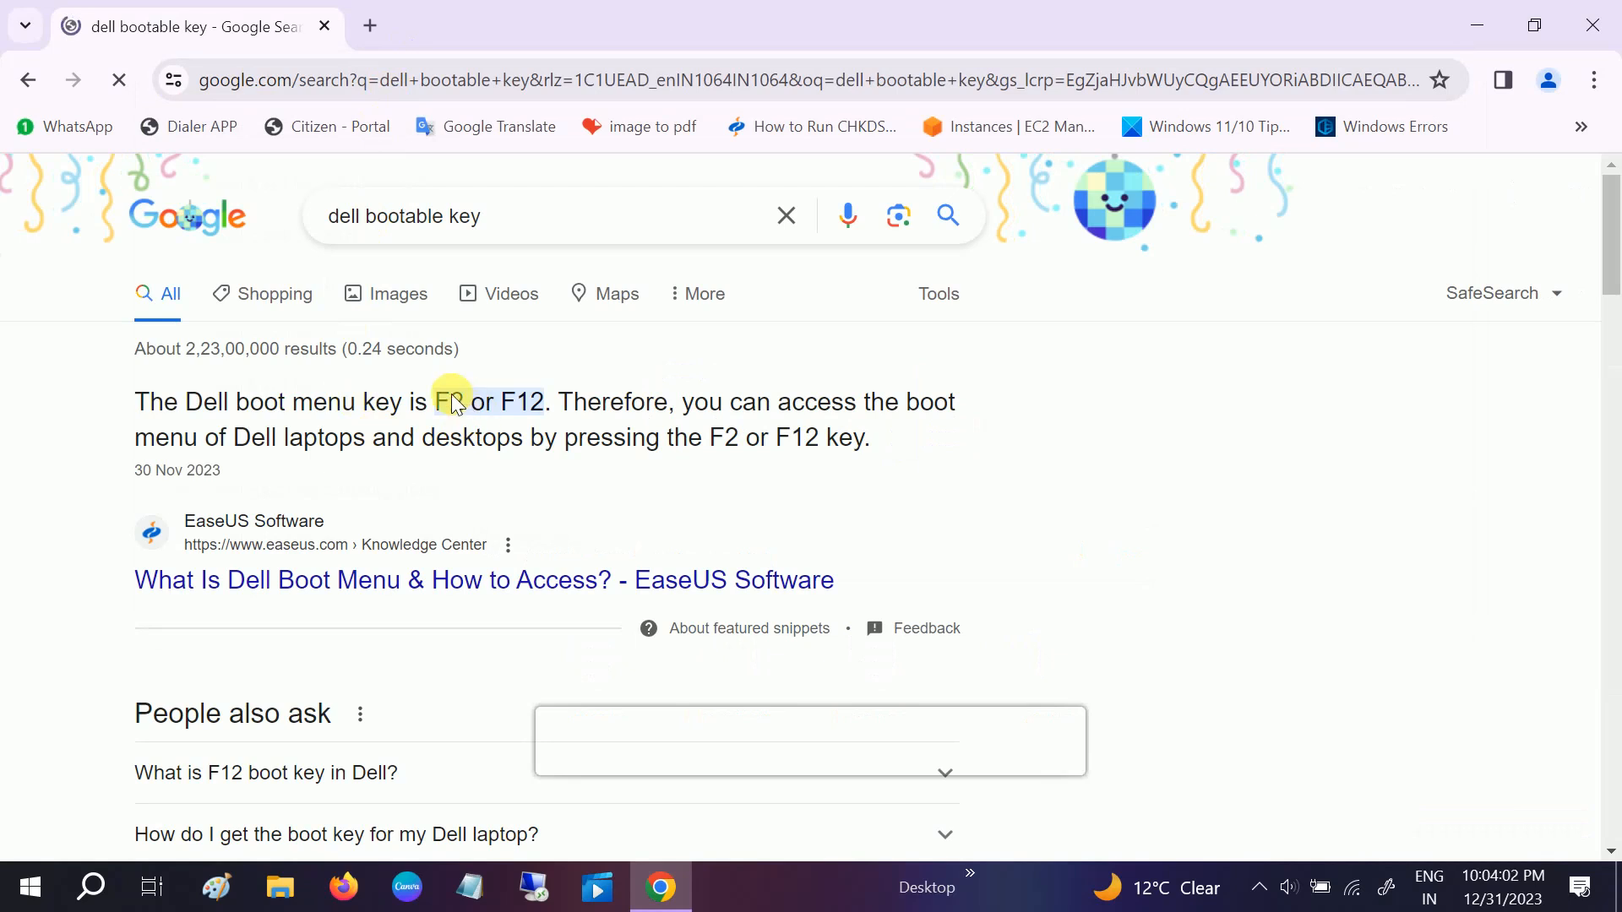
drag(432, 401, 550, 401)
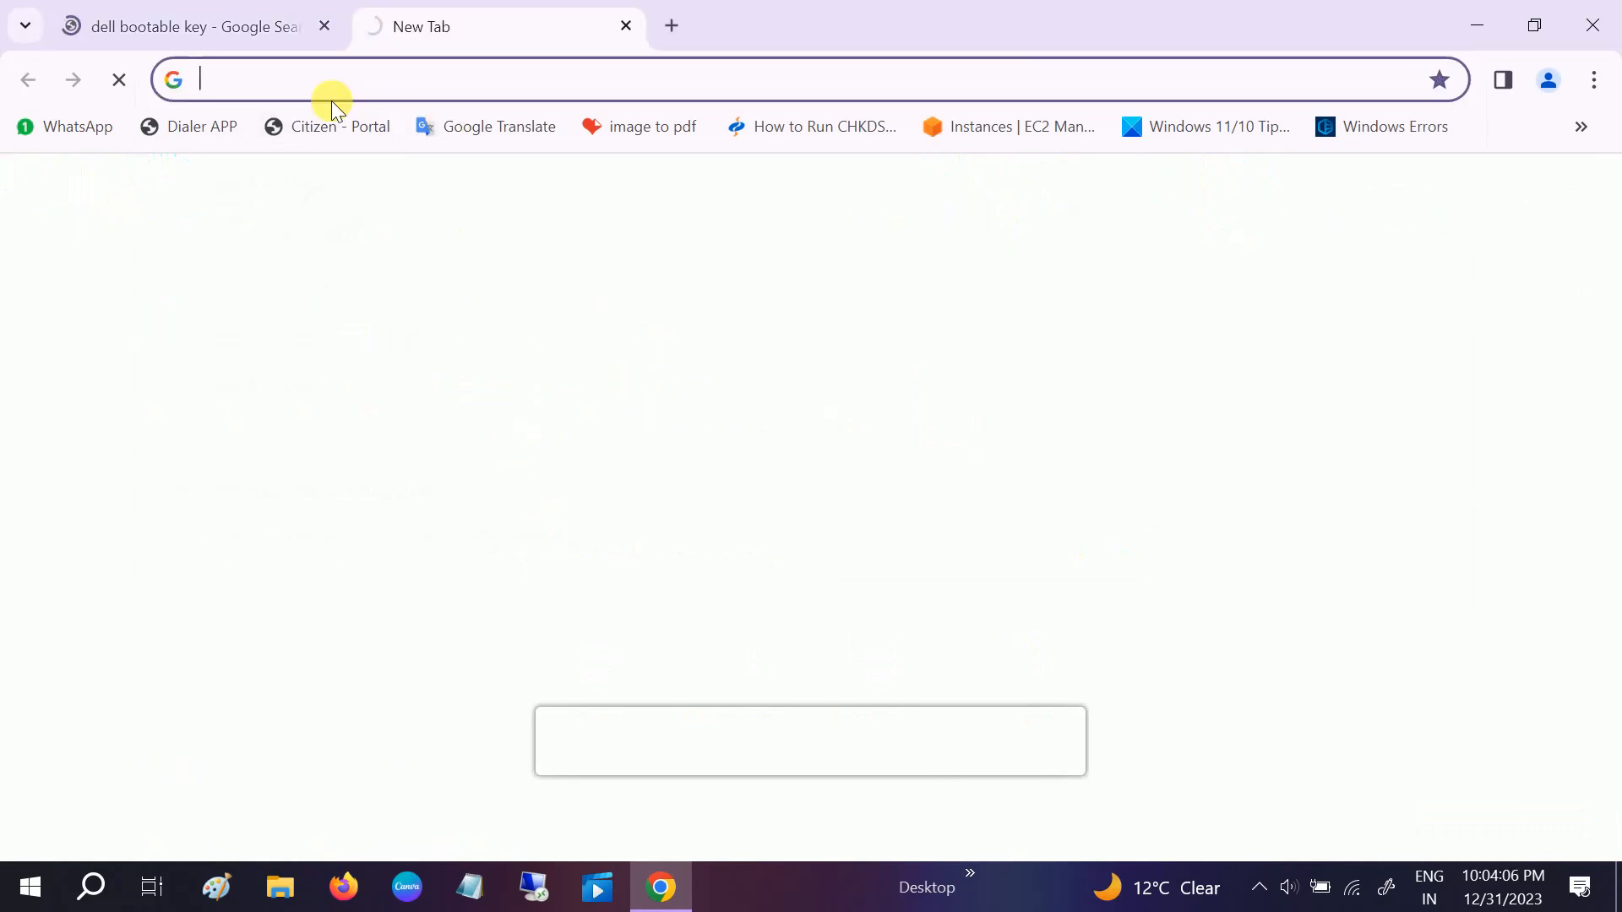
- Search the HP and Lenovo boot keys in new tabs, then return to Dell's results
text(hp bootable key)
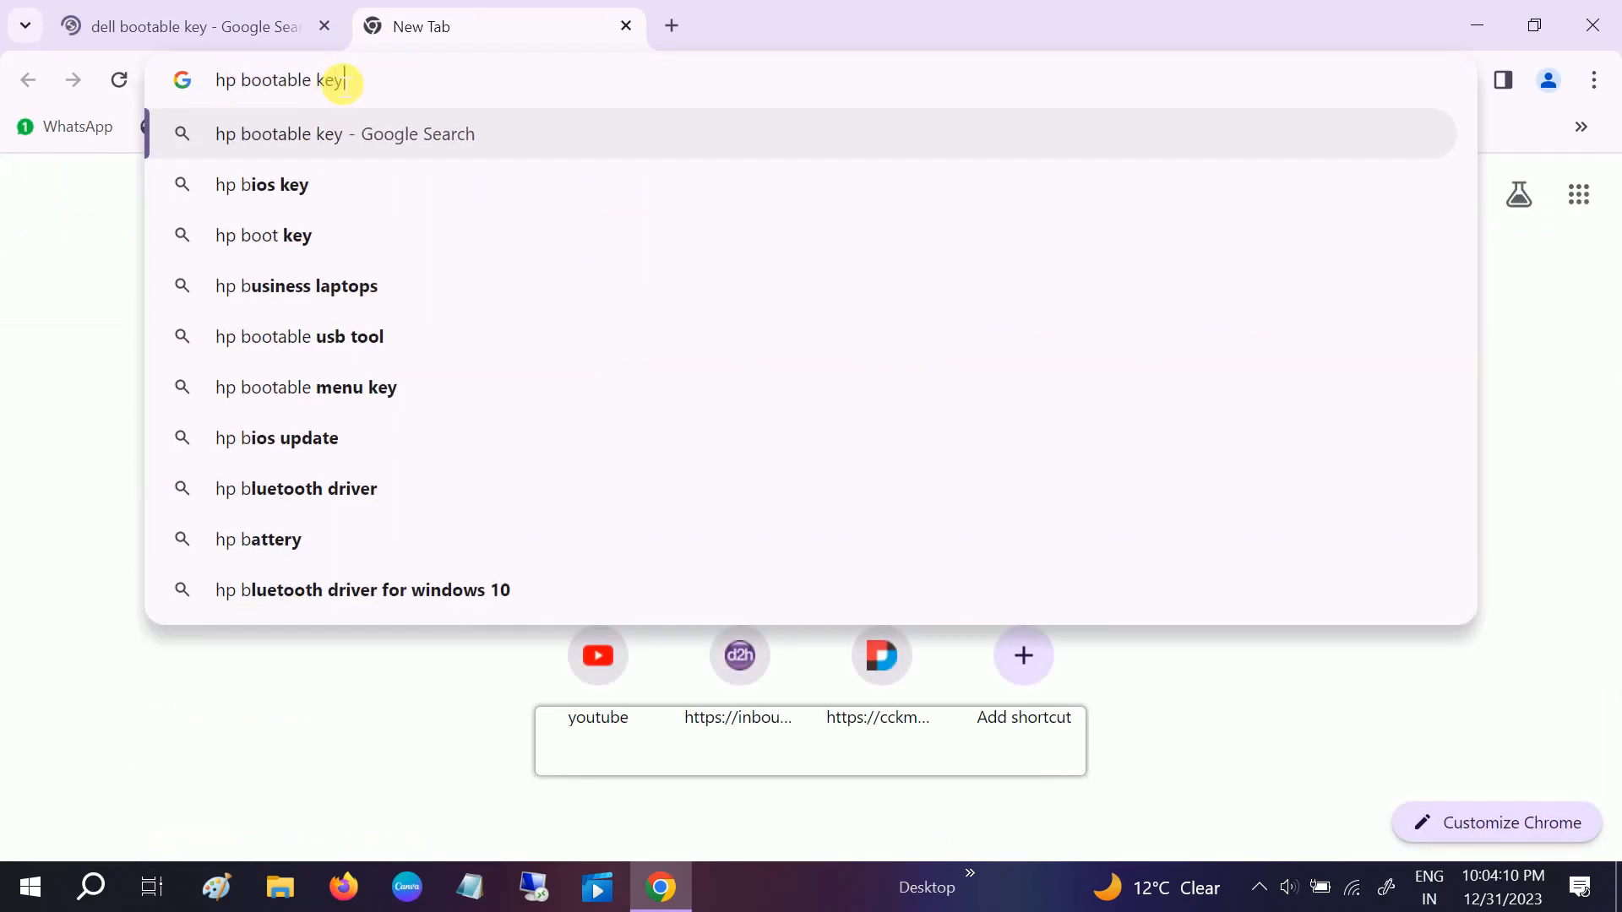
key(Enter)
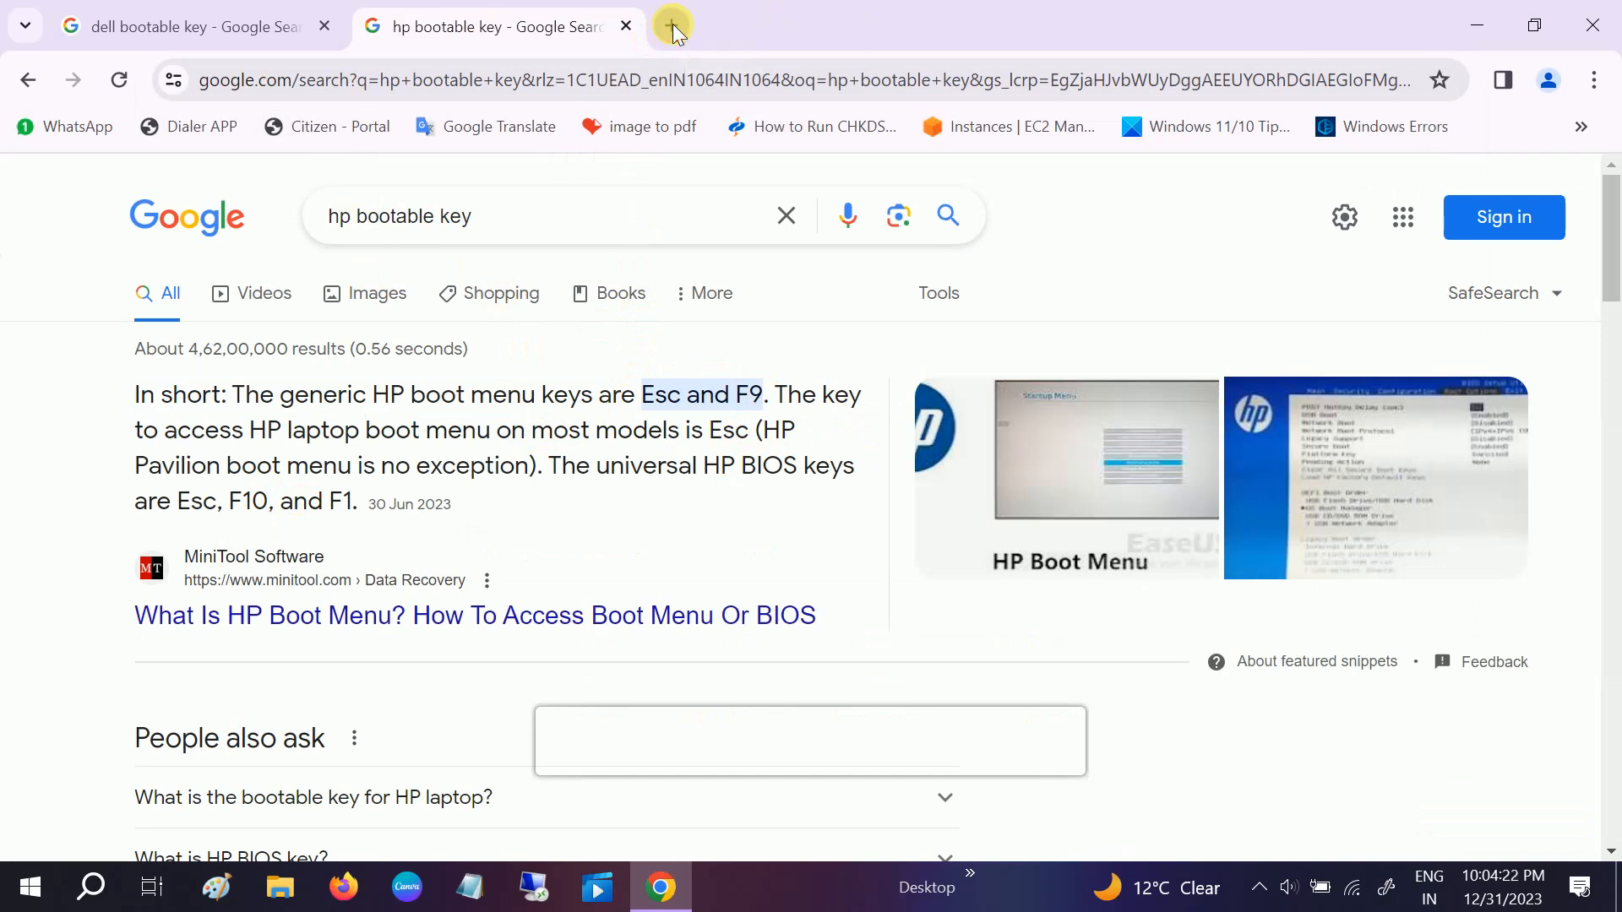
click(671, 26)
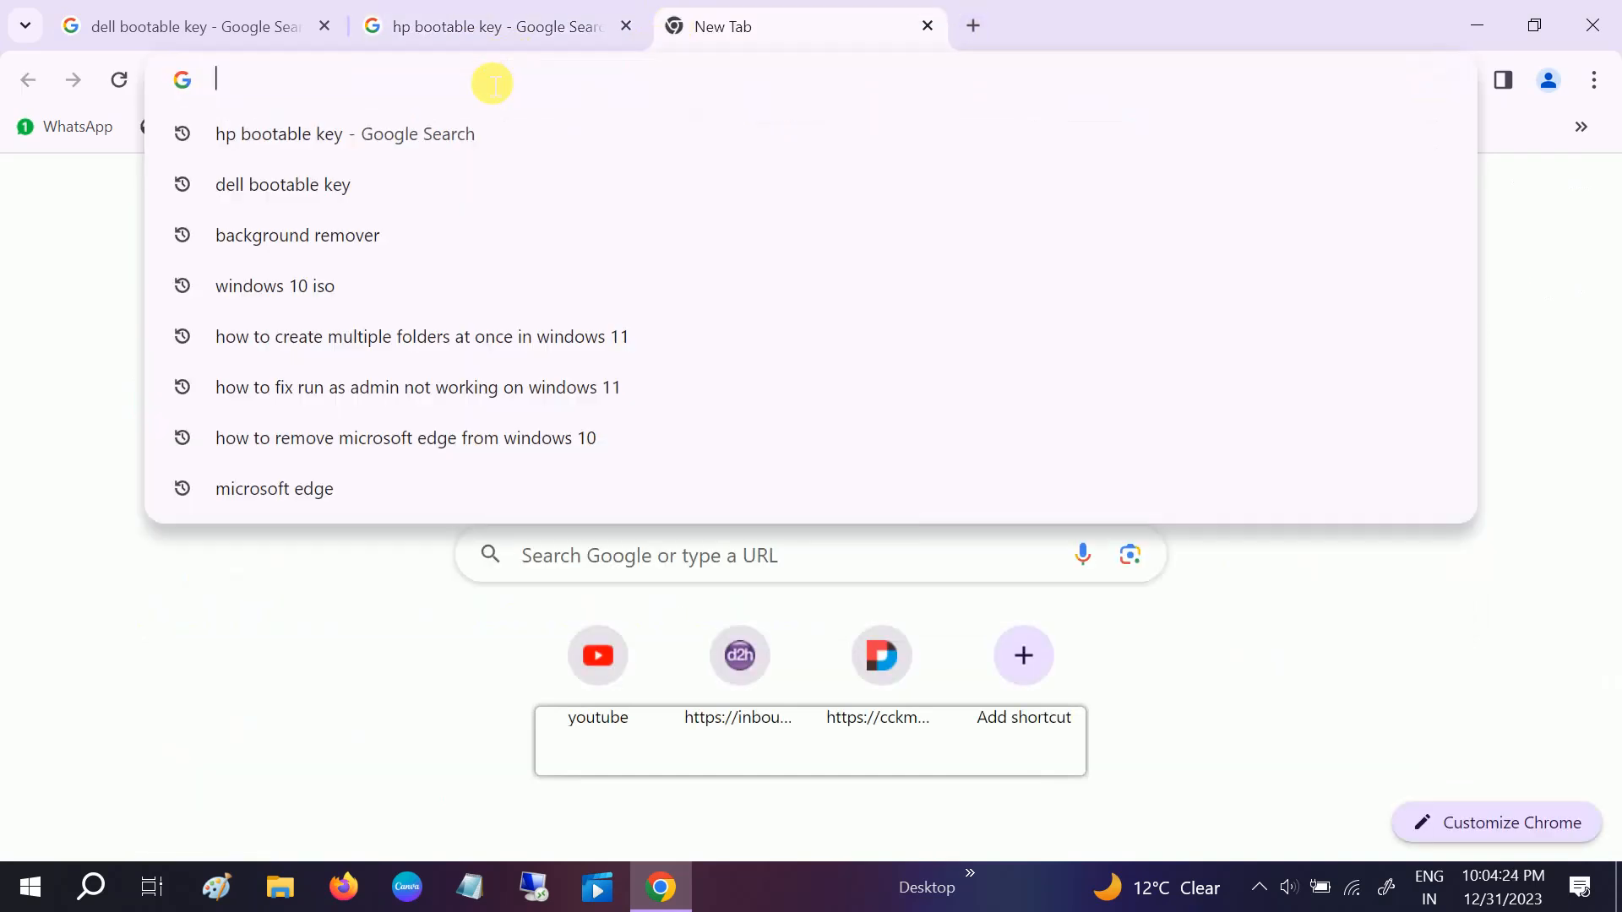
text(lenovo)
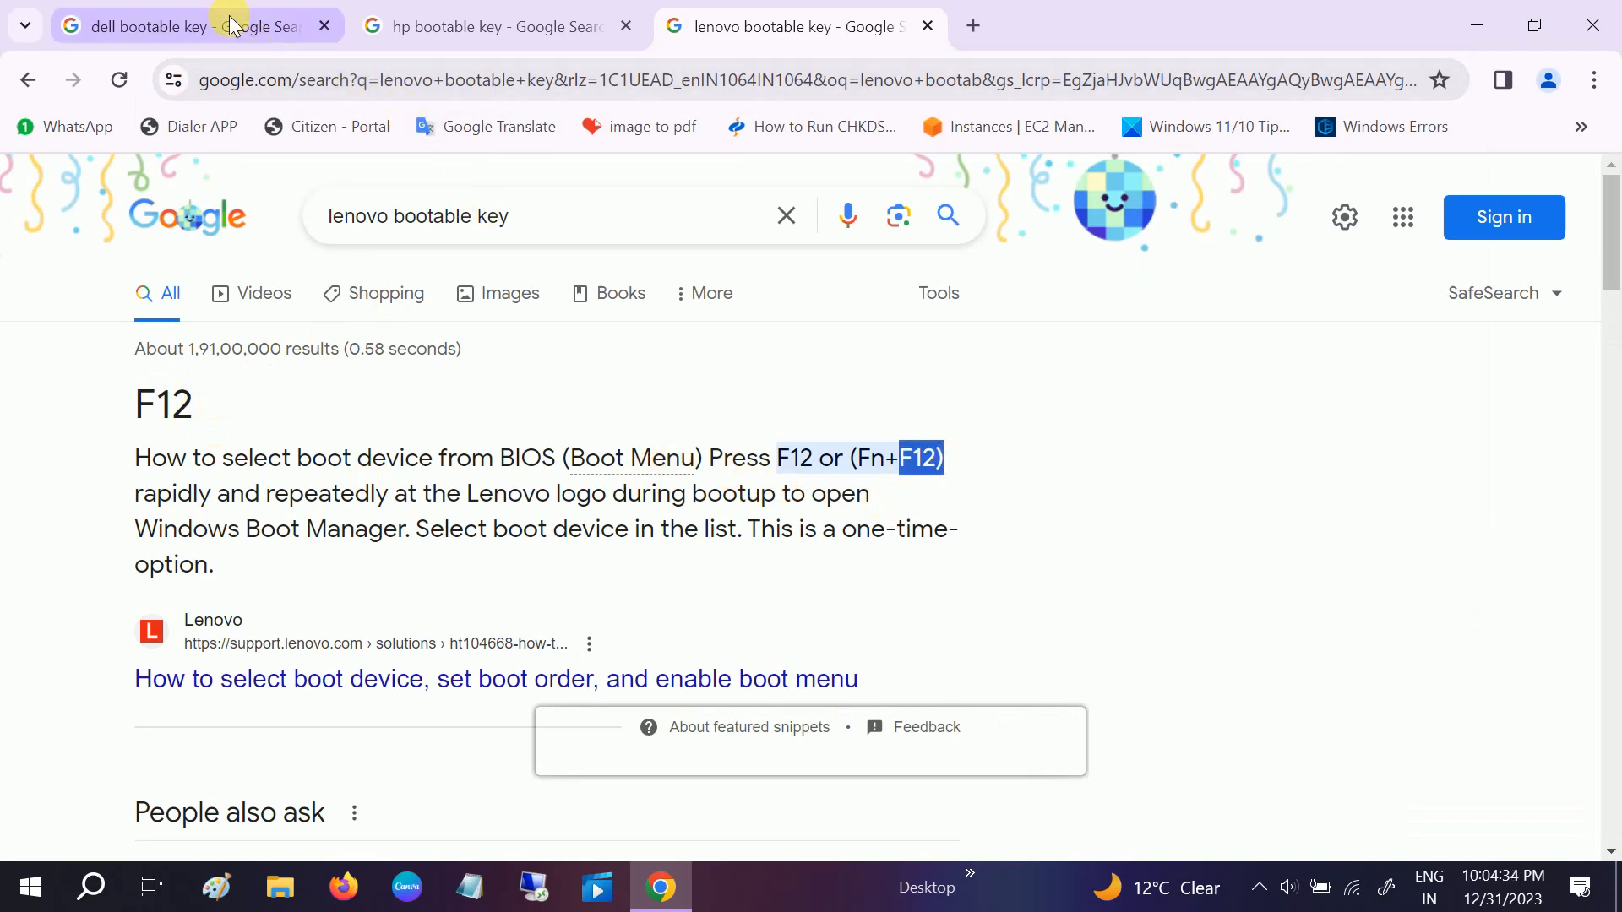
click(155, 26)
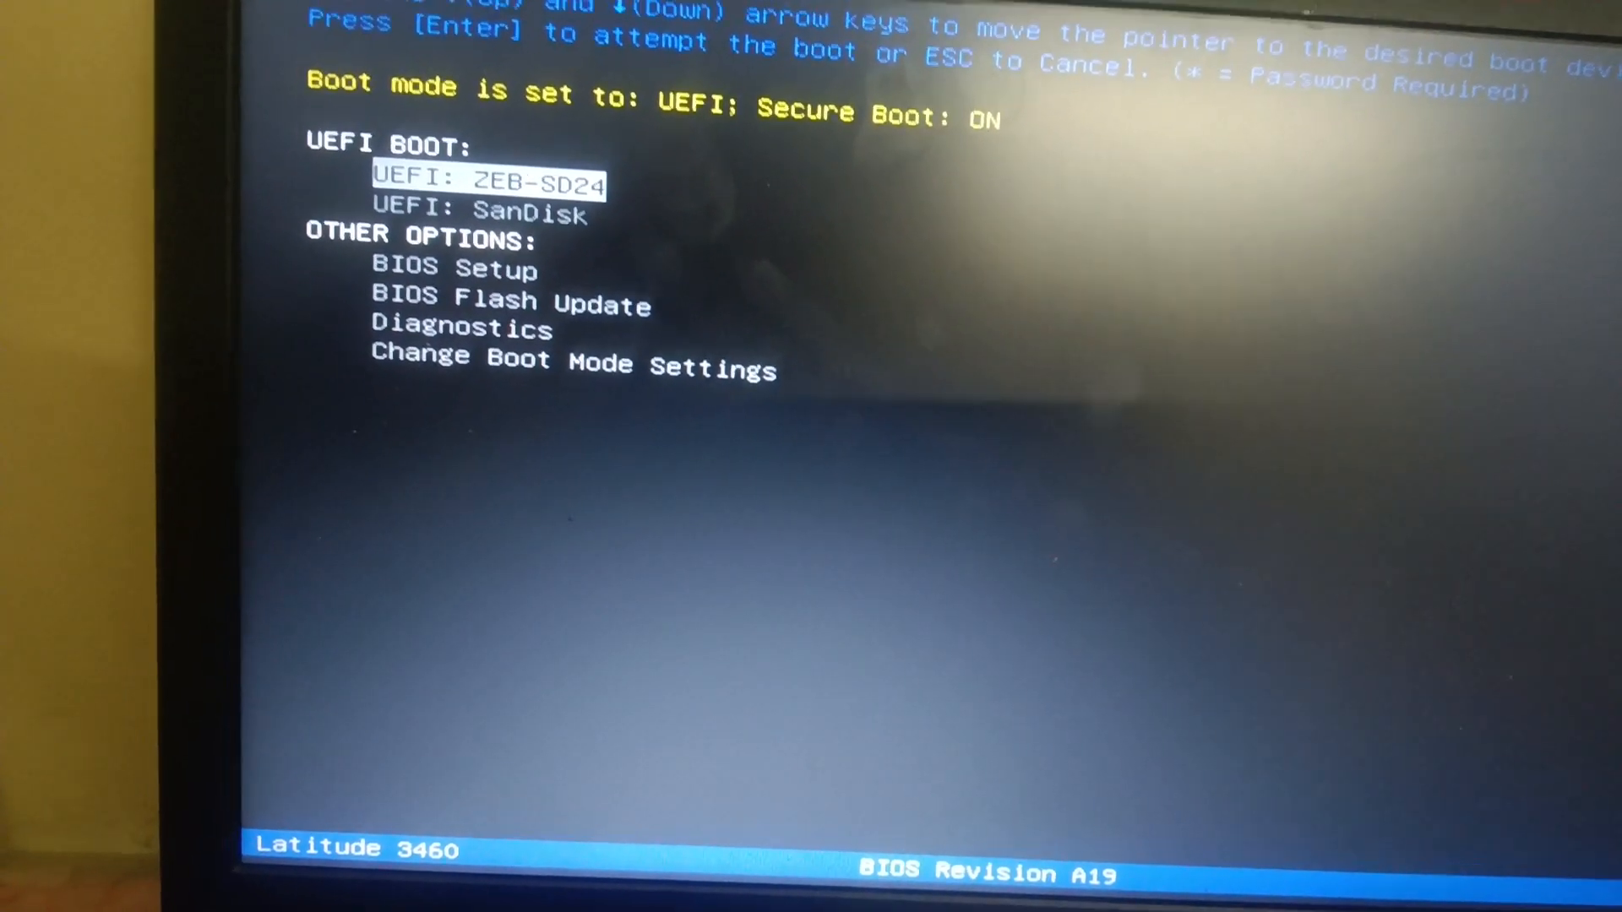
- Select UEFI: SanDisk in the F12 boot menu to boot from the USB
key(Down)
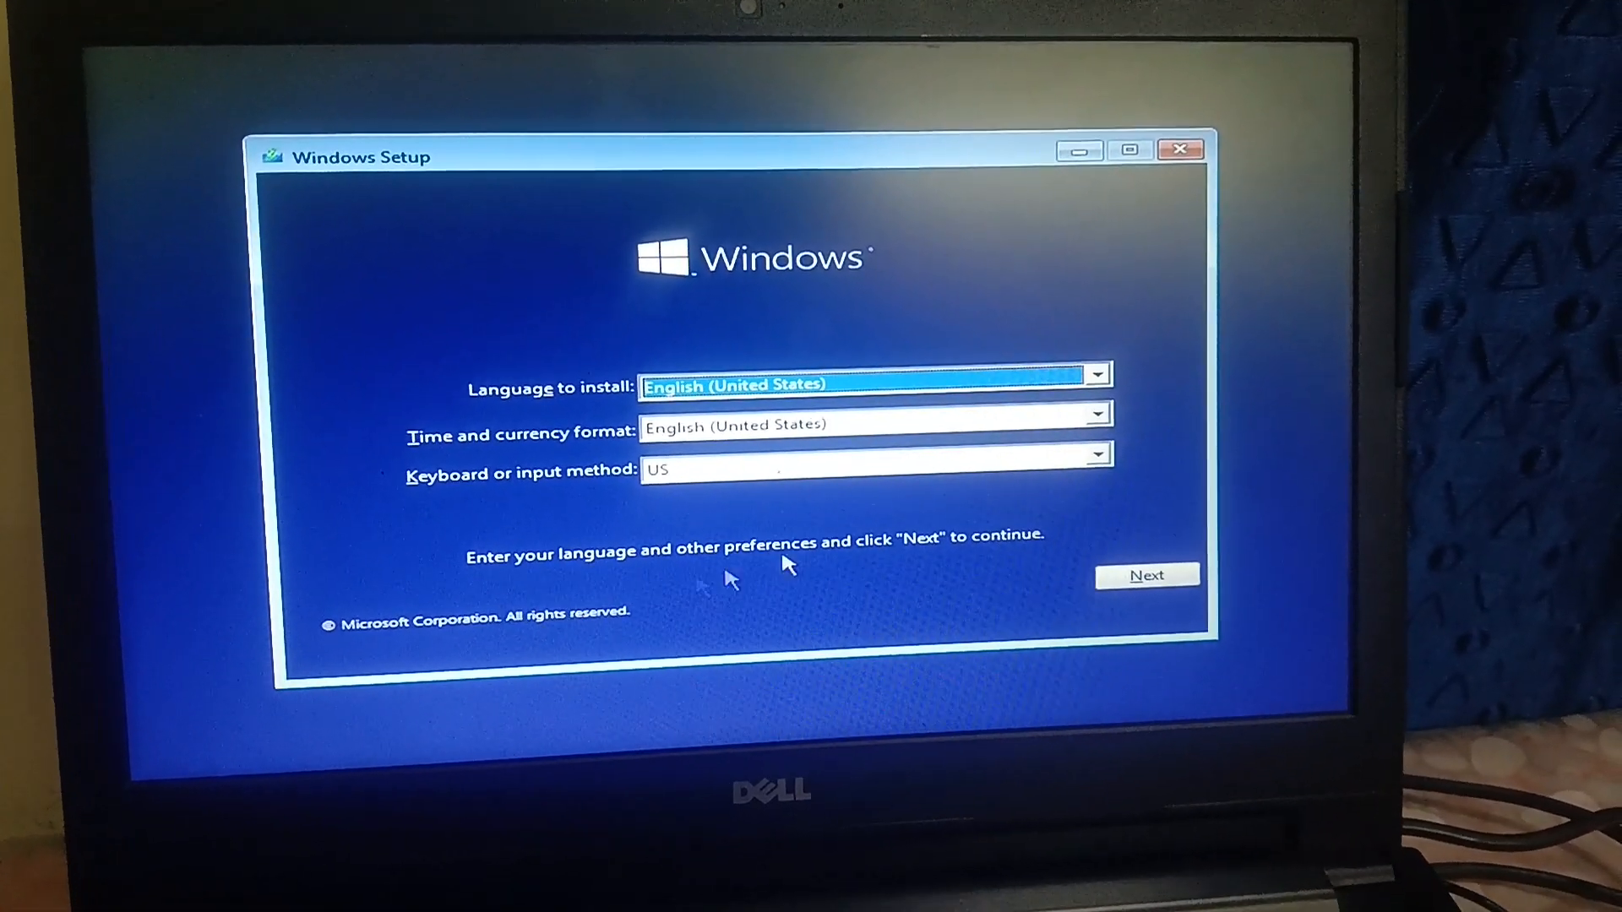
- Keep English settings, start installing without a product key, and select Windows 10 Pro
click(1147, 576)
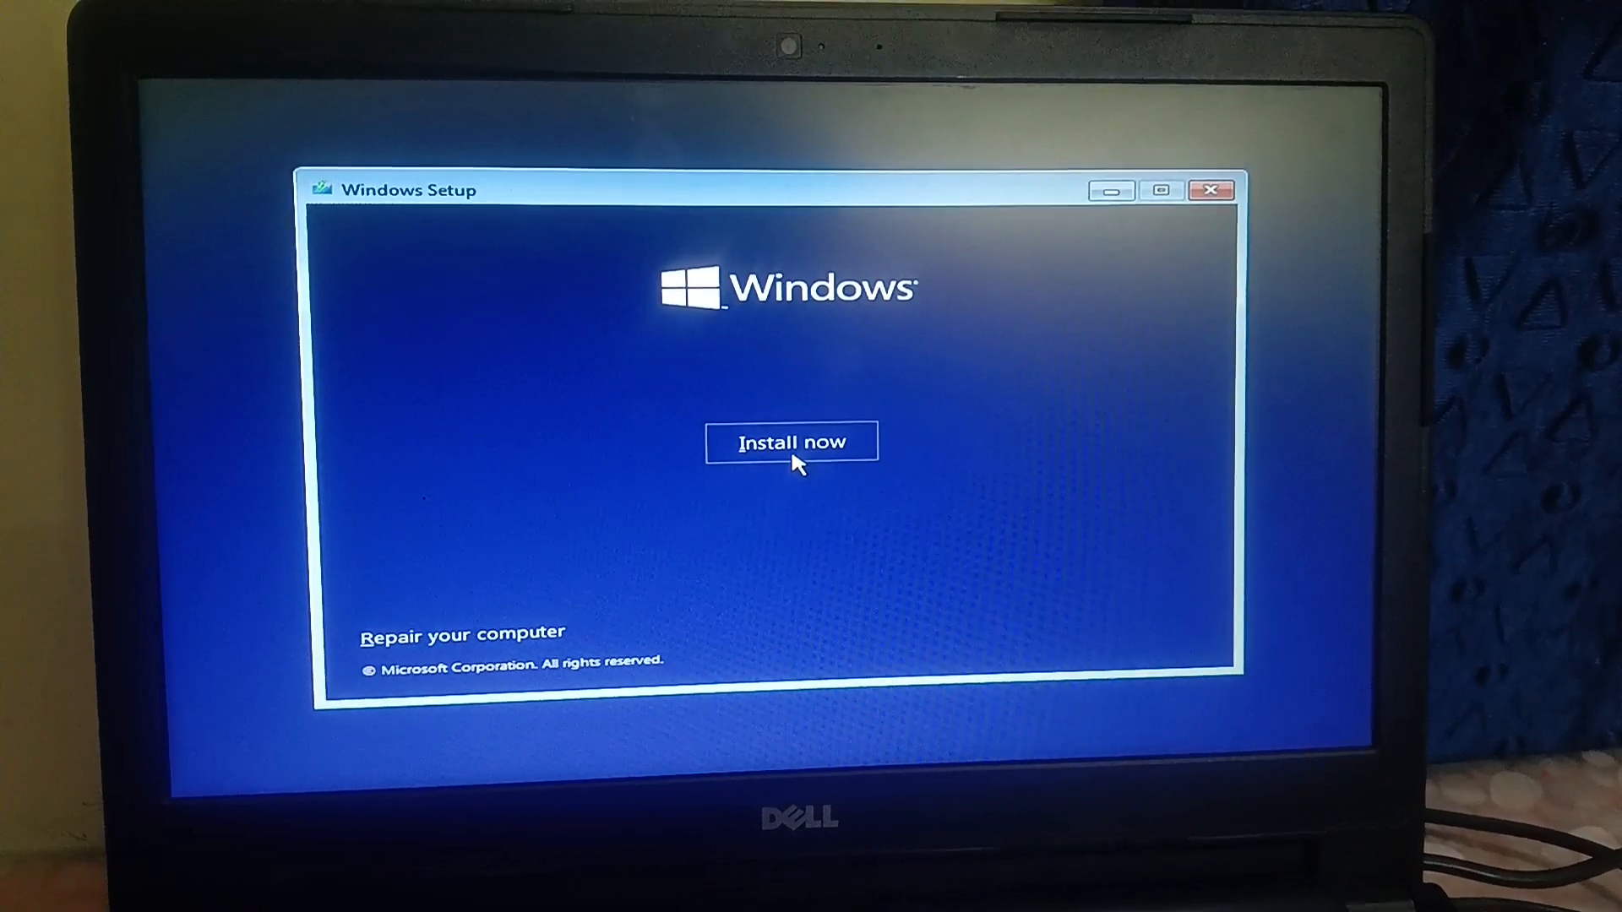
click(791, 442)
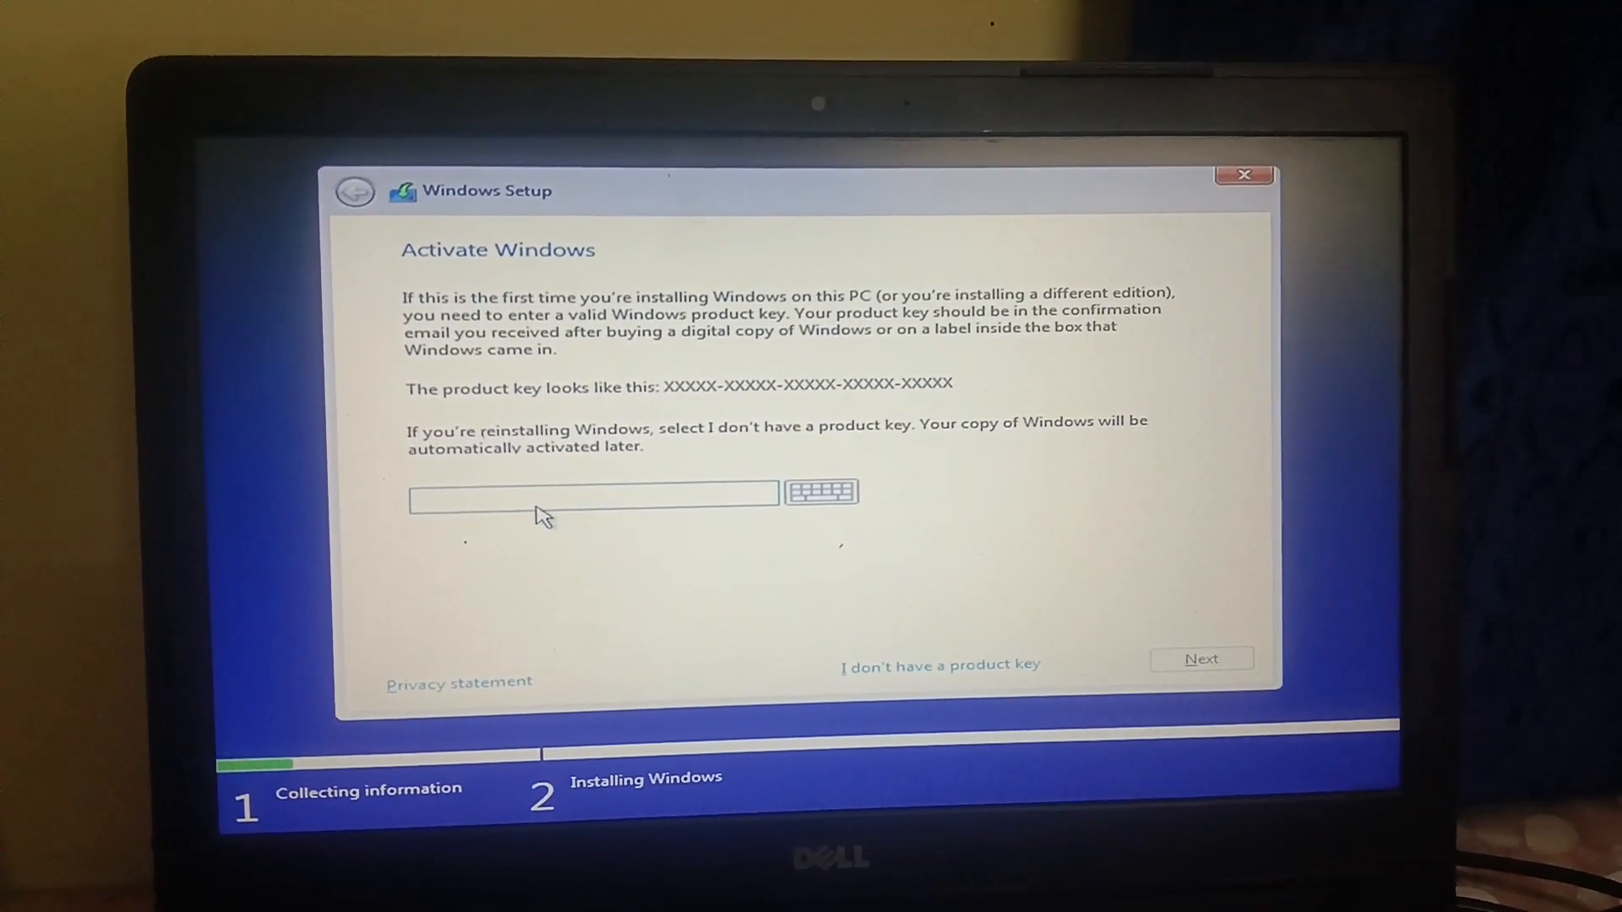
click(590, 492)
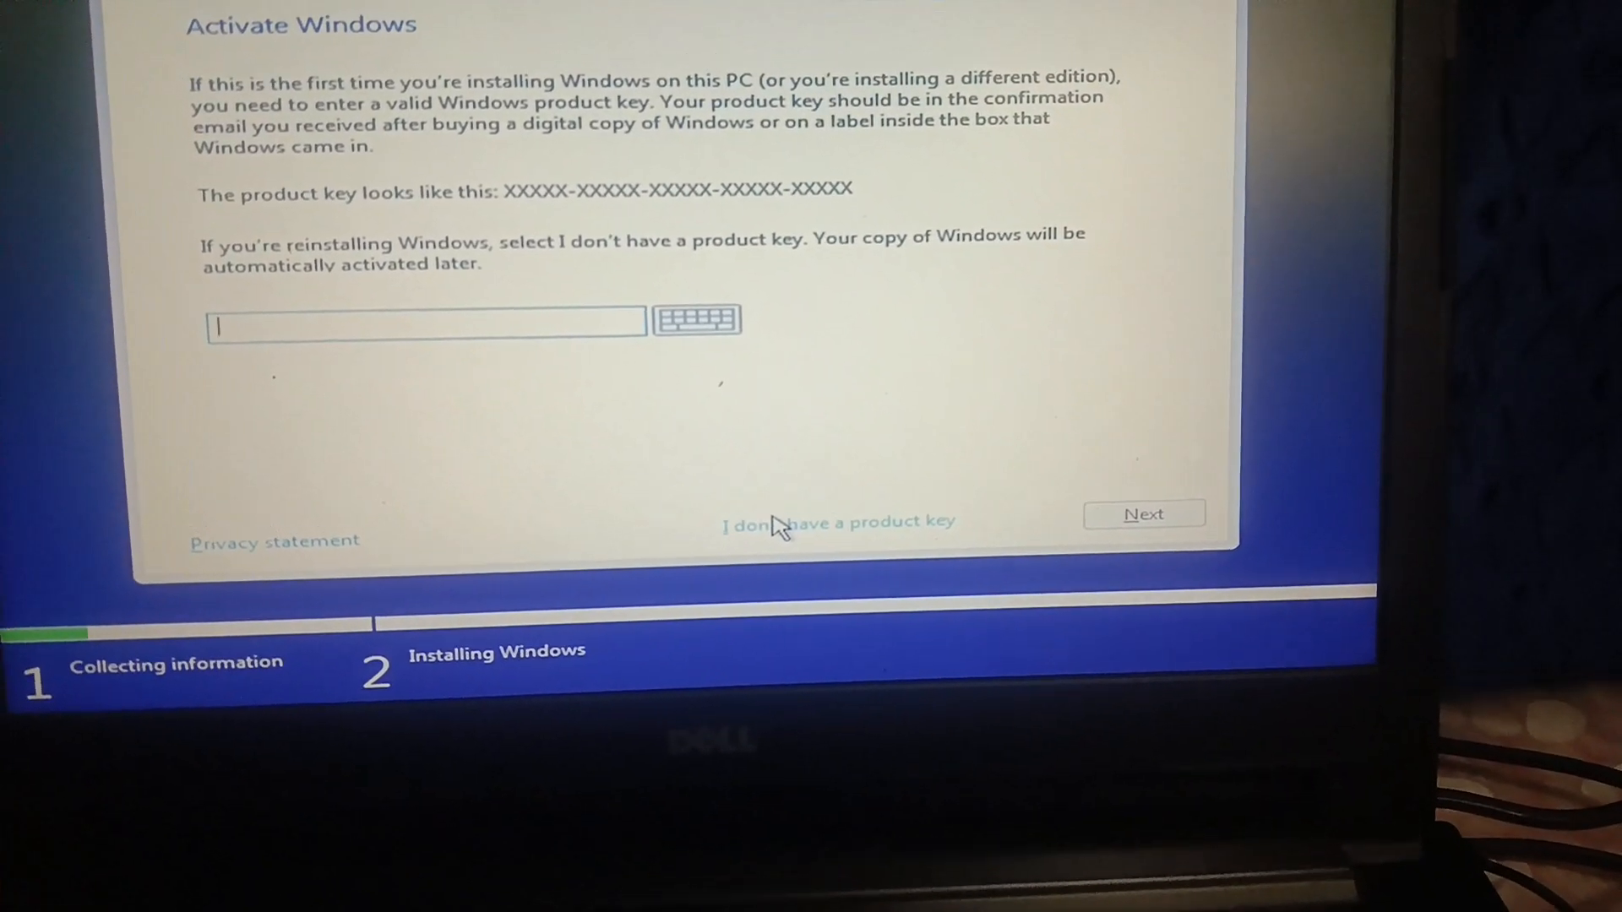
click(838, 521)
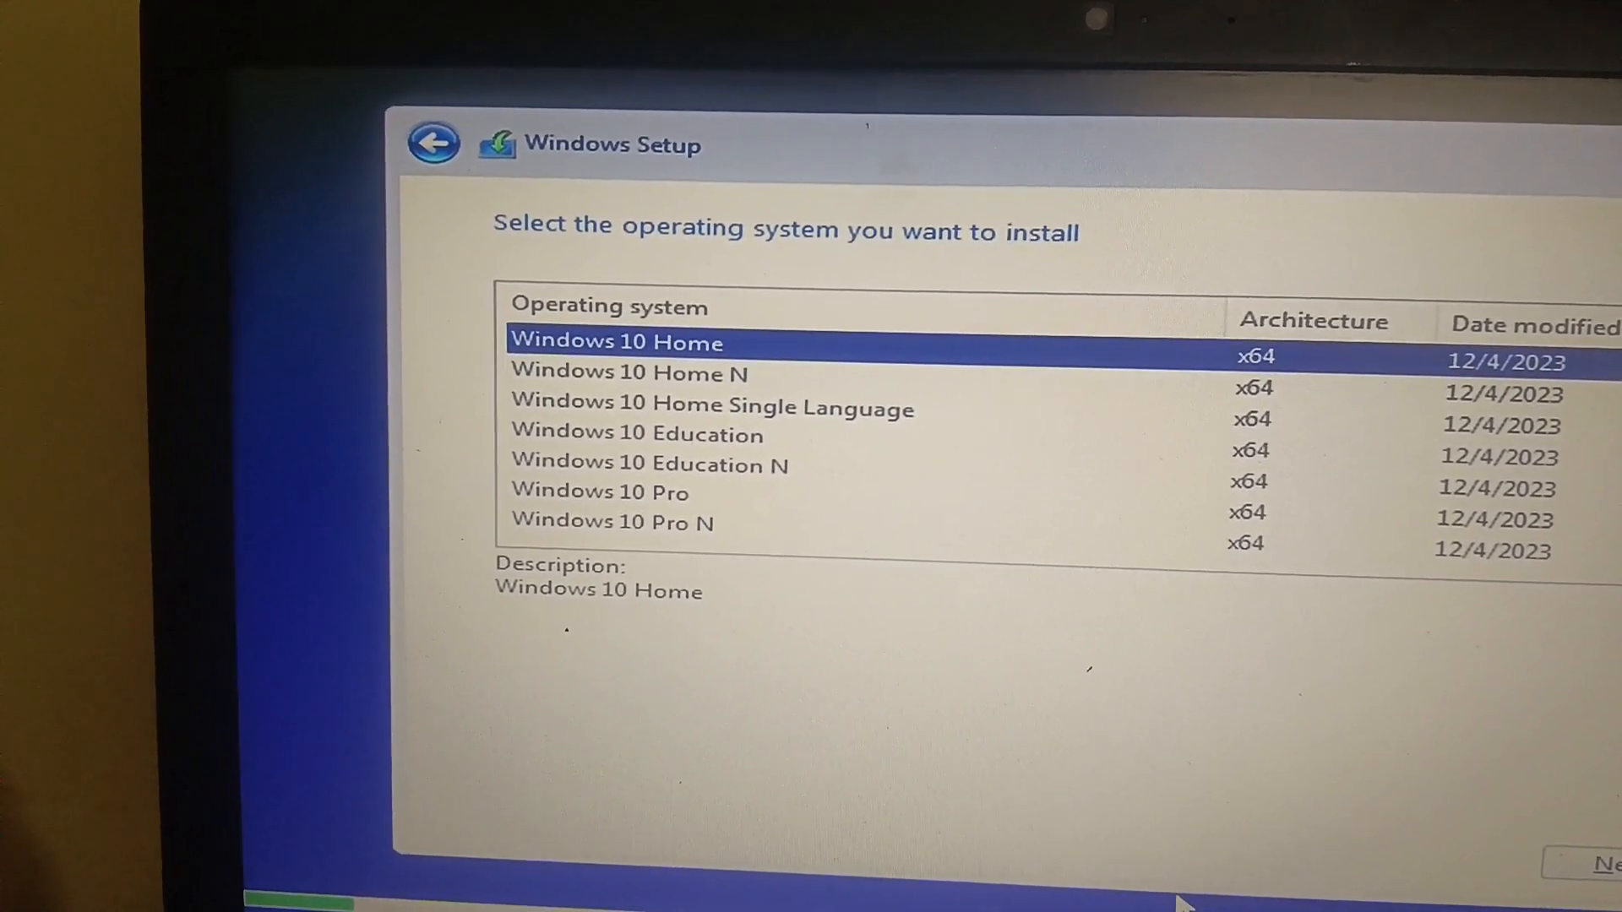
click(631, 376)
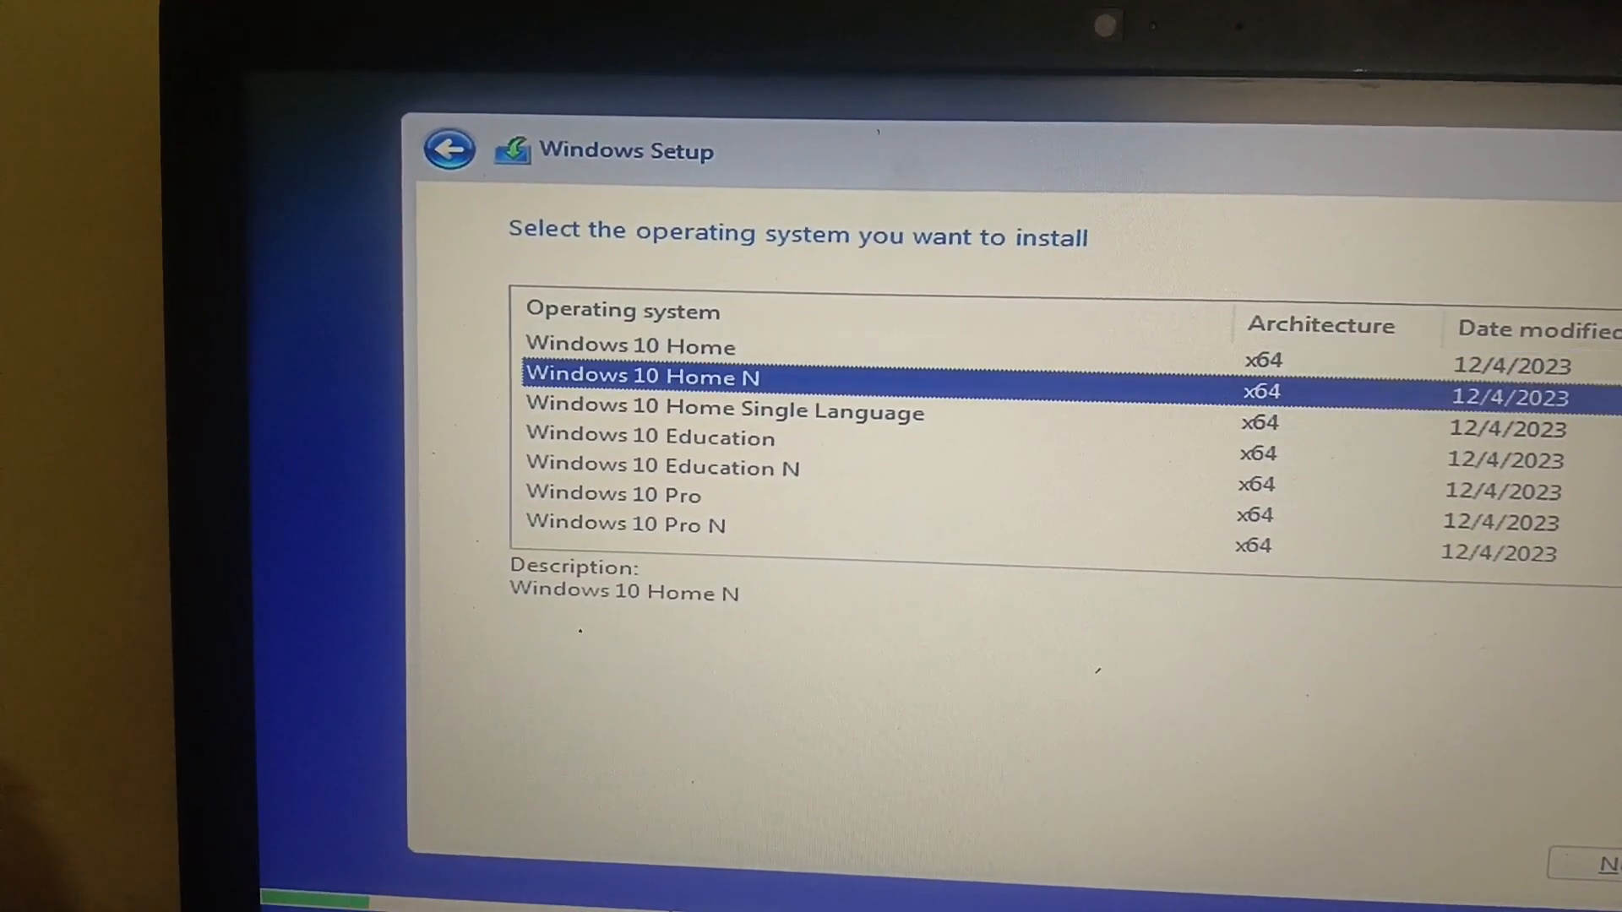
click(610, 480)
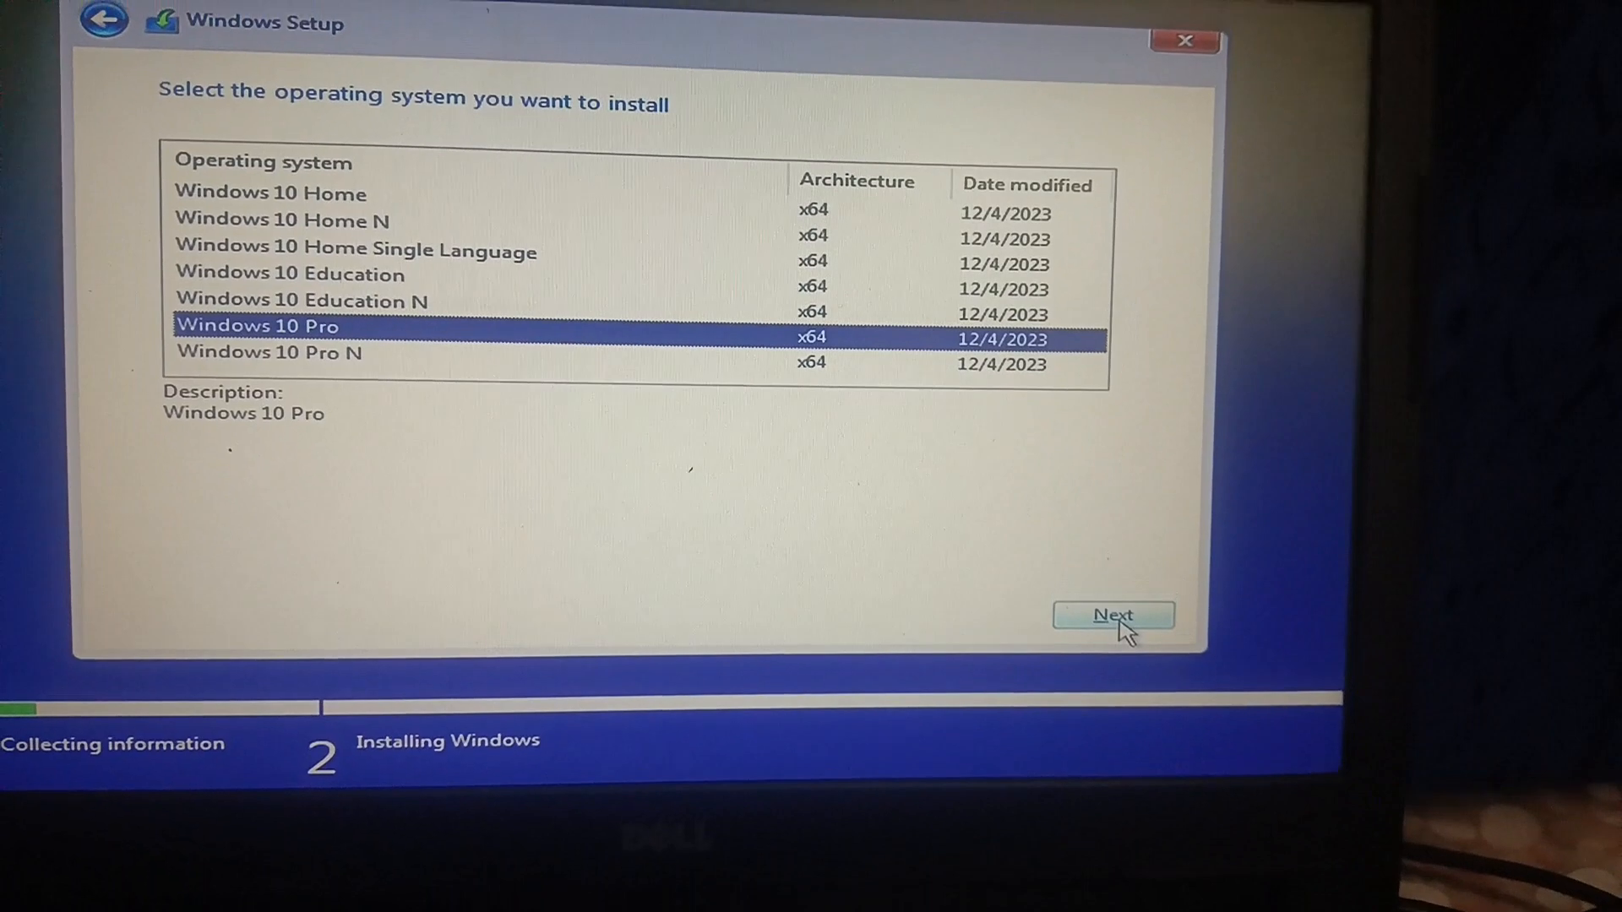
- Accept the license terms and choose a Custom clean installation
click(1113, 614)
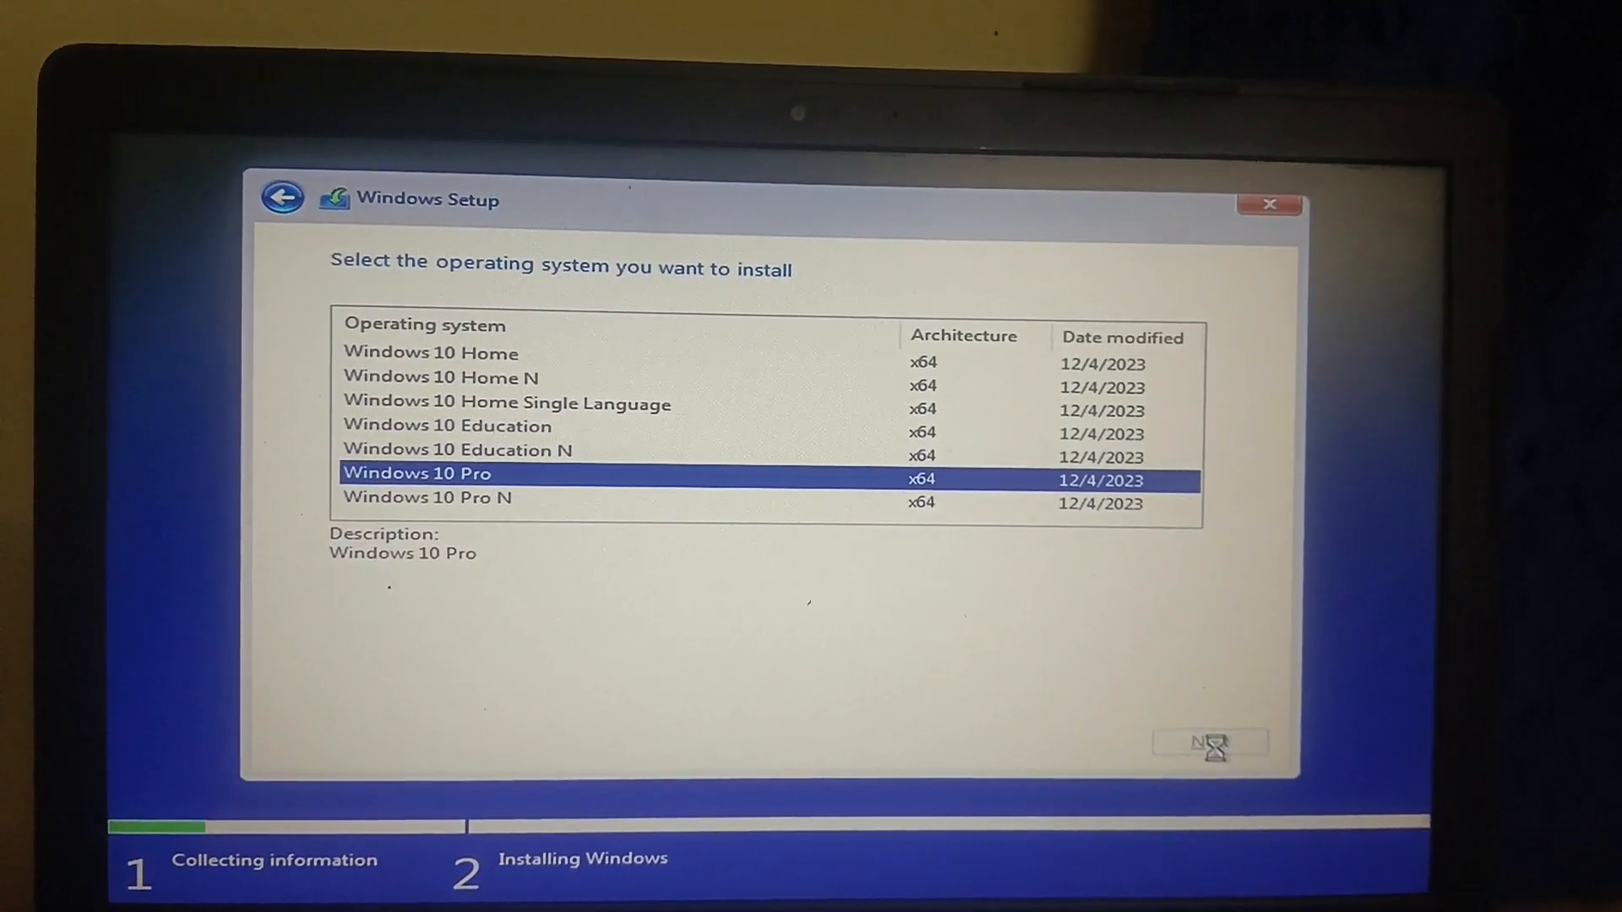
click(1209, 742)
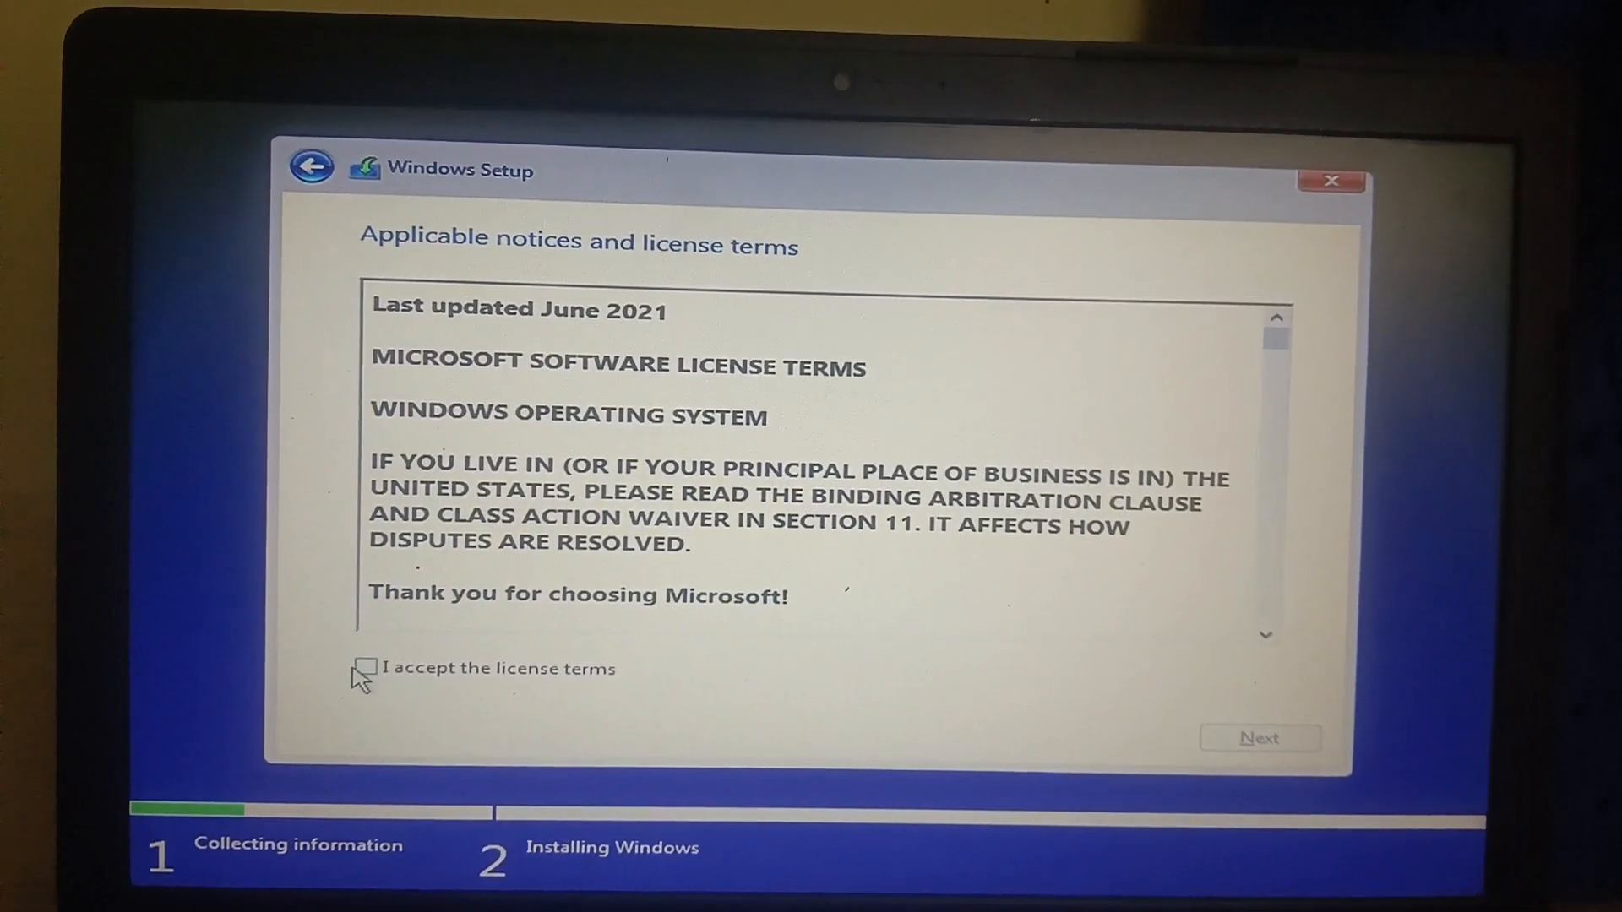
click(368, 667)
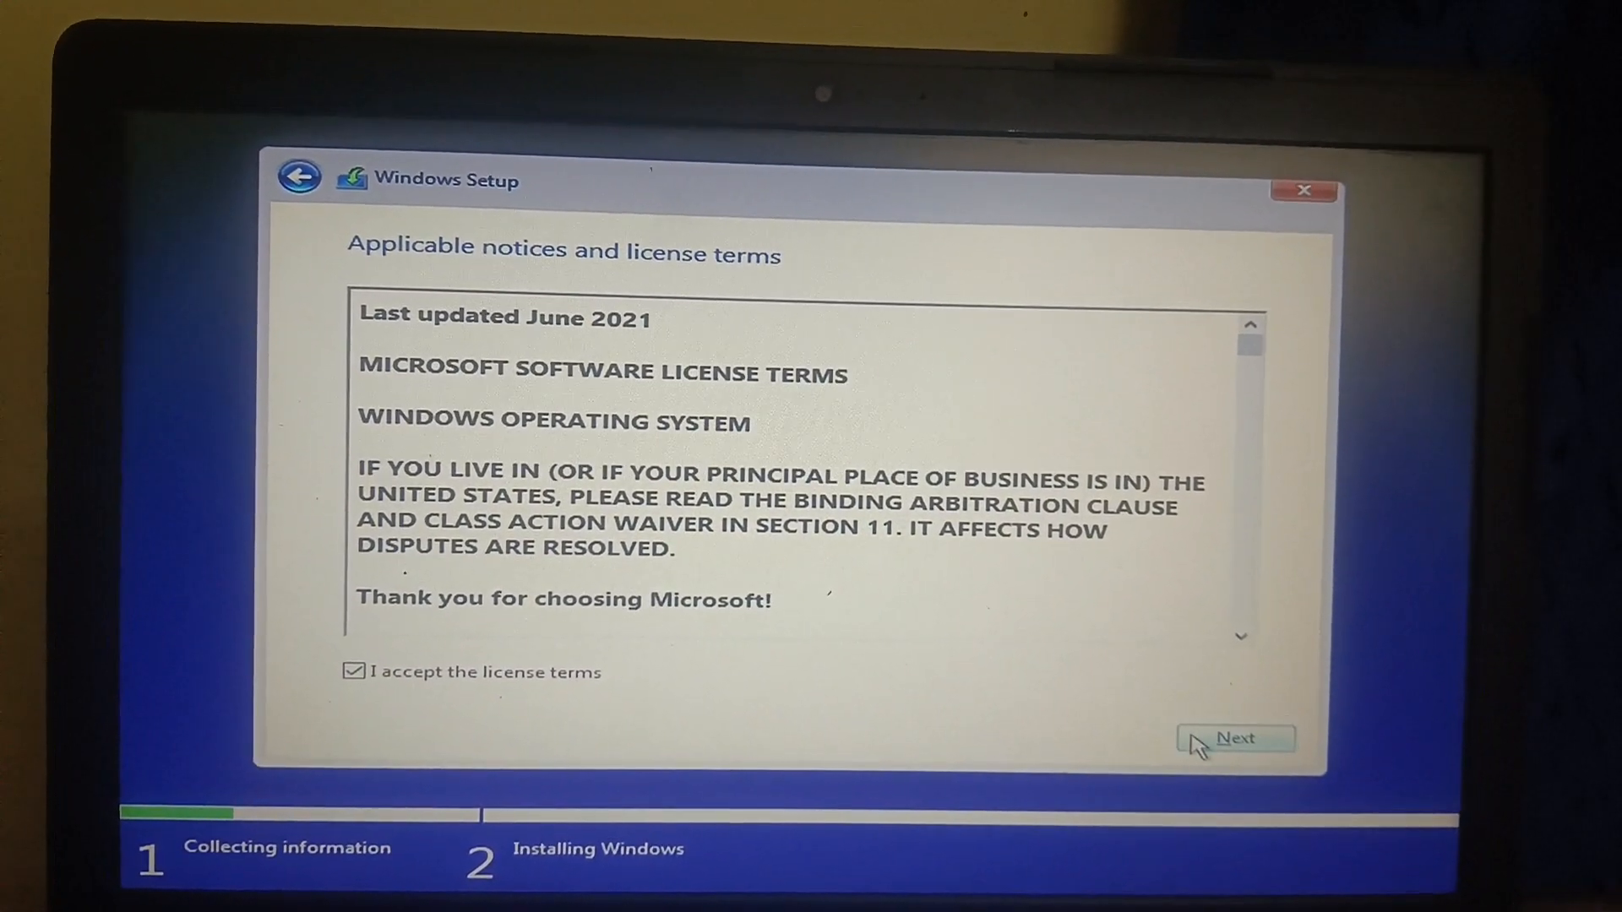
click(1234, 738)
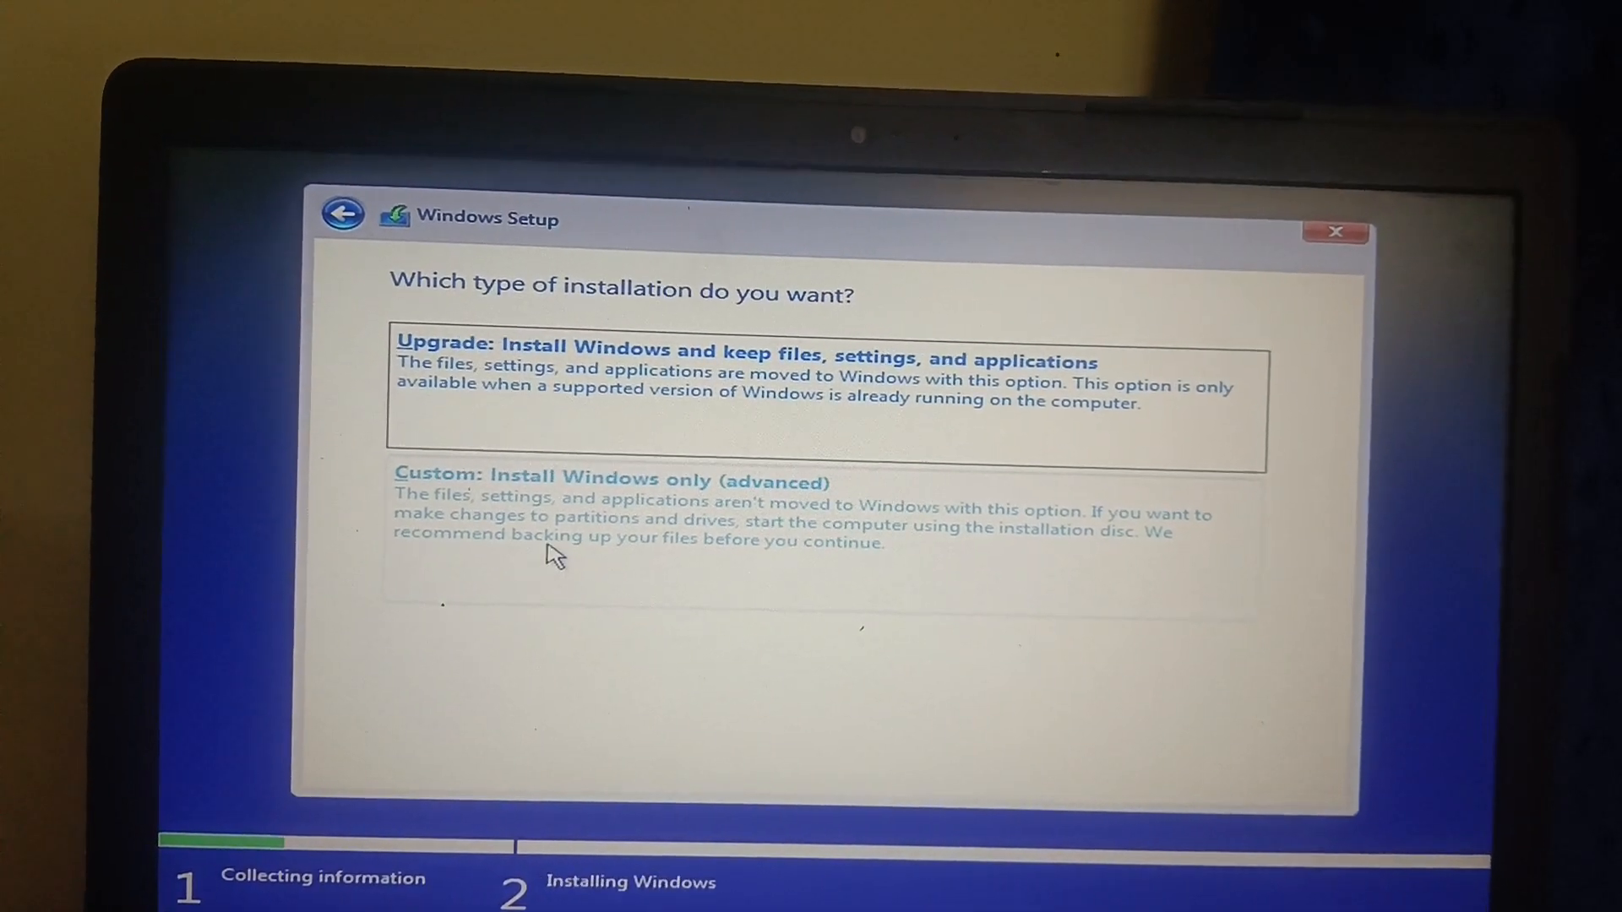
click(610, 481)
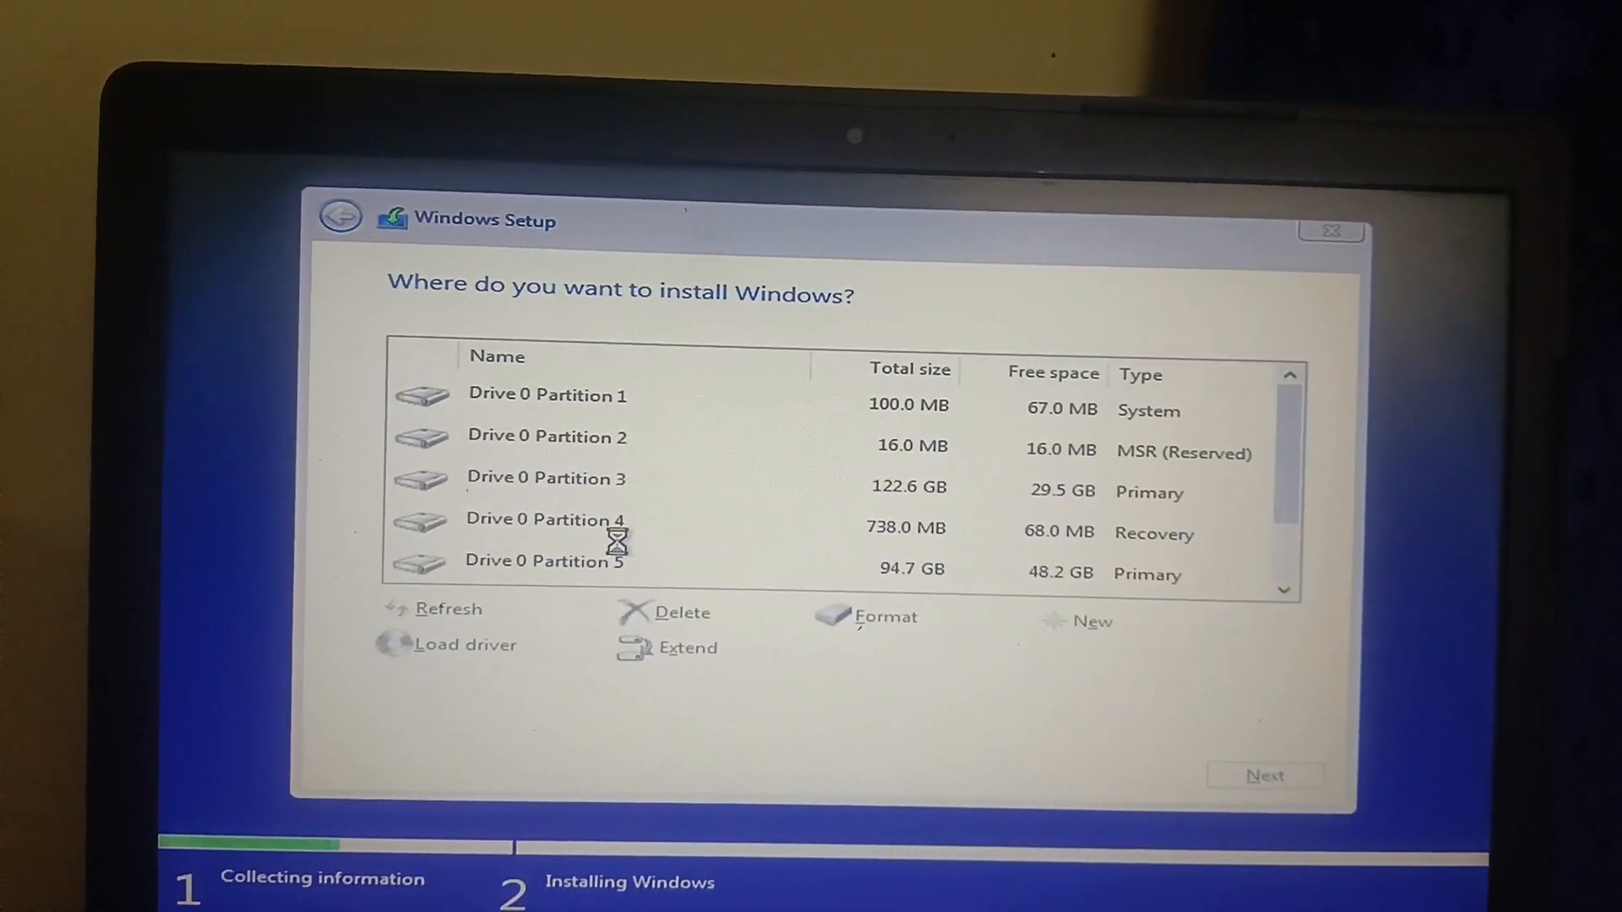
- Delete the 94.7 GB Drive 0 Partition 5 and install Windows into the unallocated space
click(608, 493)
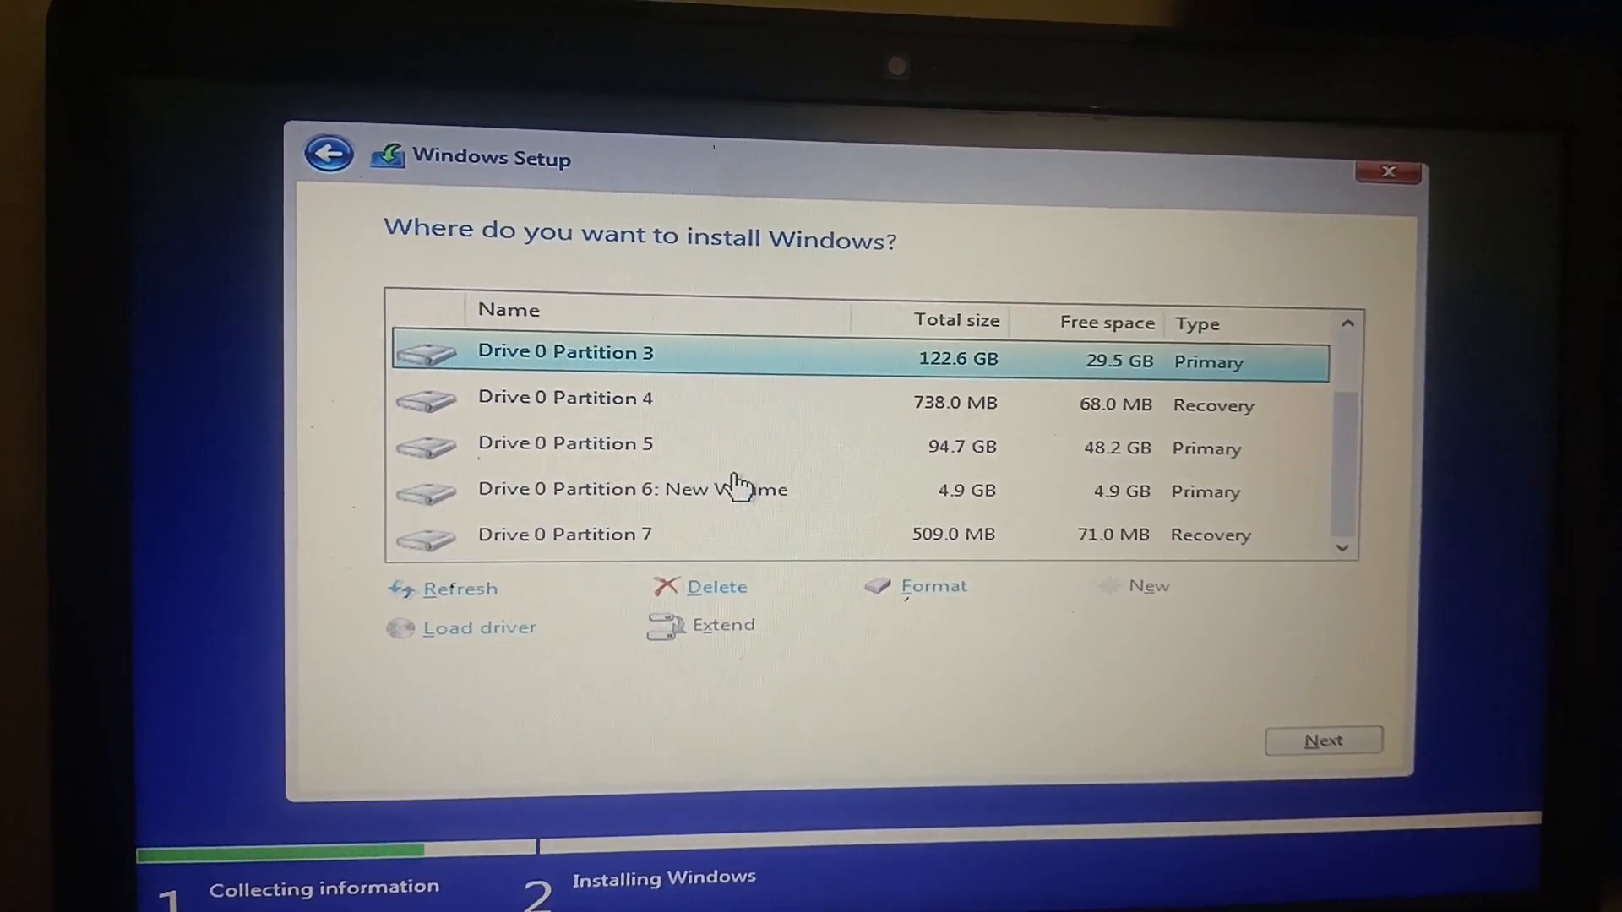
scroll(up, 3)
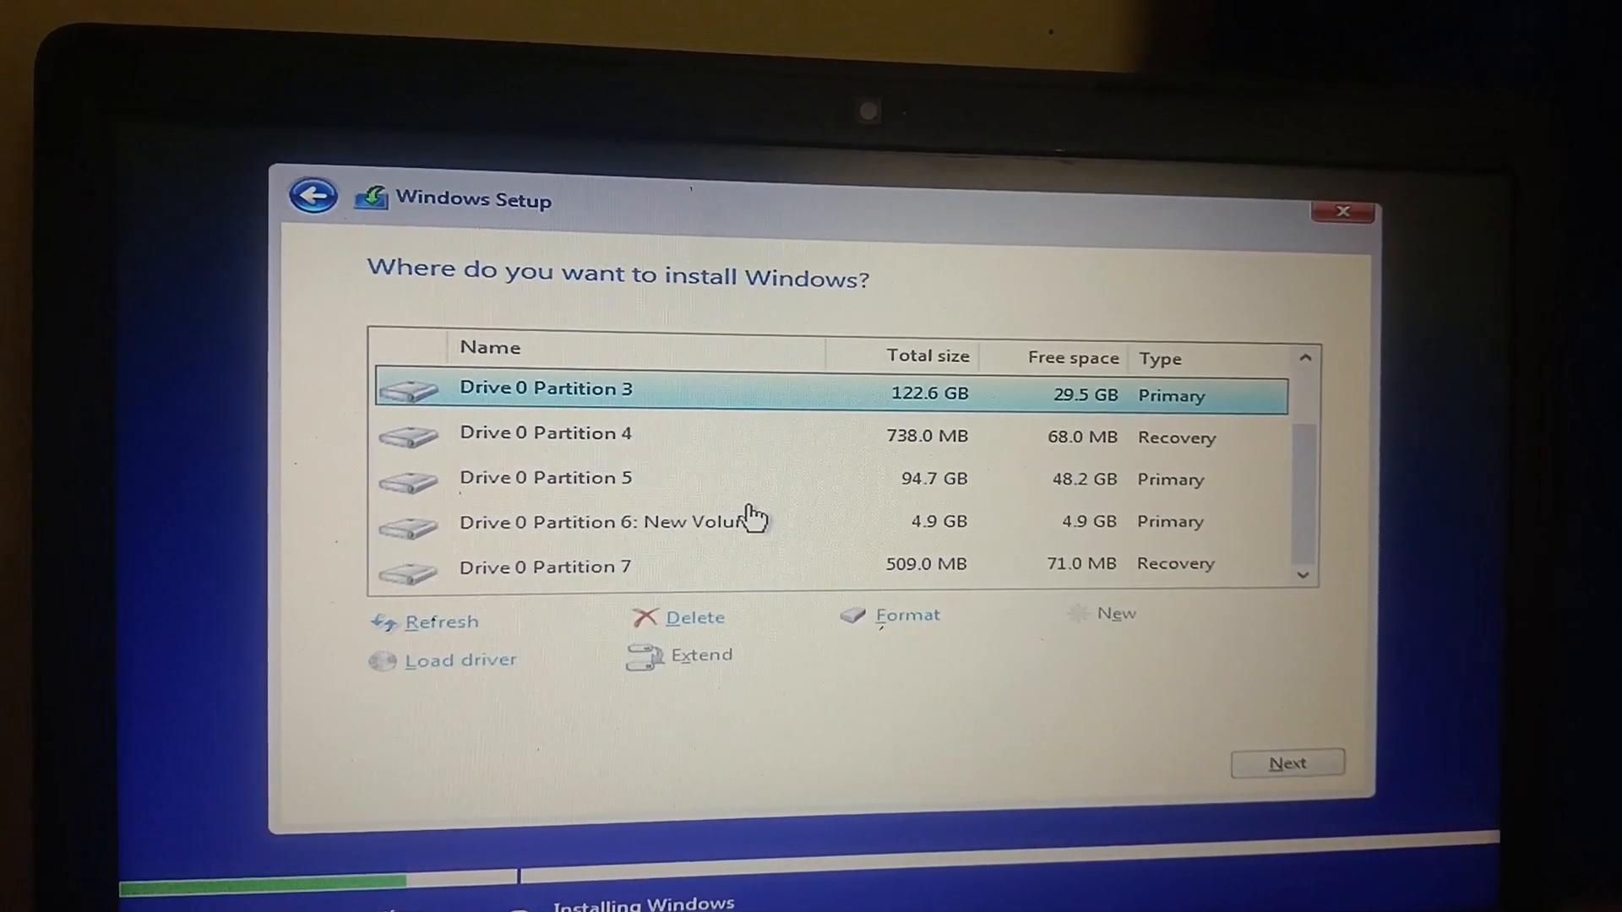
click(545, 477)
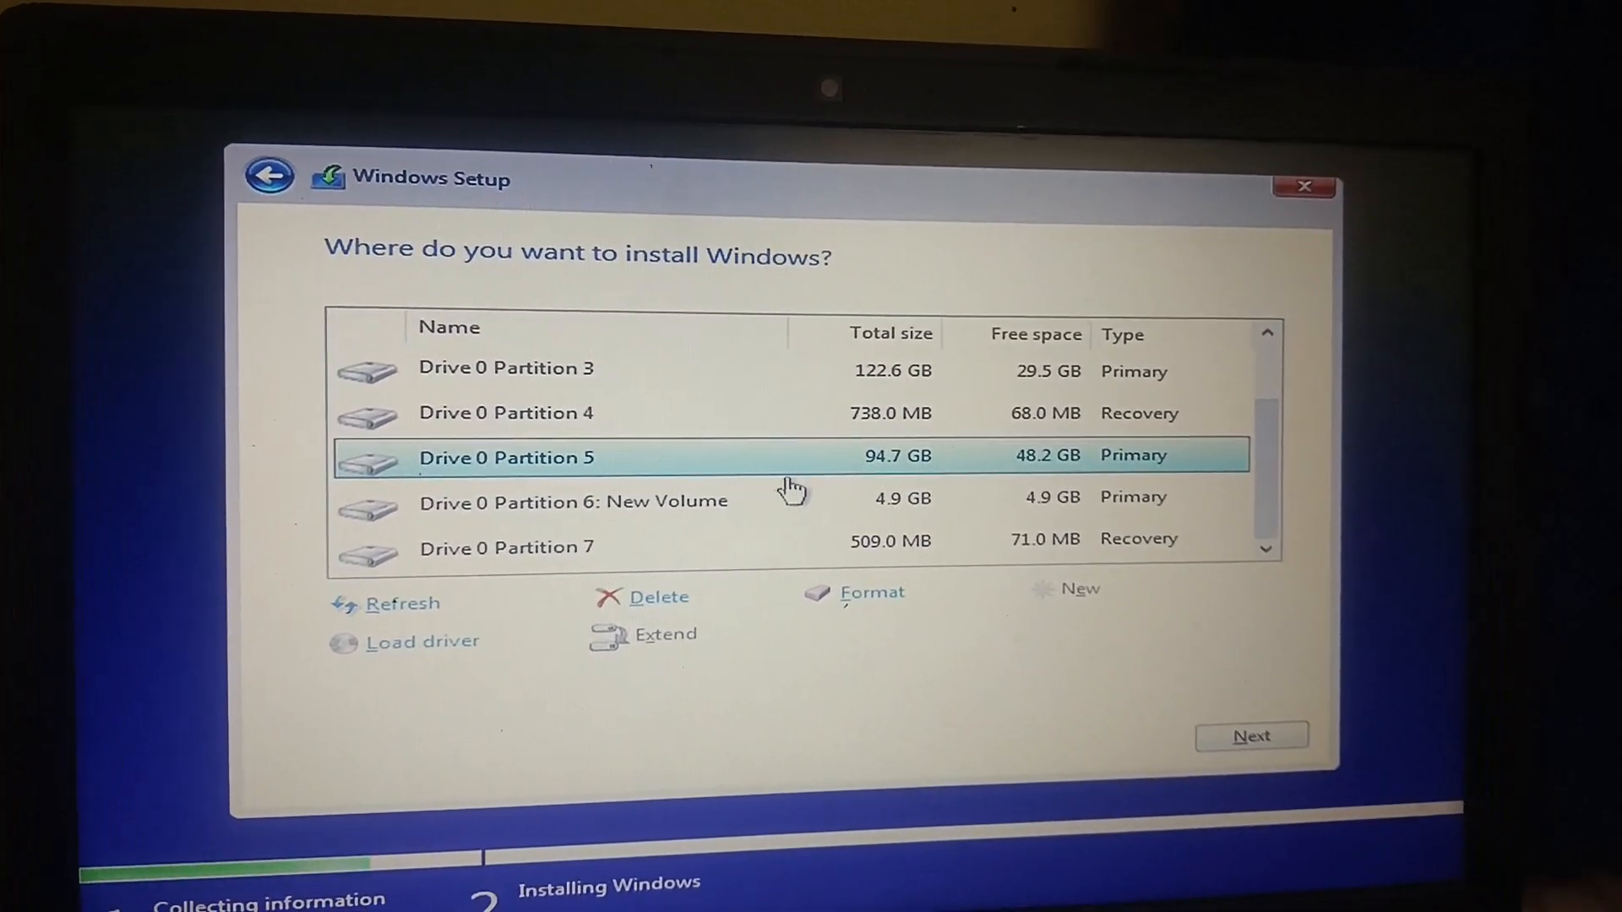
click(659, 598)
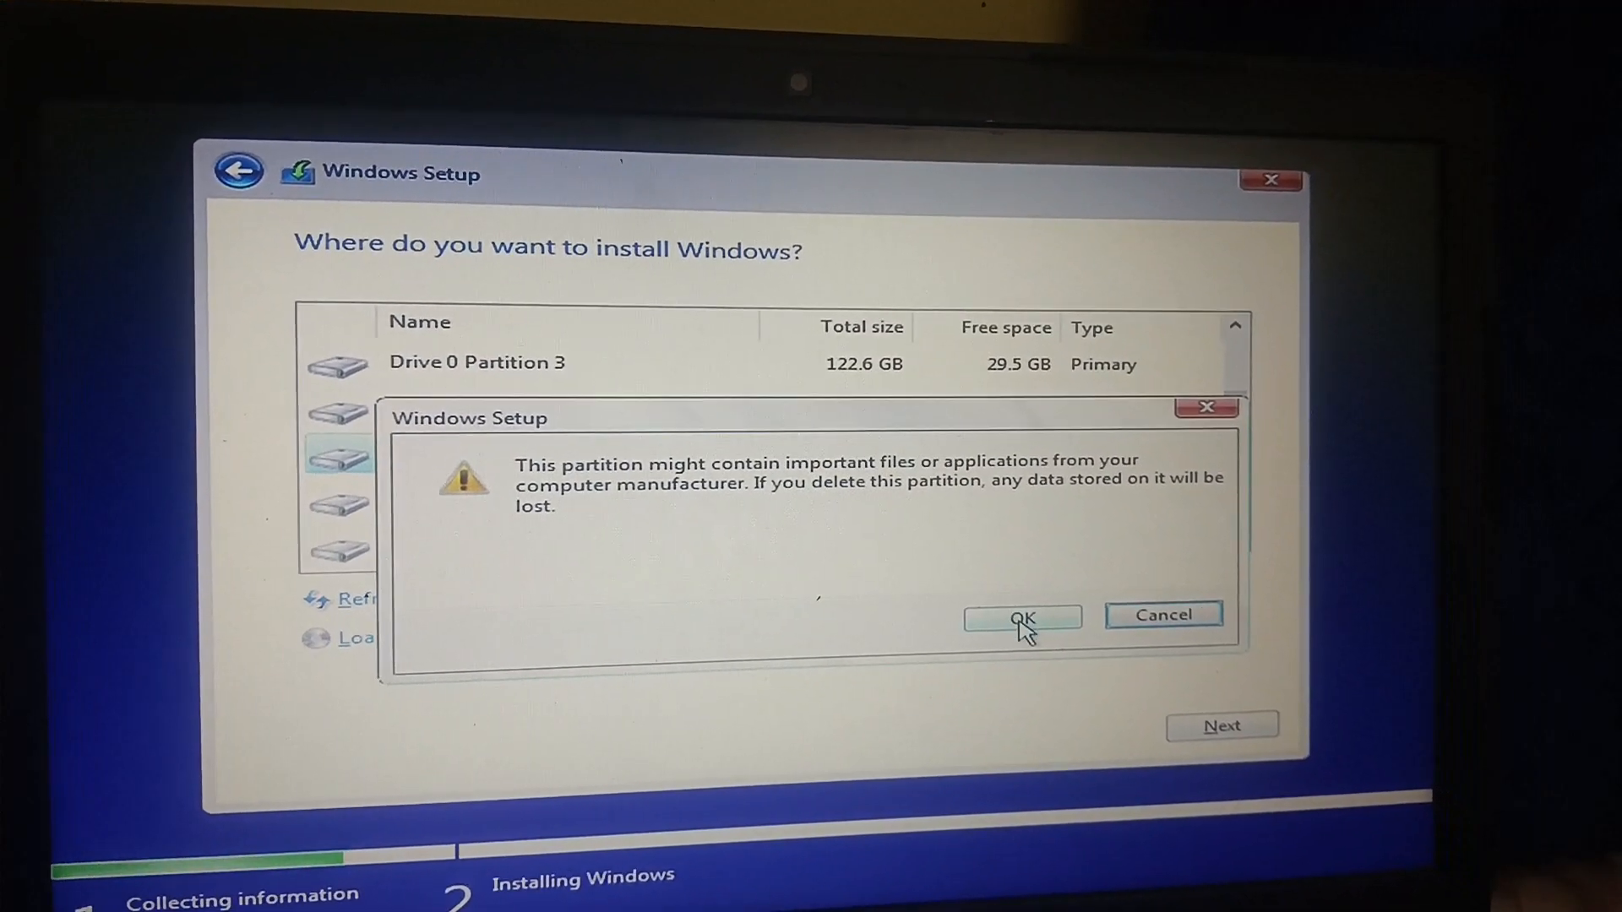
click(1022, 617)
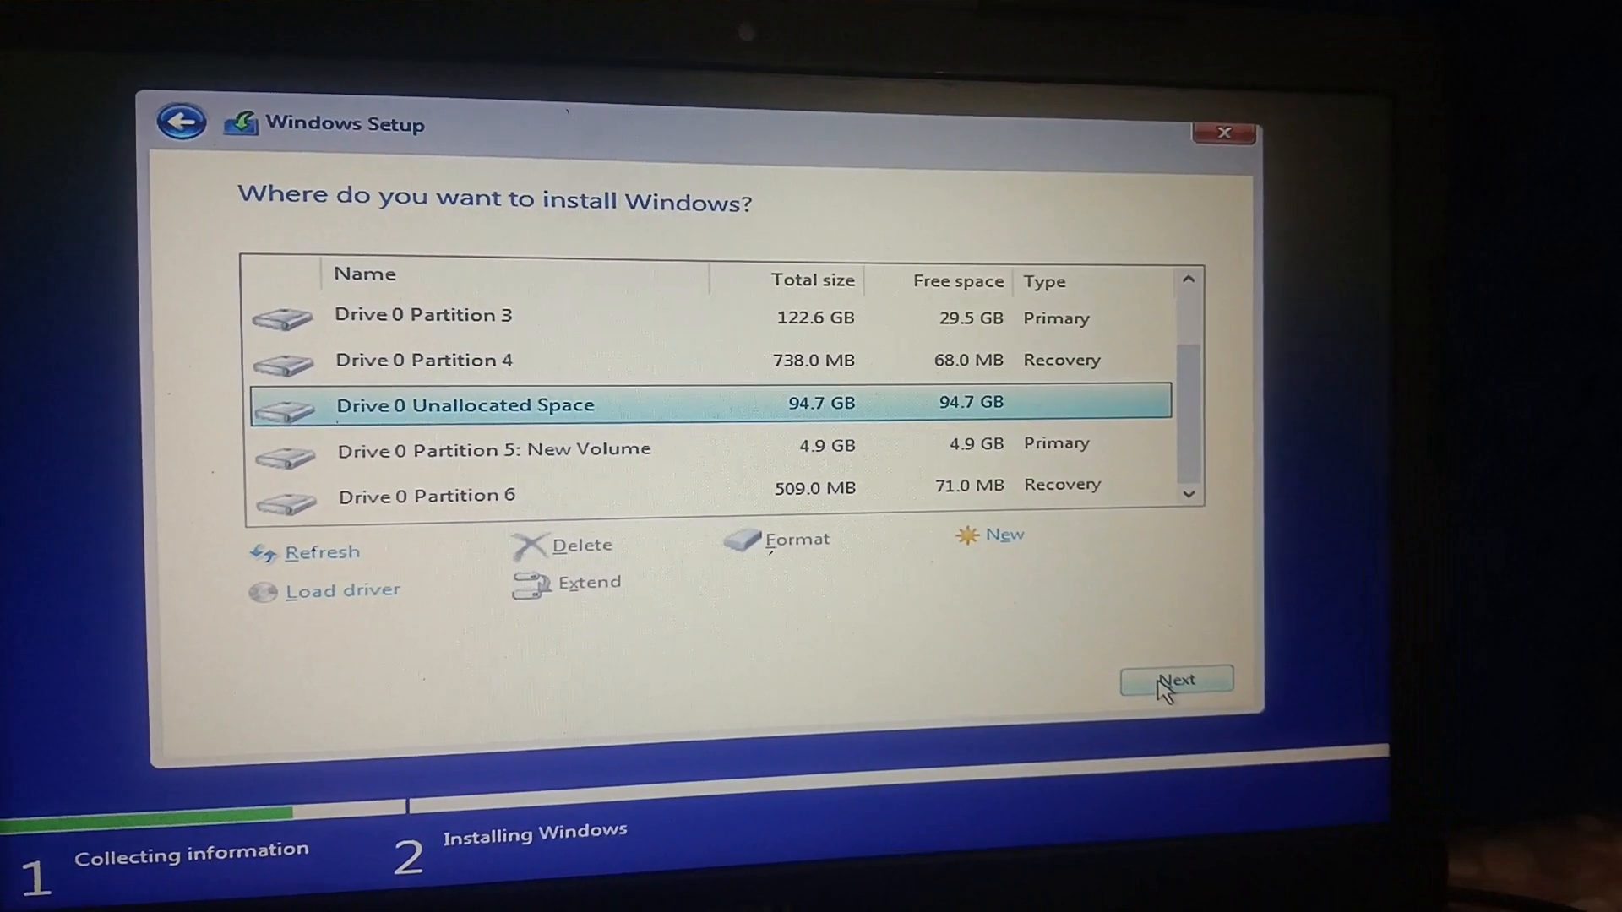
click(1175, 679)
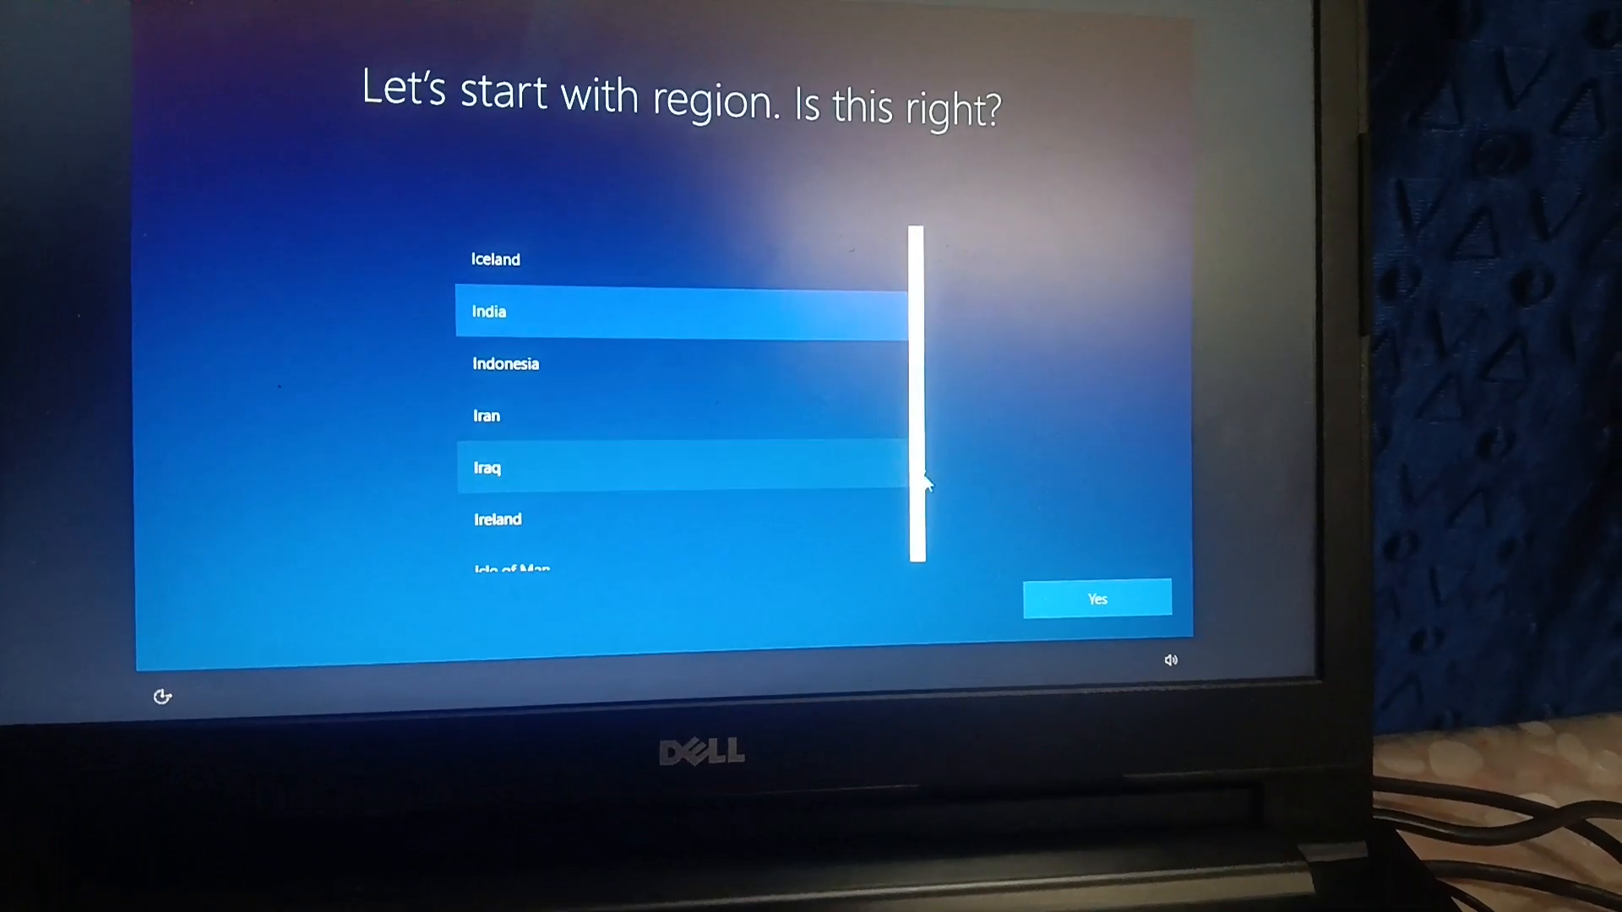
- Confirm India as the region and English (India) as the only keyboard layout
click(1097, 598)
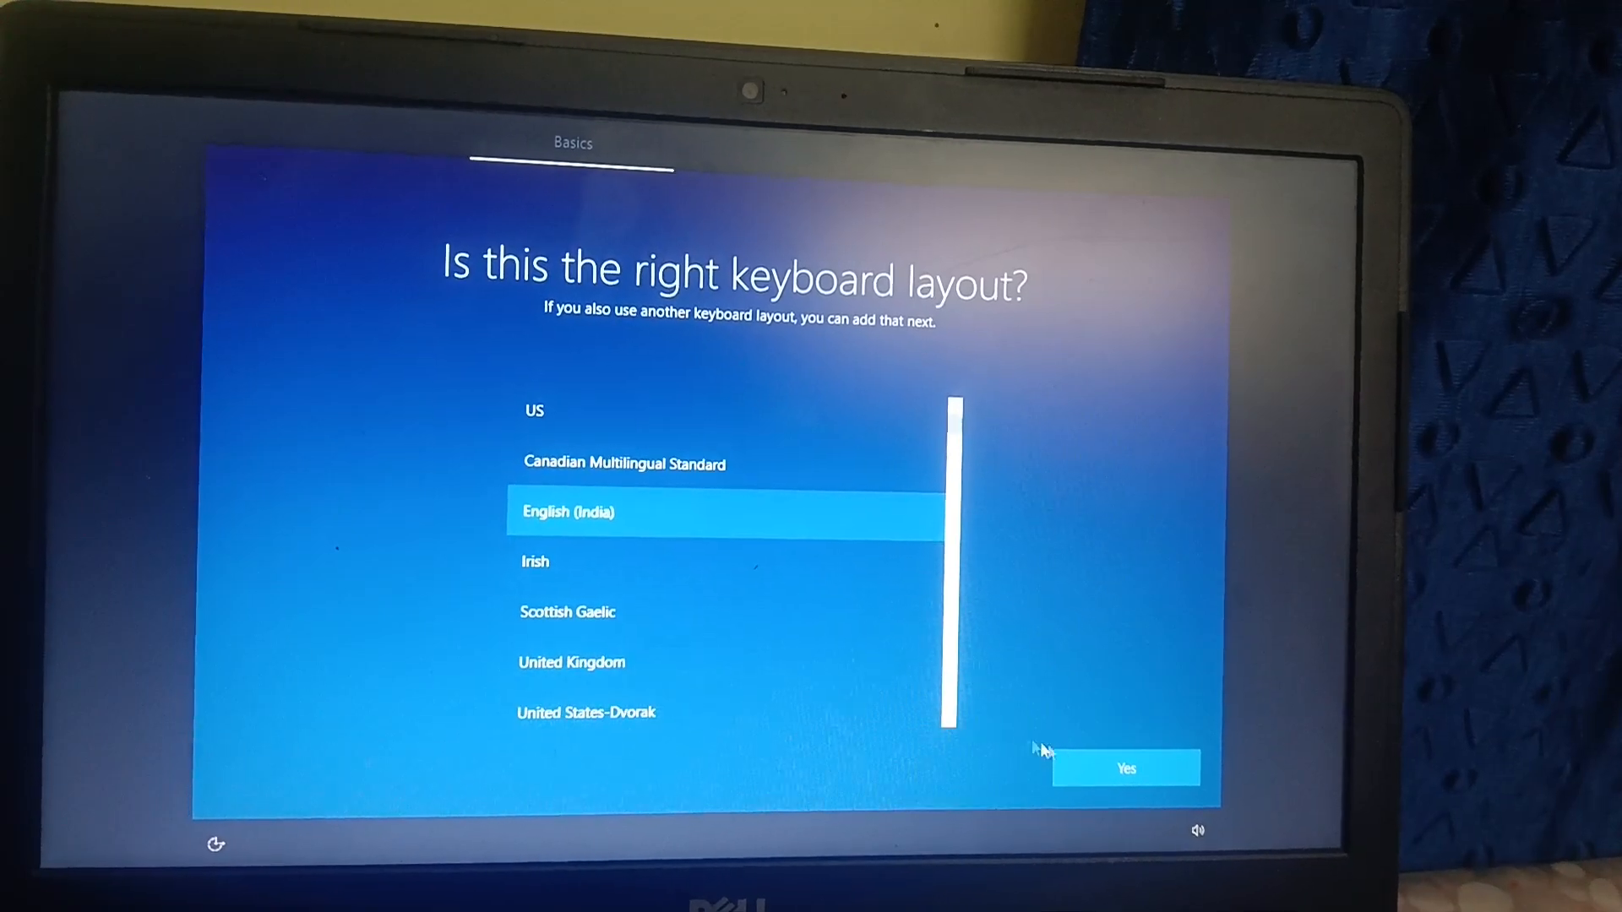
click(1125, 769)
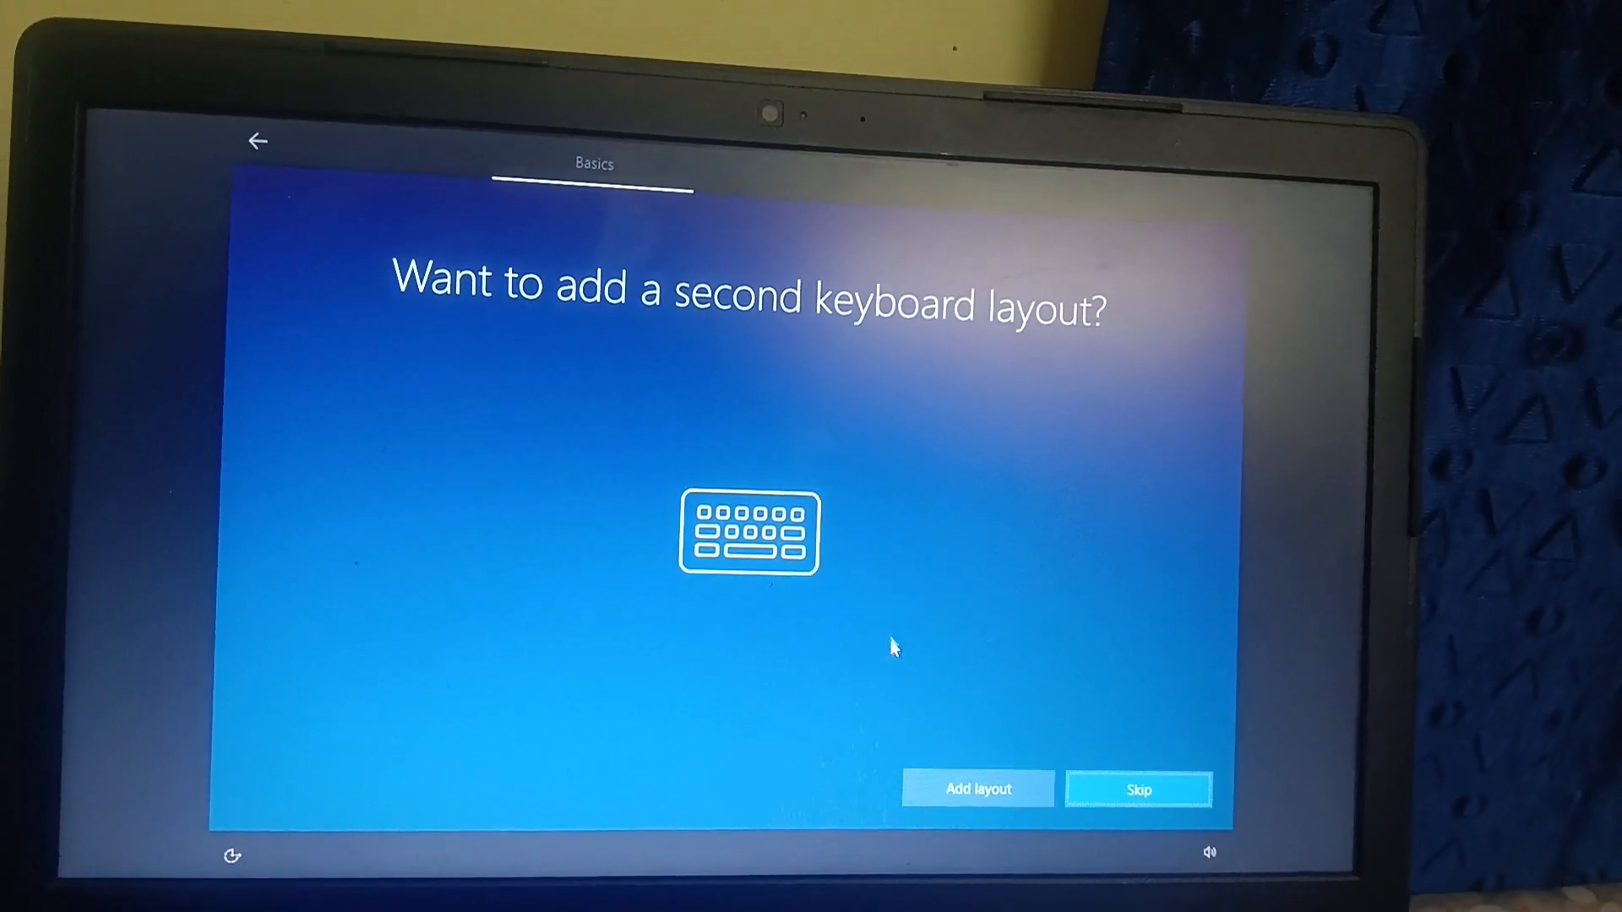
click(1138, 789)
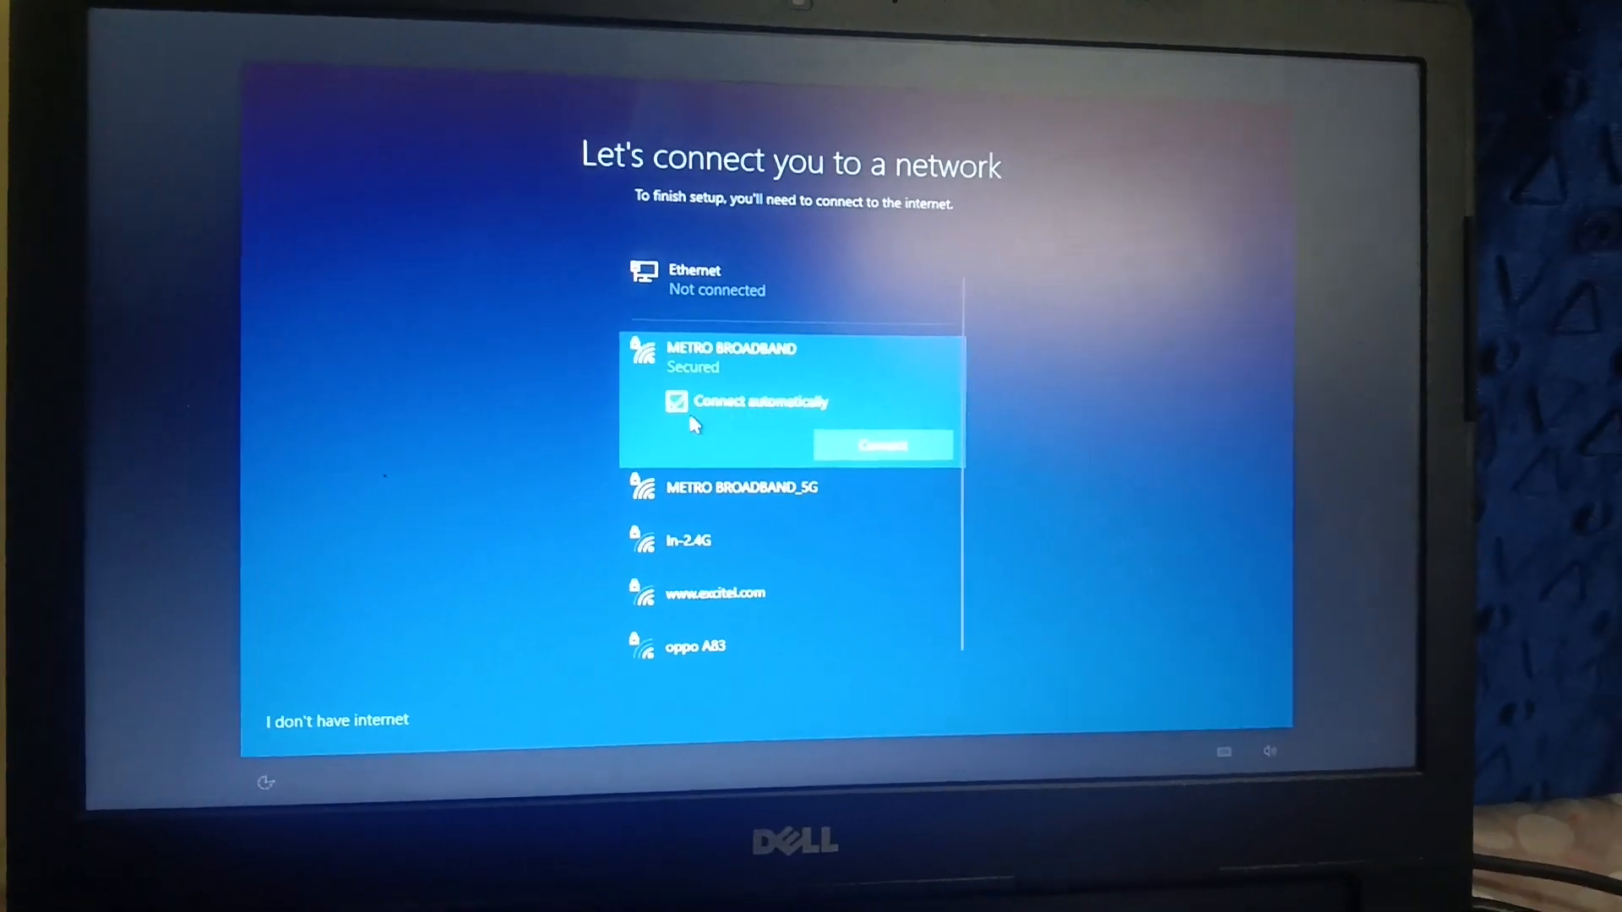
- Stop auto-connecting to the network and continue with limited setup without internet
click(676, 402)
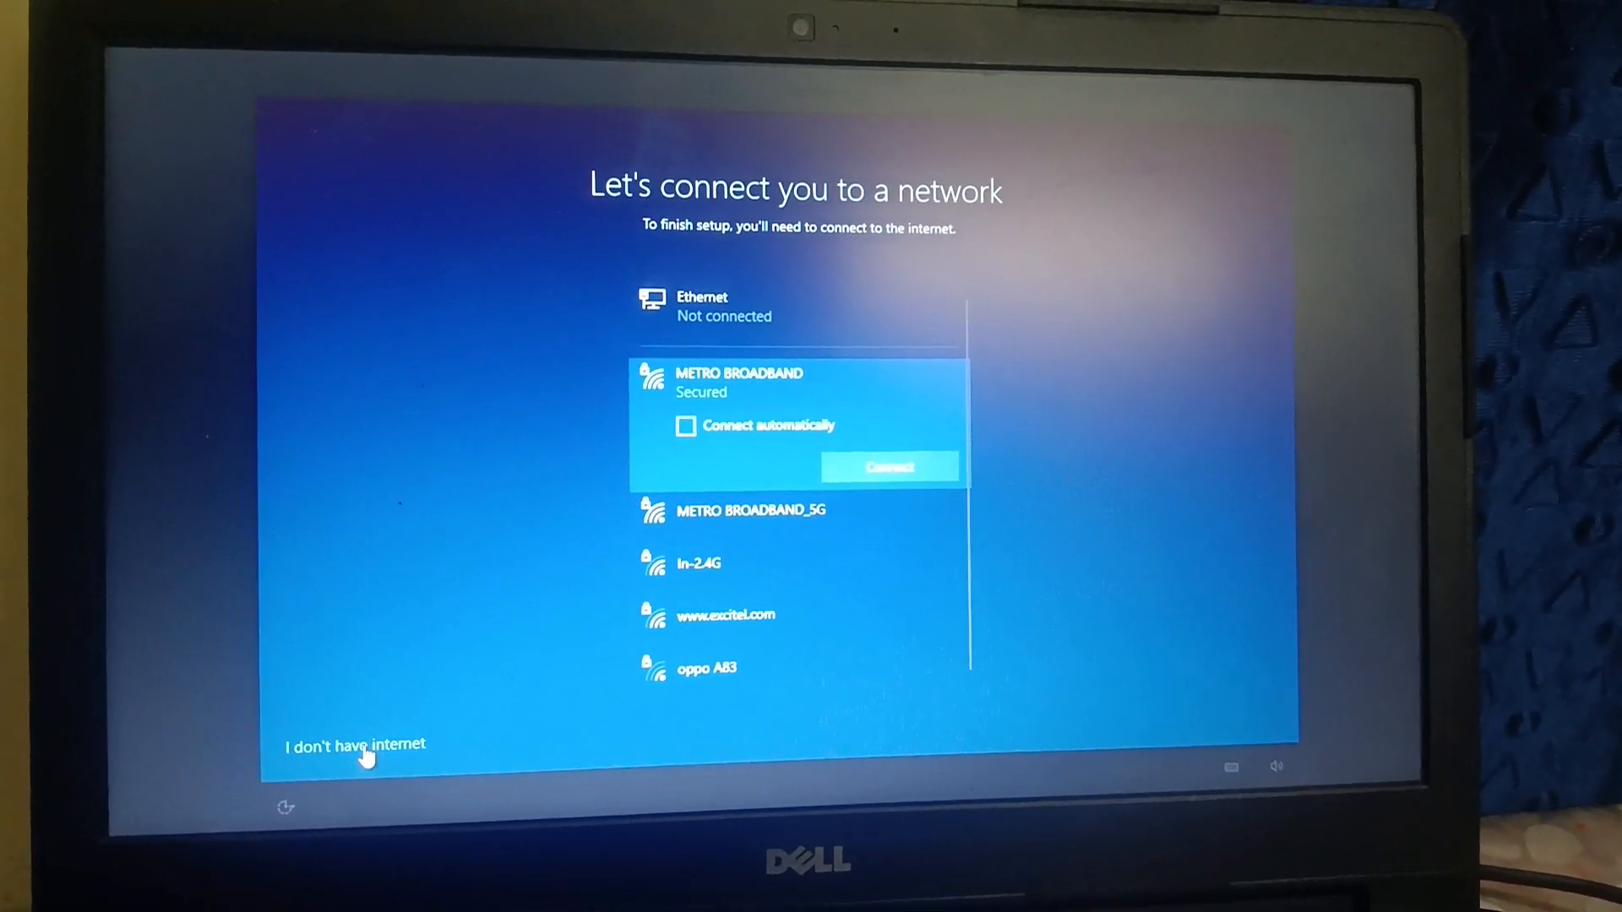
click(354, 743)
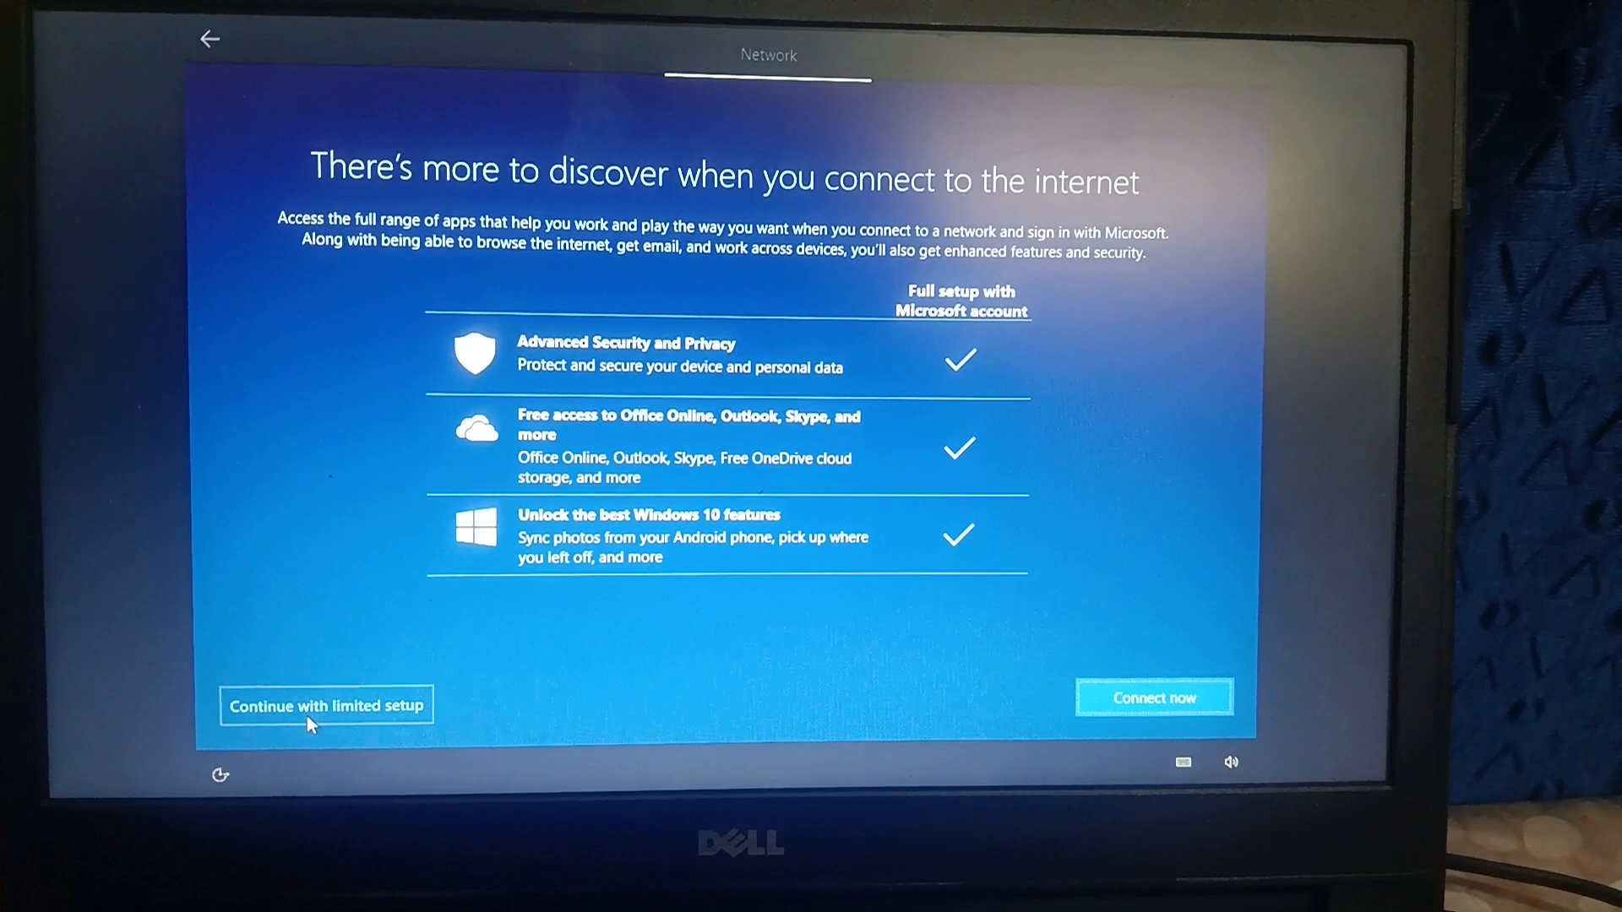
click(324, 705)
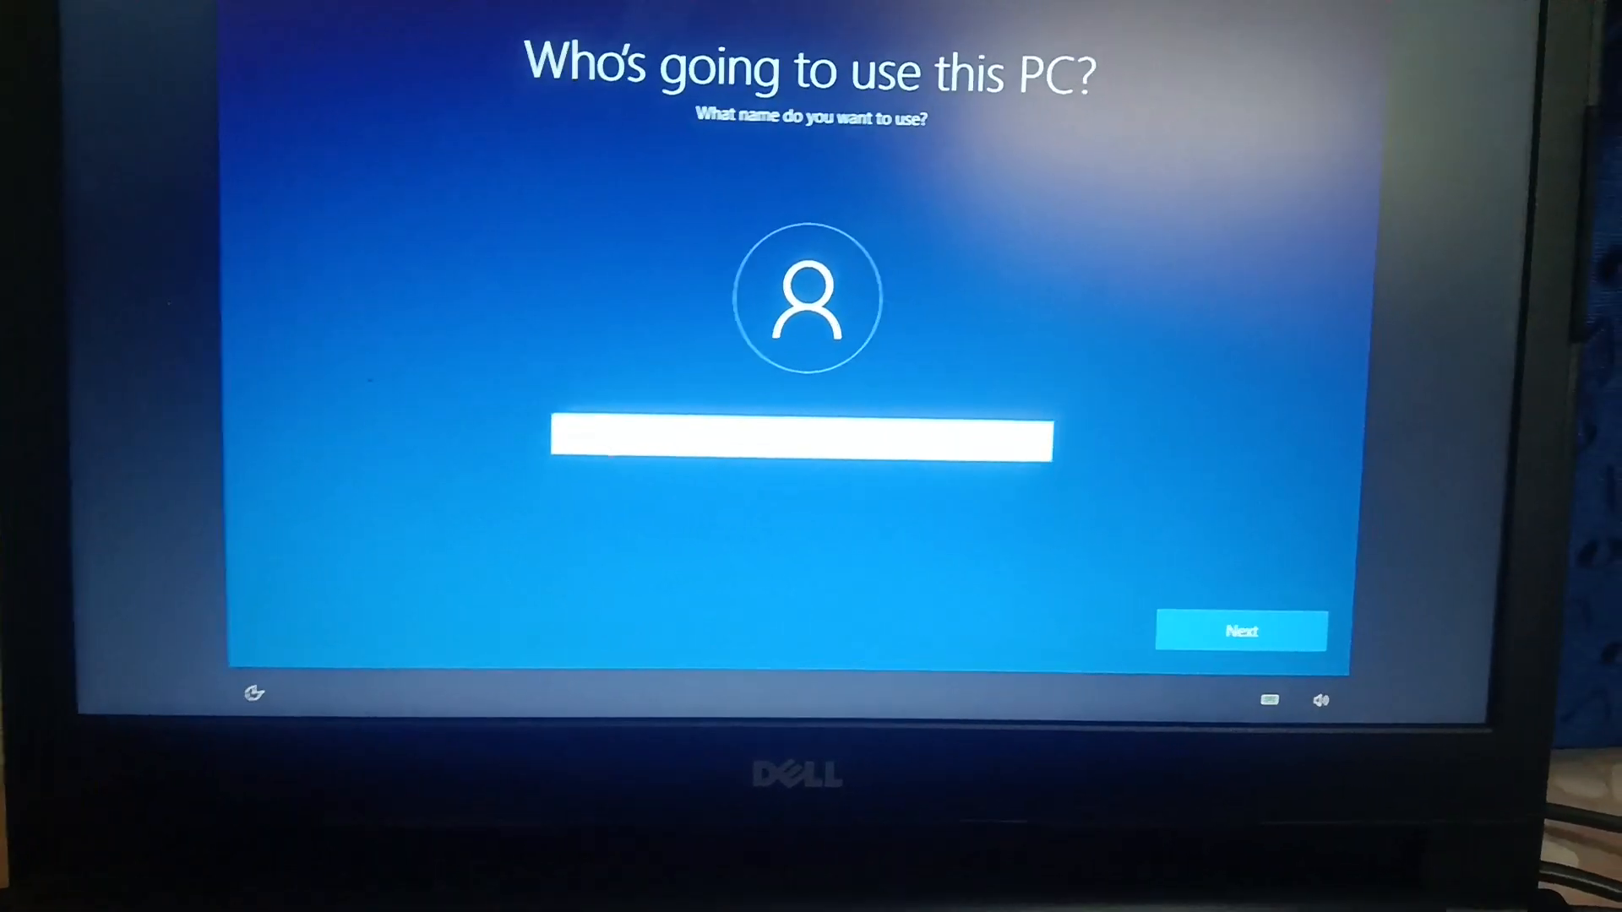
- Enter the local account name and password, accept default privacy settings, and decline Cortana
click(1242, 631)
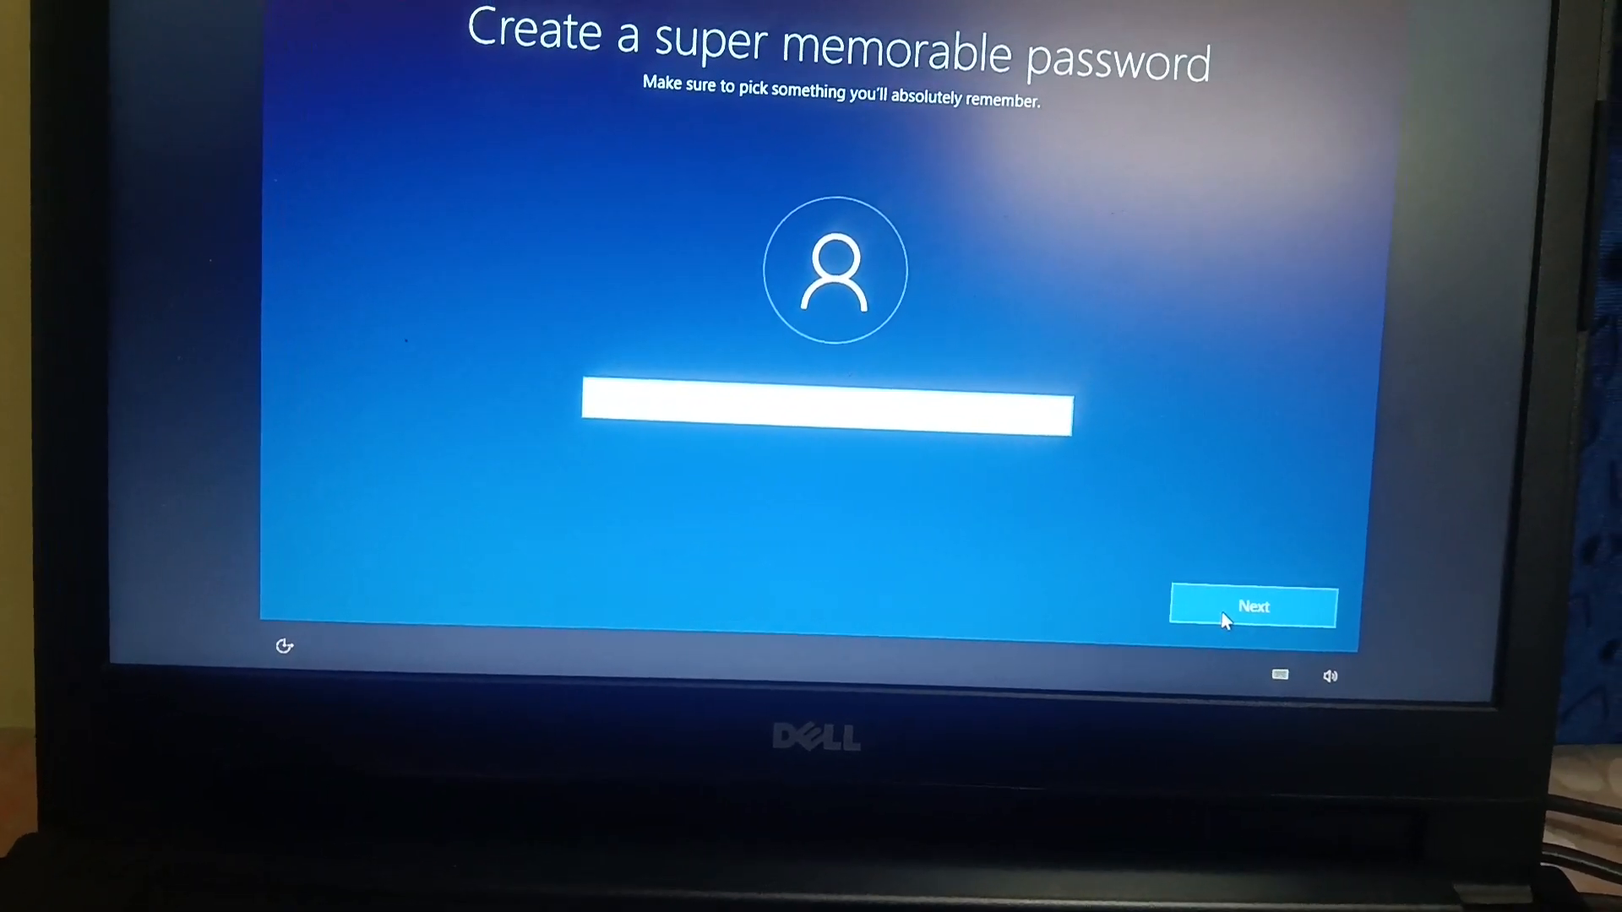
click(1253, 607)
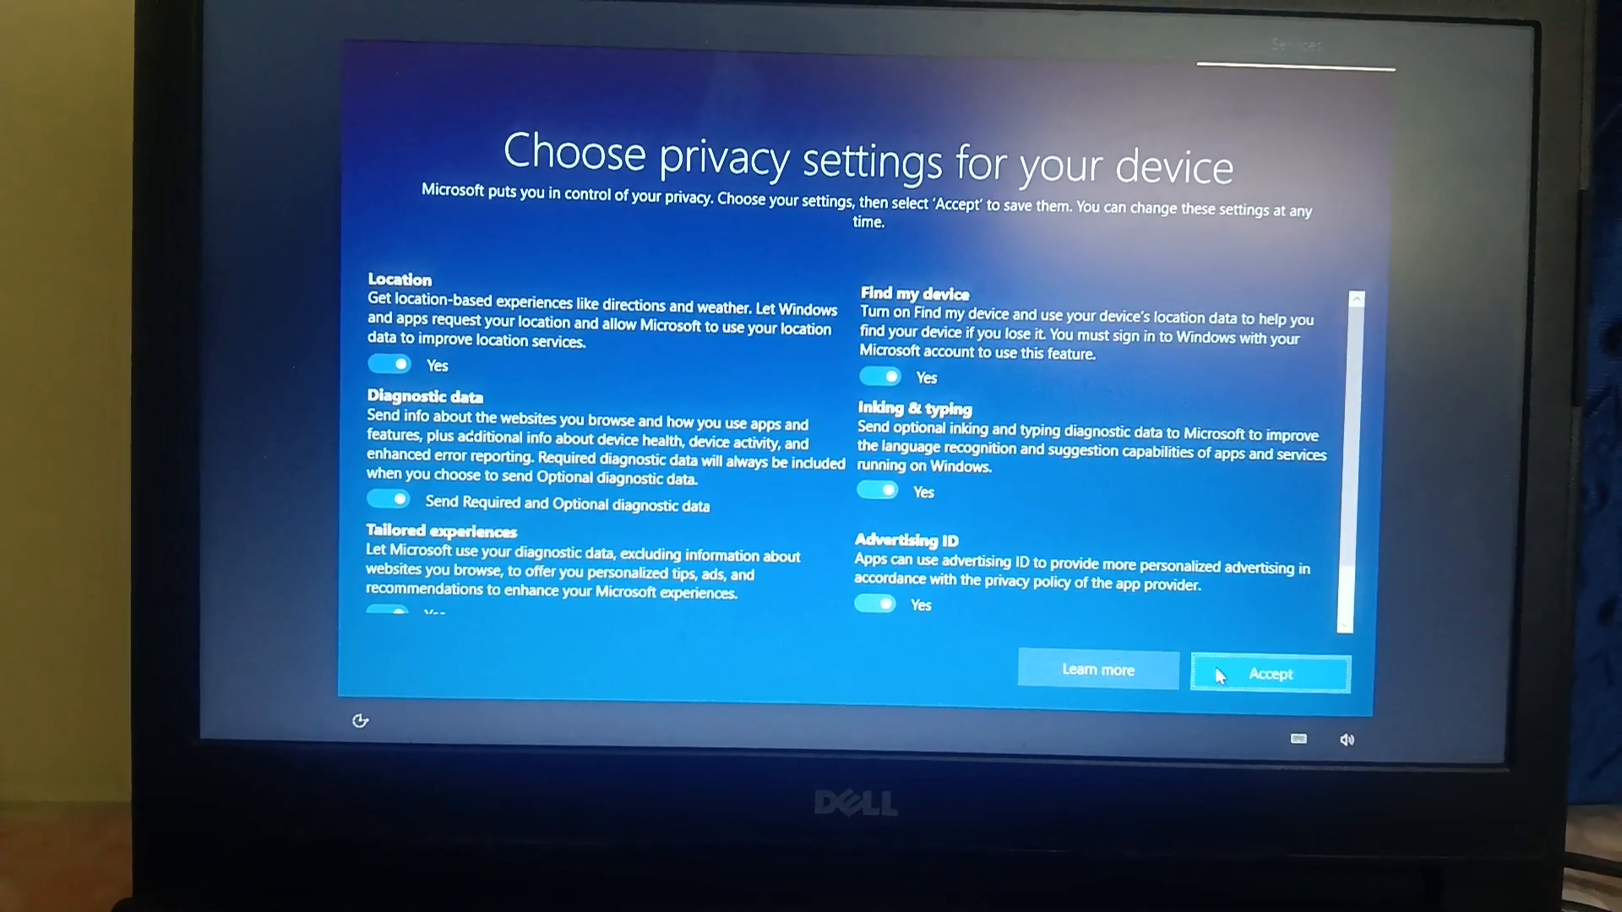
click(1269, 674)
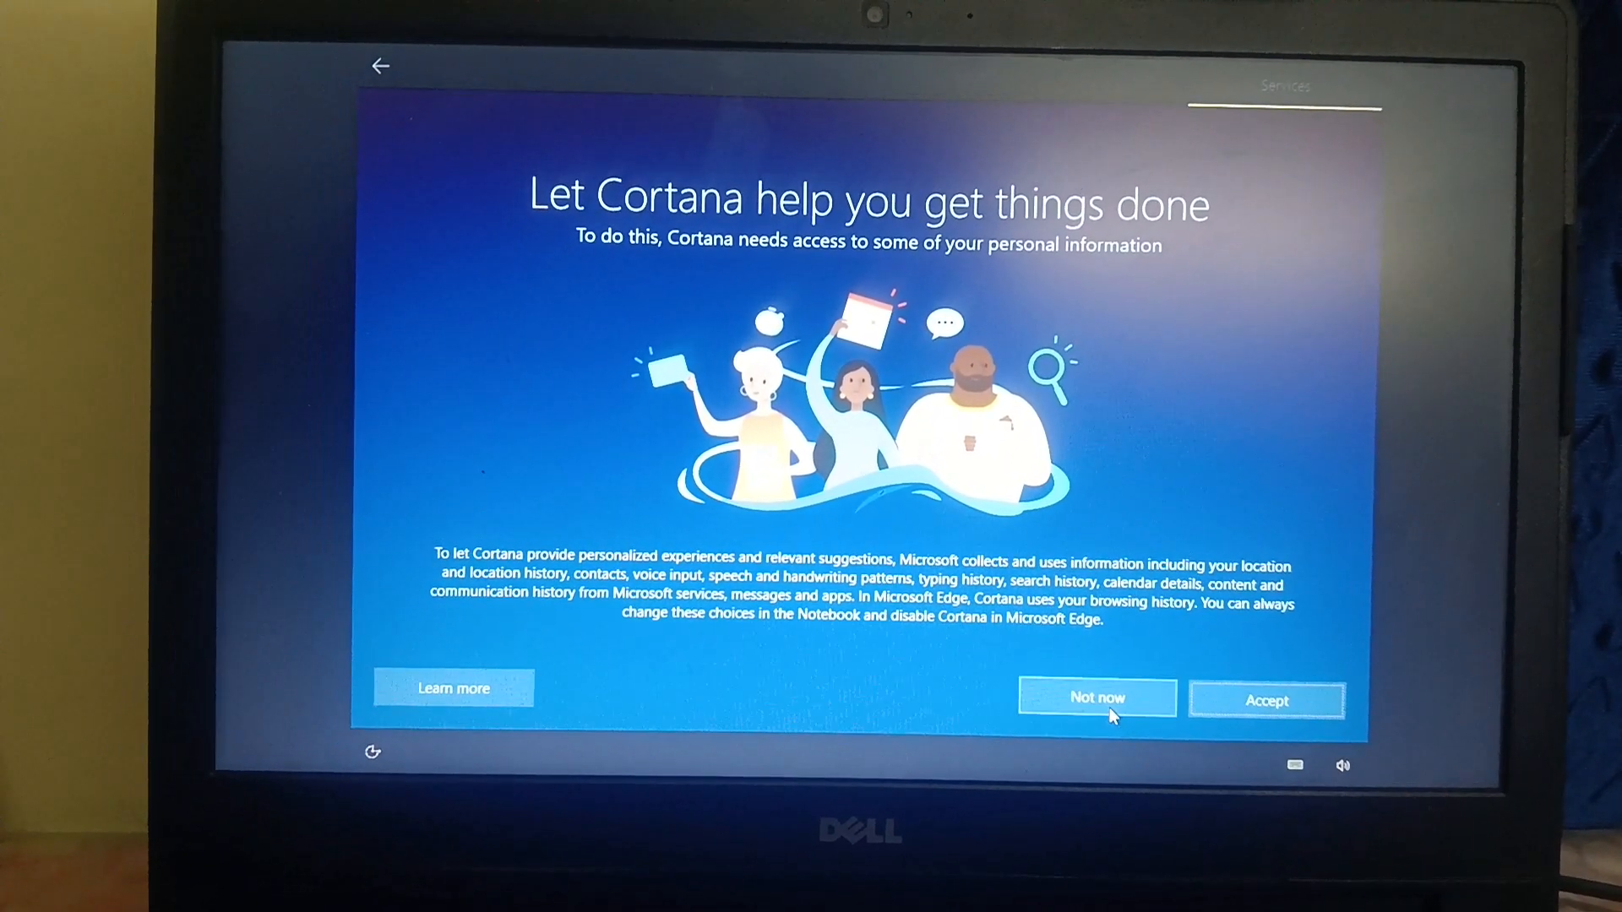
click(1096, 699)
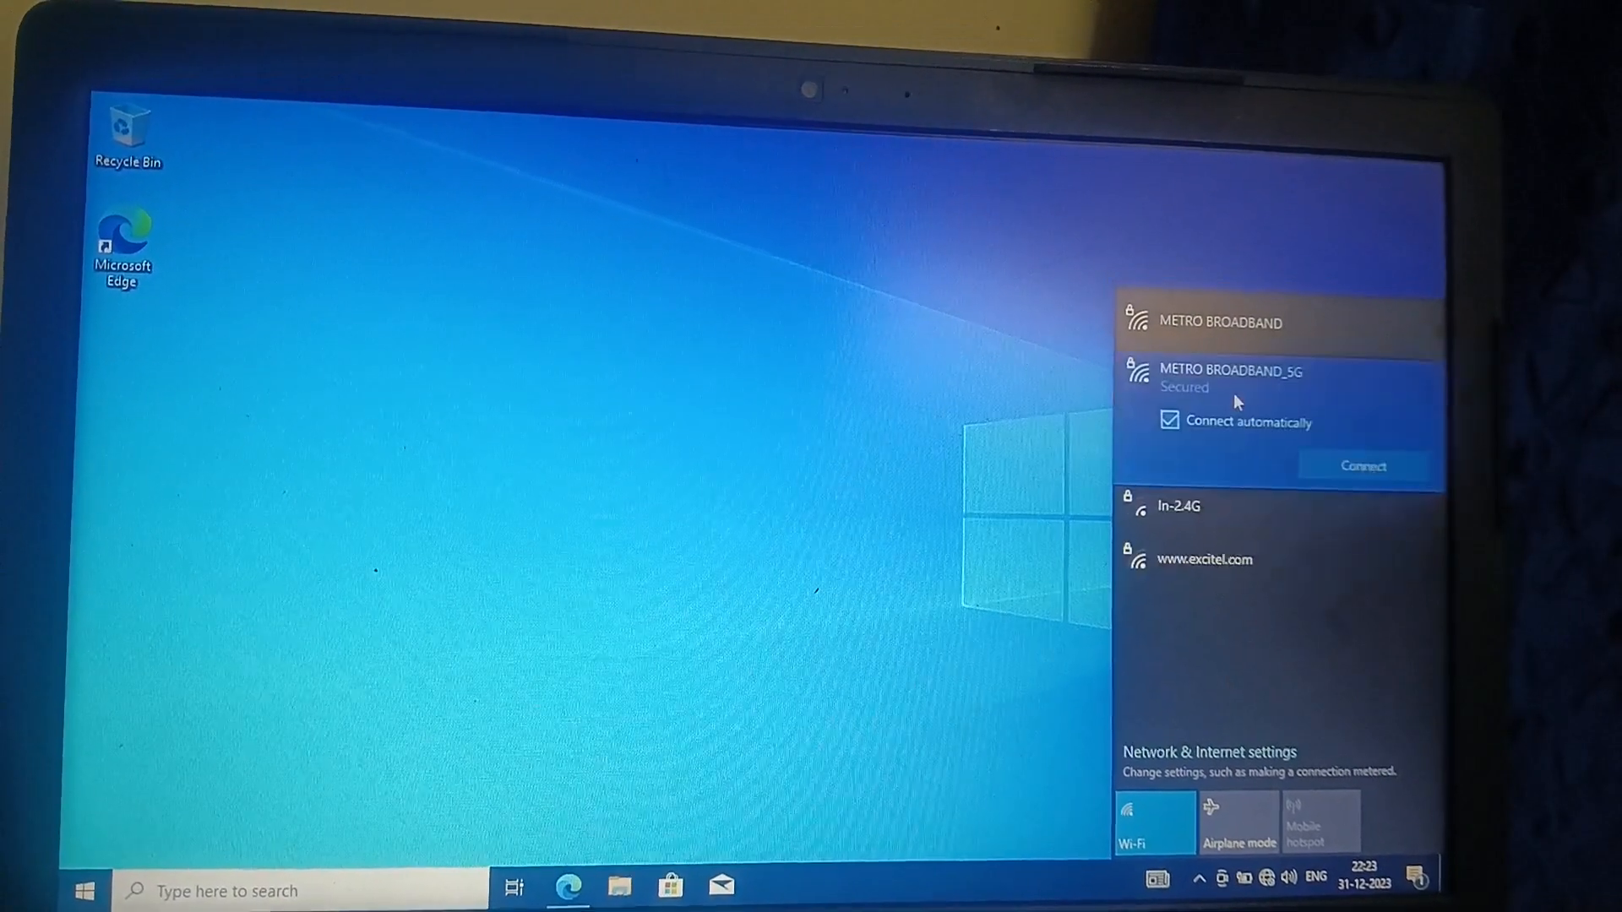
- Connect to the wireless network, then launch Settings from the Start menu
click(1361, 466)
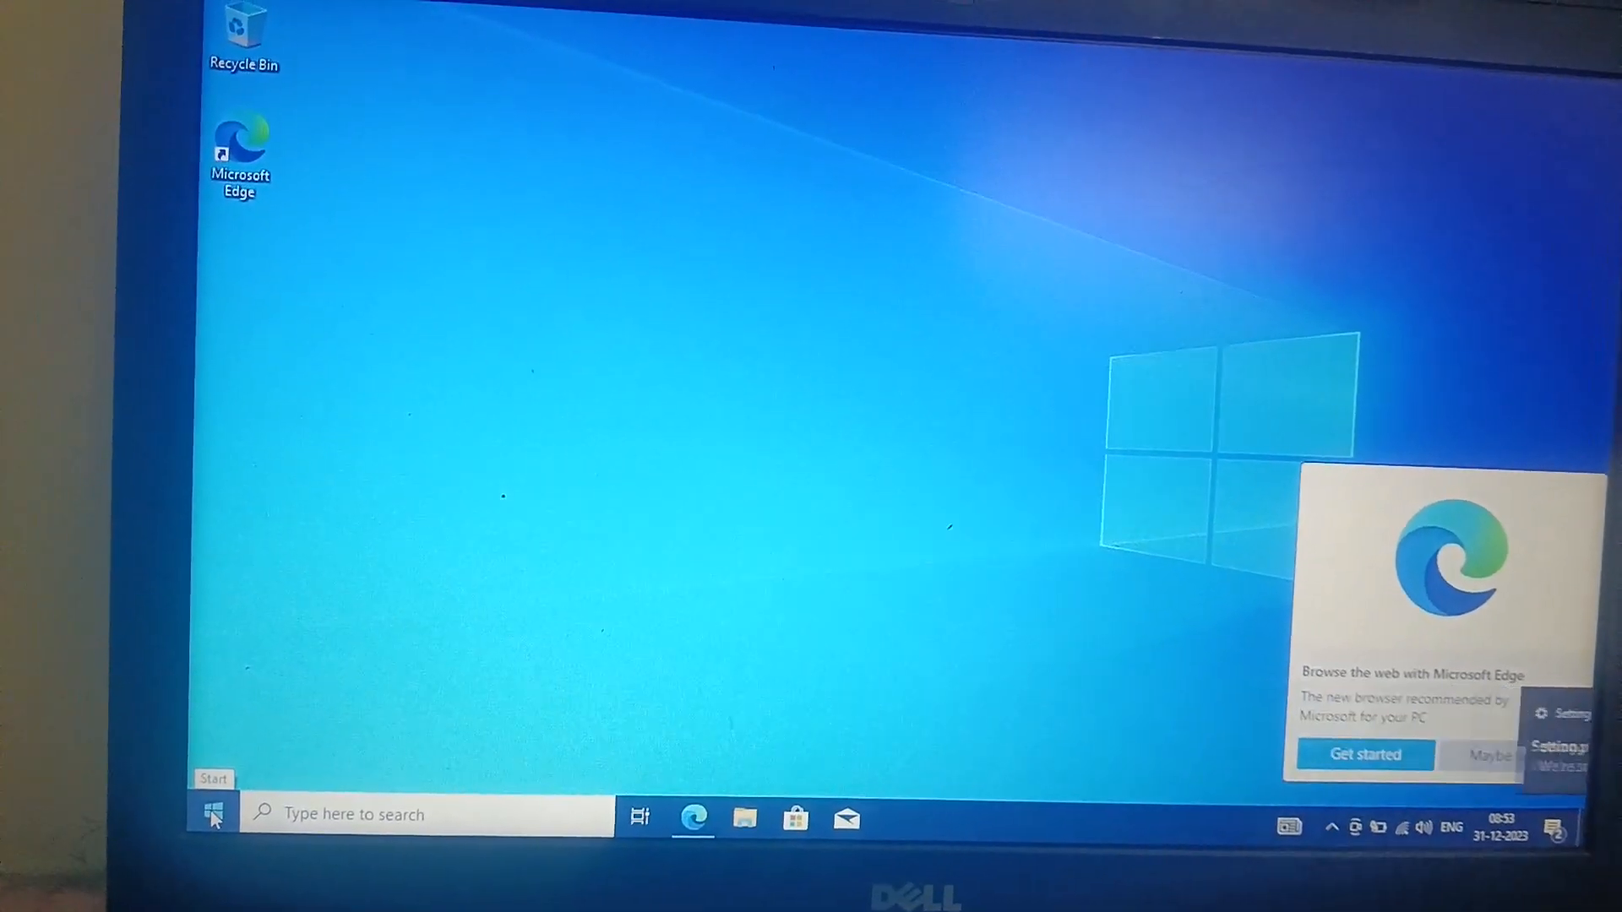
click(211, 814)
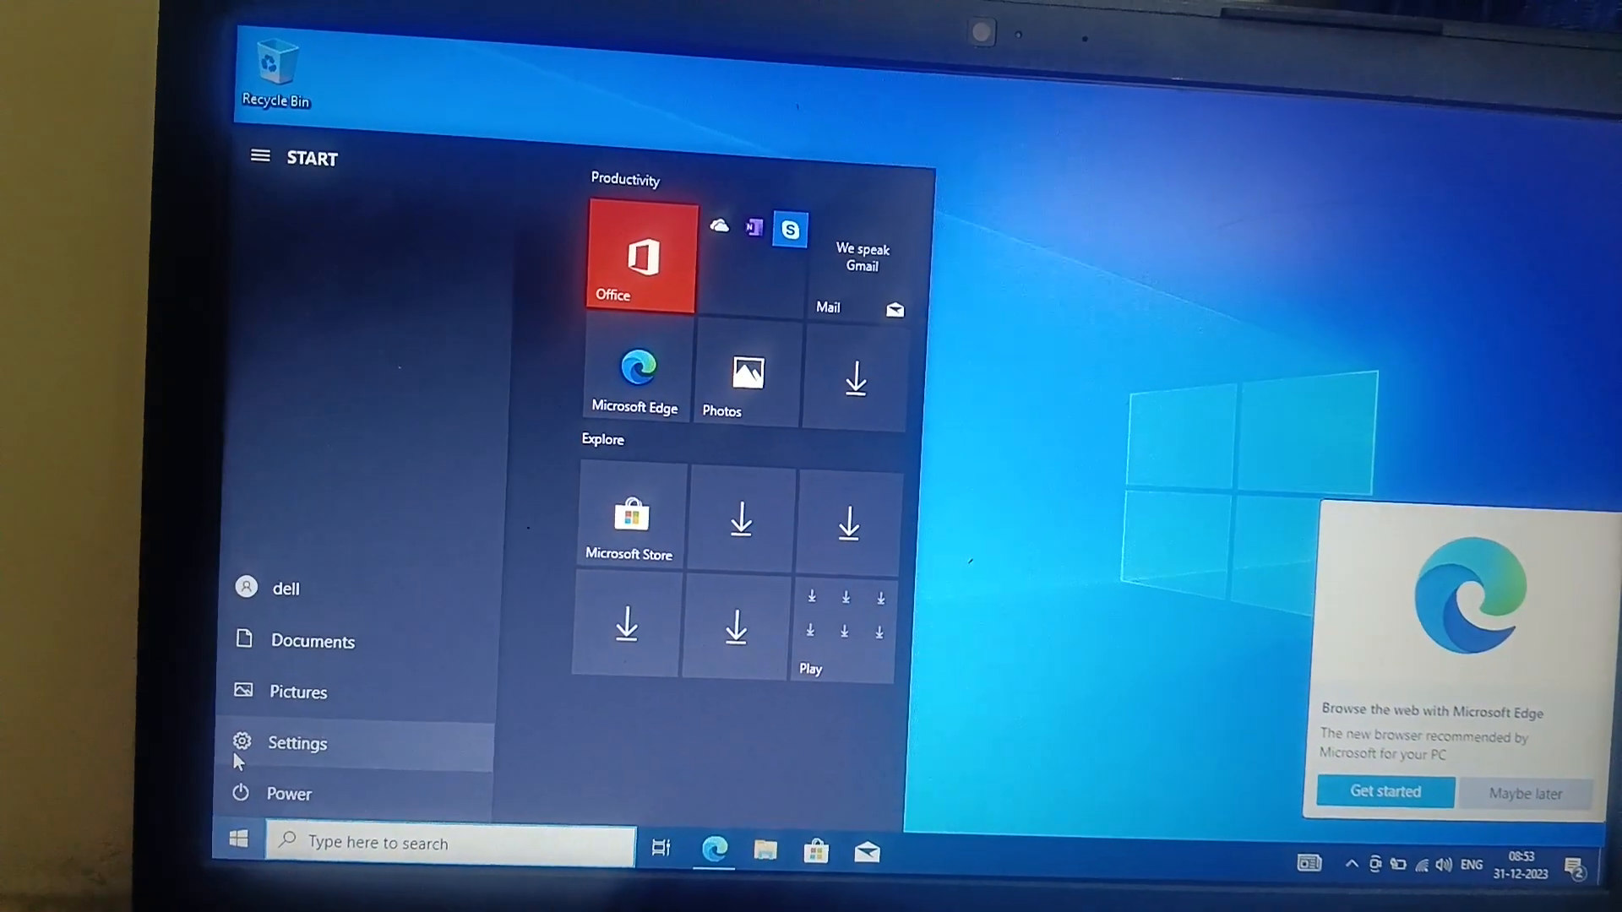
click(297, 743)
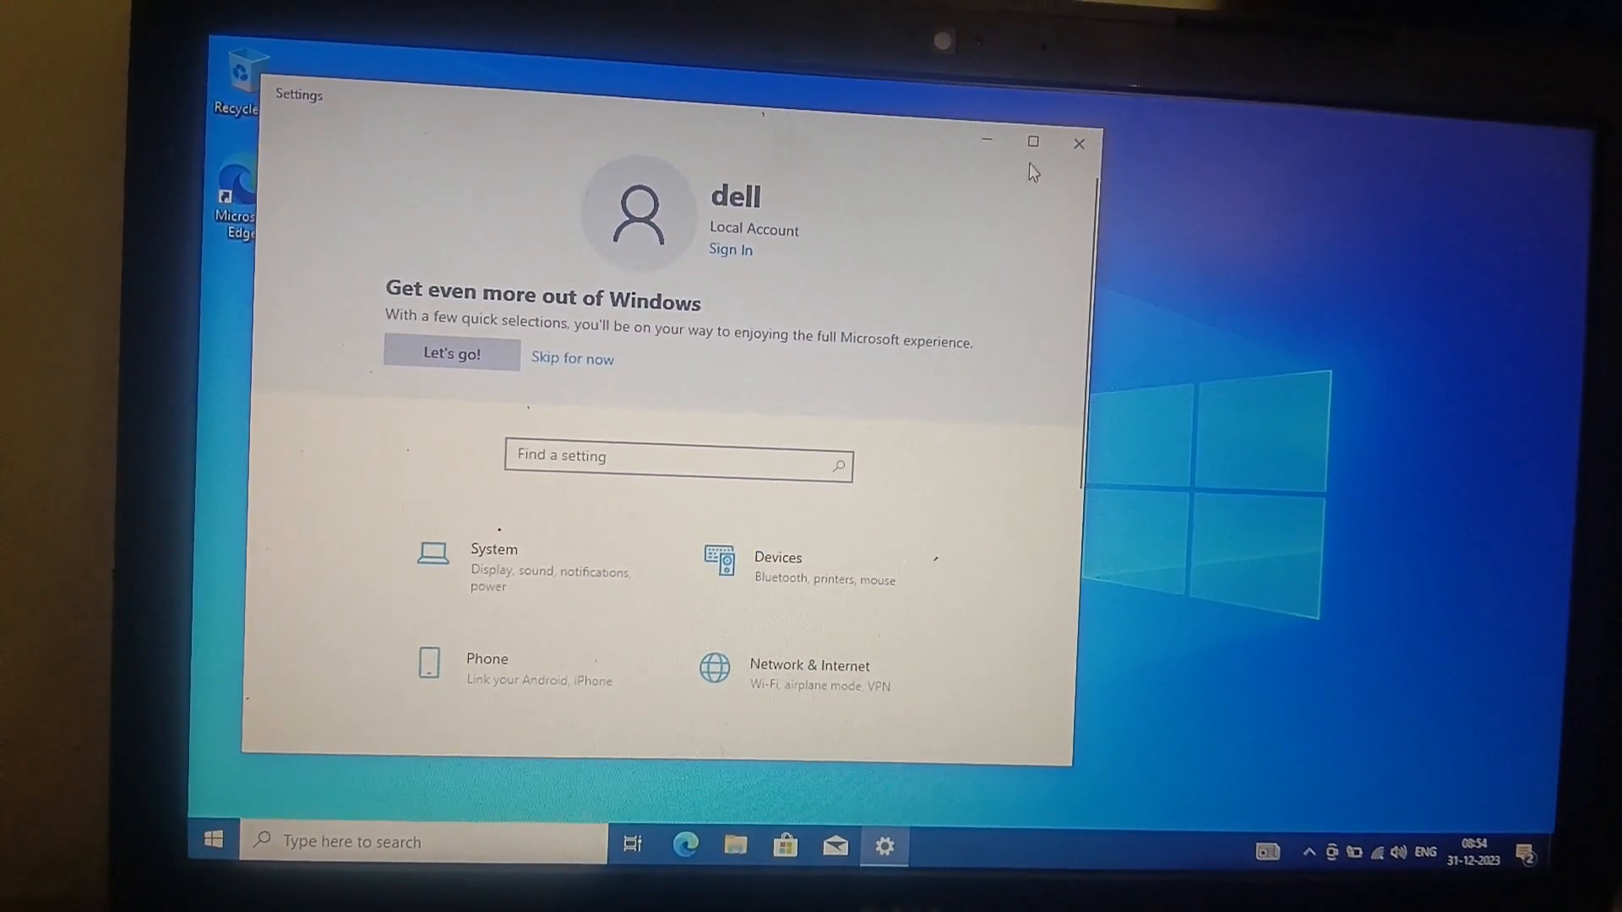
- Maximize Settings and enable 'Get the latest updates as soon as they're available' in Update & Security
click(1031, 142)
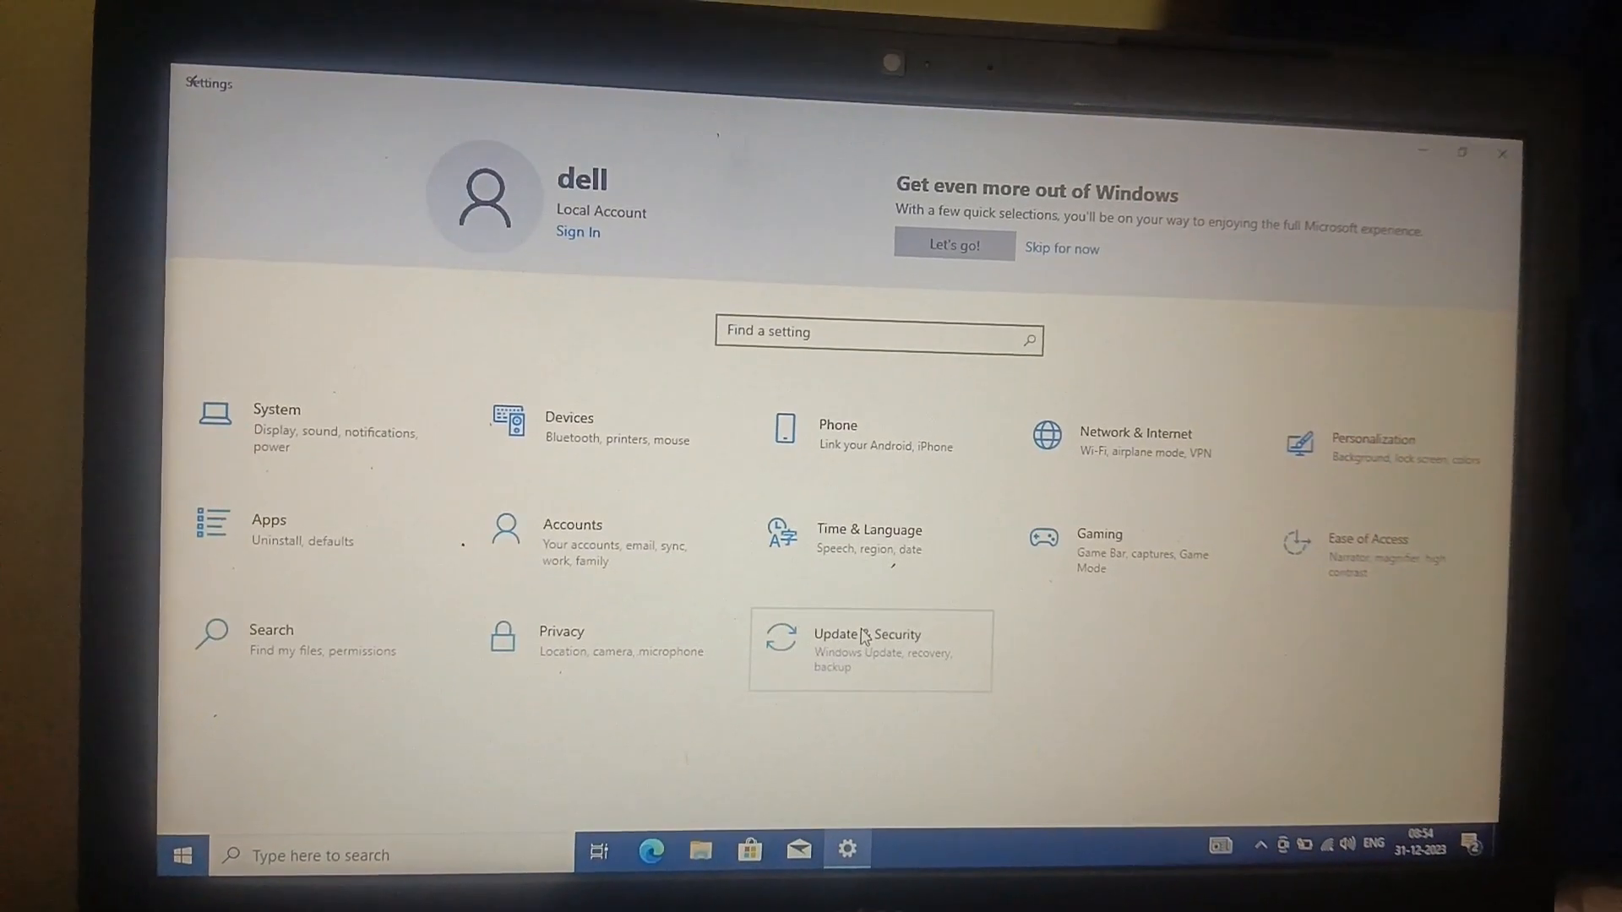
click(870, 641)
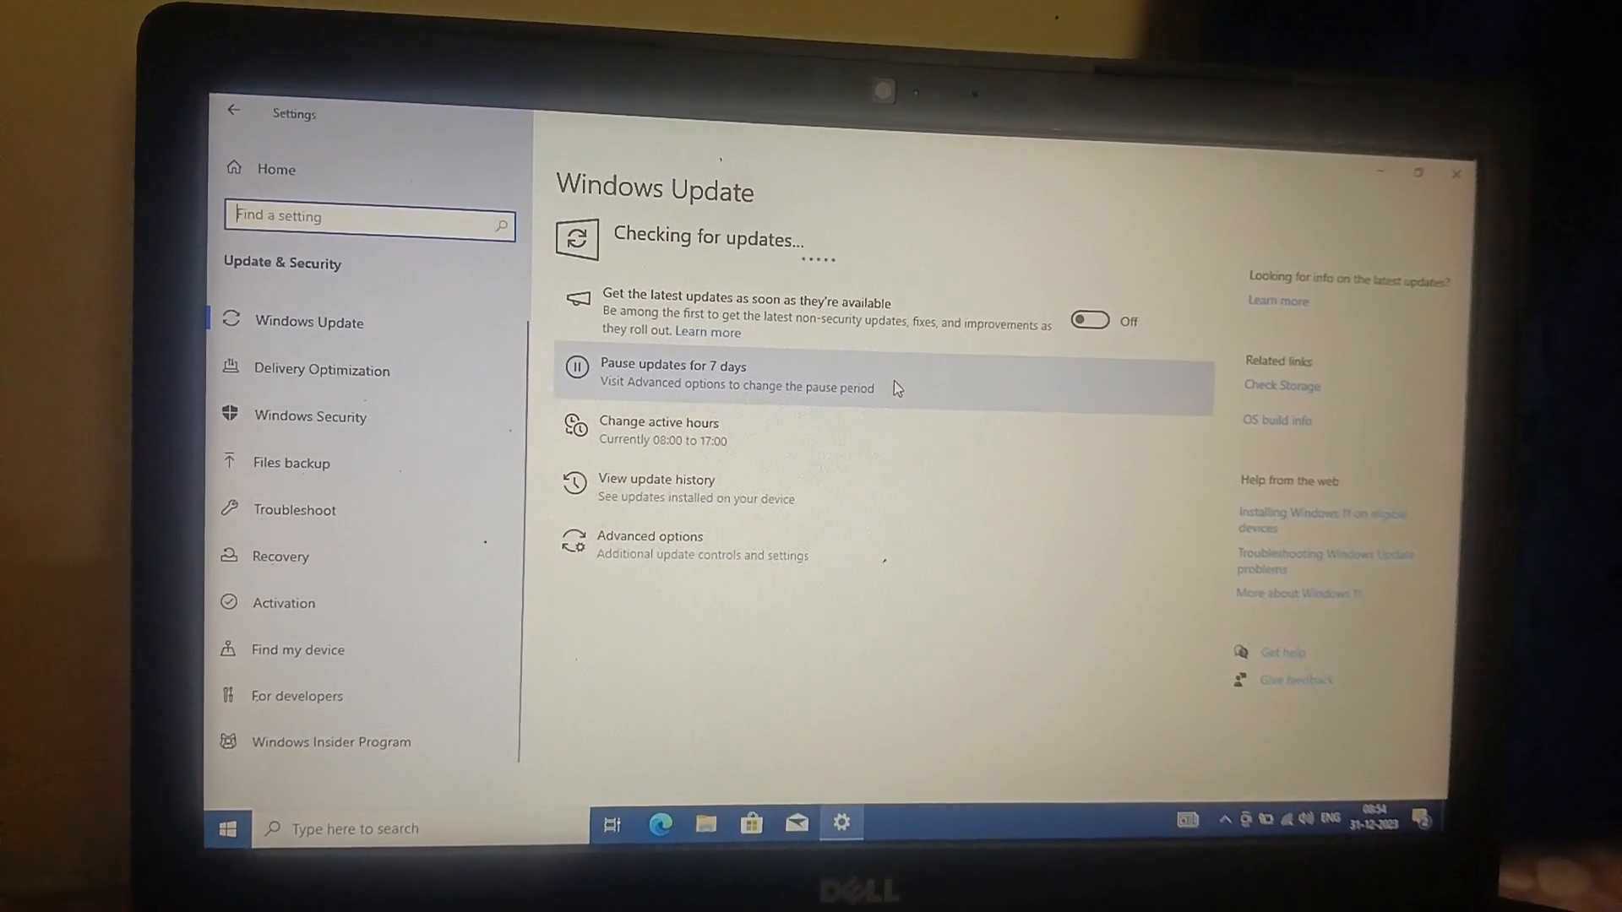
click(1090, 321)
text(w)
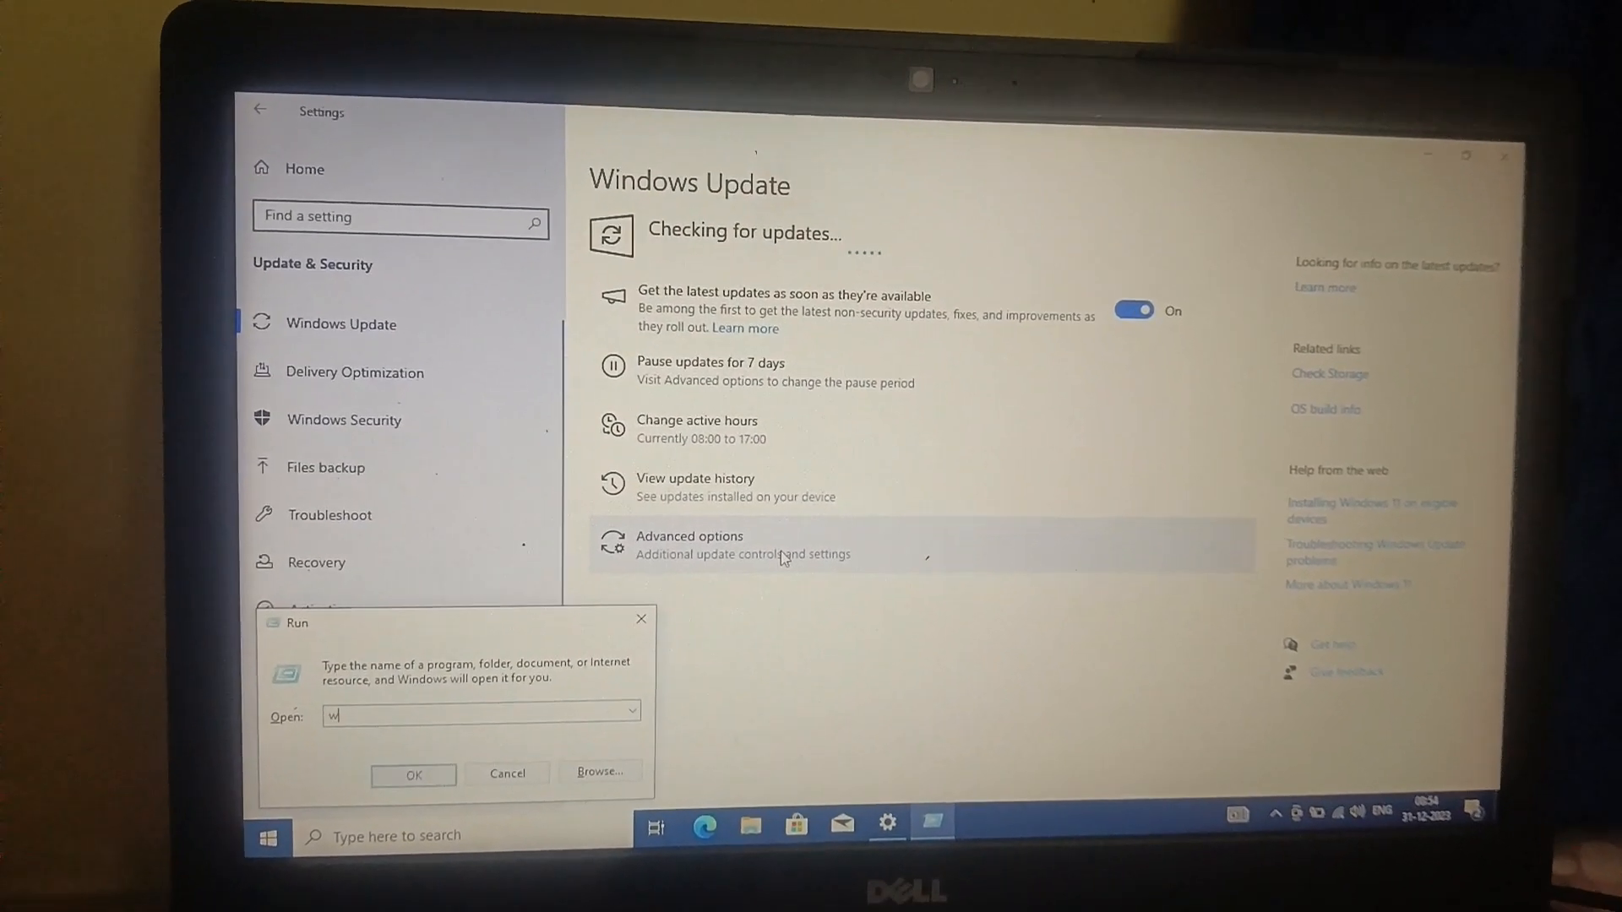
text(i)
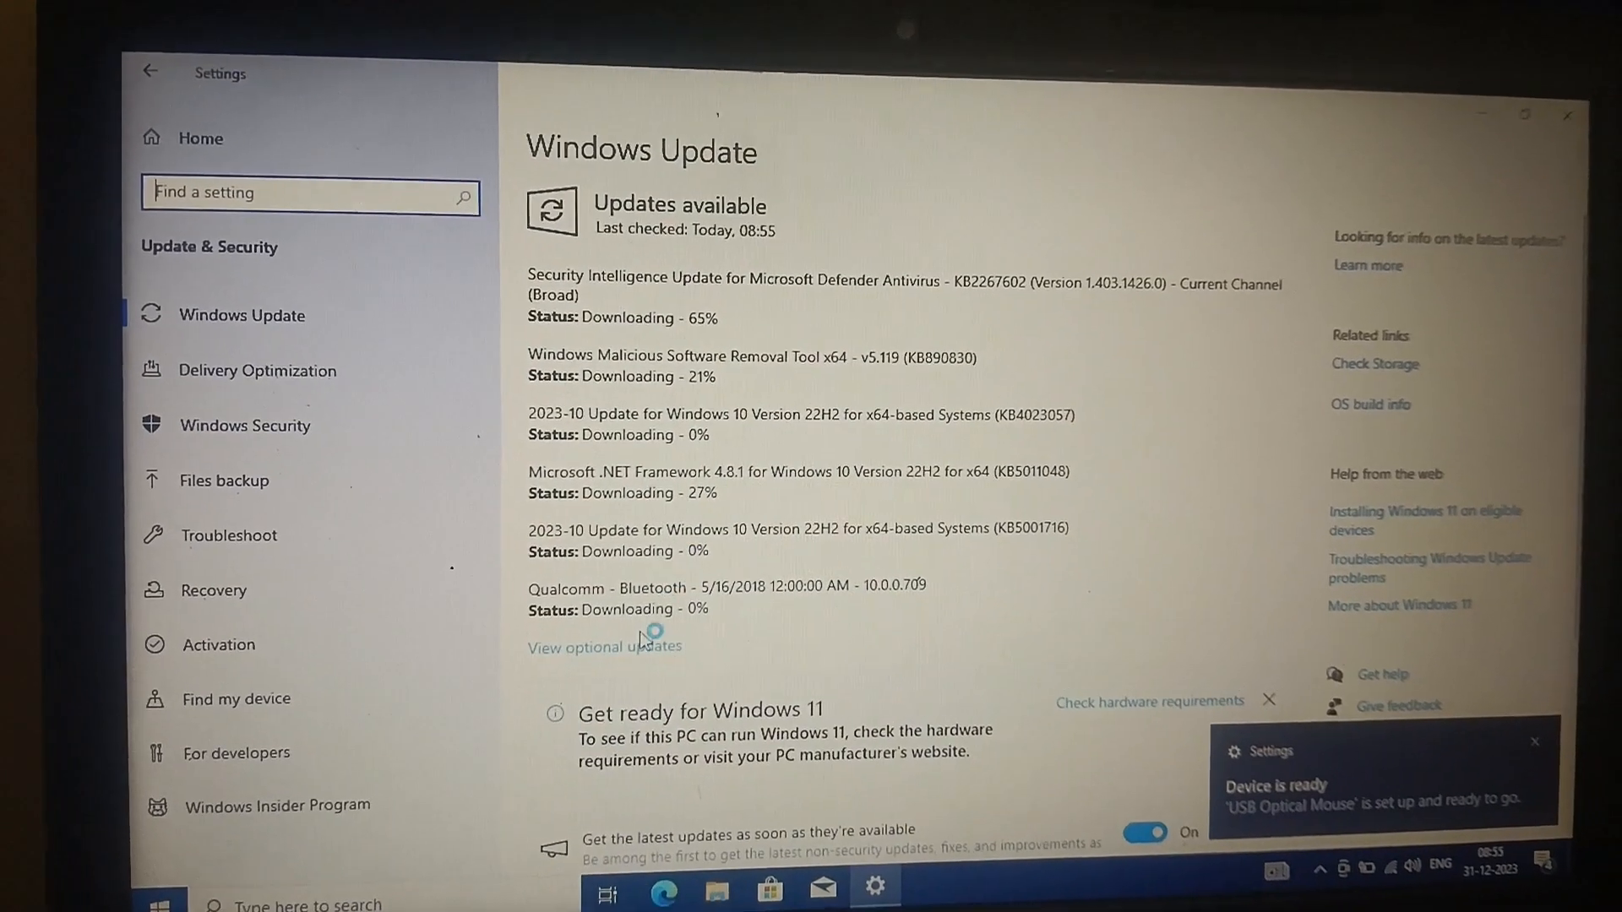
- Select the PCI Express Root Port #1 and Base SKU LPC Controller optional driver updates
click(604, 647)
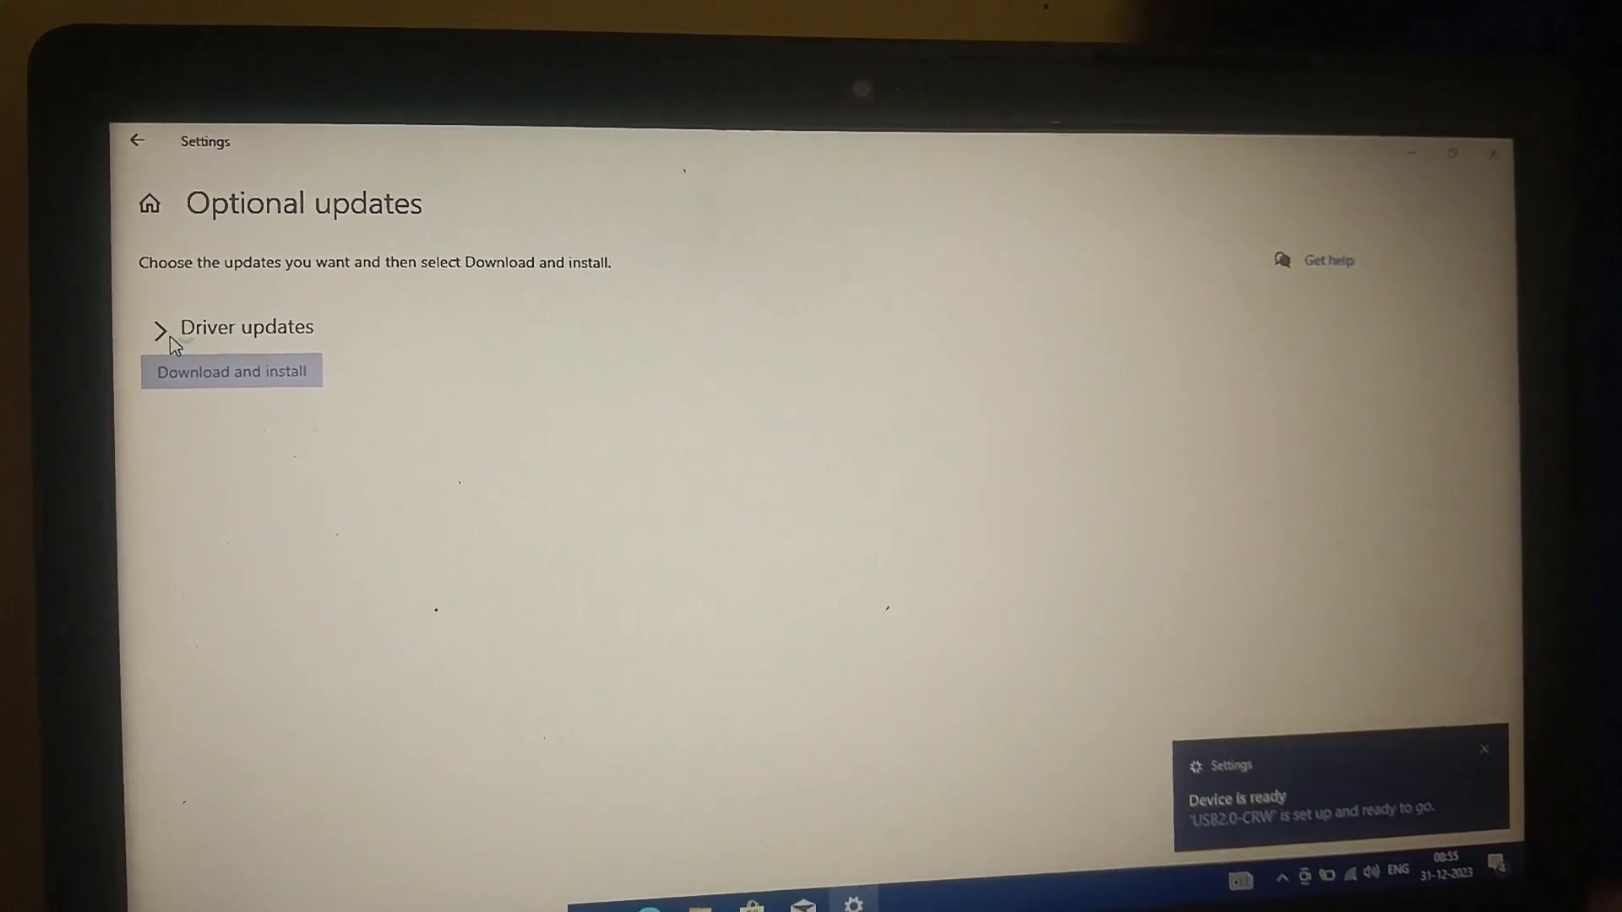
click(160, 327)
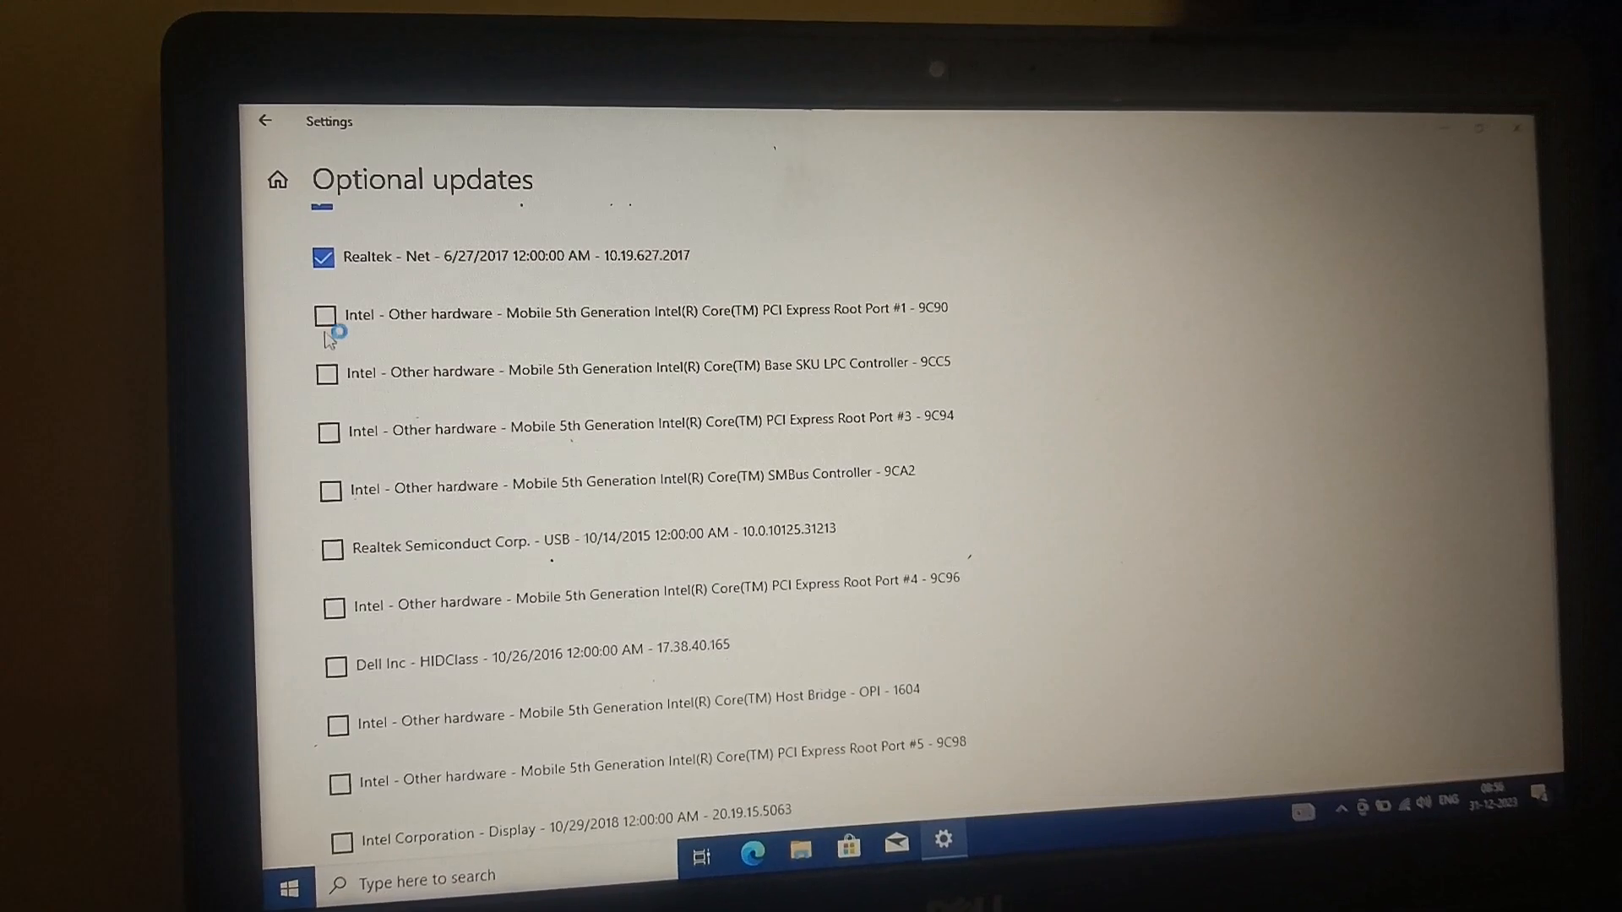
click(324, 315)
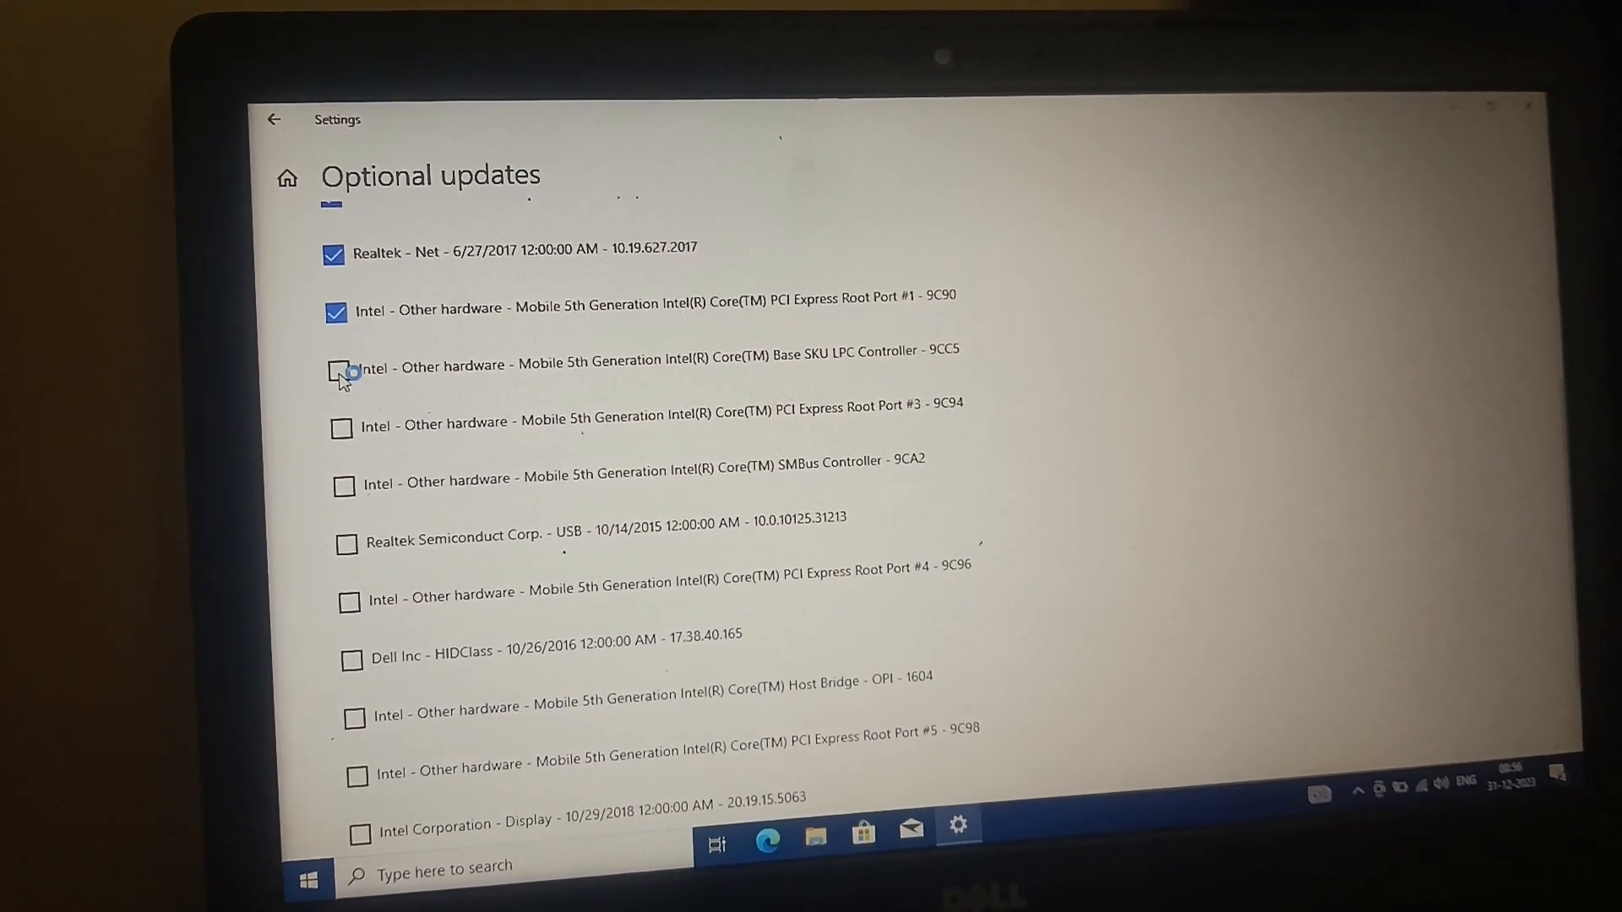
click(334, 372)
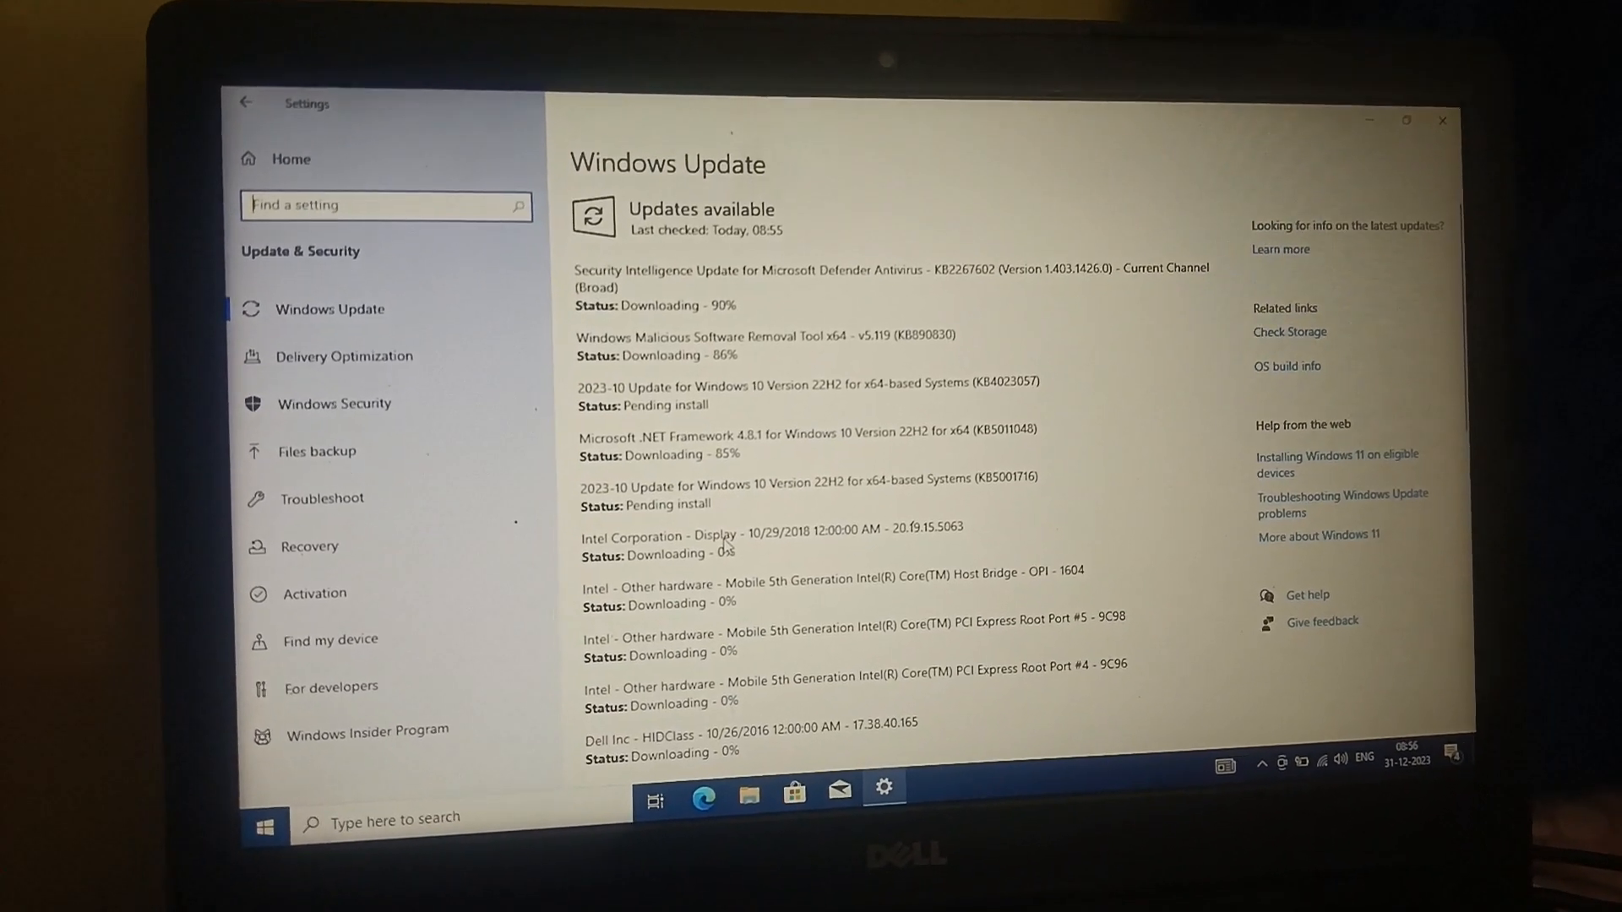
scroll(down, 3)
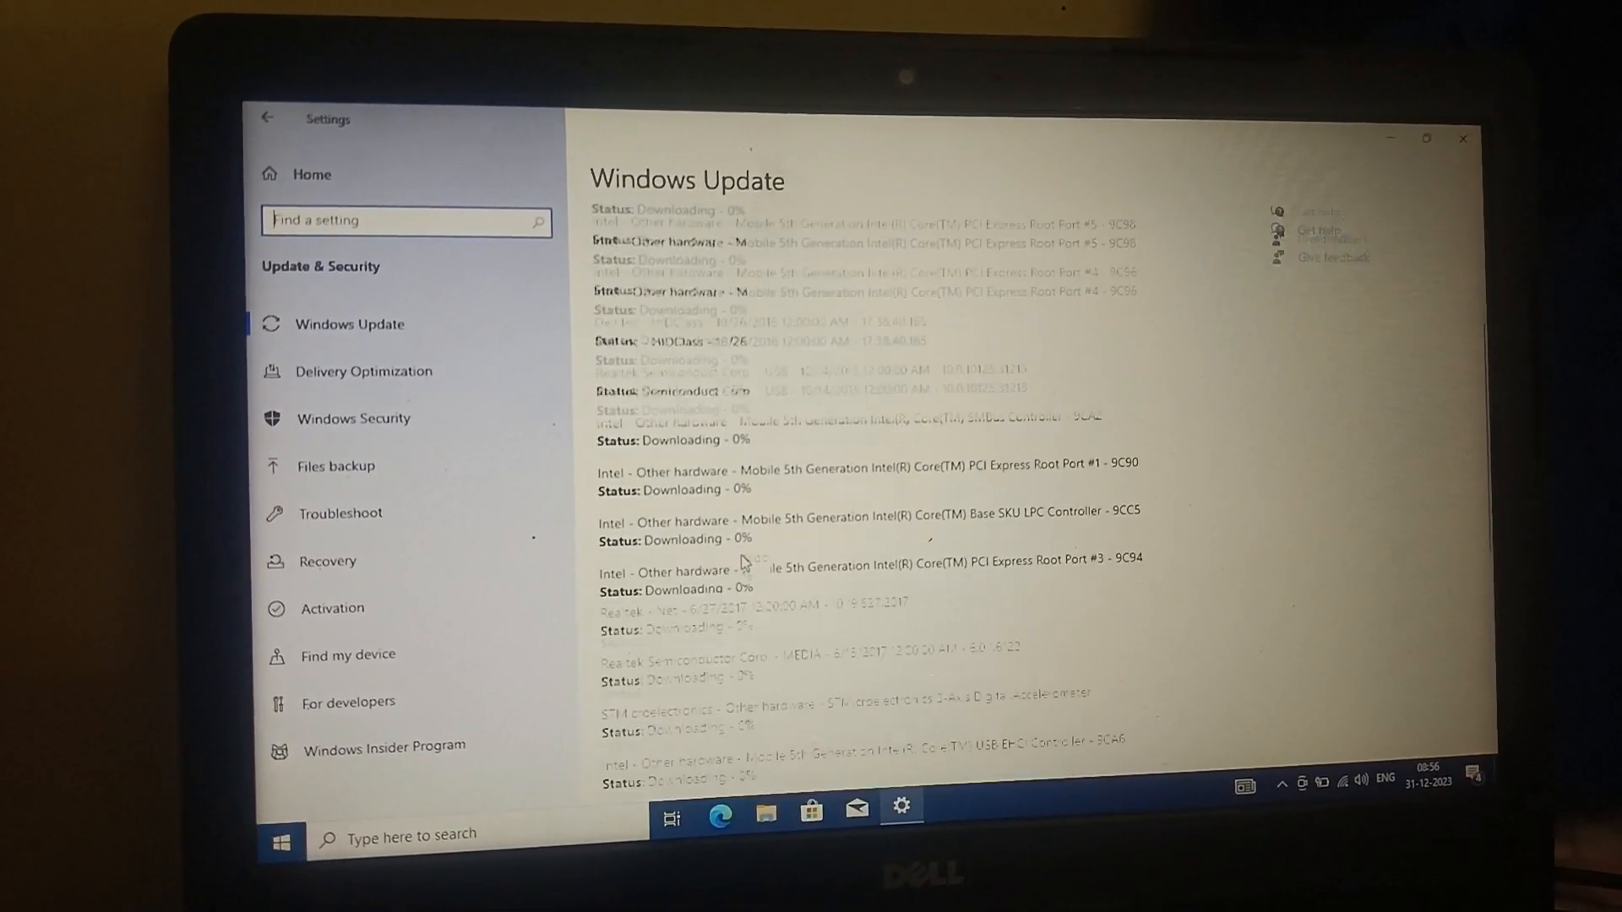
scroll(down, 3)
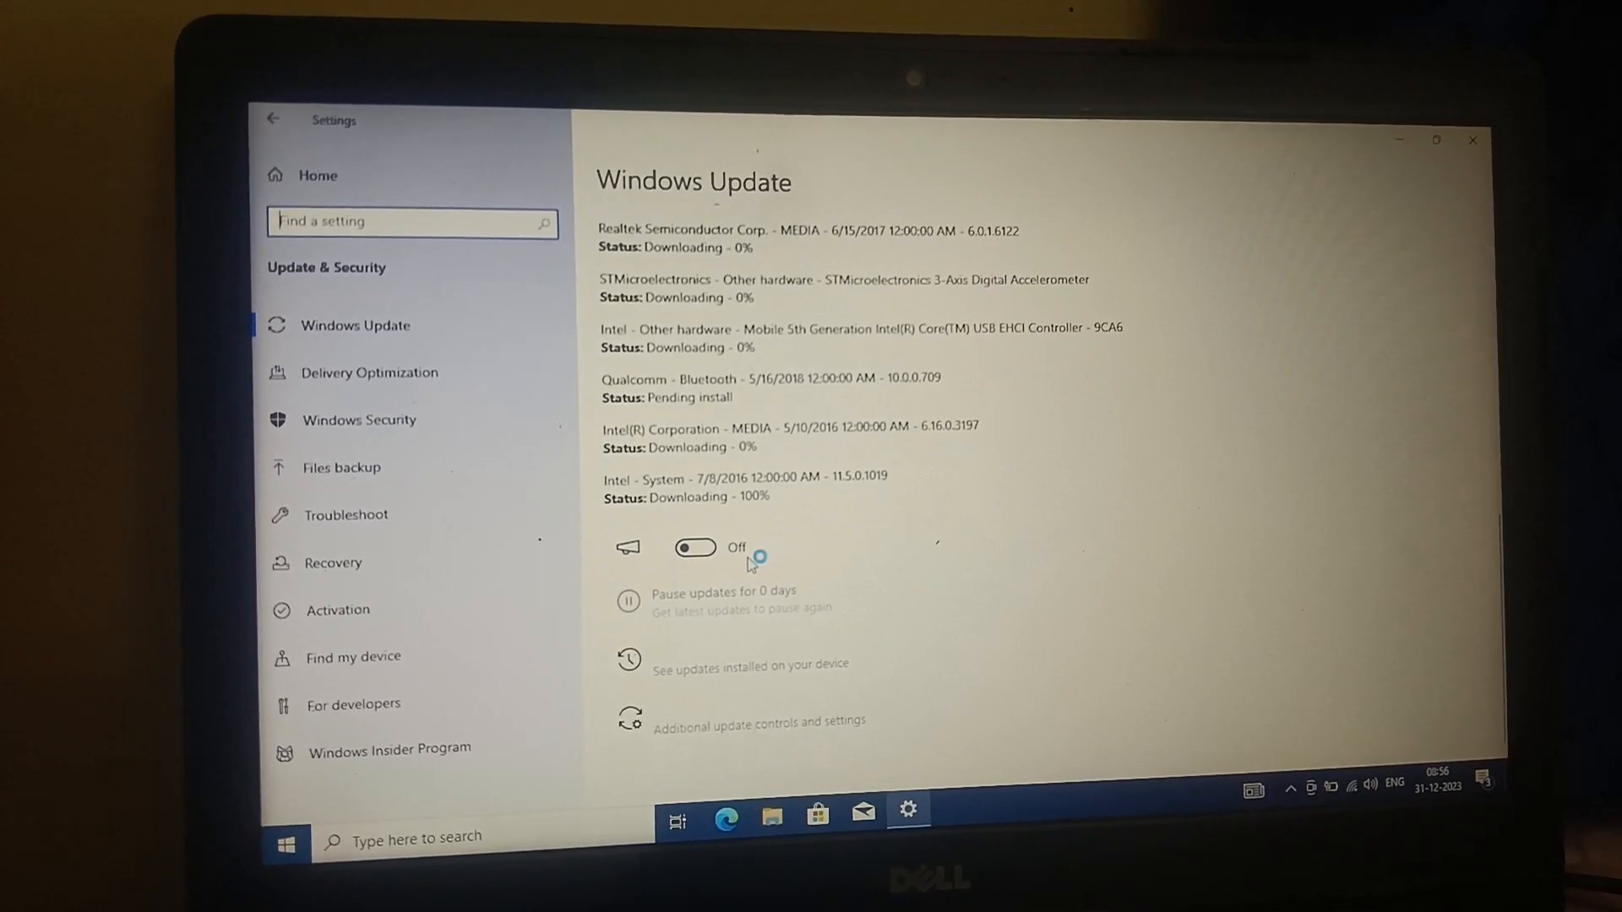